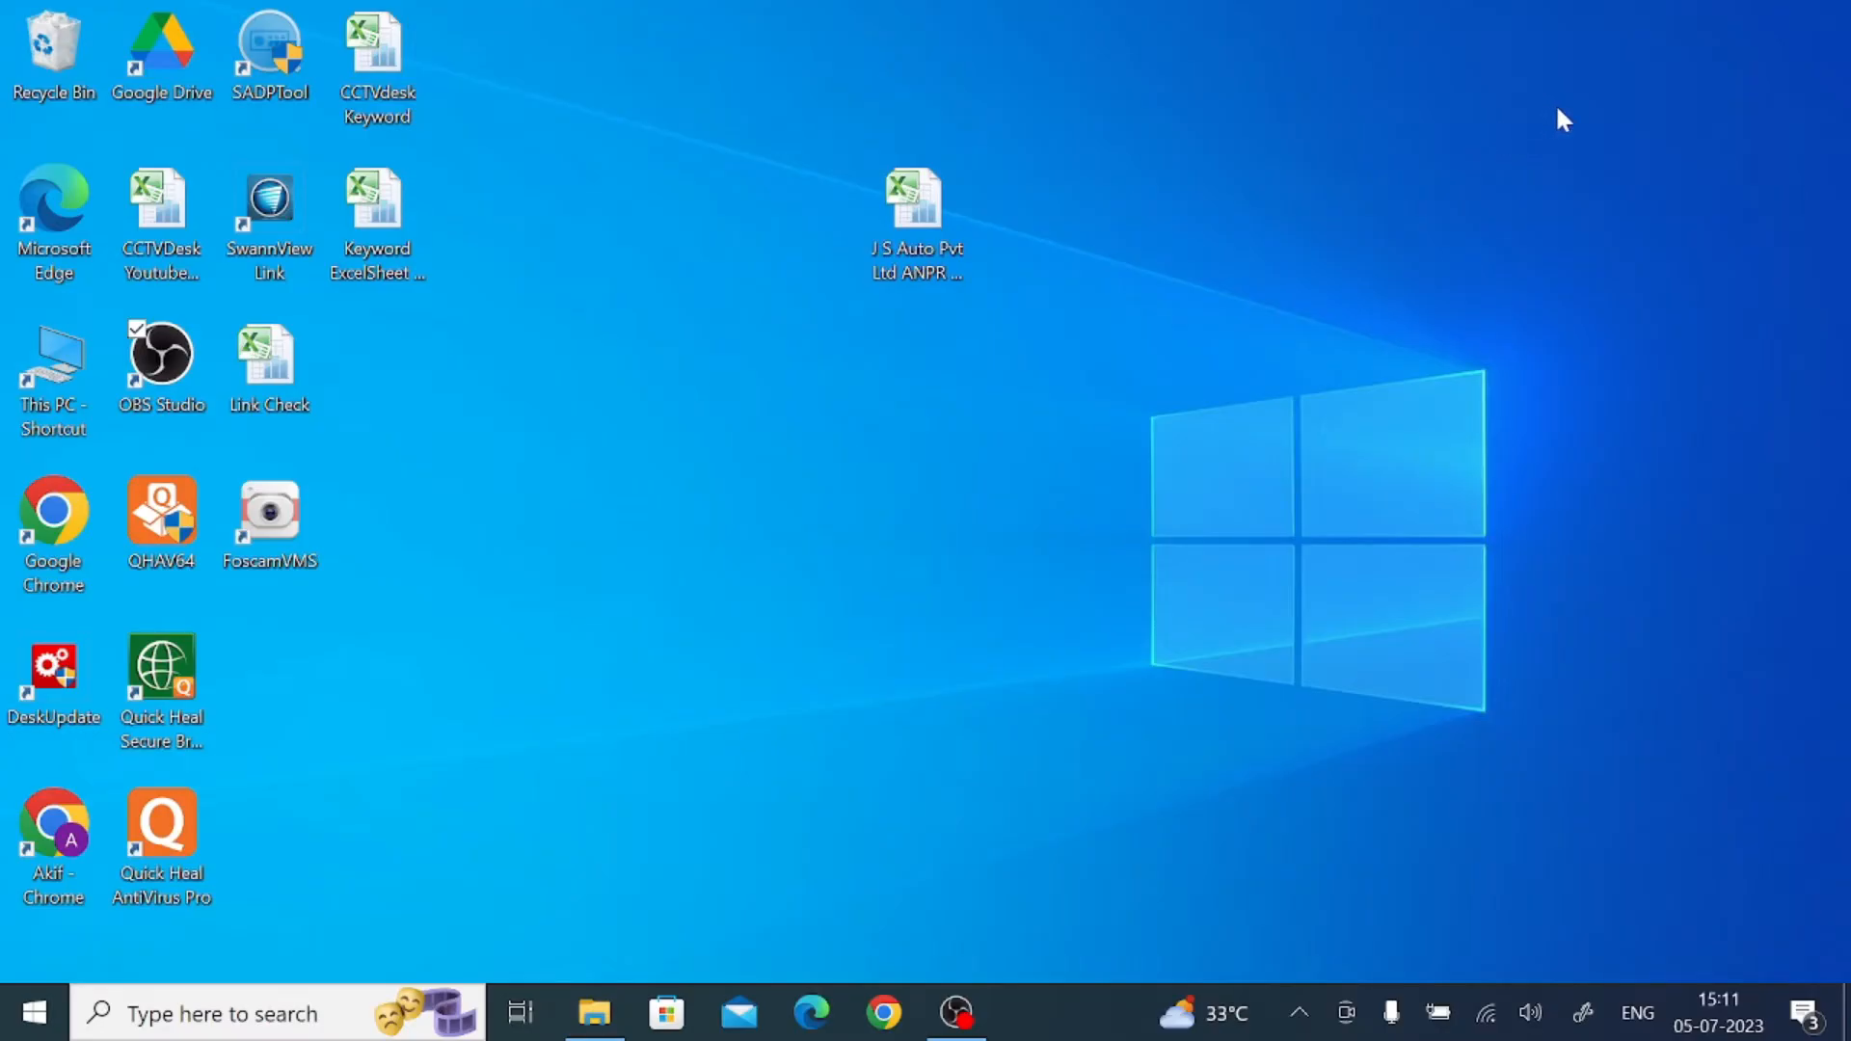
pyautogui.moveTo(1635, 103)
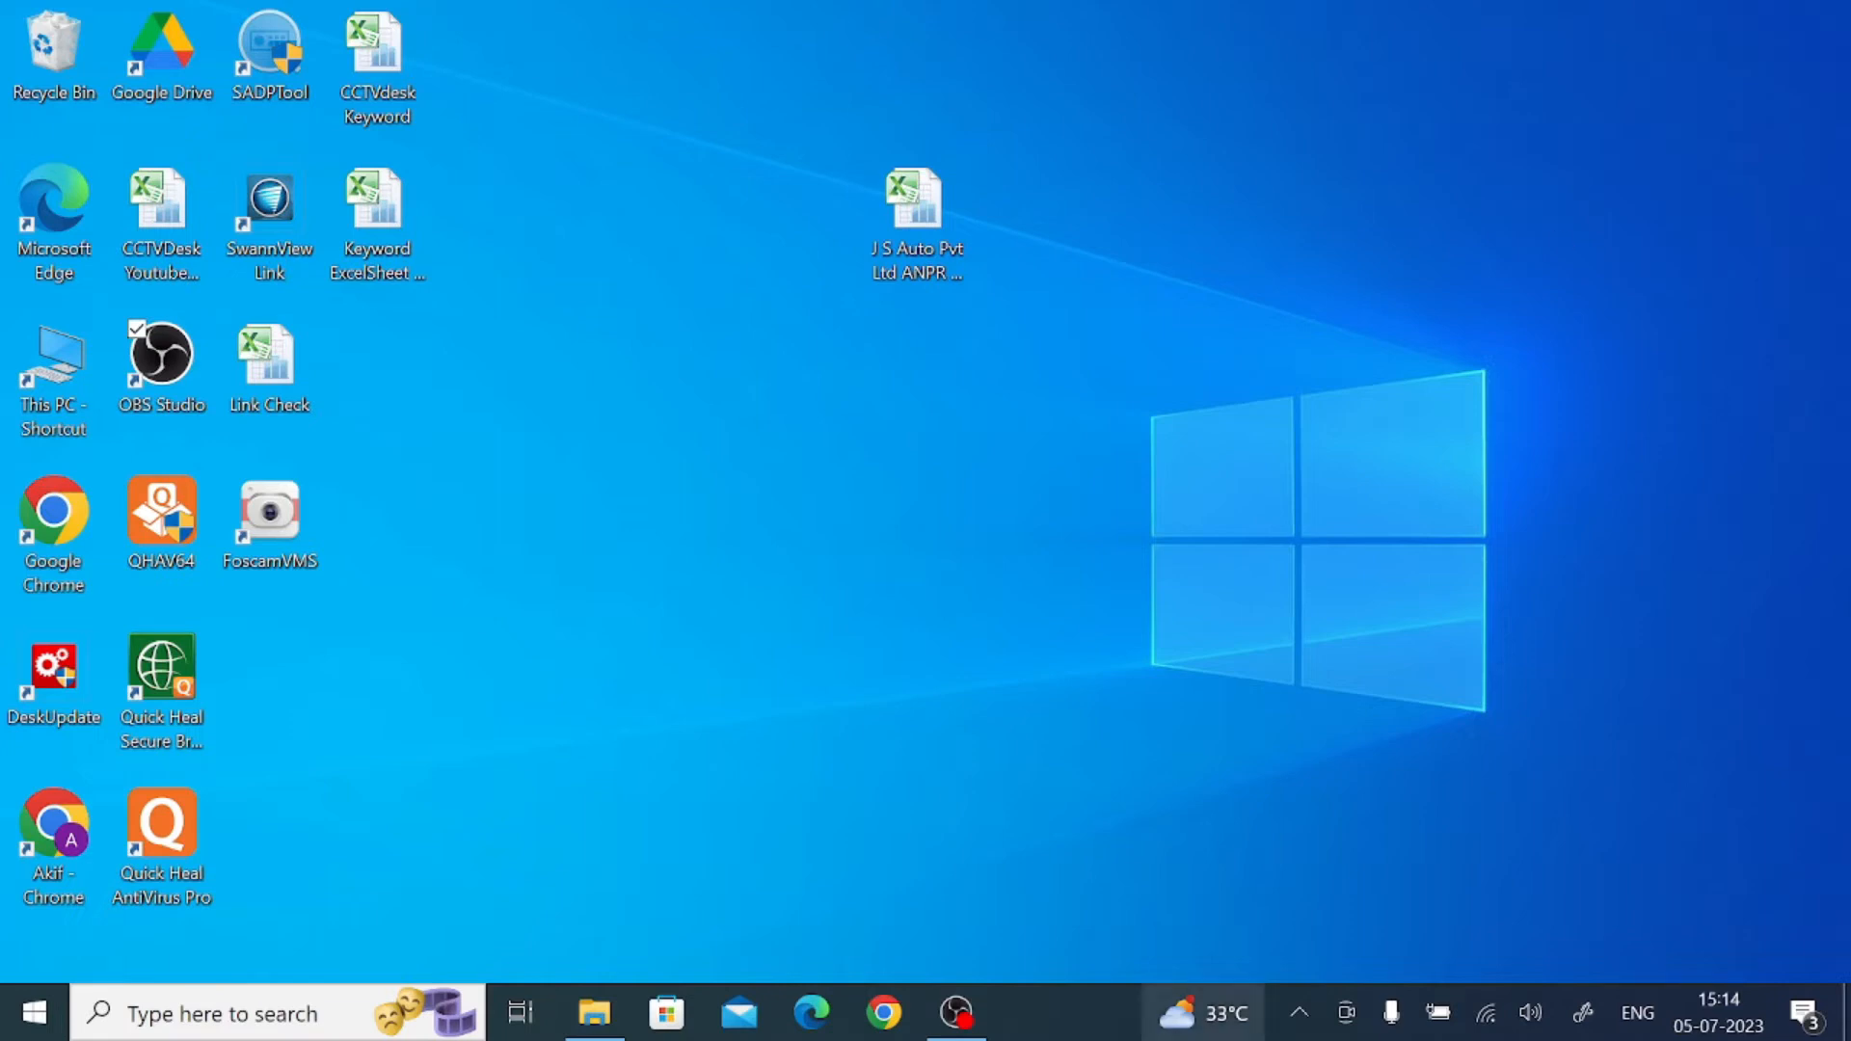
pyautogui.moveTo(883, 1013)
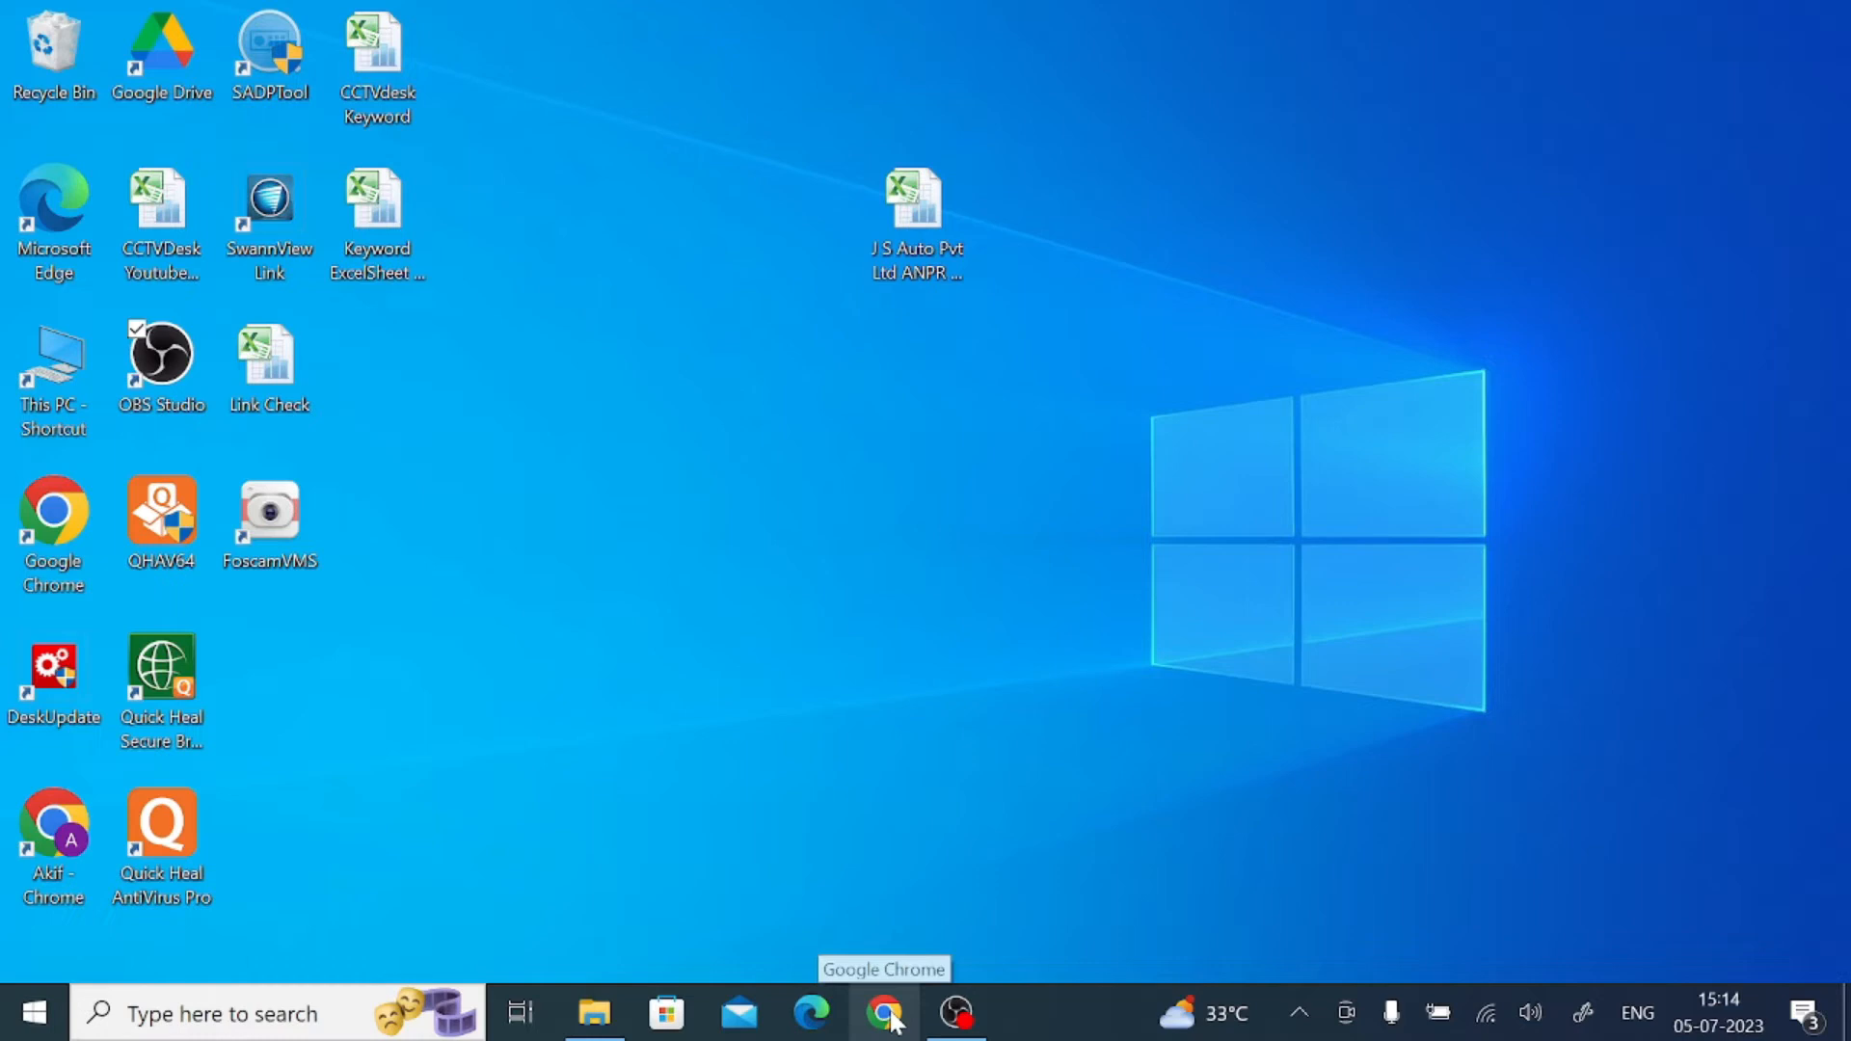
# Step: Start Chrome with a profile and rerun the 'd-link smart plus cctv for windows' Google search
pyautogui.click(885, 1013)
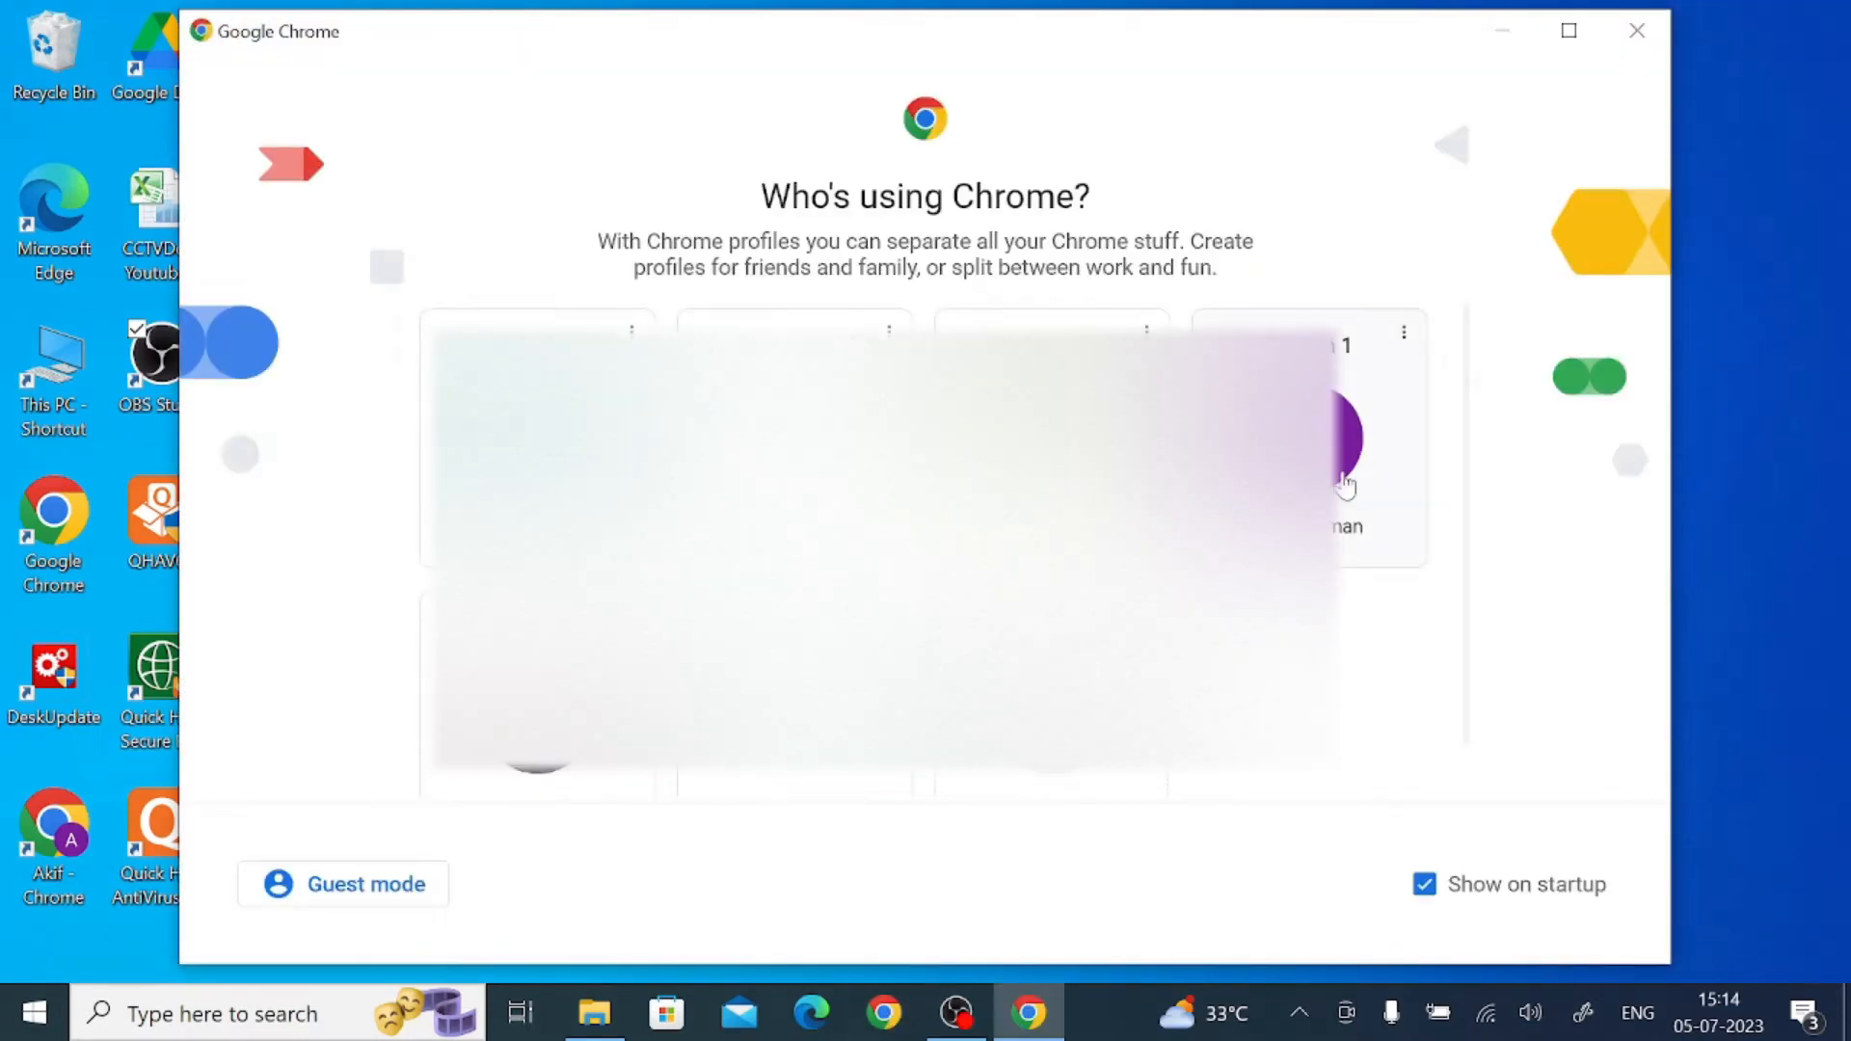
pyautogui.click(1346, 484)
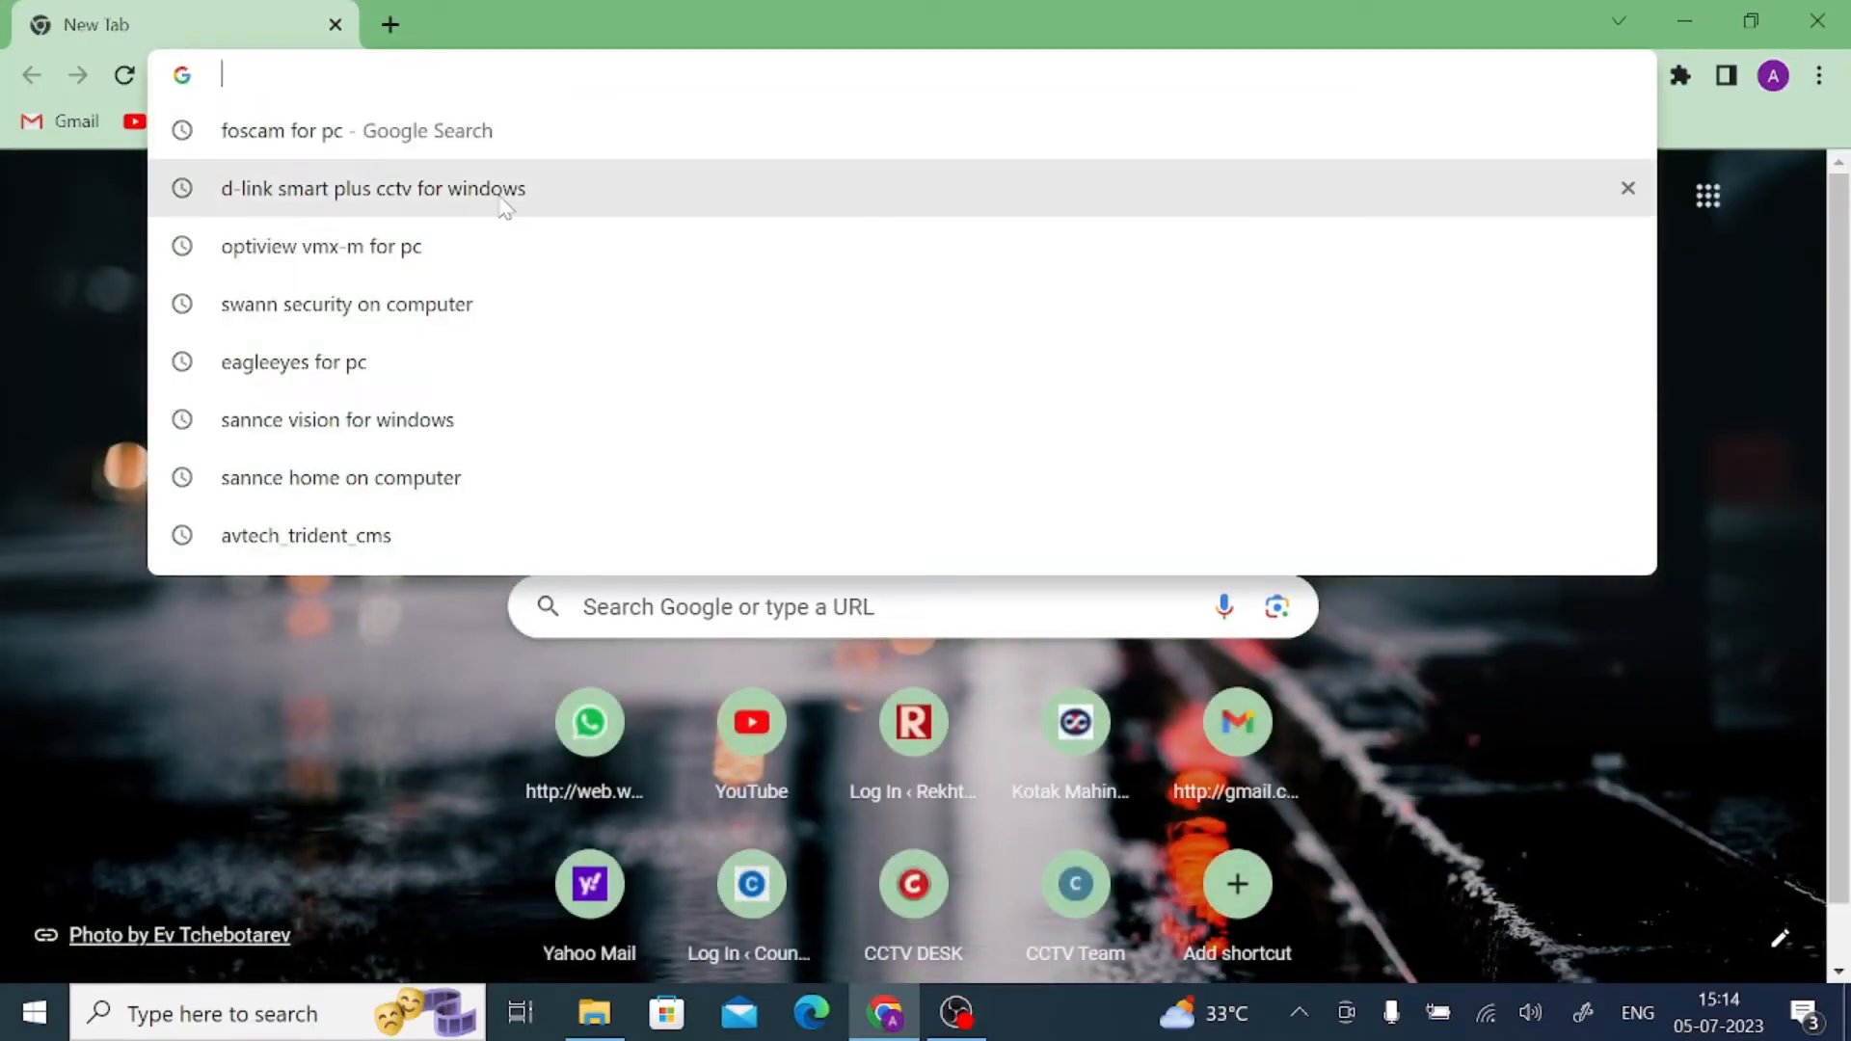
pyautogui.click(373, 188)
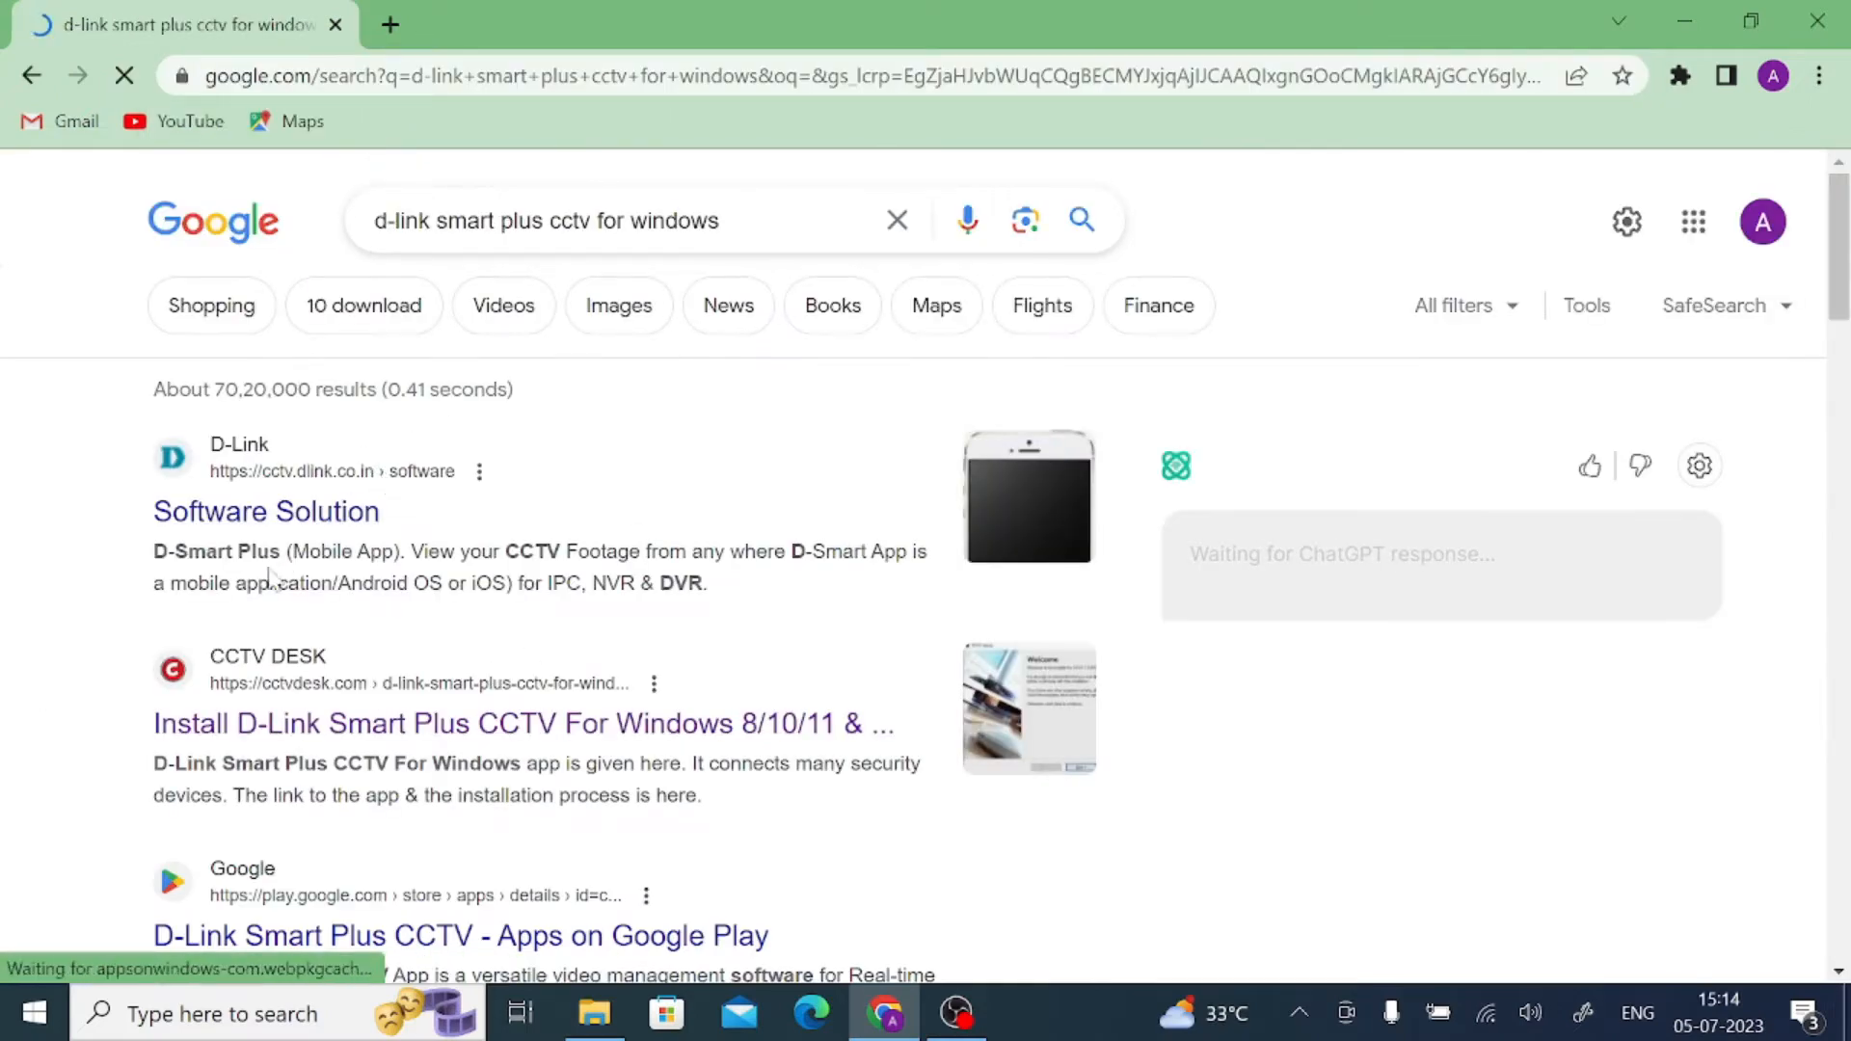
pyautogui.scroll(-3)
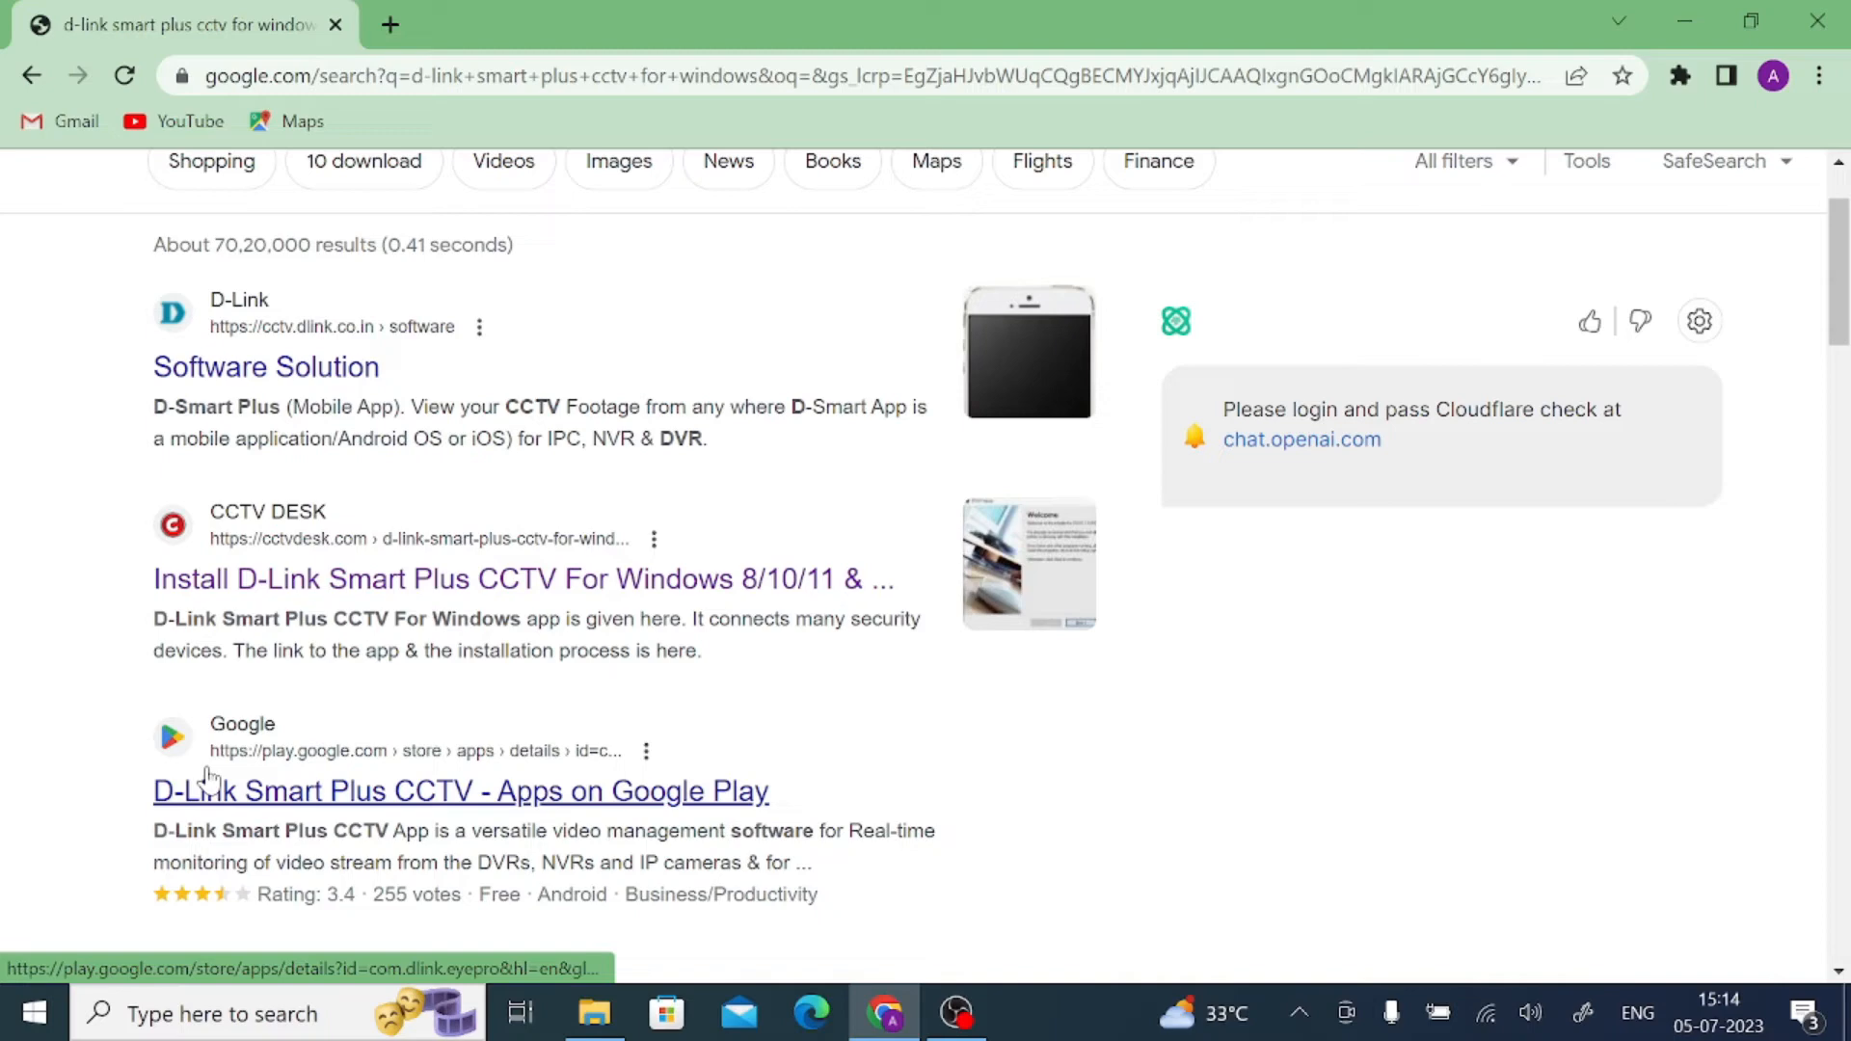
pyautogui.scroll(-3)
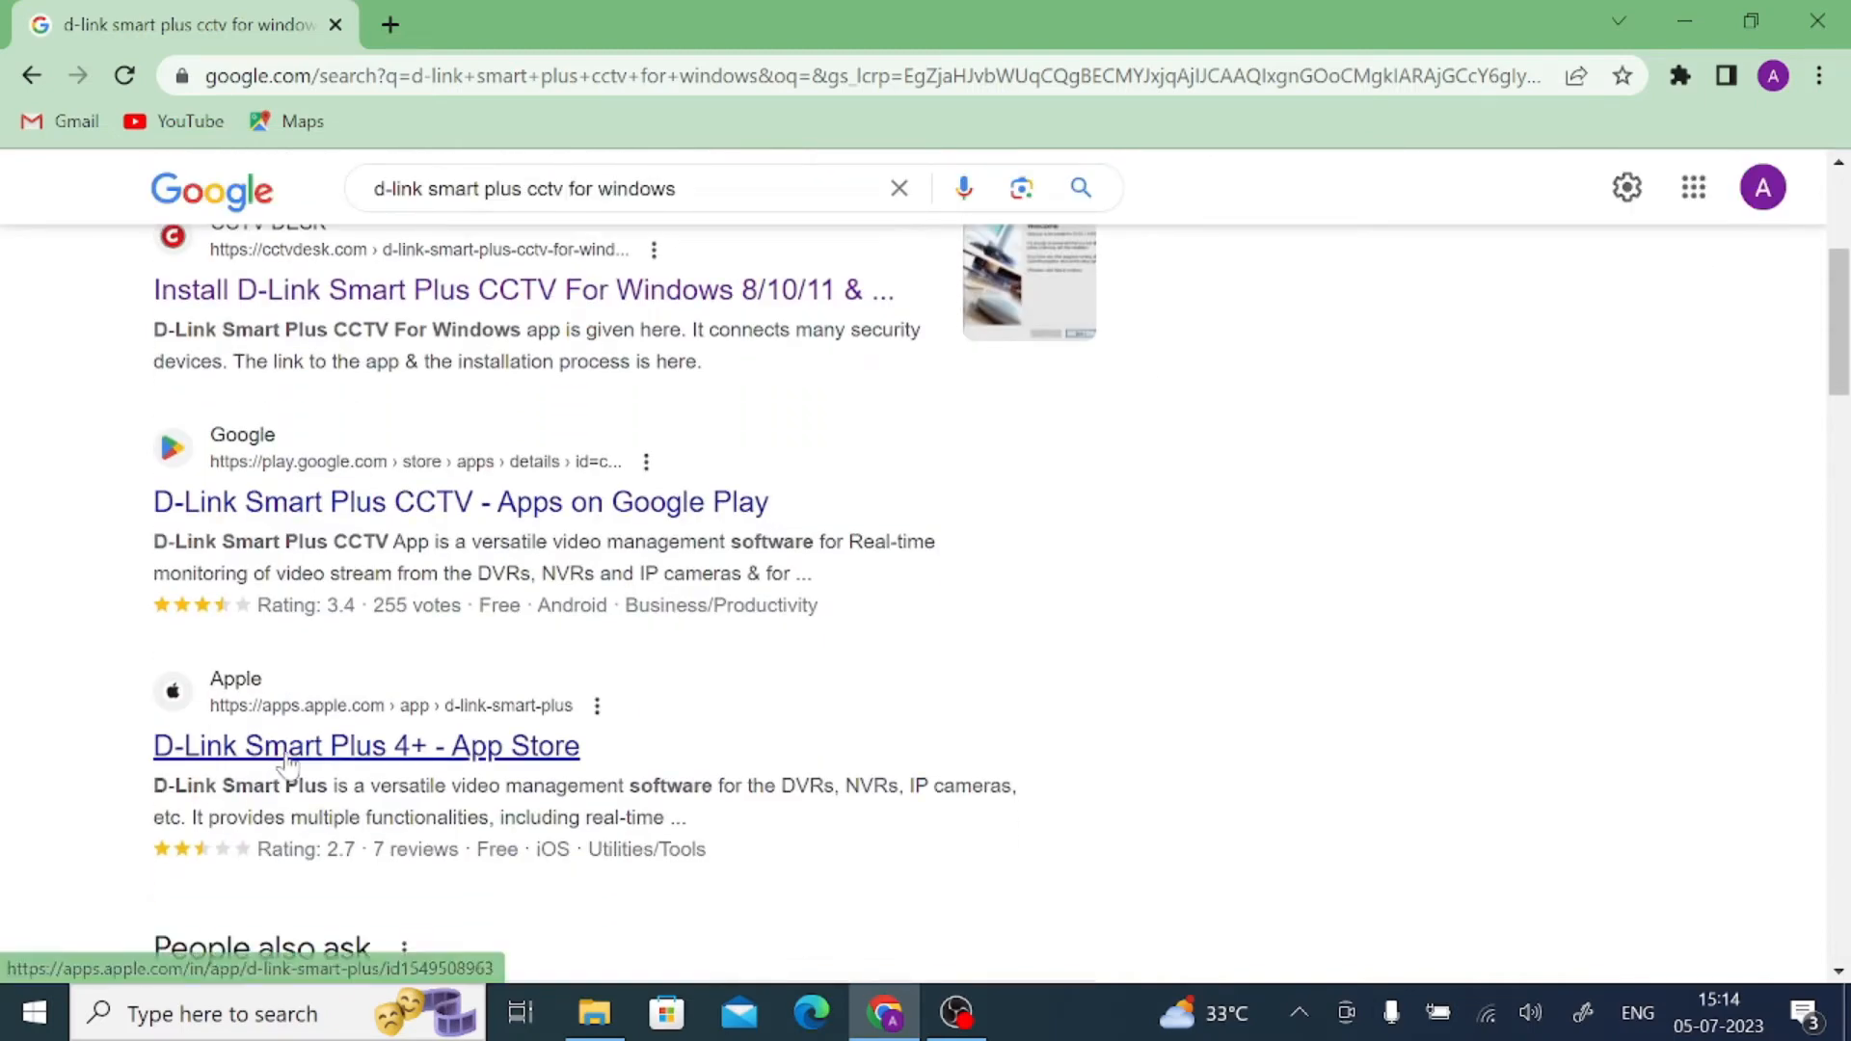
pyautogui.scroll(3)
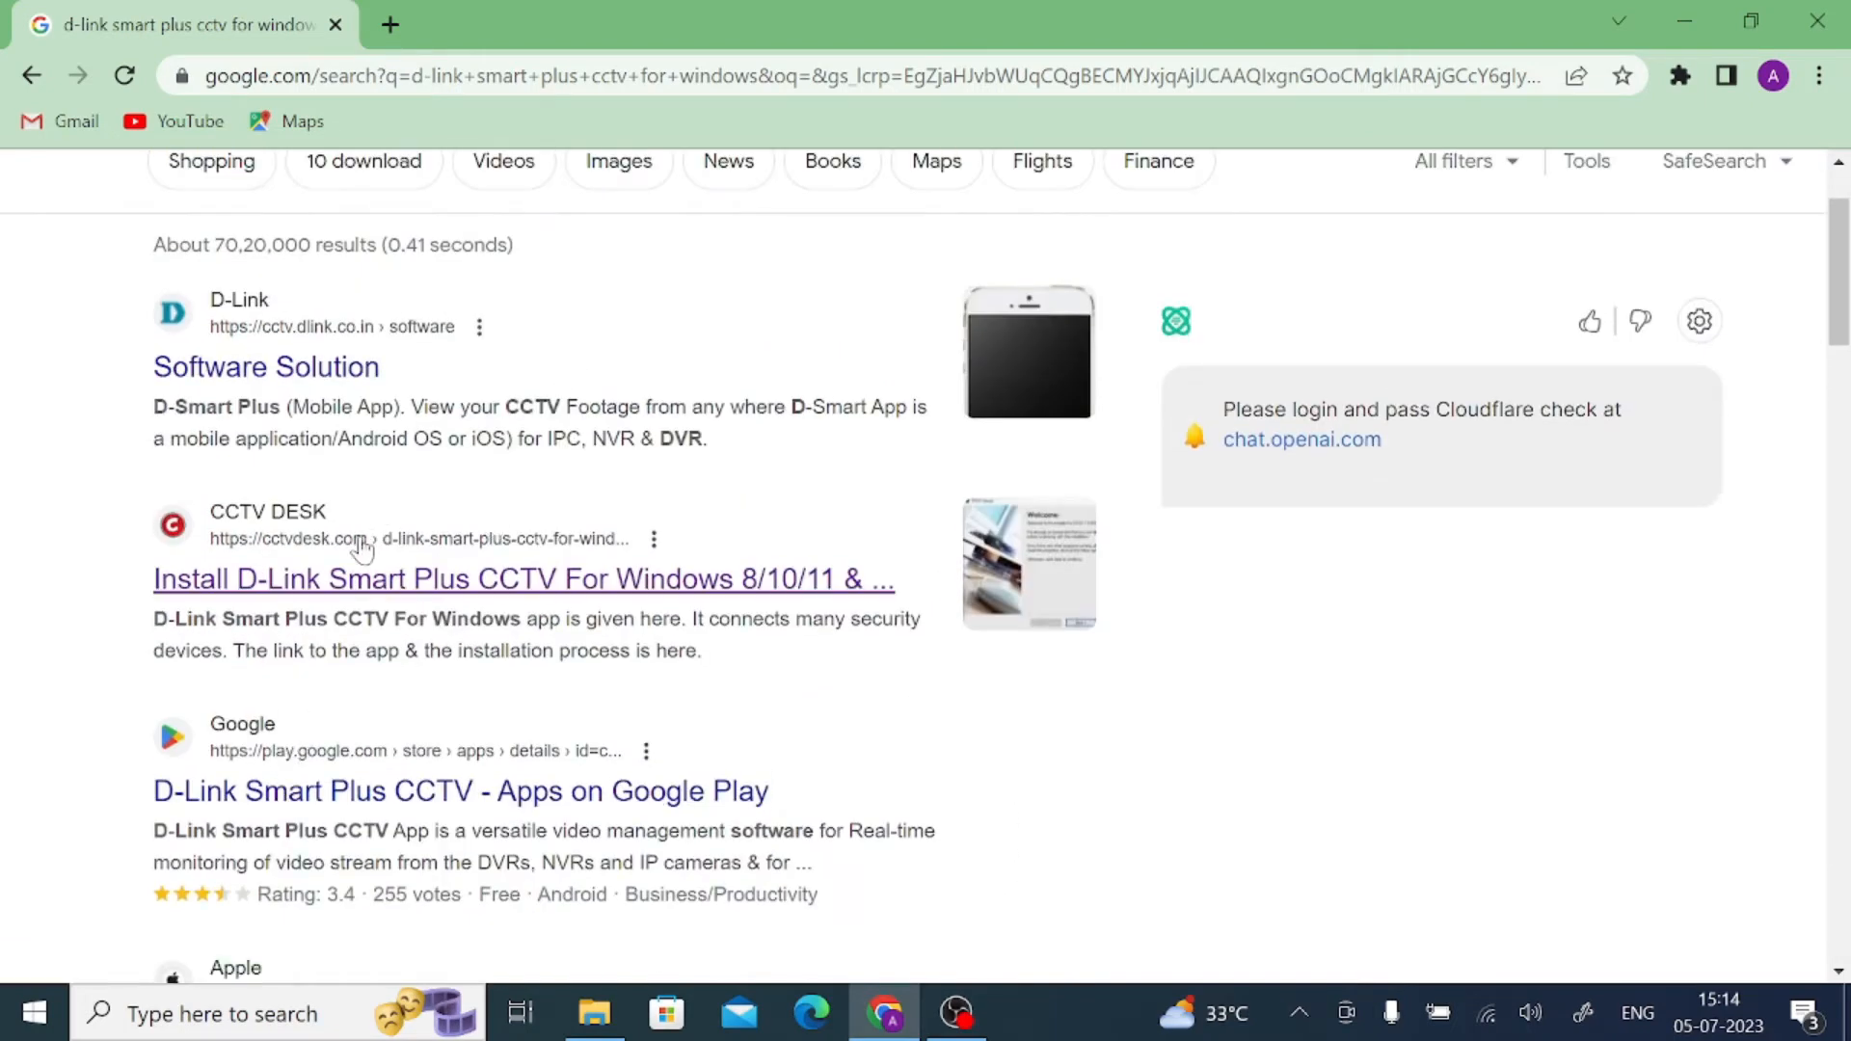
pyautogui.moveTo(471, 579)
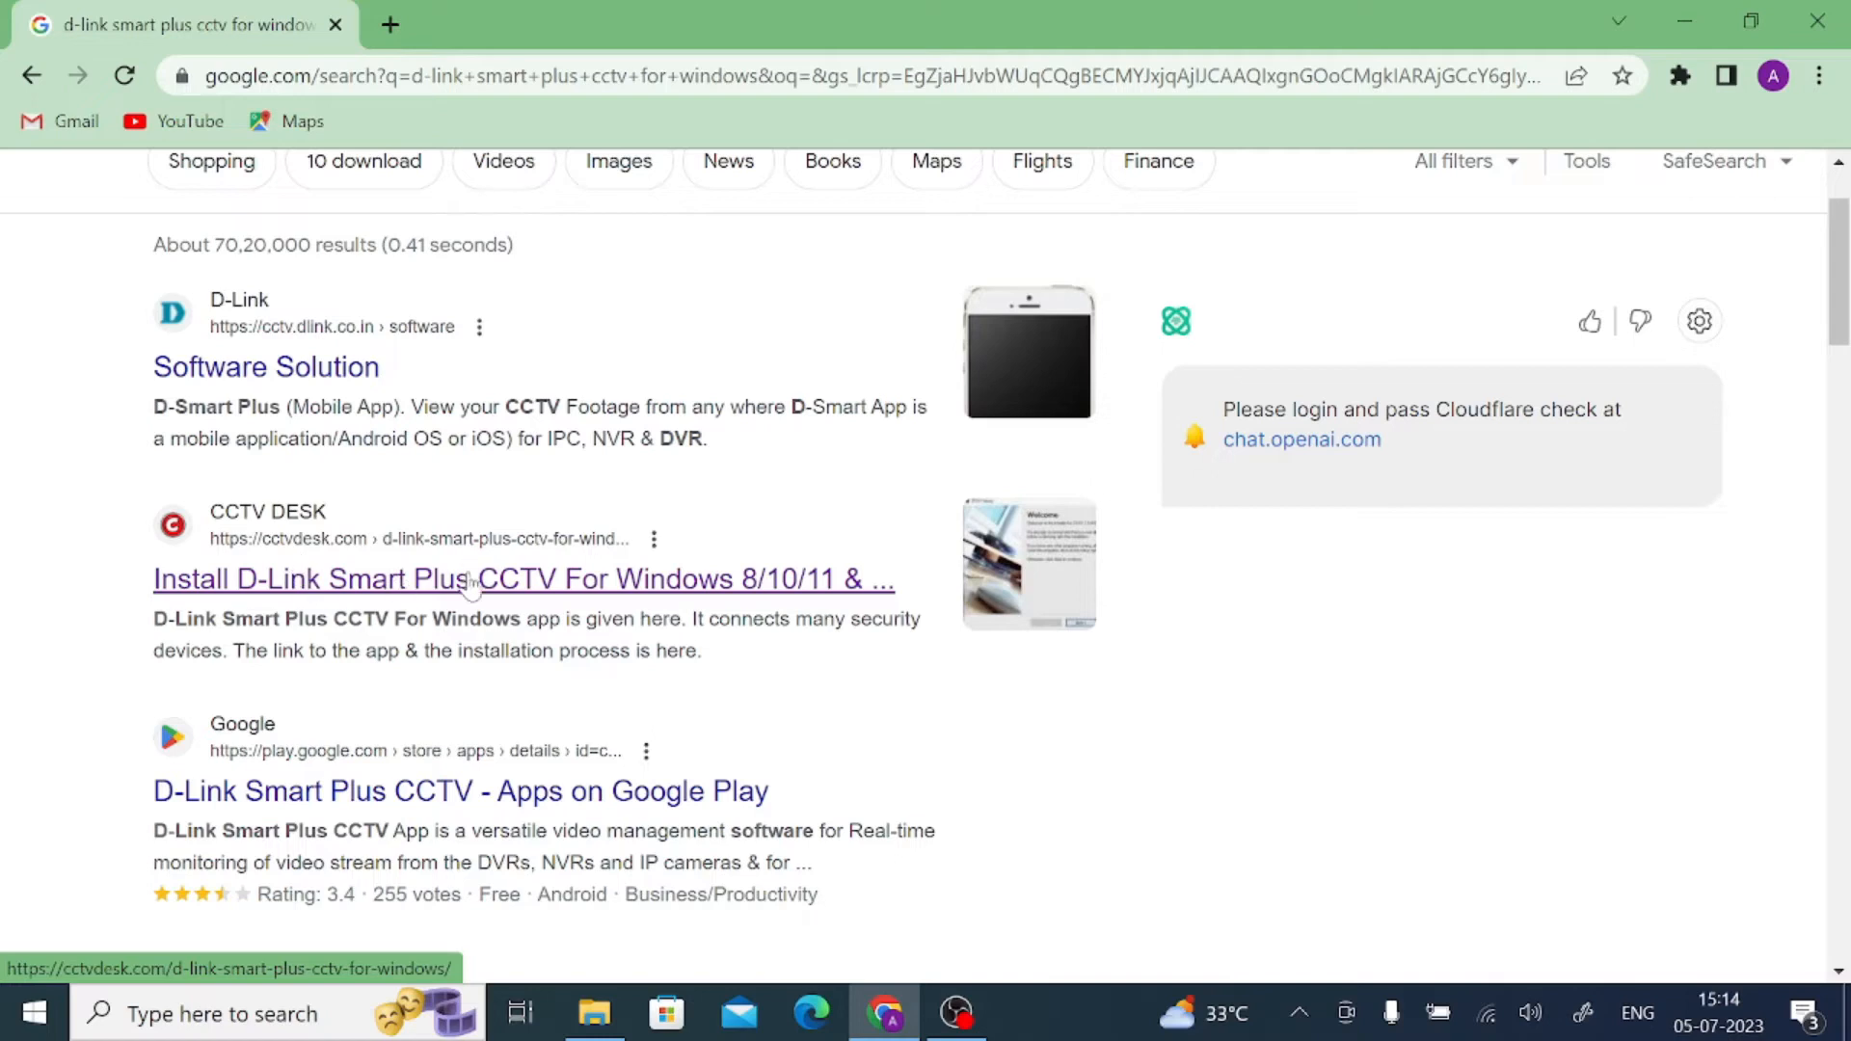
pyautogui.moveTo(342, 580)
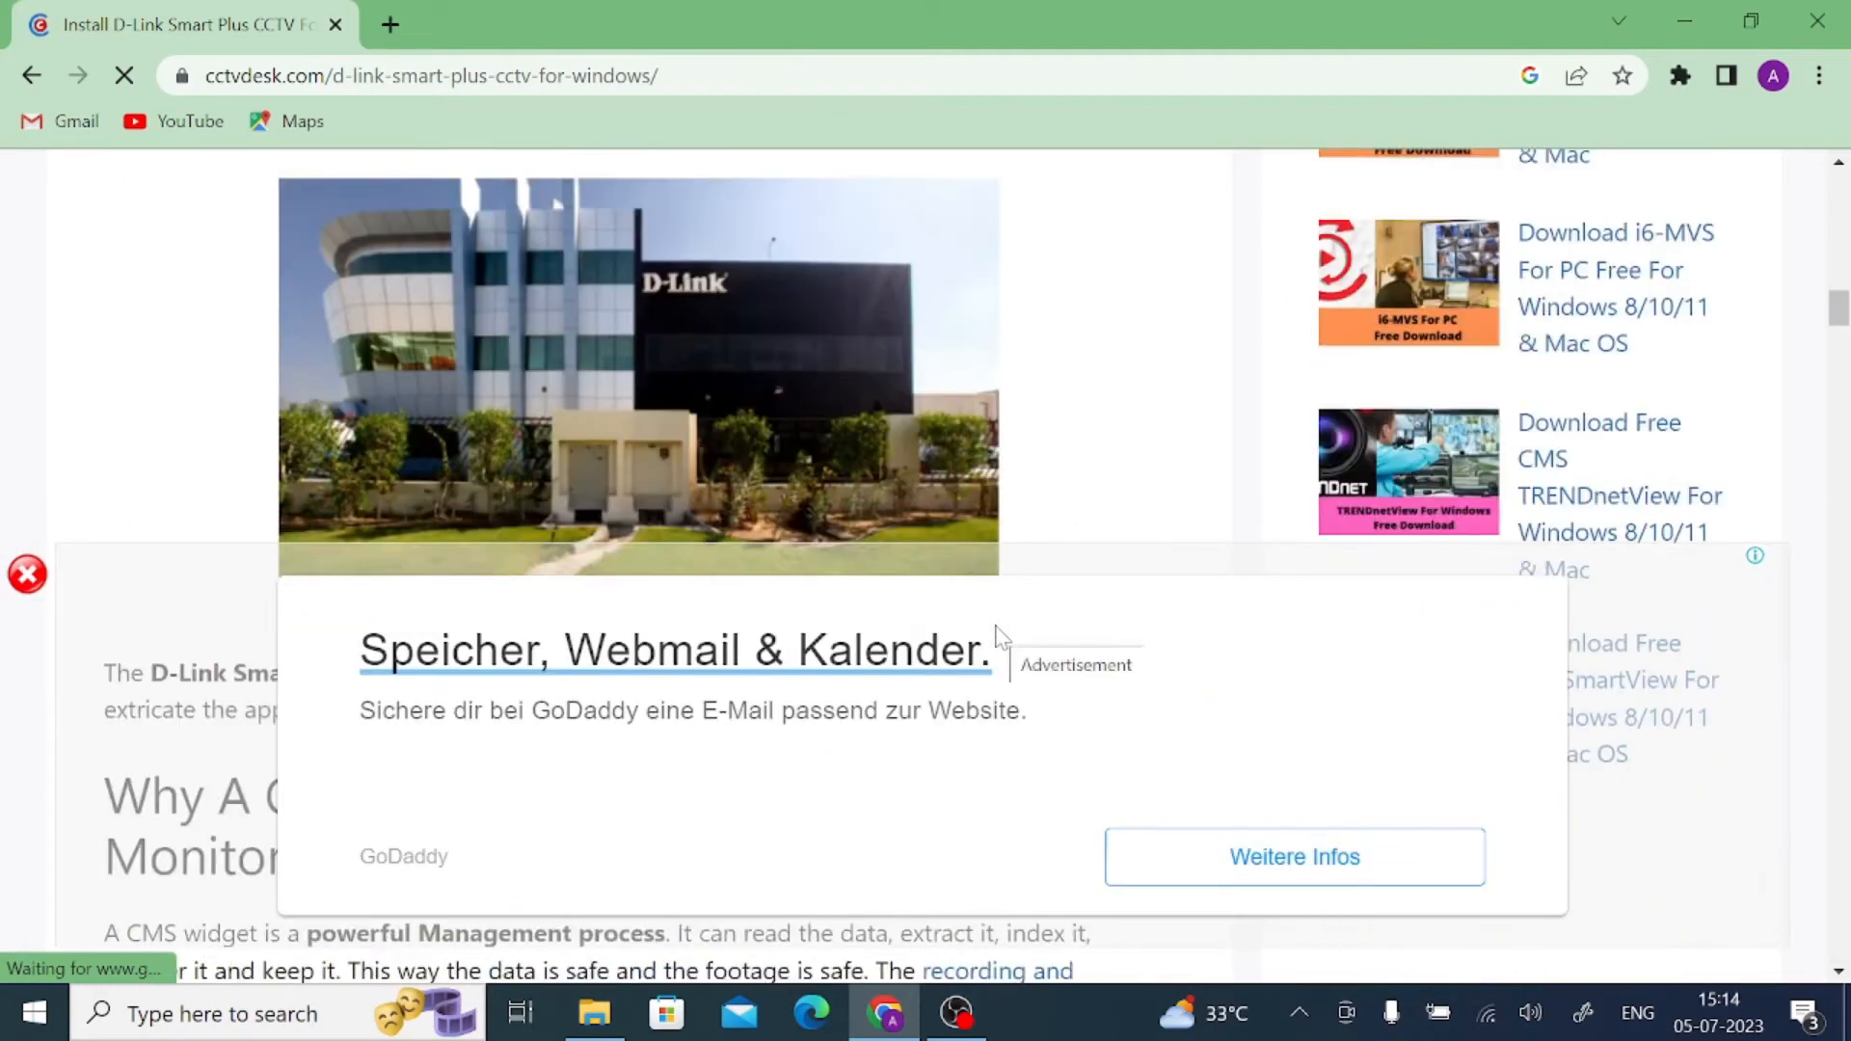
# Step: Follow the CCTV DESK article's 'Download For PC Windows OS' link to the Google Drive zip
pyautogui.scroll(3)
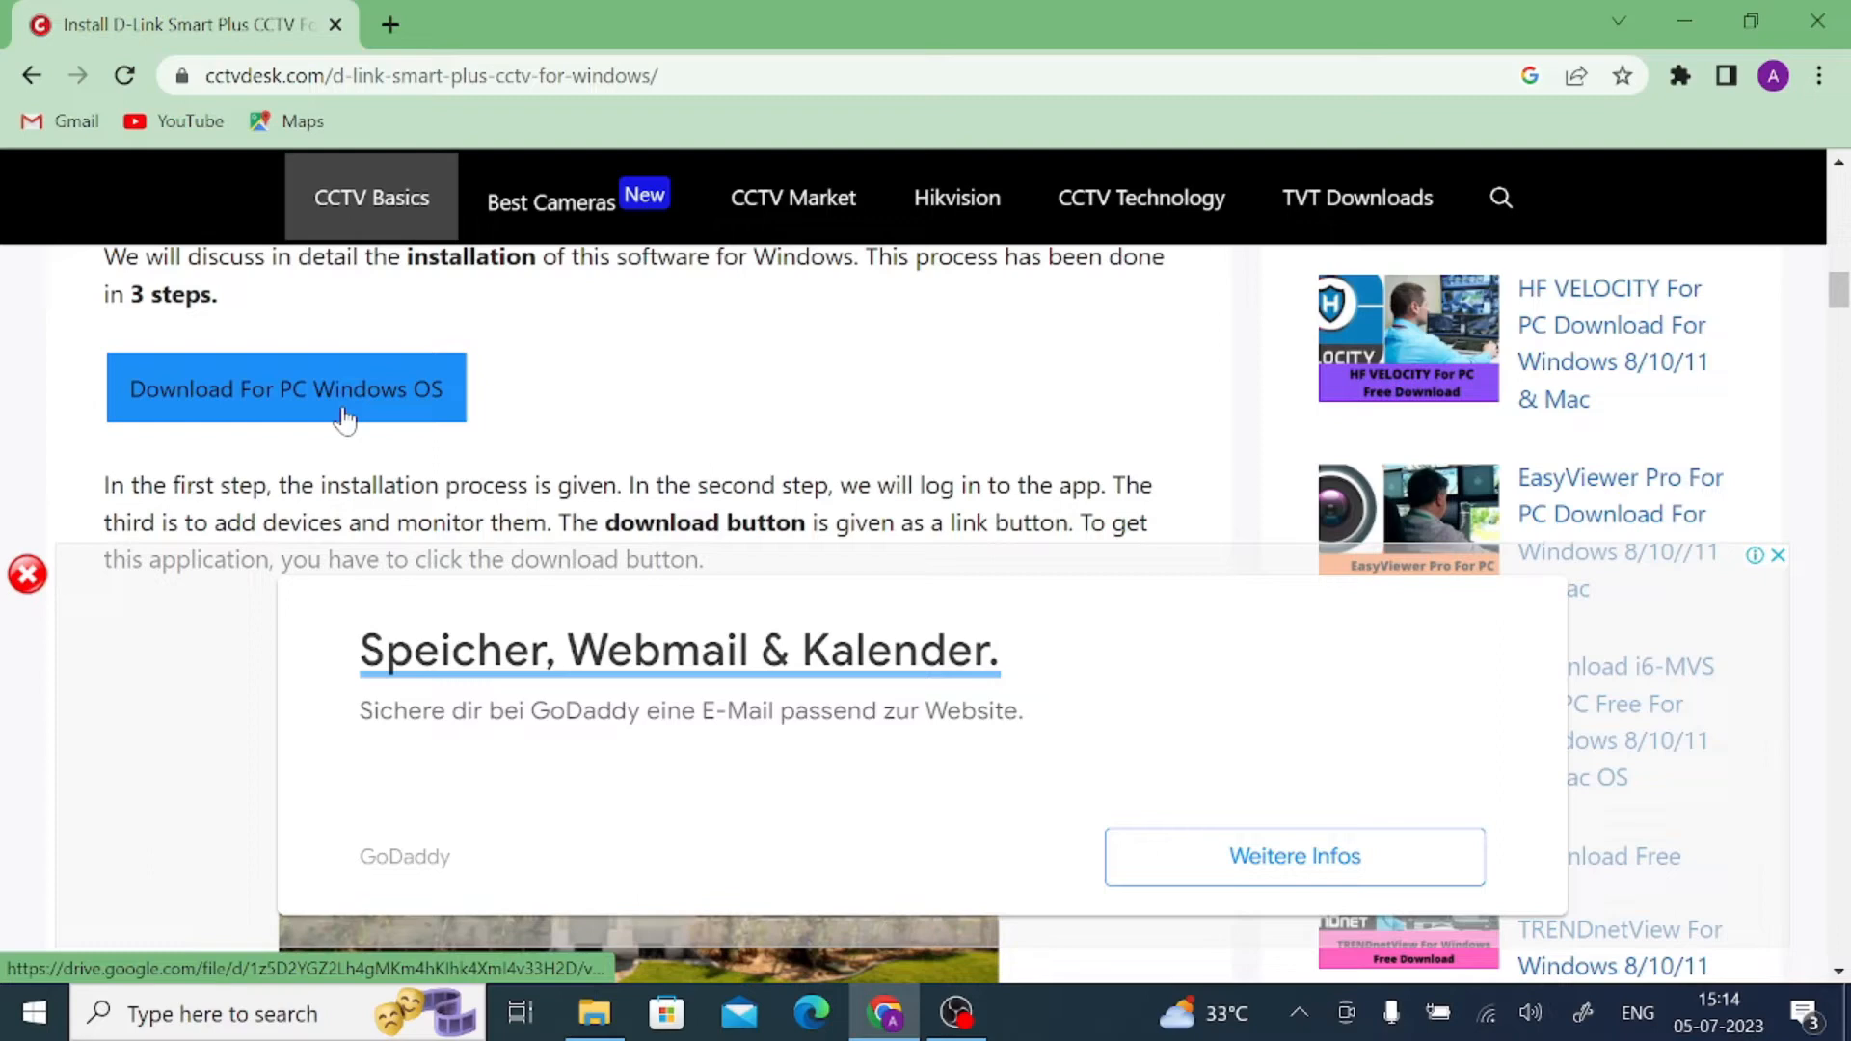
pyautogui.click(286, 389)
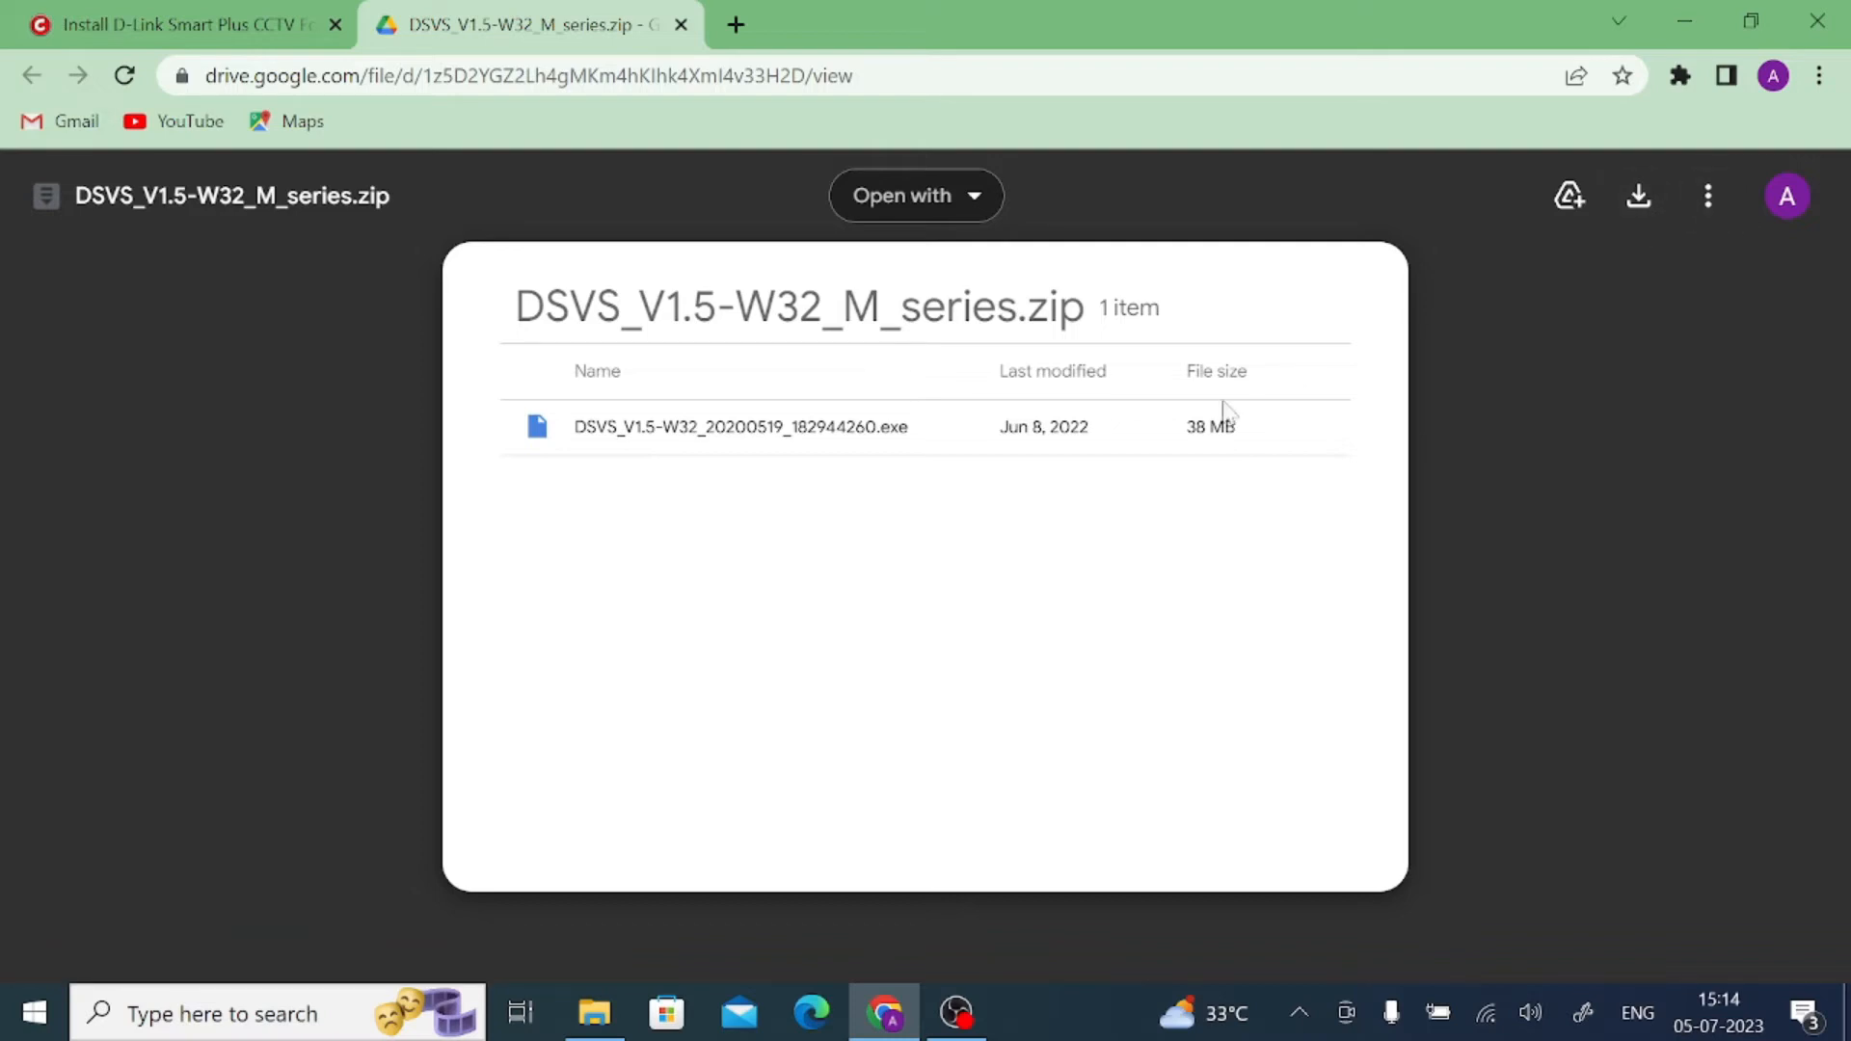
# Step: Download DSVS_V1.5-W32_M_series.zip past the virus-scan warning and open it in WinRAR
pyautogui.click(1636, 196)
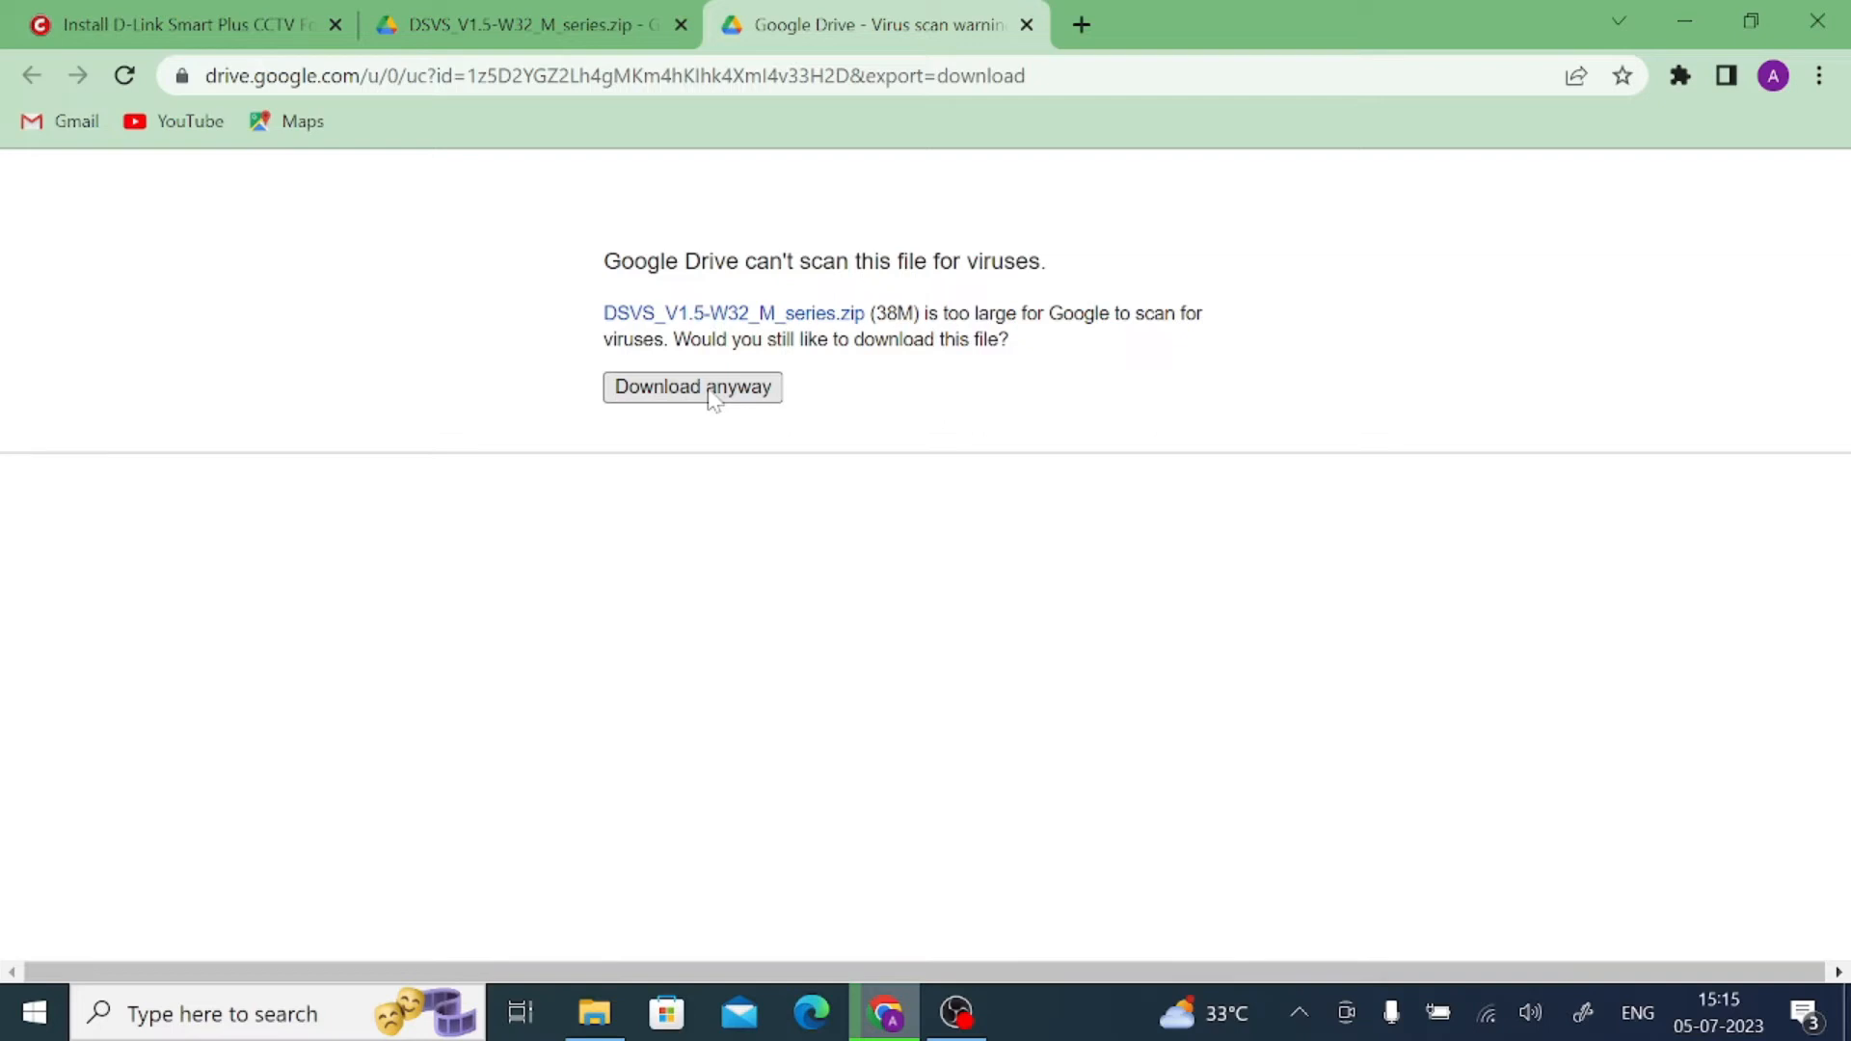
pyautogui.click(692, 388)
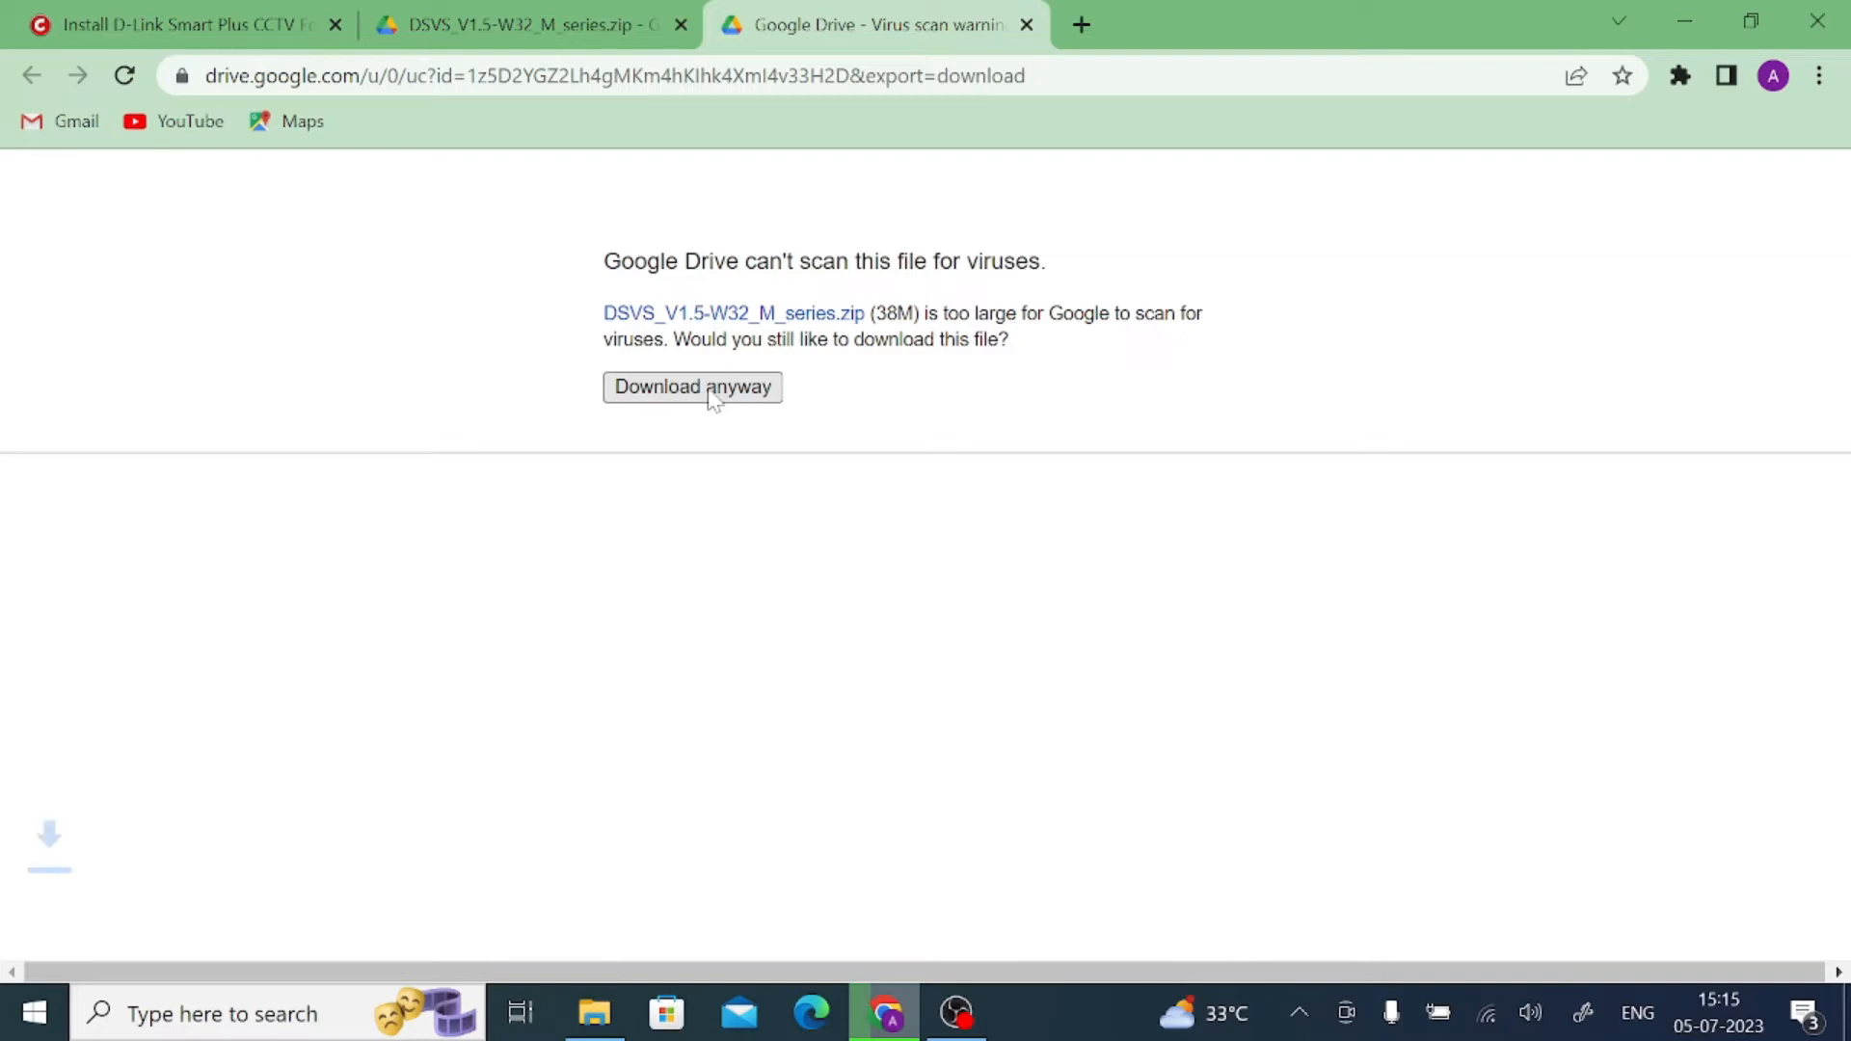
pyautogui.click(692, 387)
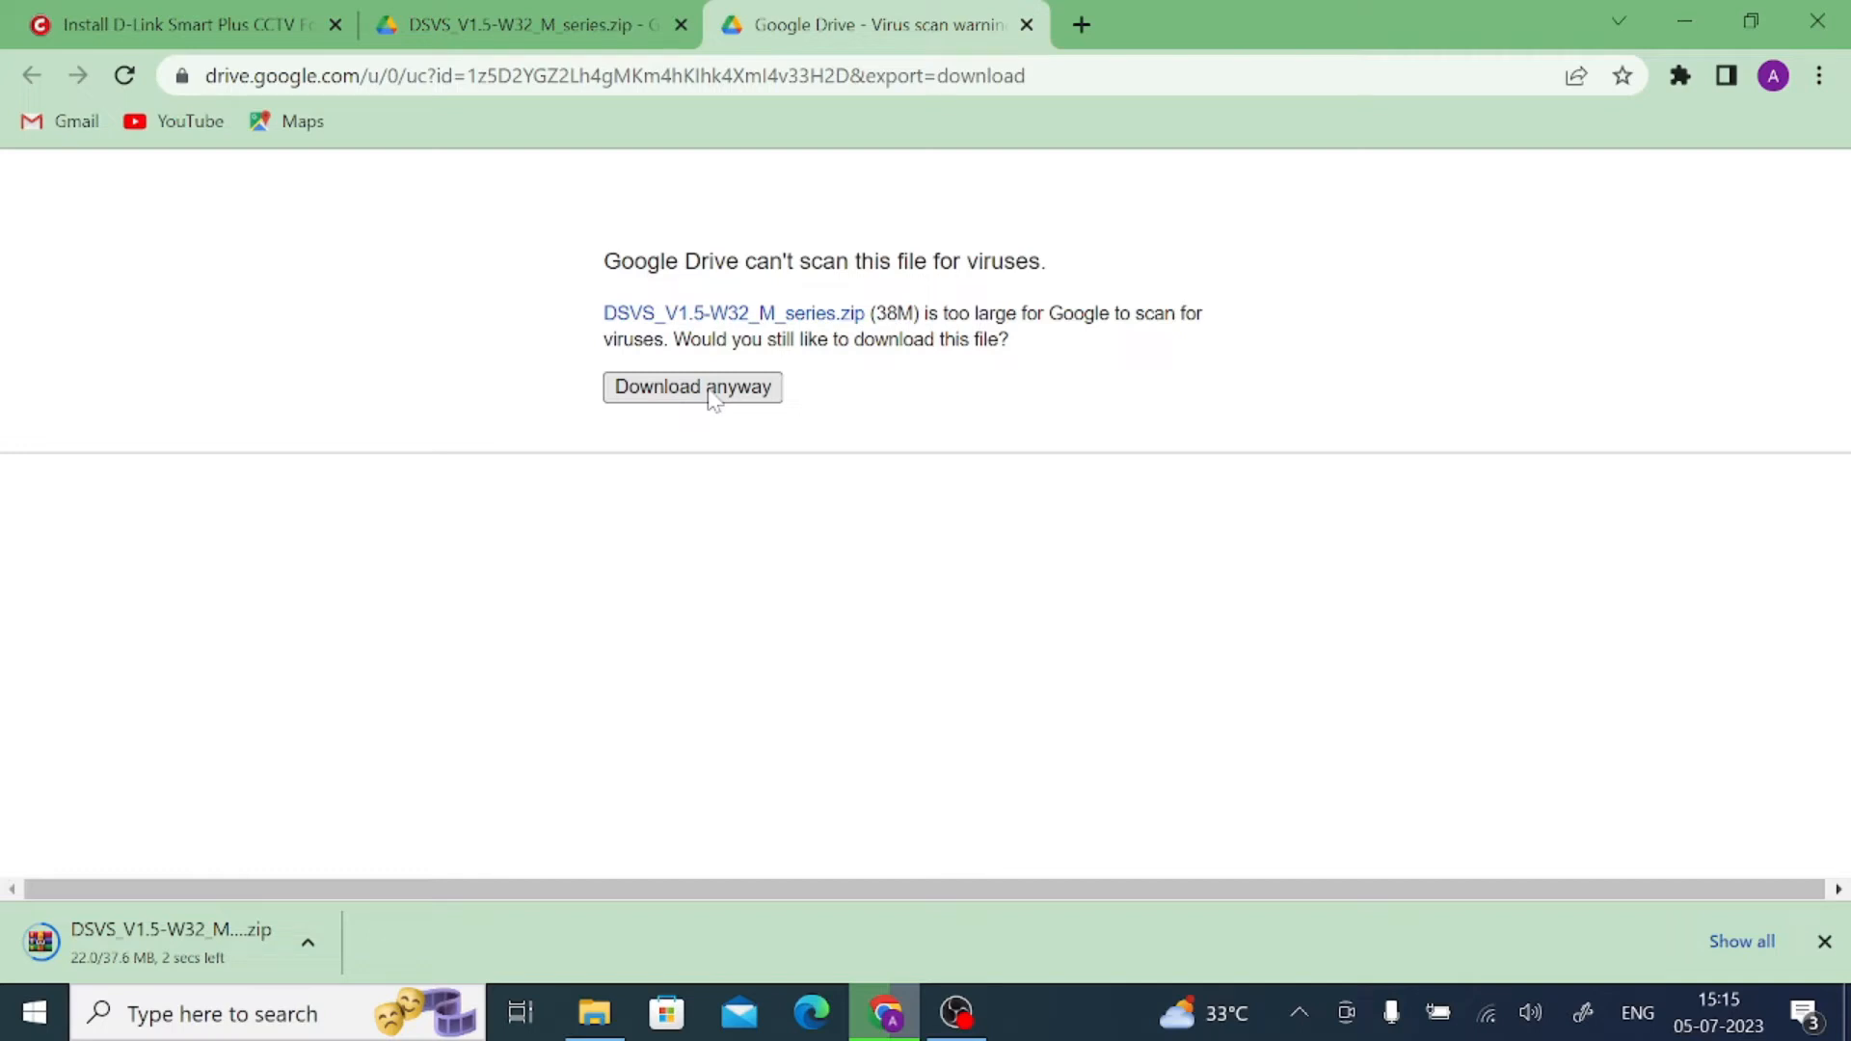
pyautogui.moveTo(657, 488)
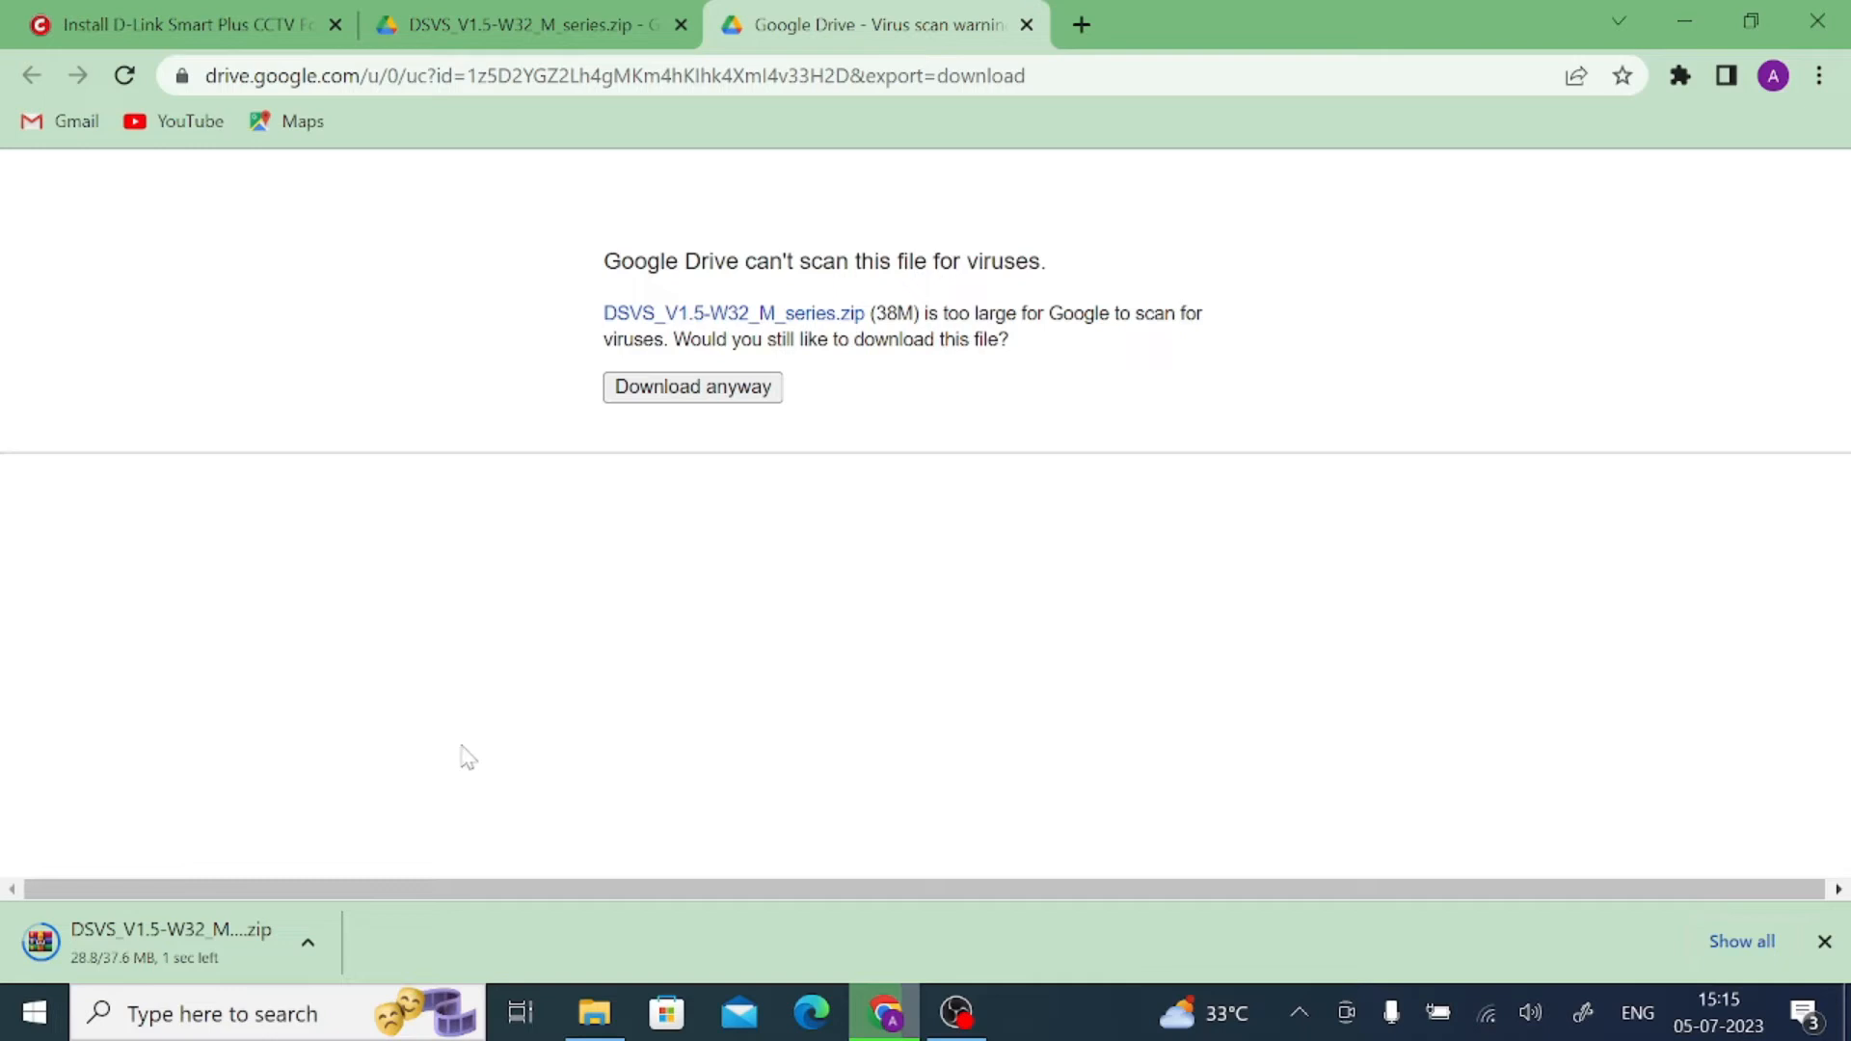
pyautogui.moveTo(348, 903)
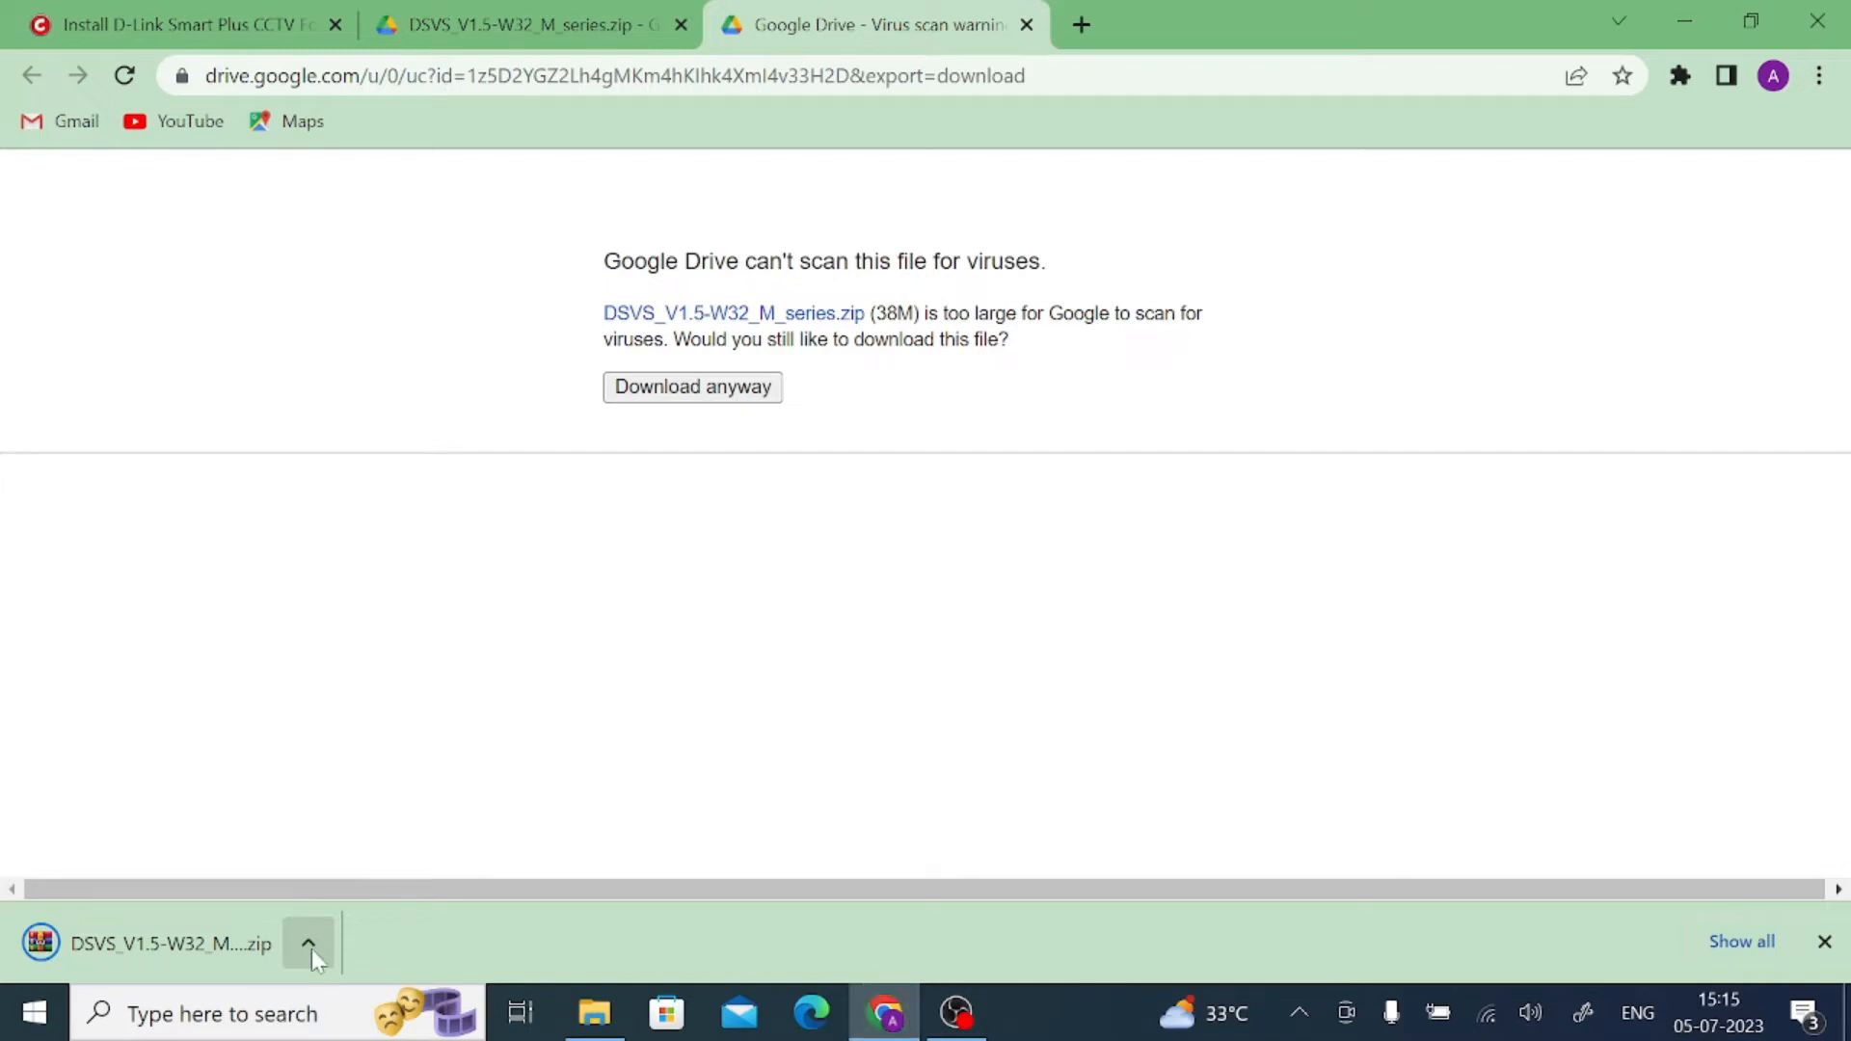
pyautogui.click(1825, 941)
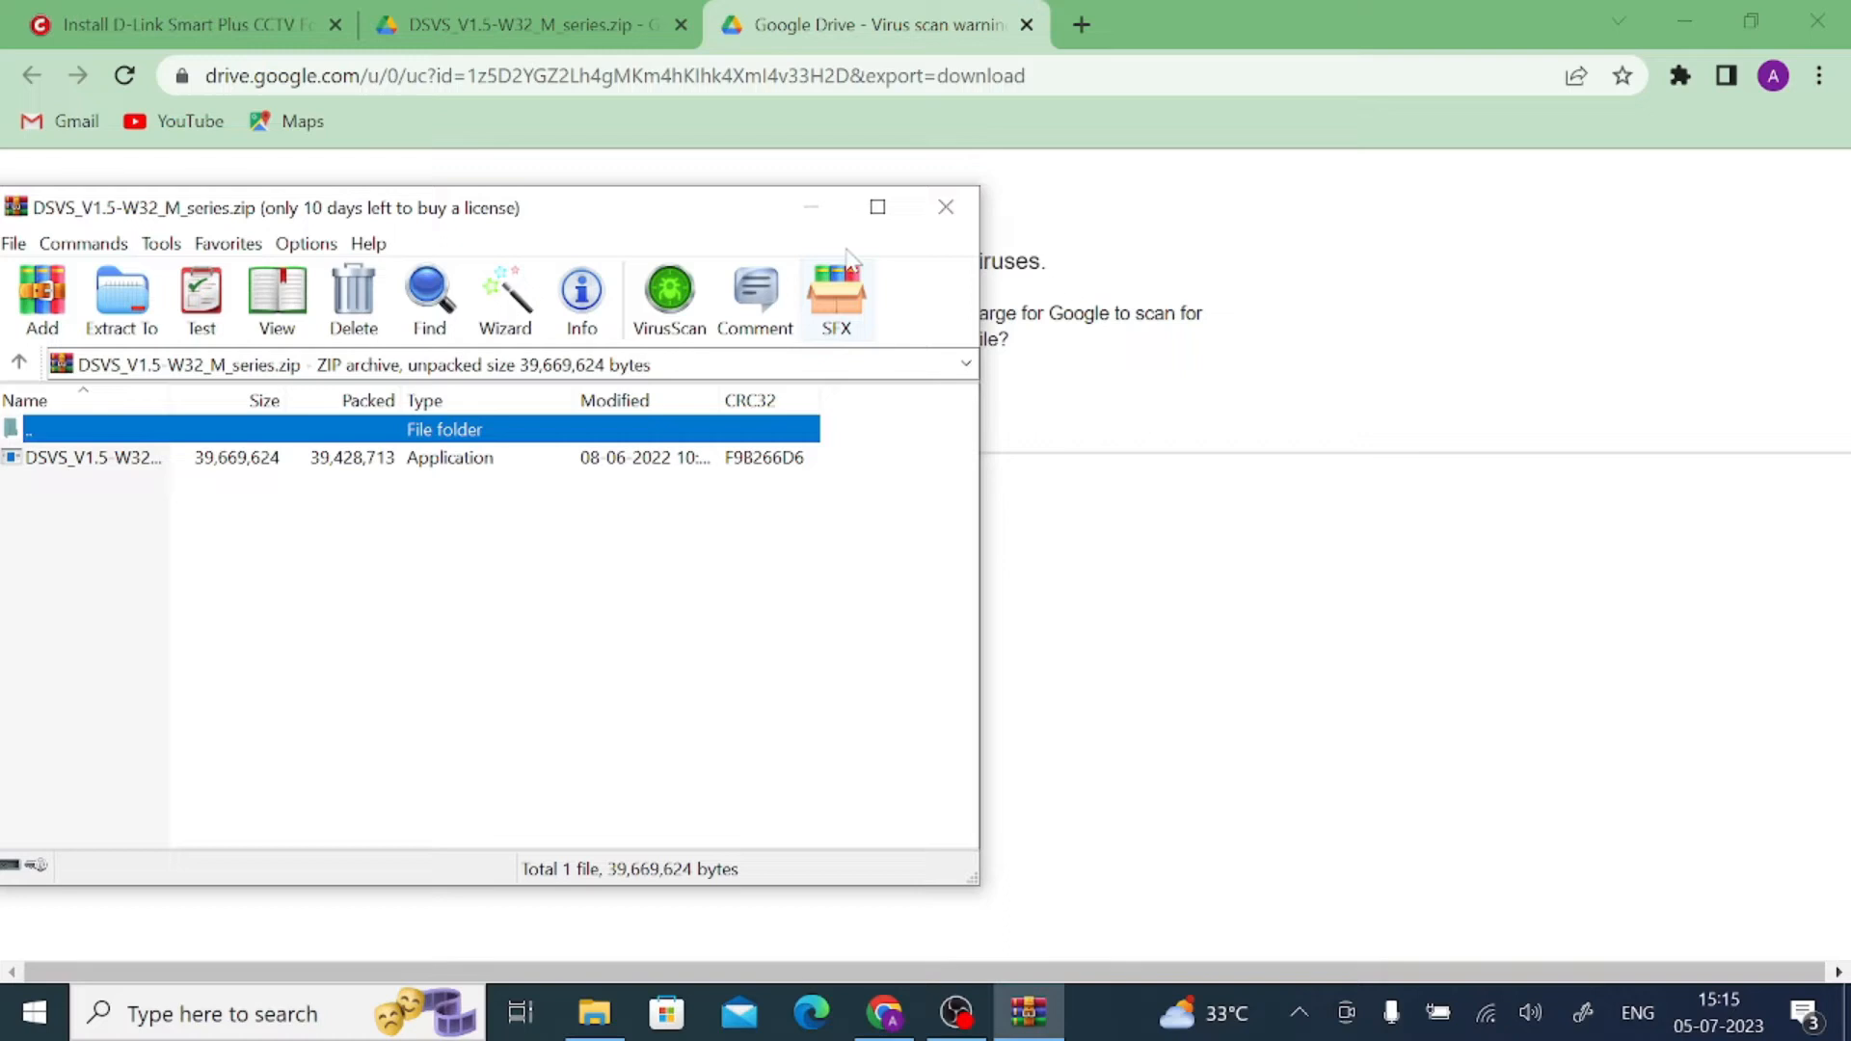
# Step: Close WinRAR and reveal the DSVS zip in its Downloads folder through Chrome's Downloads list
pyautogui.click(945, 207)
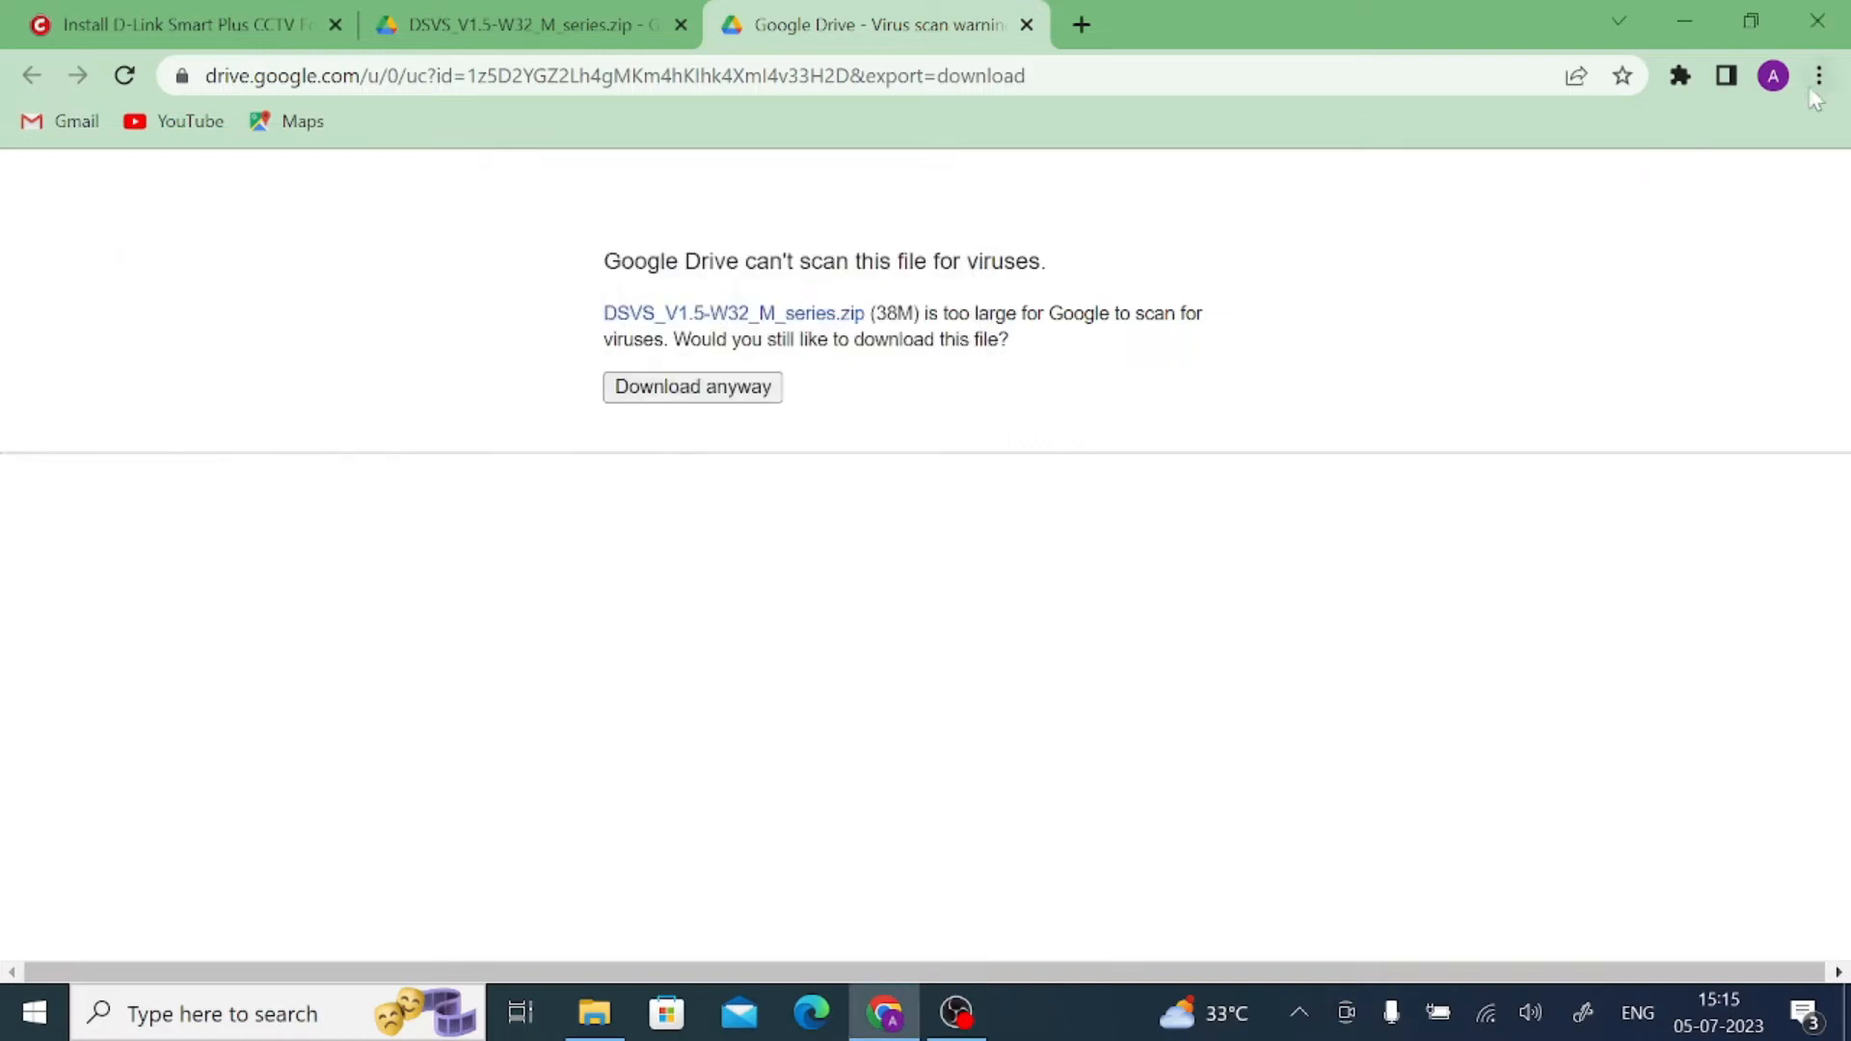
pyautogui.click(1820, 75)
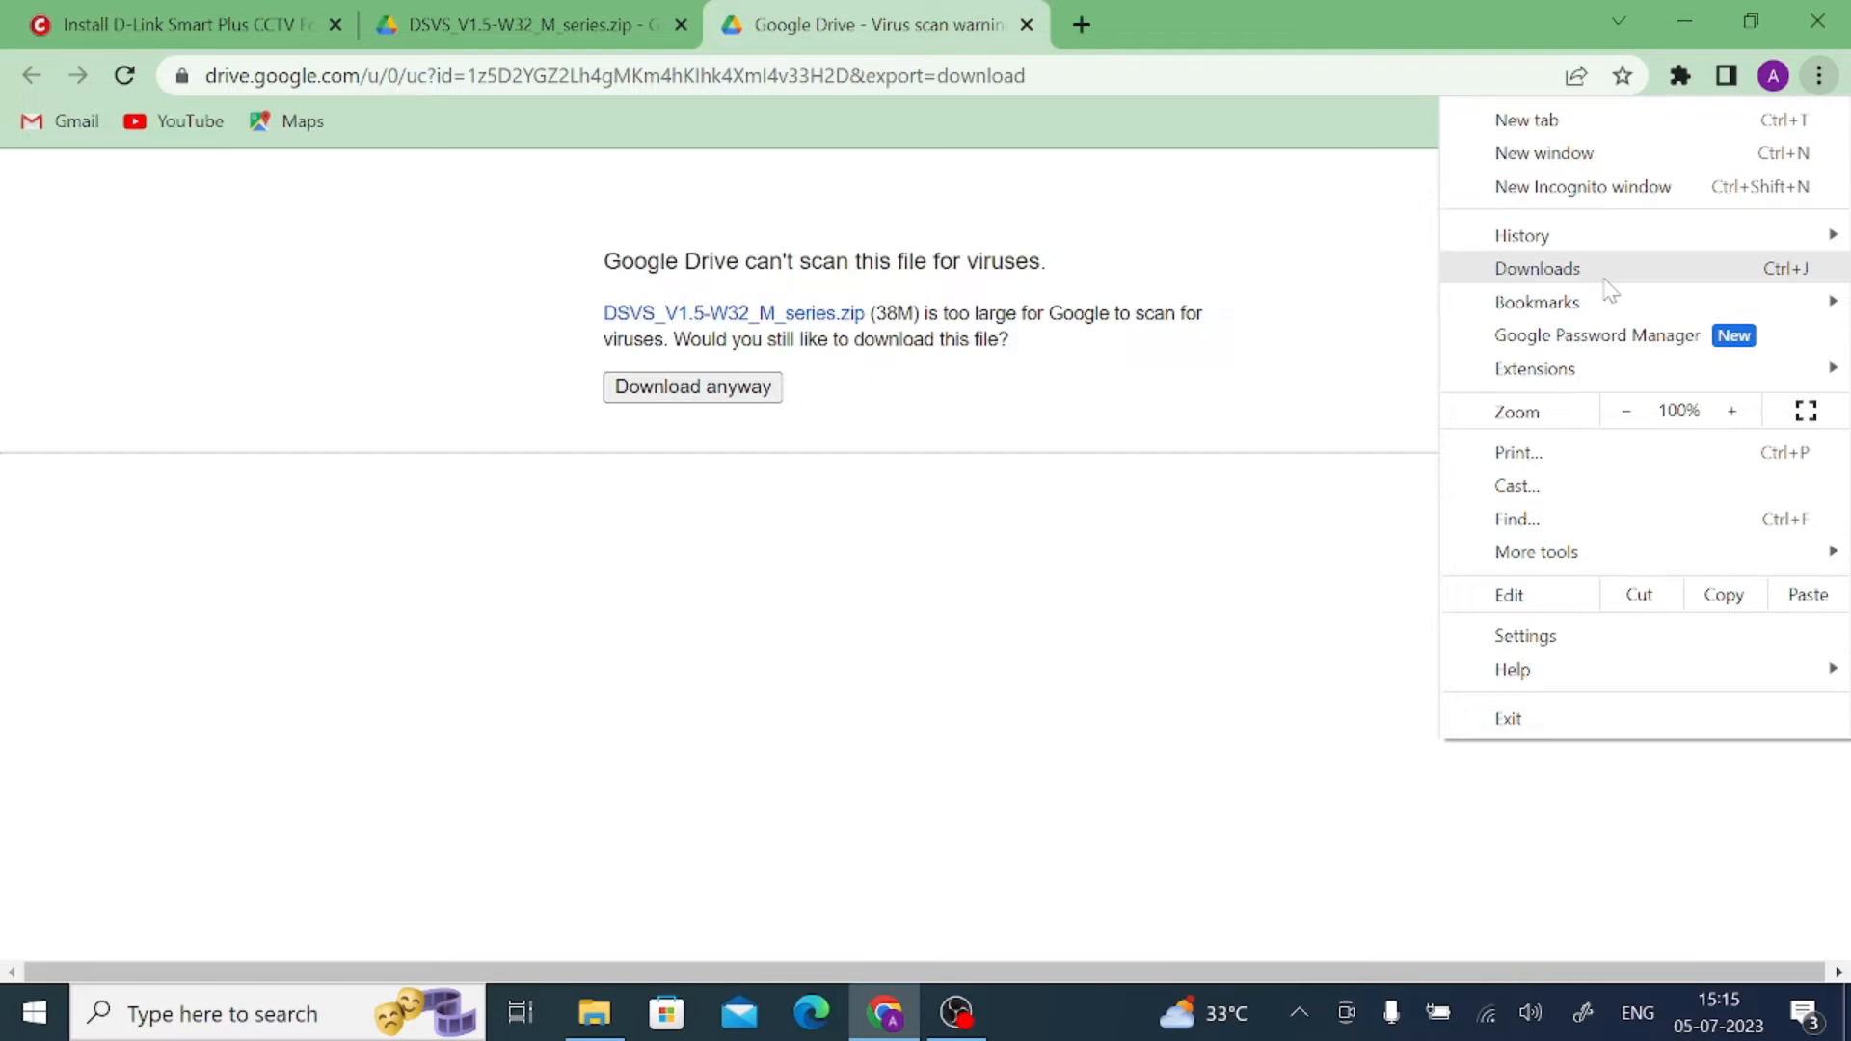
pyautogui.click(1537, 268)
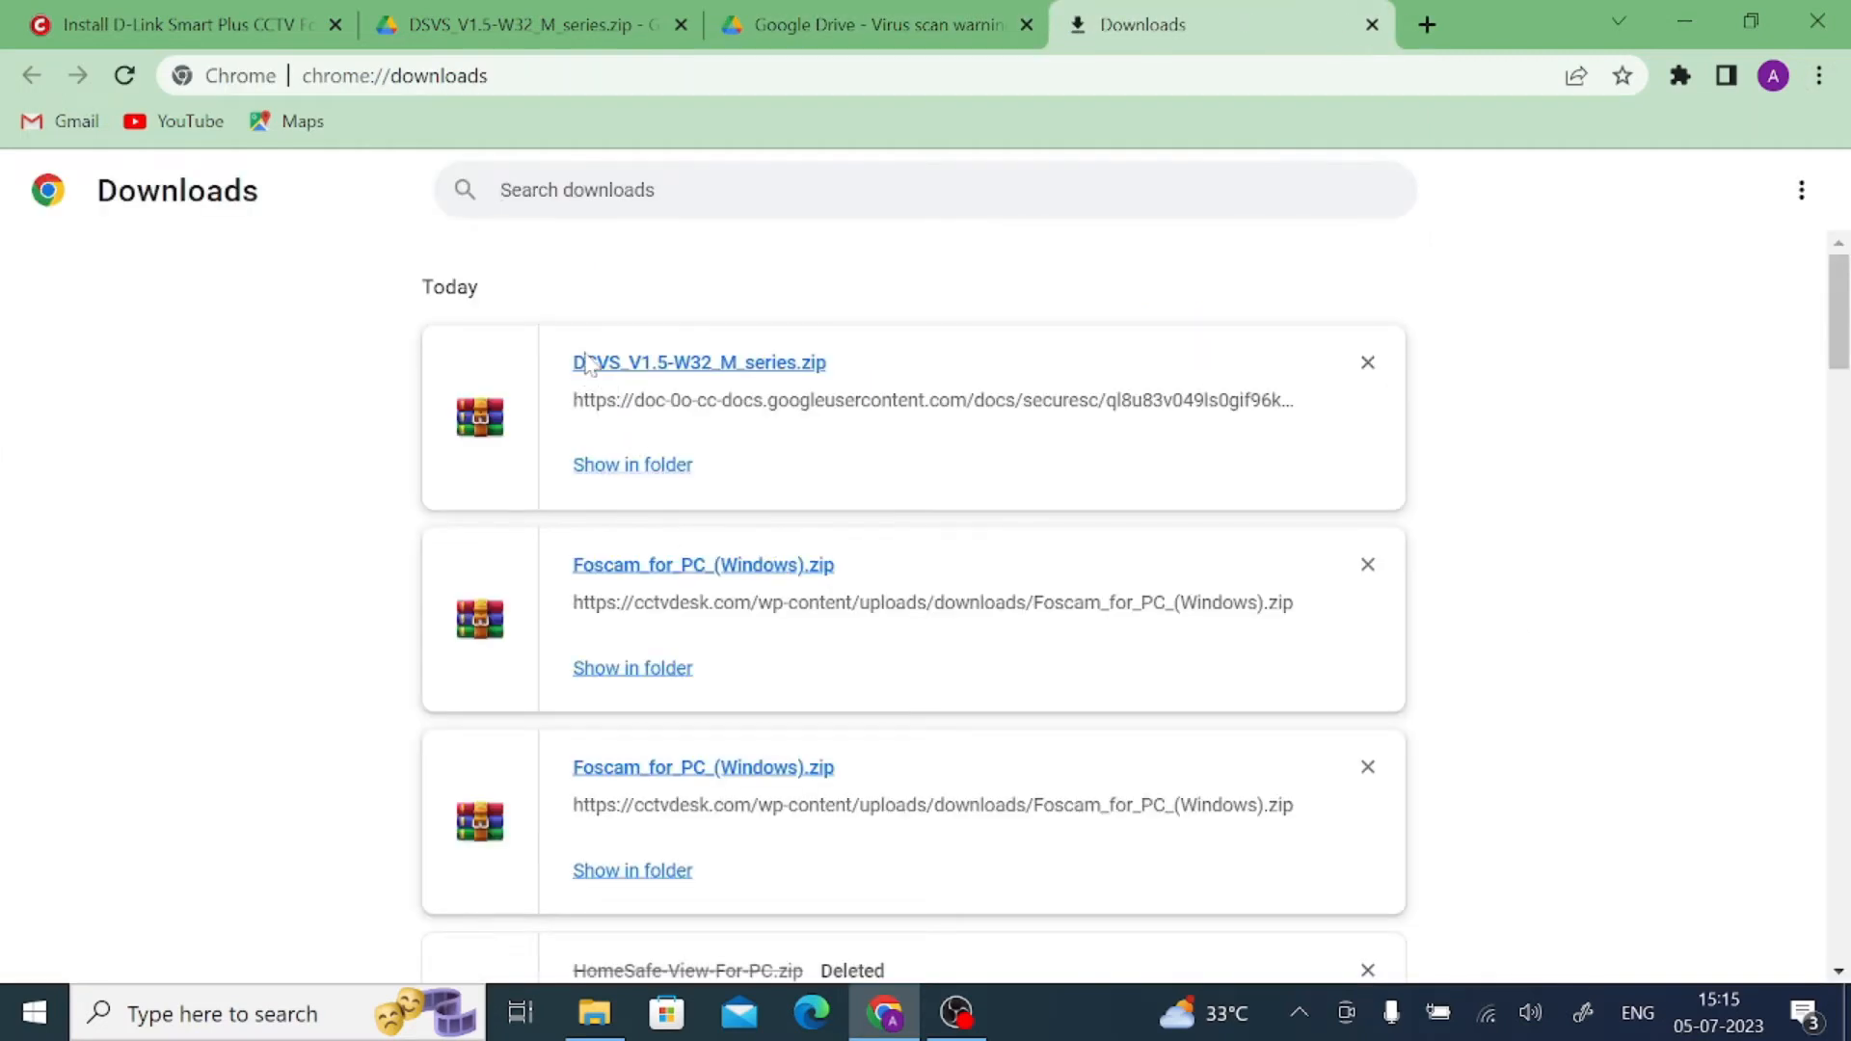
pyautogui.moveTo(614, 462)
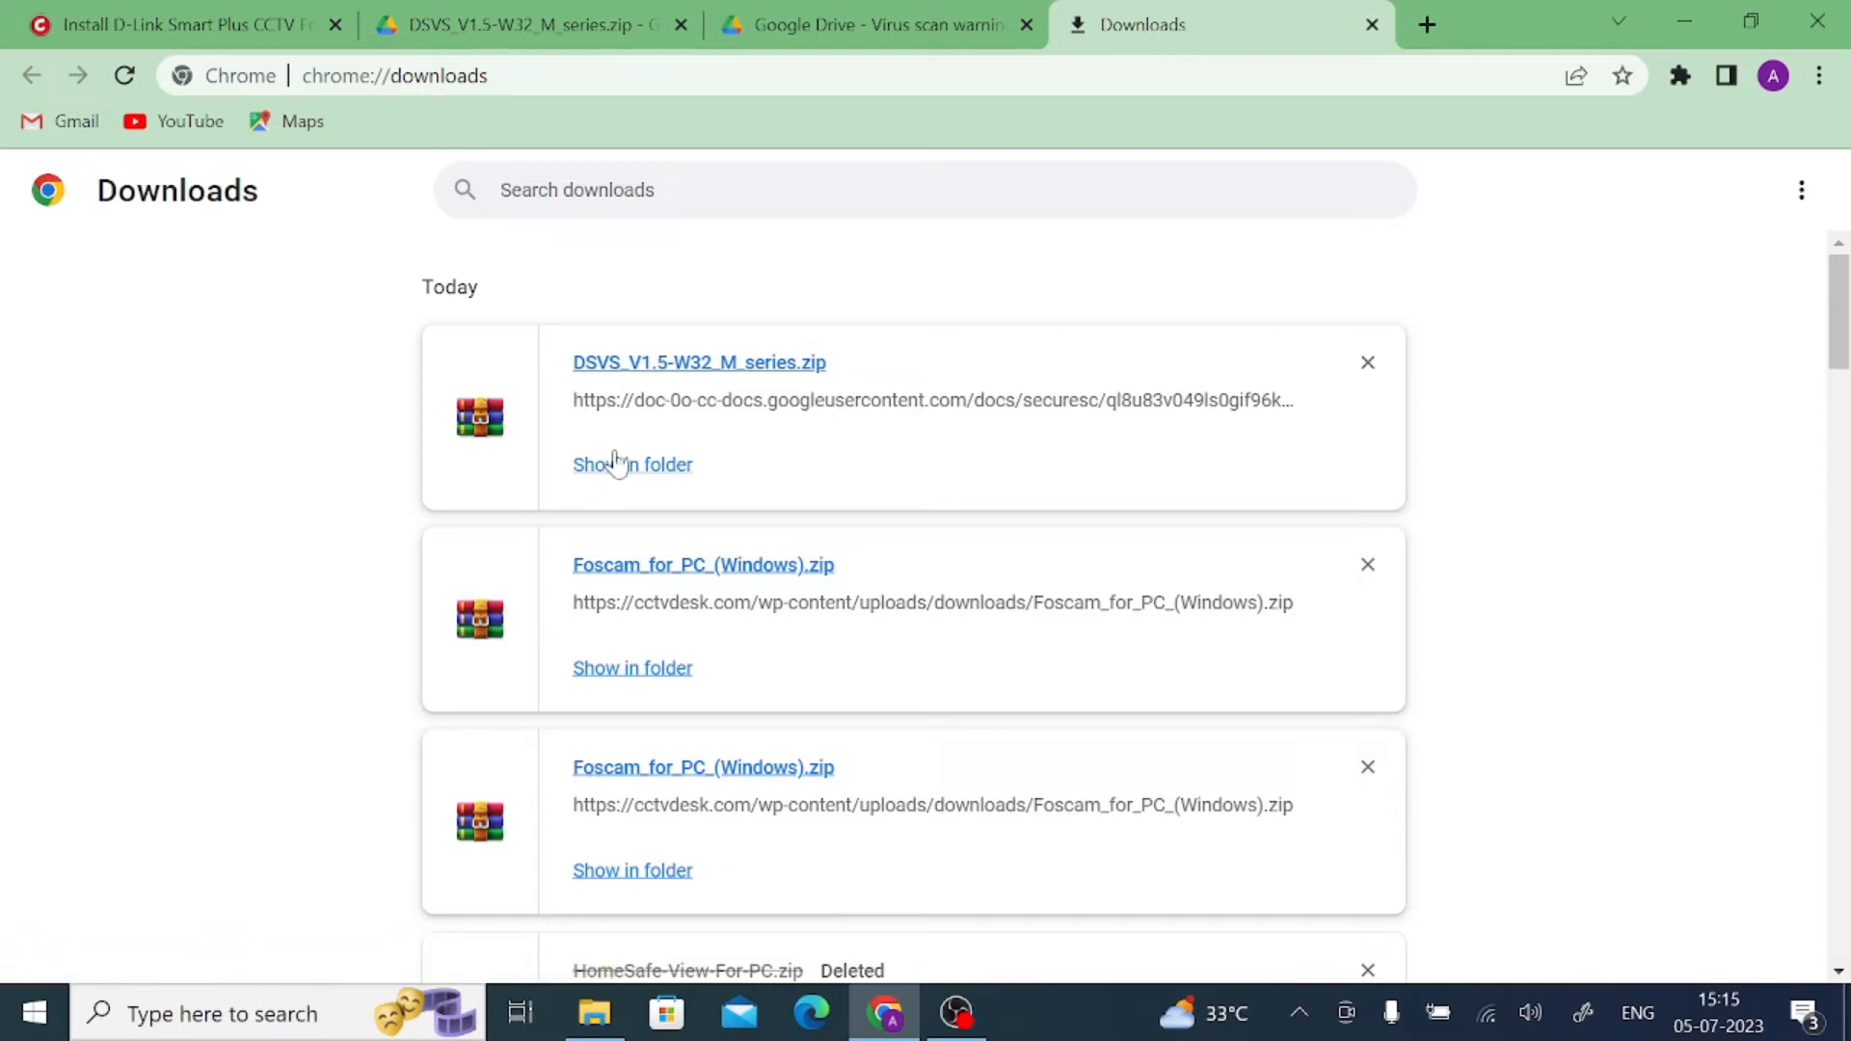
pyautogui.click(632, 464)
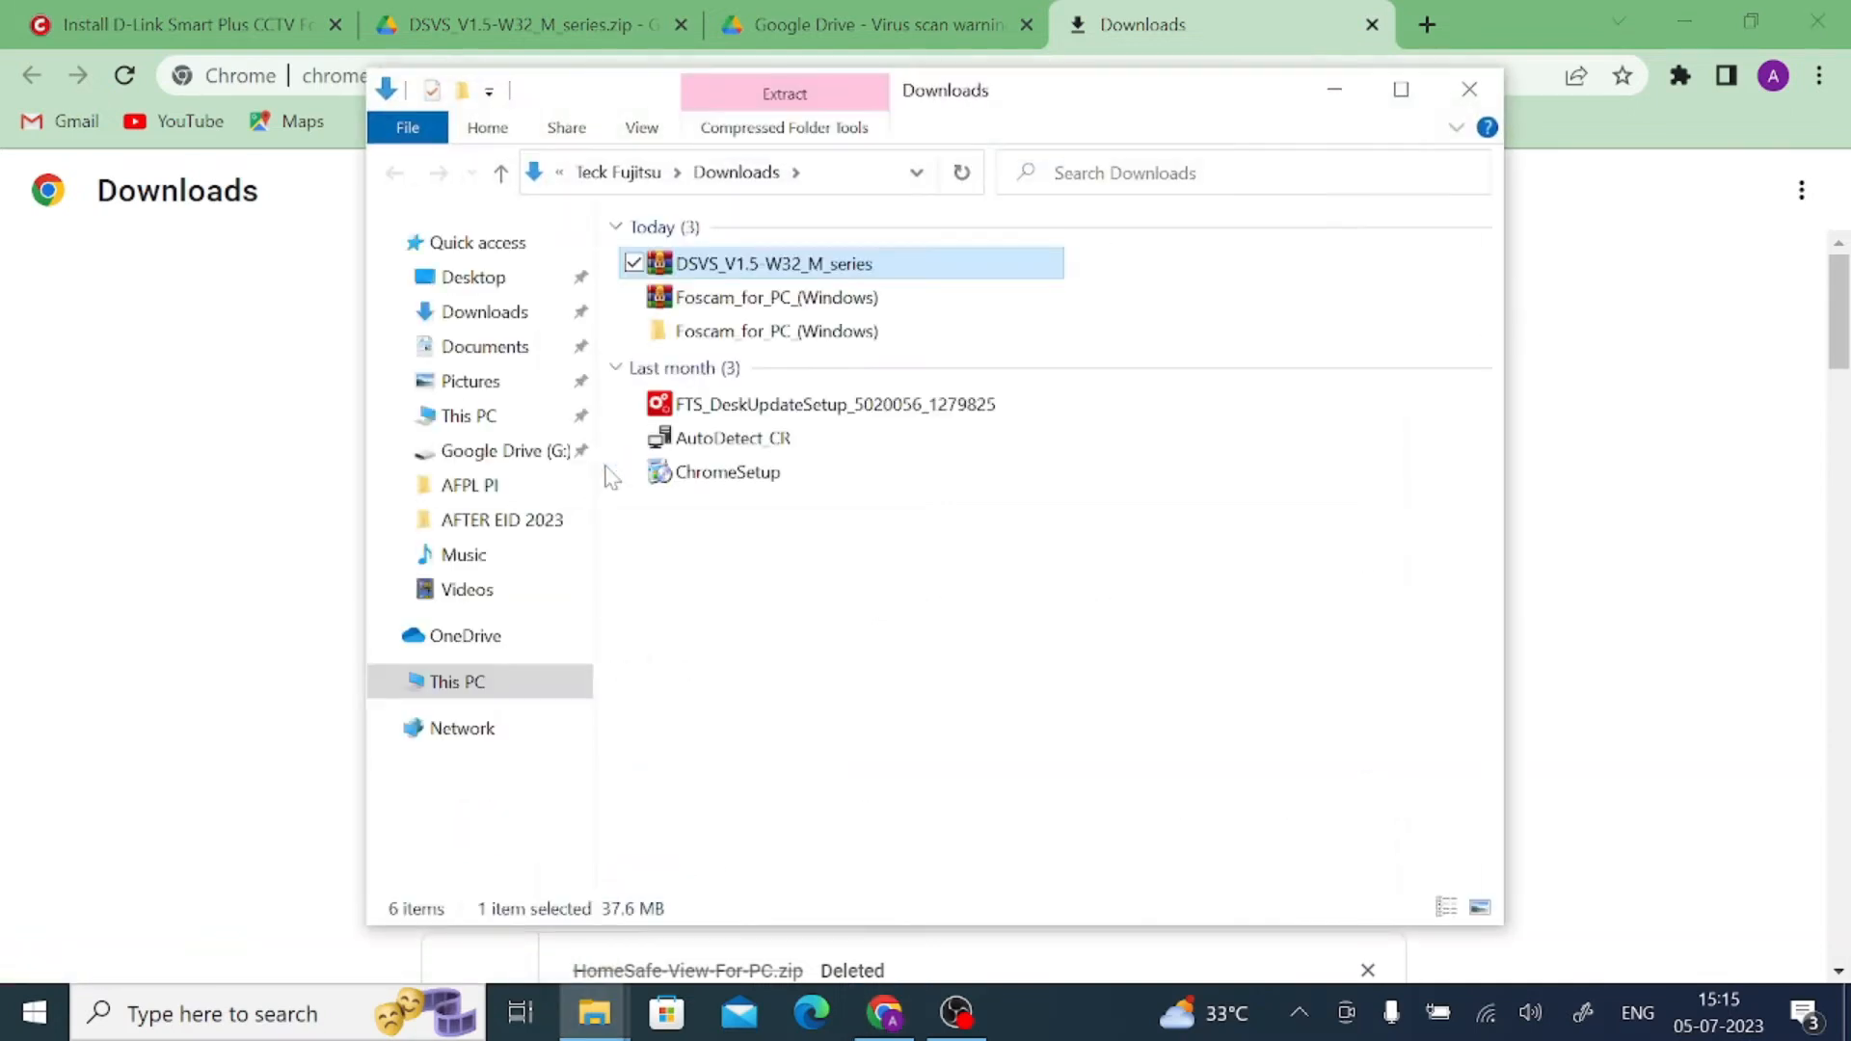
pyautogui.moveTo(737, 279)
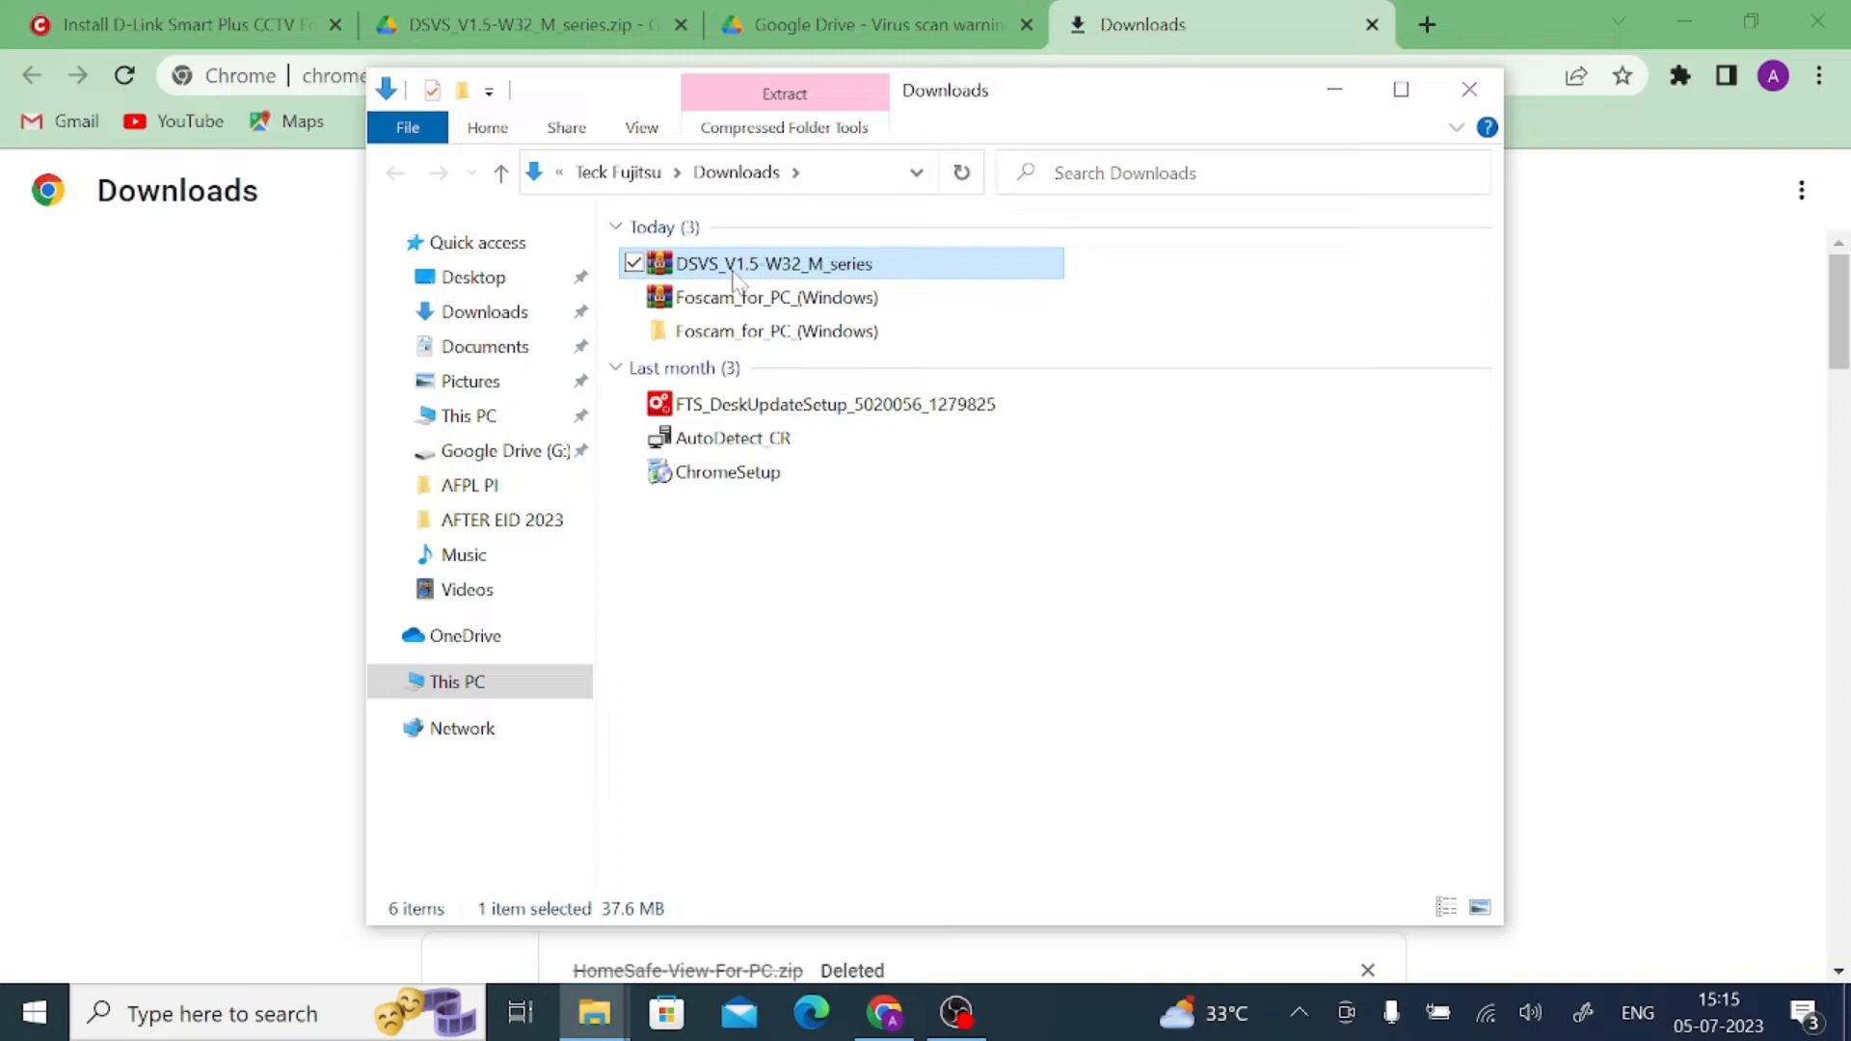
# Step: Enter the extracted DSVS_V1.5-W32_M_series folder and run its setup application
pyautogui.rightClick(773, 264)
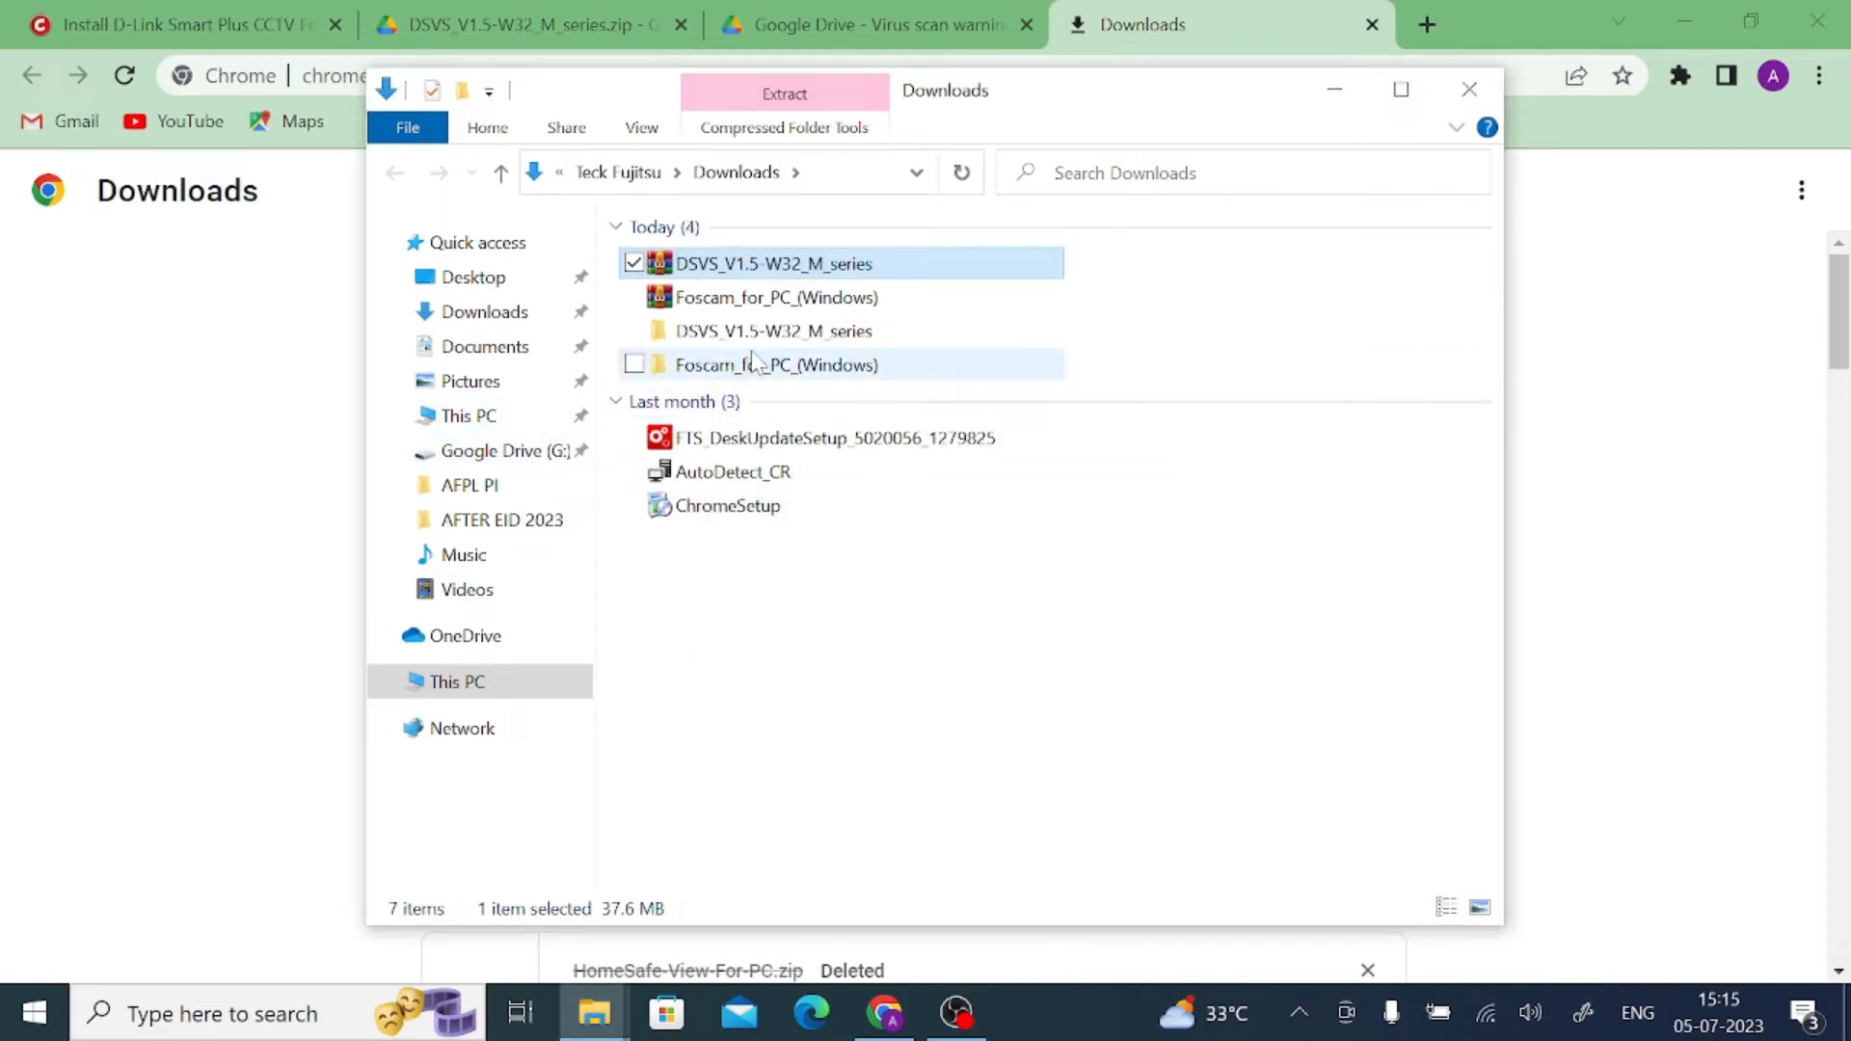
pyautogui.moveTo(746, 331)
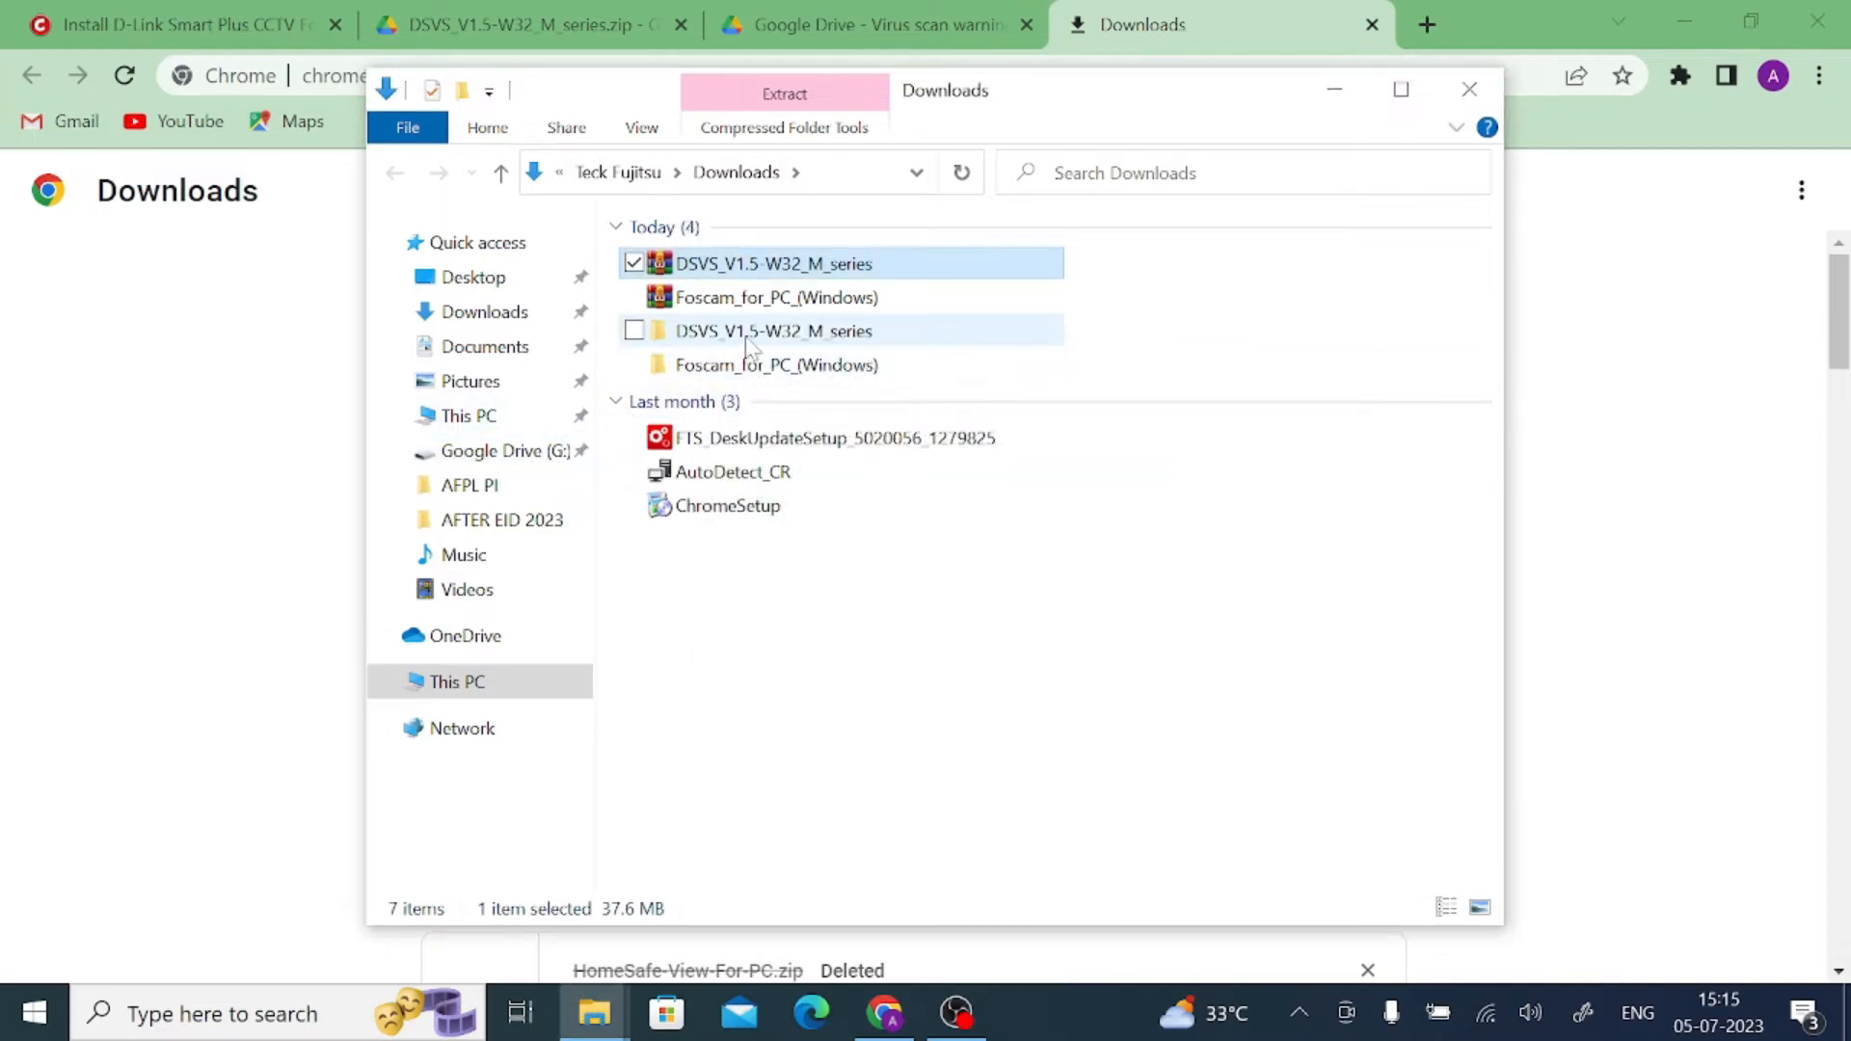
pyautogui.moveTo(773, 331)
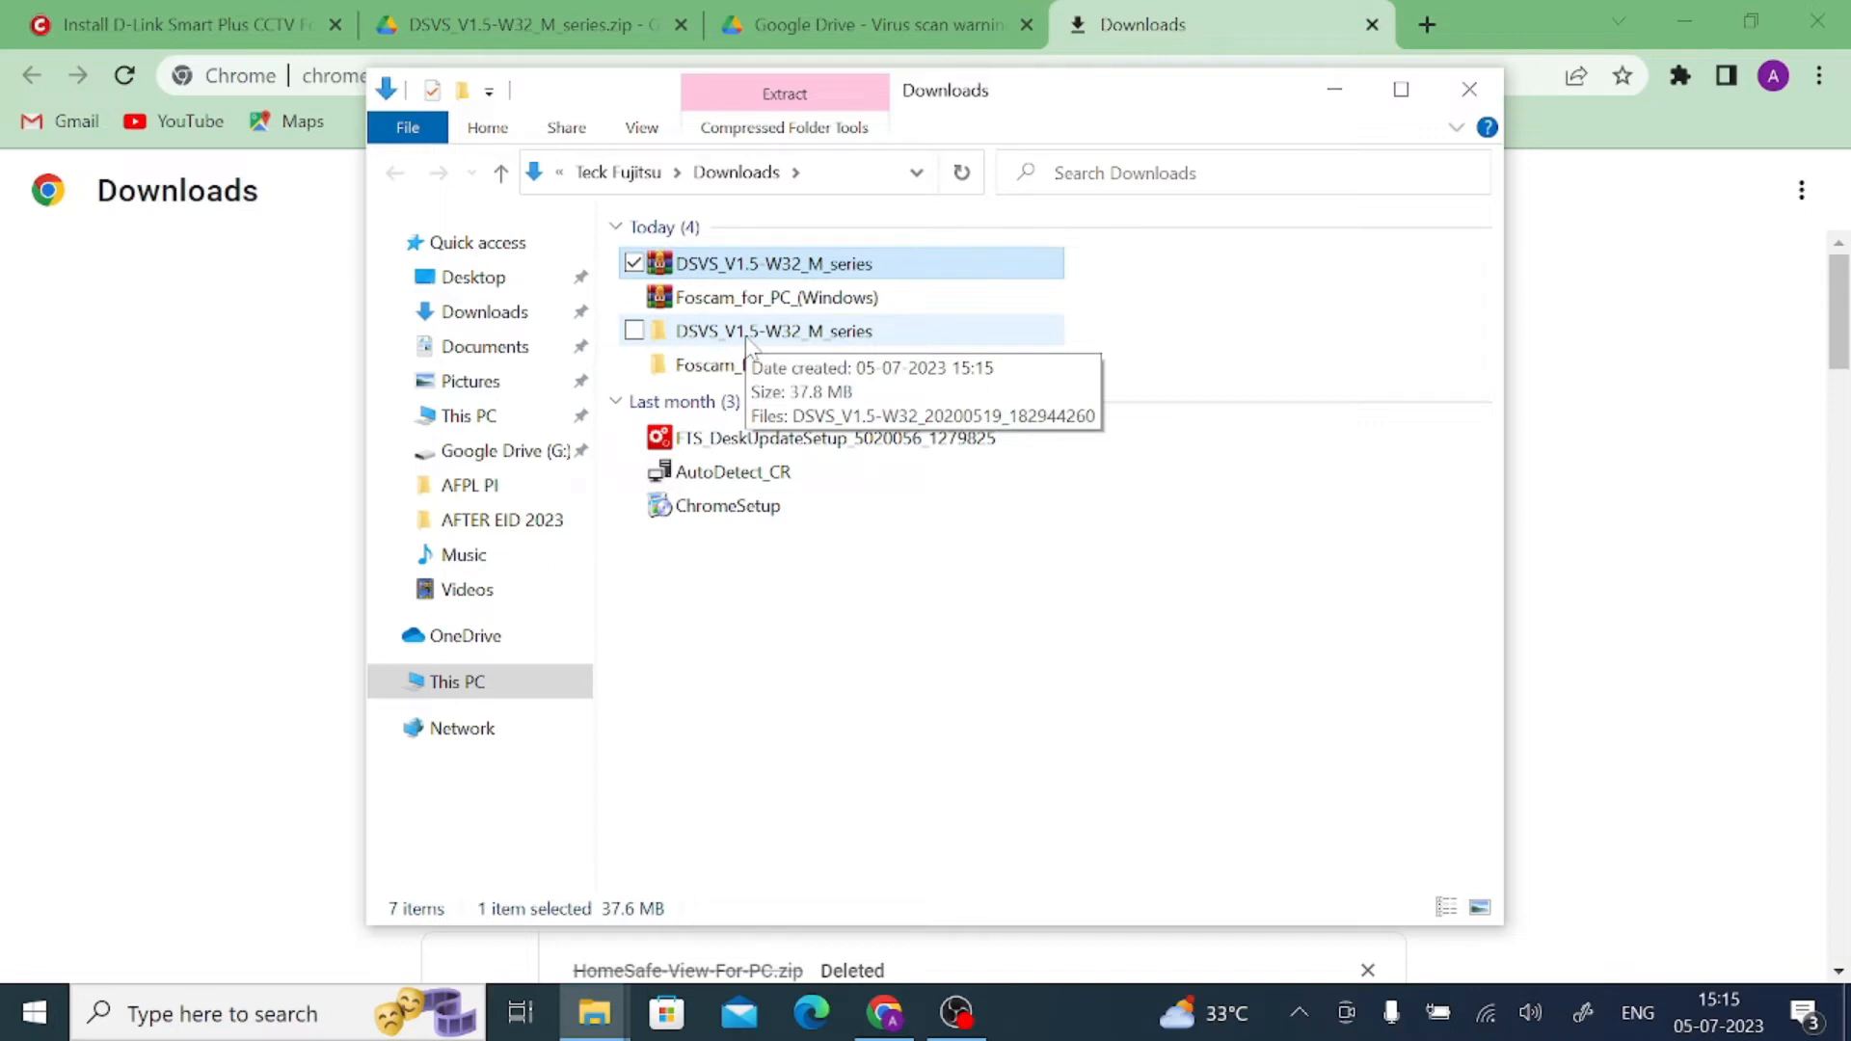
pyautogui.doubleClick(774, 330)
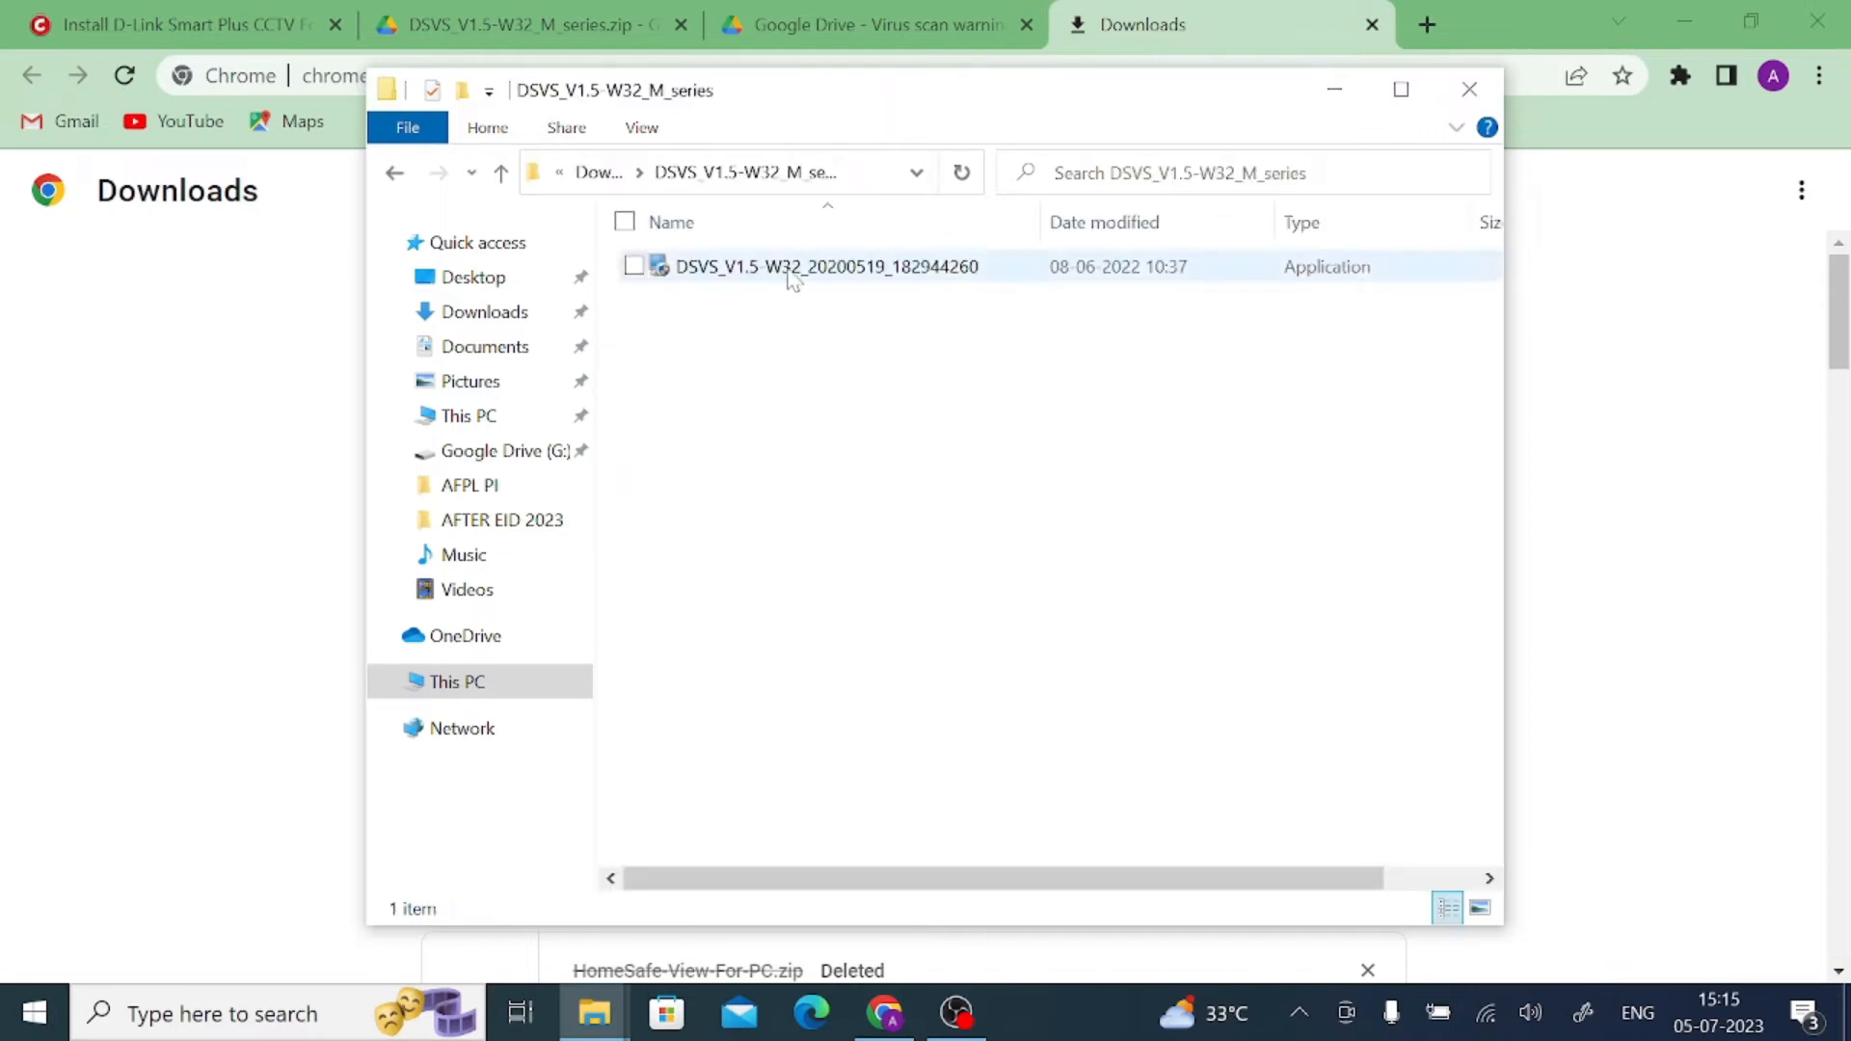
pyautogui.moveTo(803, 266)
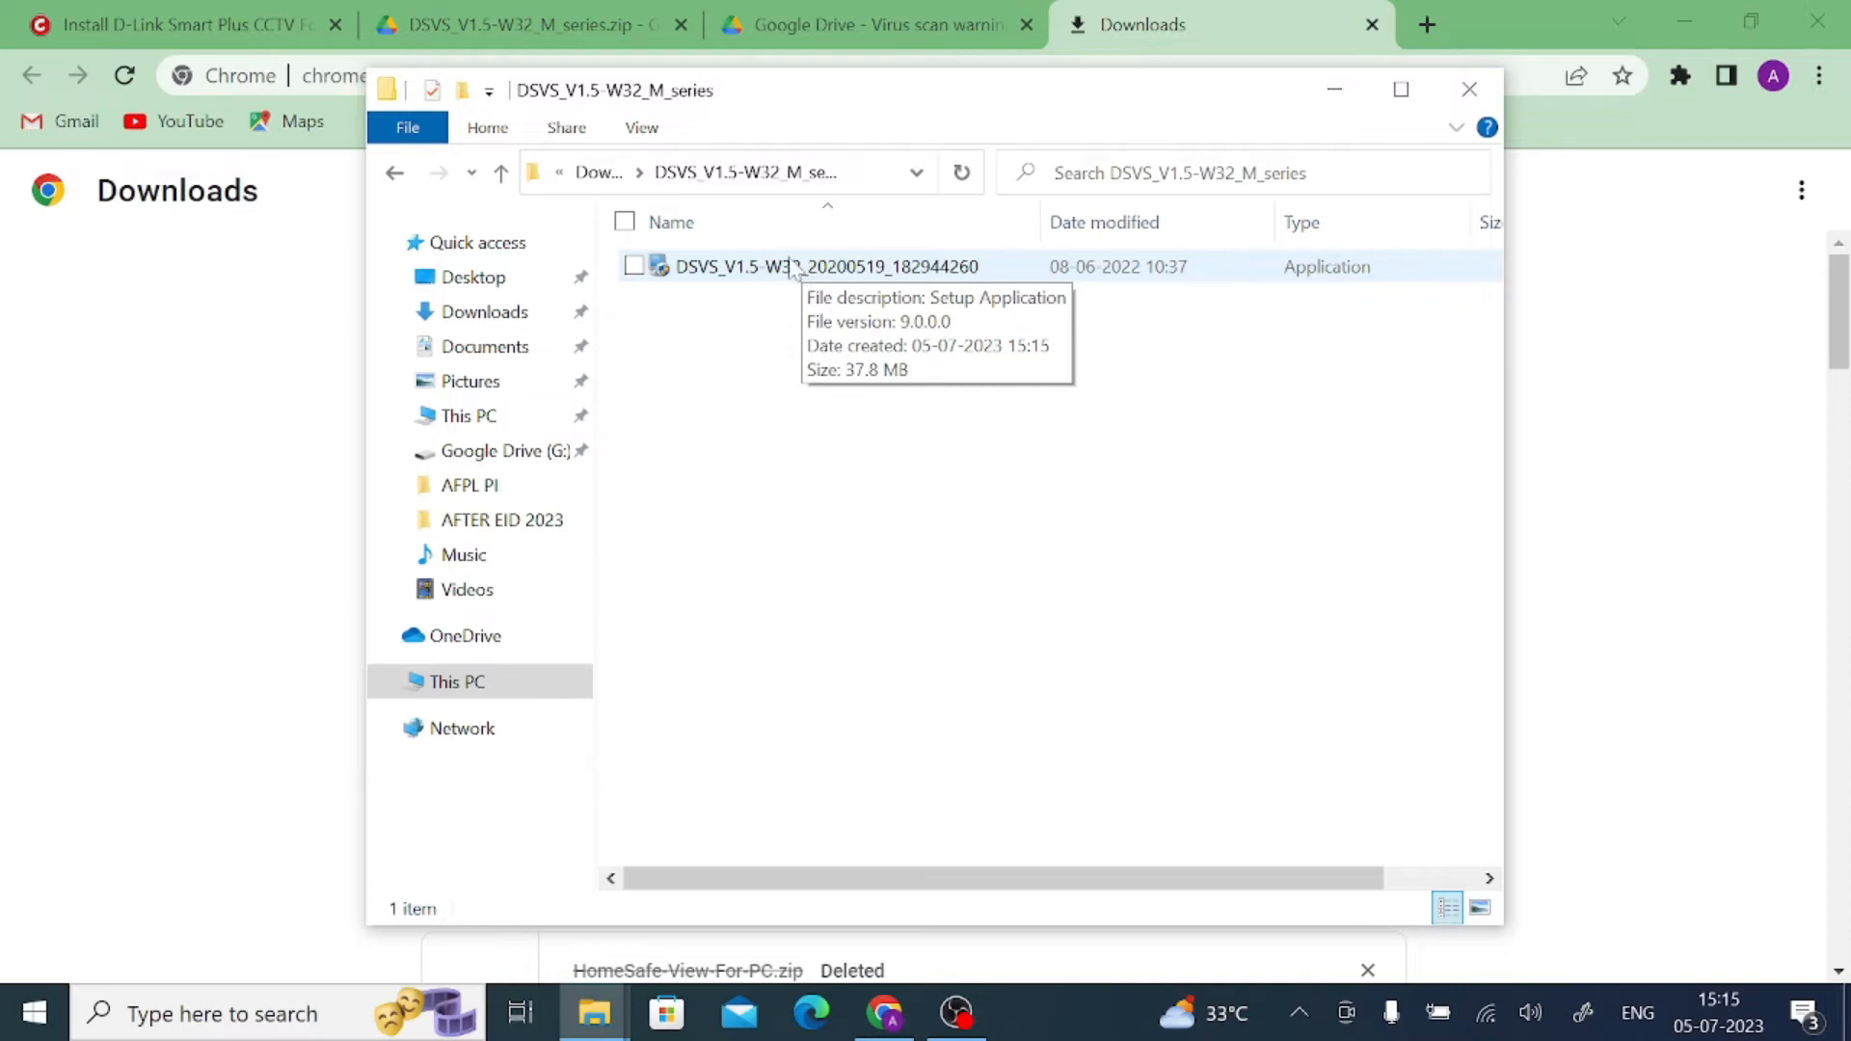
pyautogui.rightClick(826, 268)
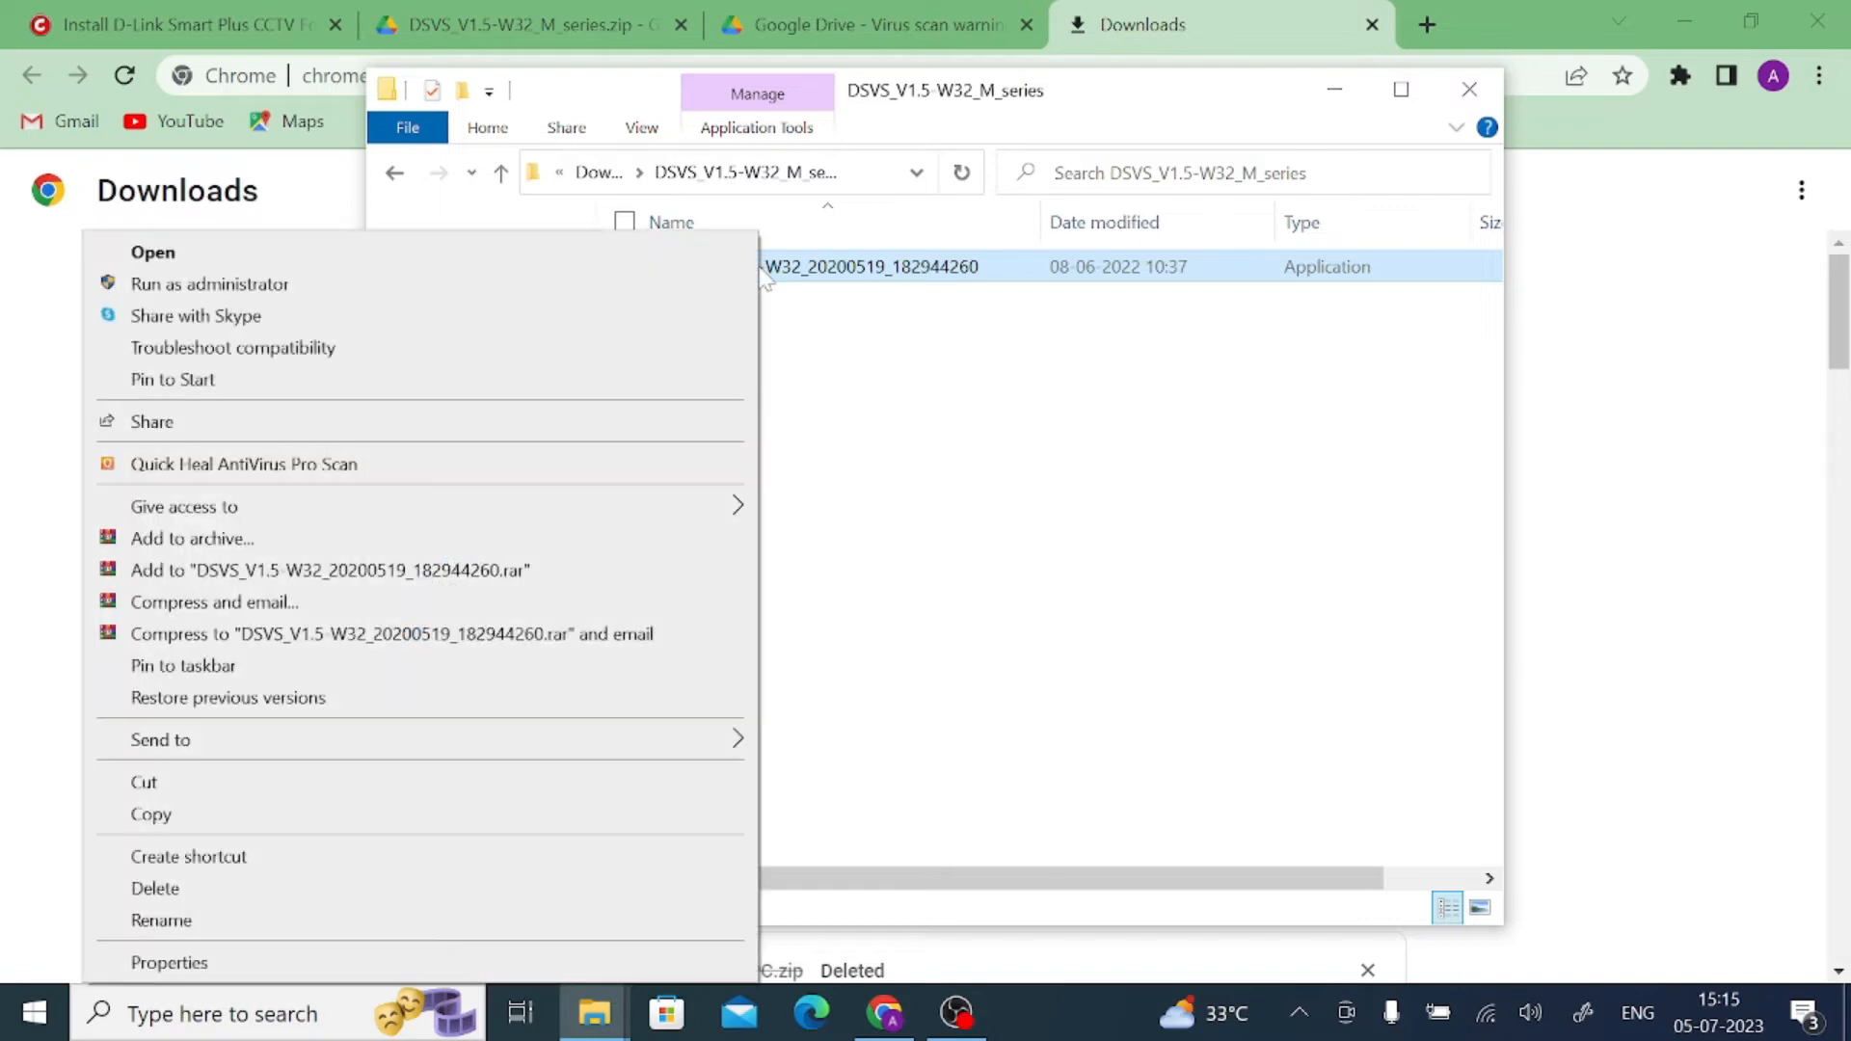
pyautogui.moveTo(388, 310)
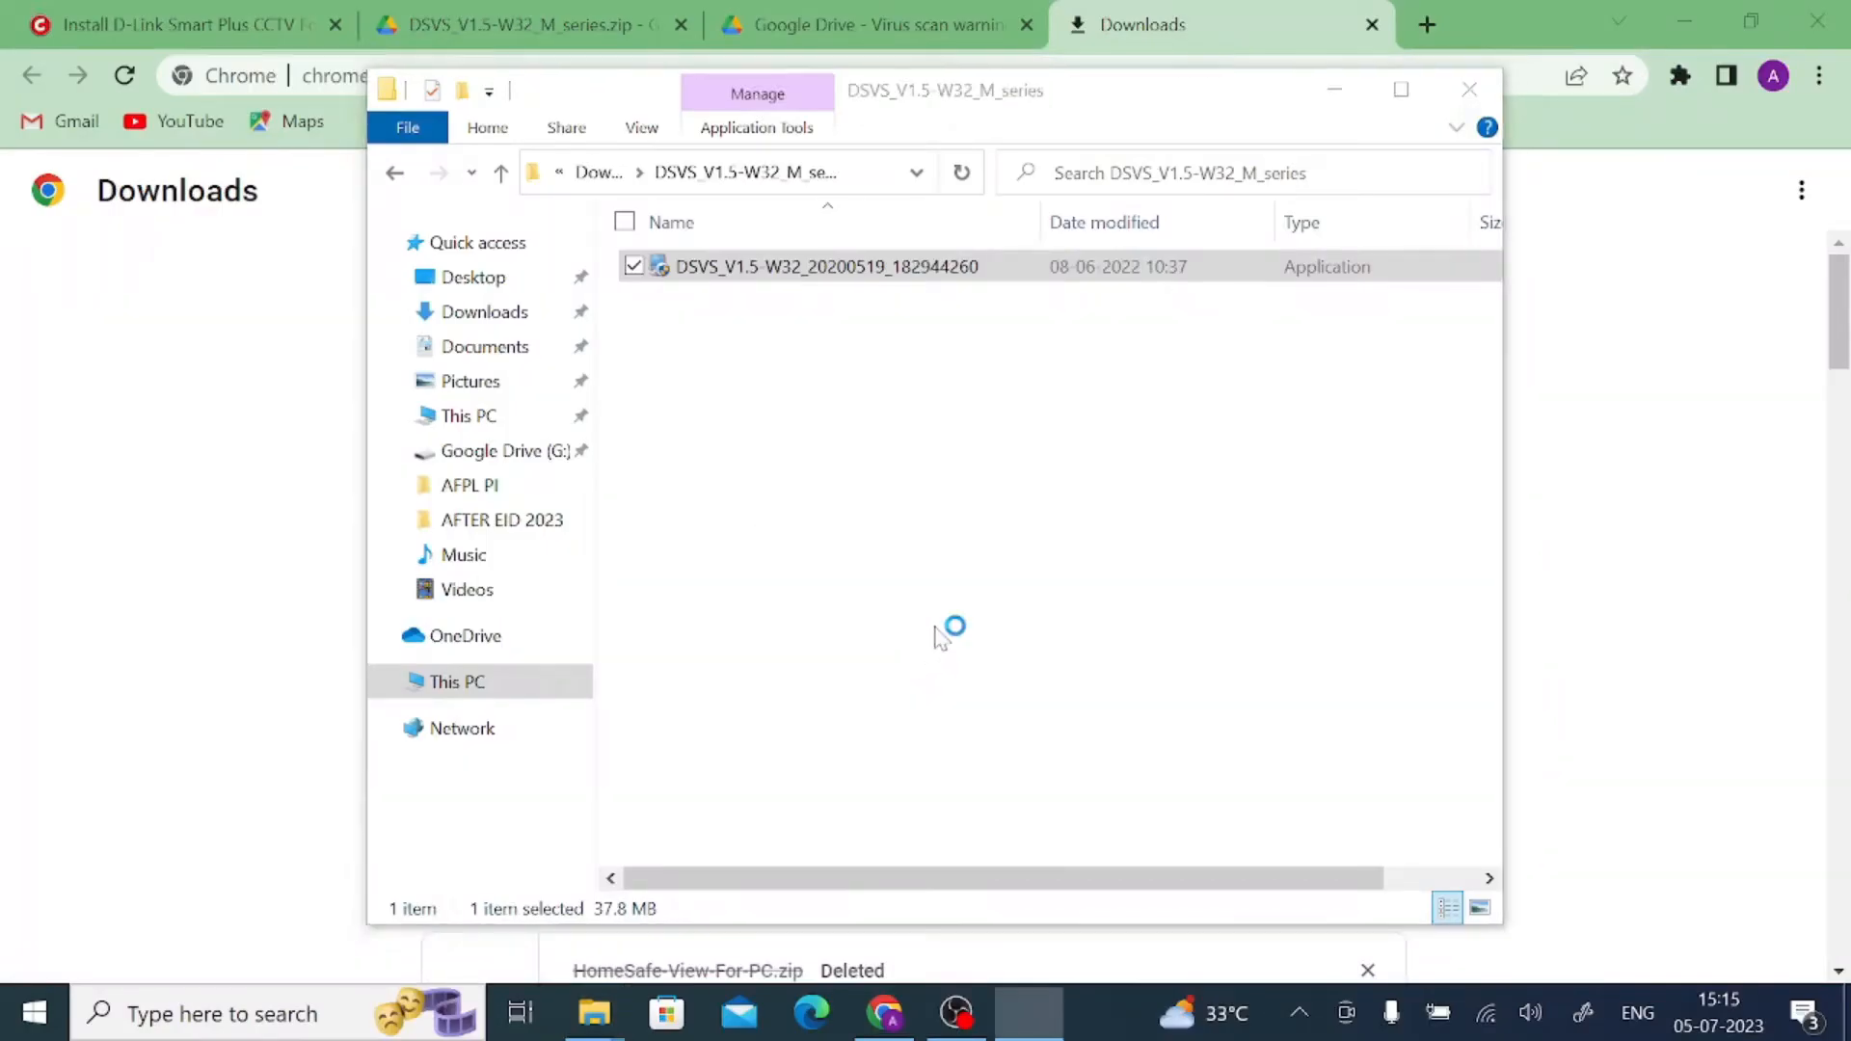
pyautogui.doubleClick(826, 266)
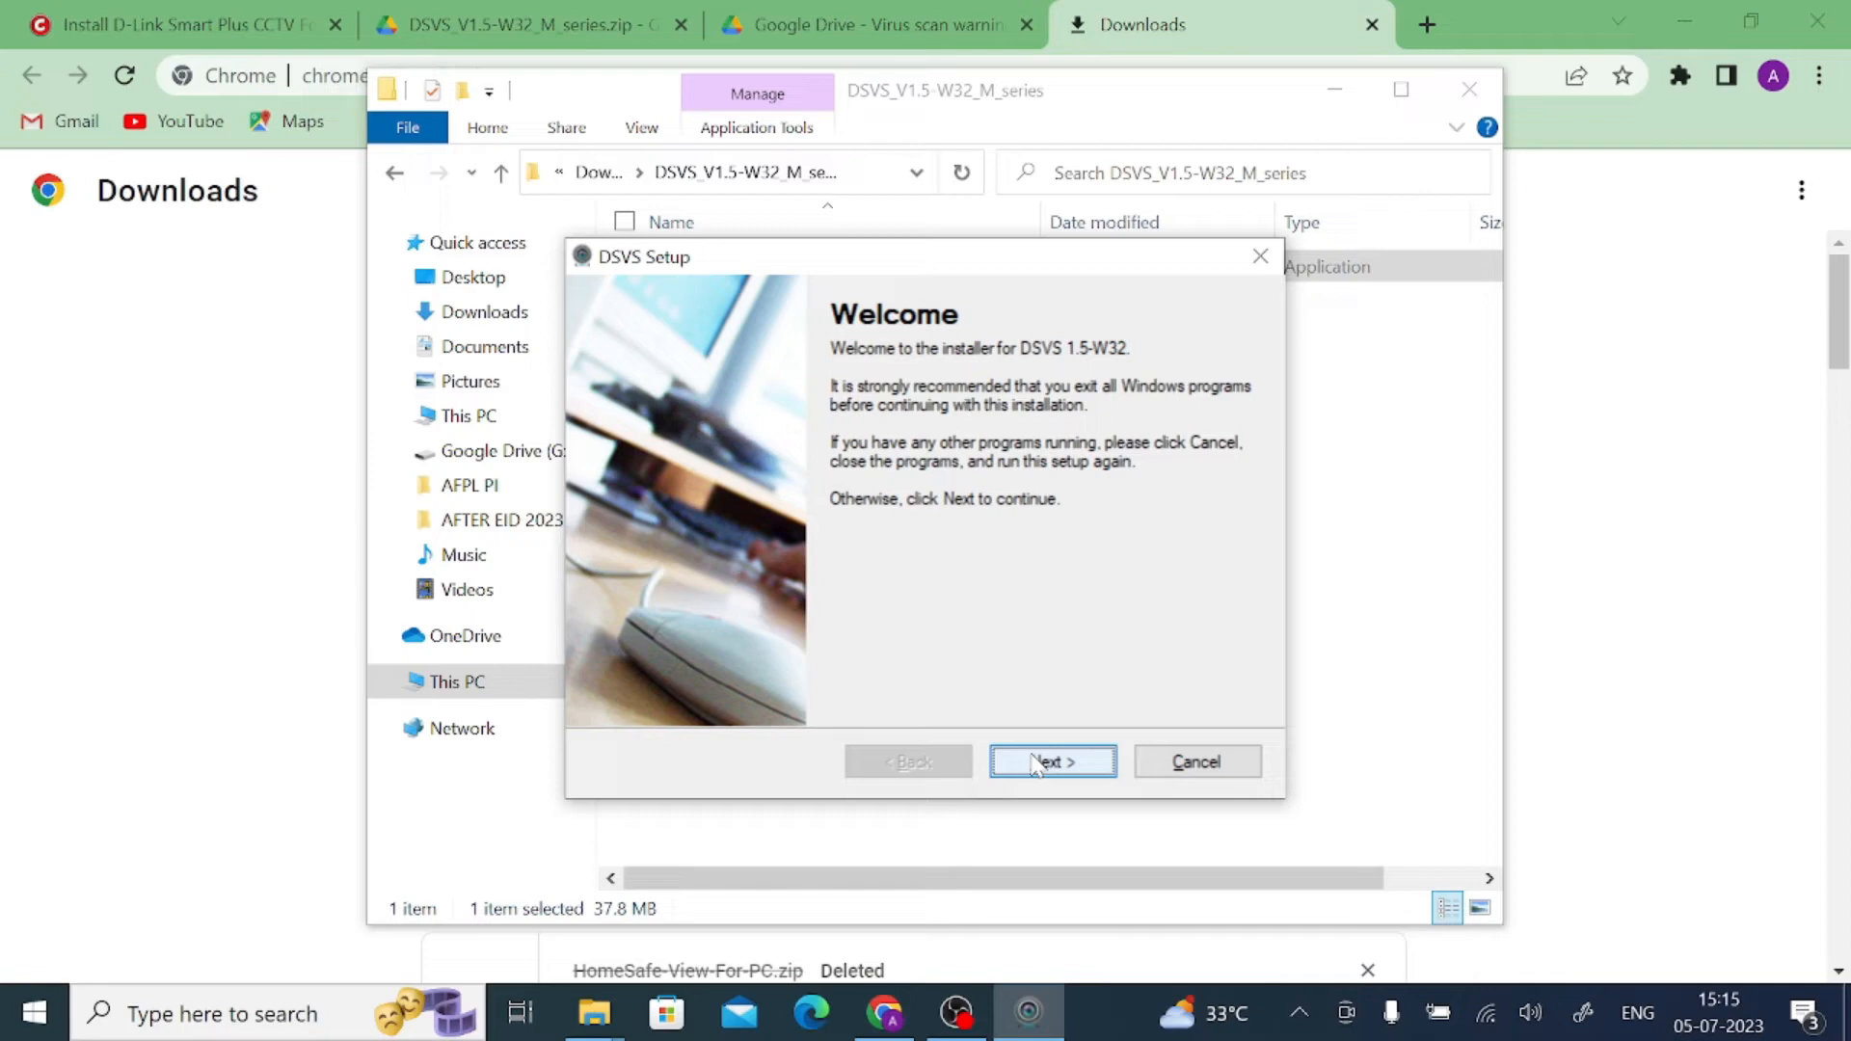
# Step: Install DSVS 1.5-W32 to the default C:\DSVS folder and finish the setup wizard
pyautogui.click(1050, 762)
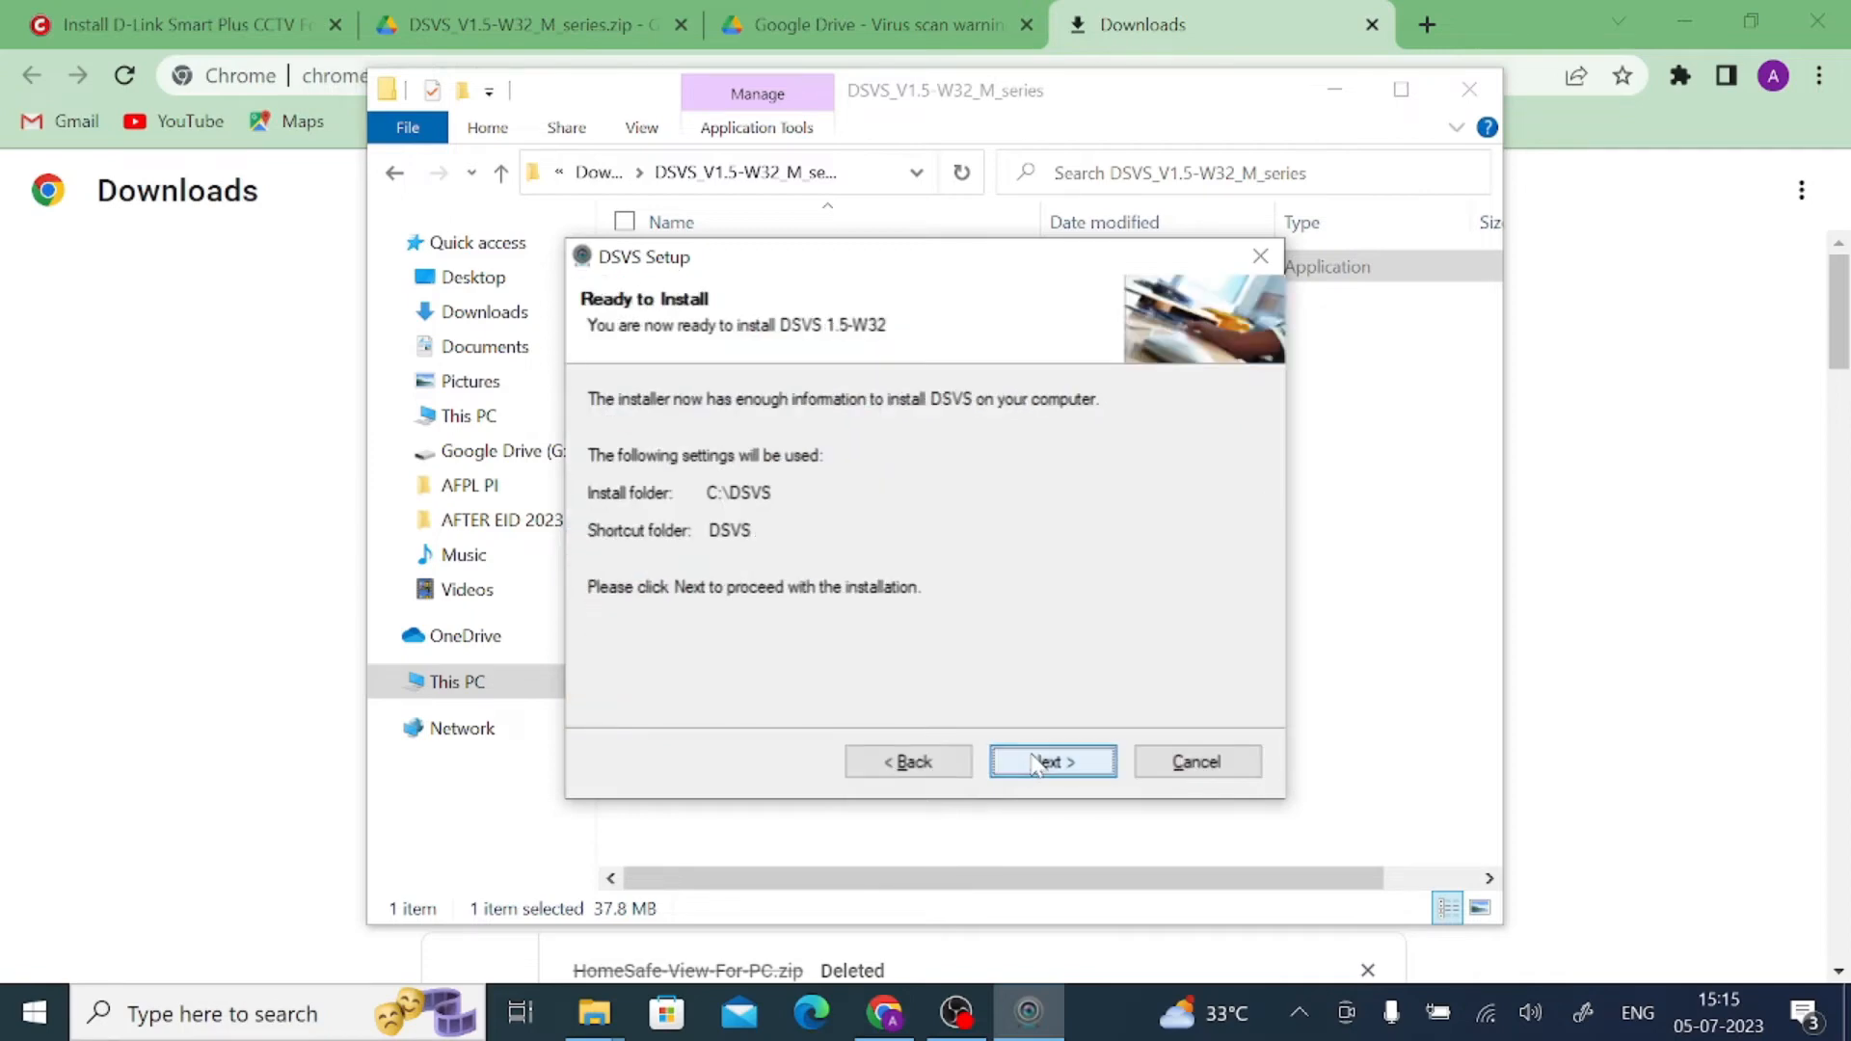
pyautogui.click(1050, 762)
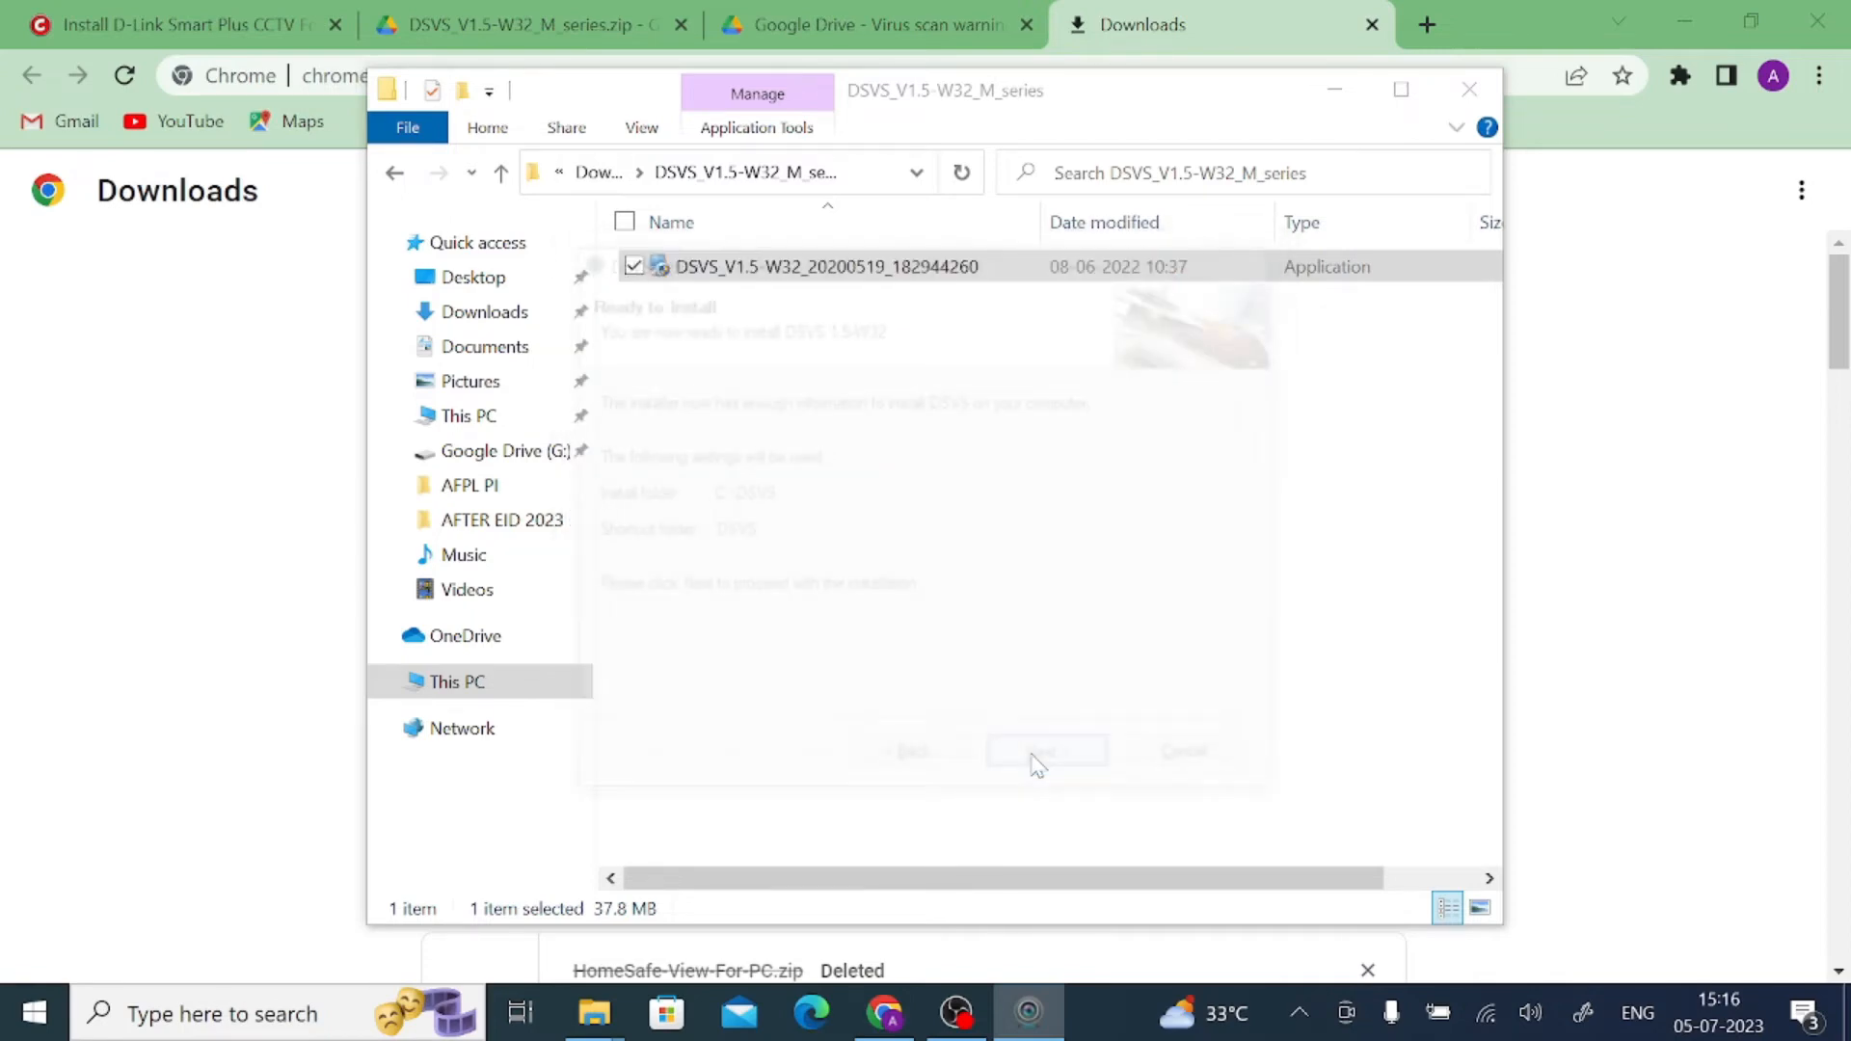
pyautogui.click(1046, 752)
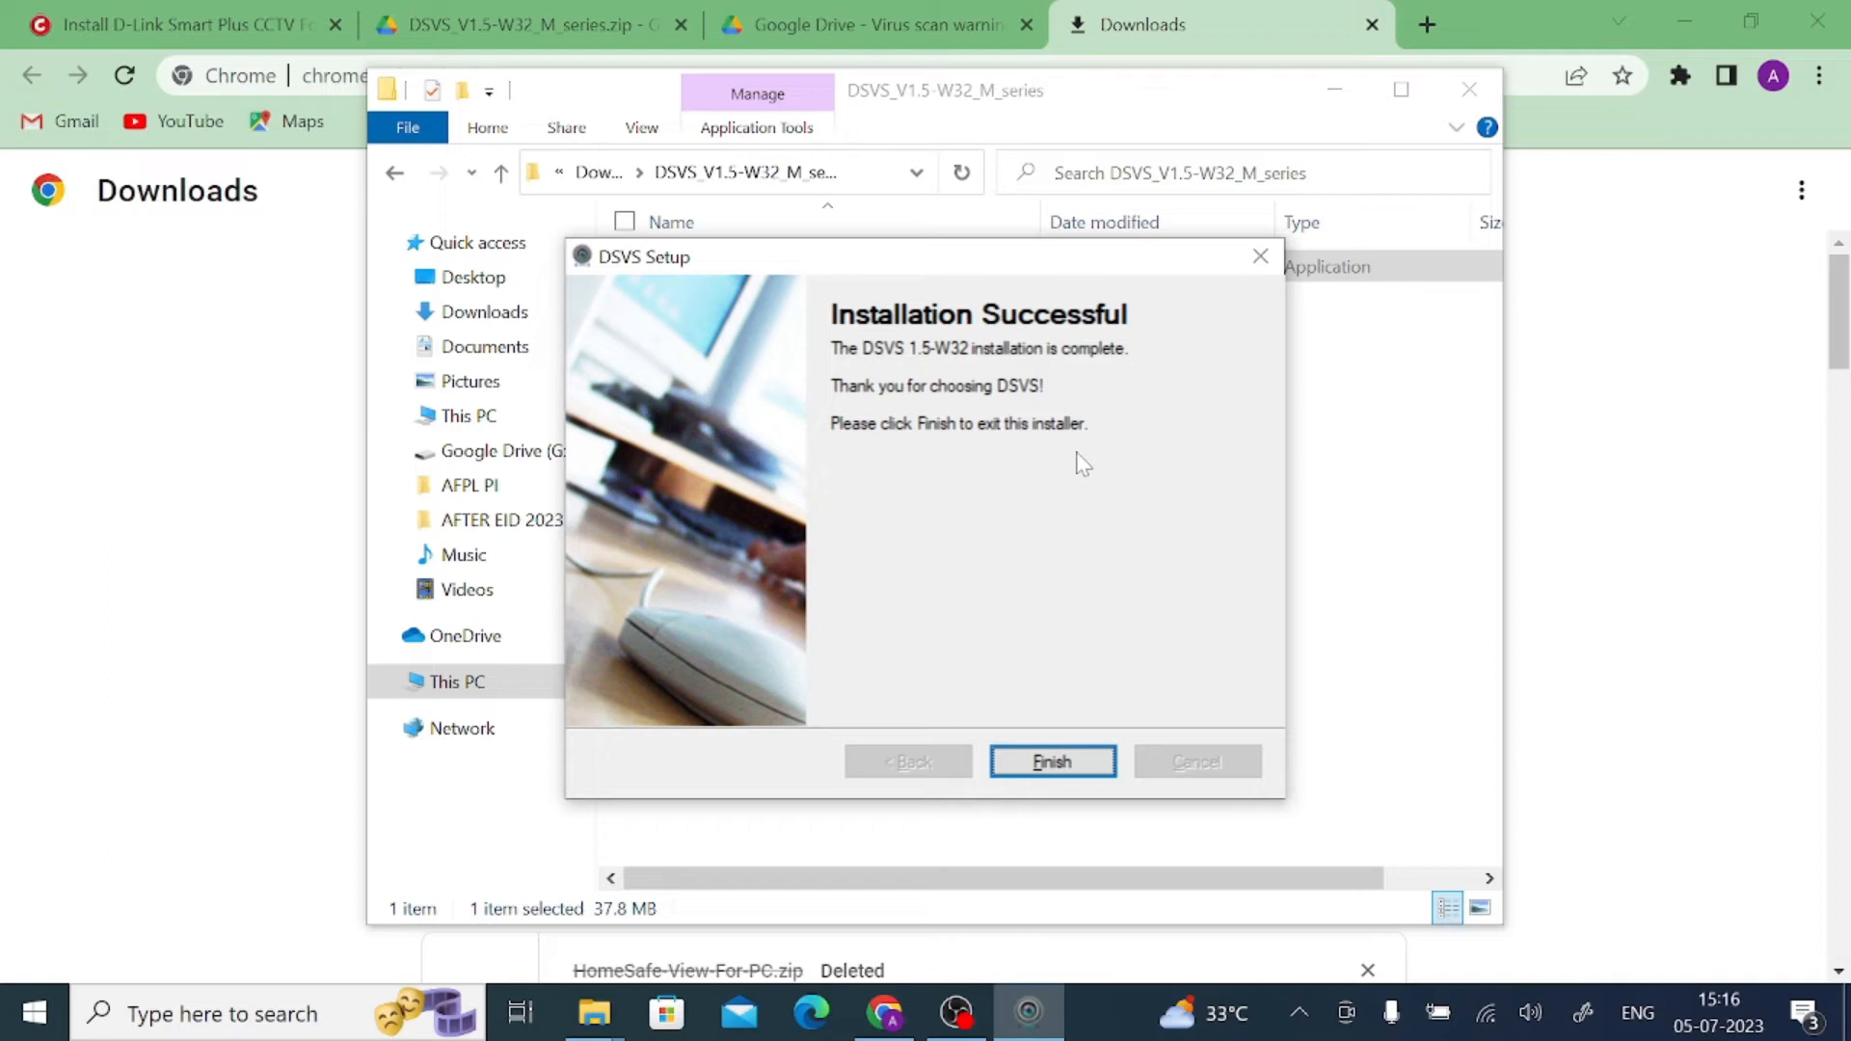
pyautogui.click(1051, 762)
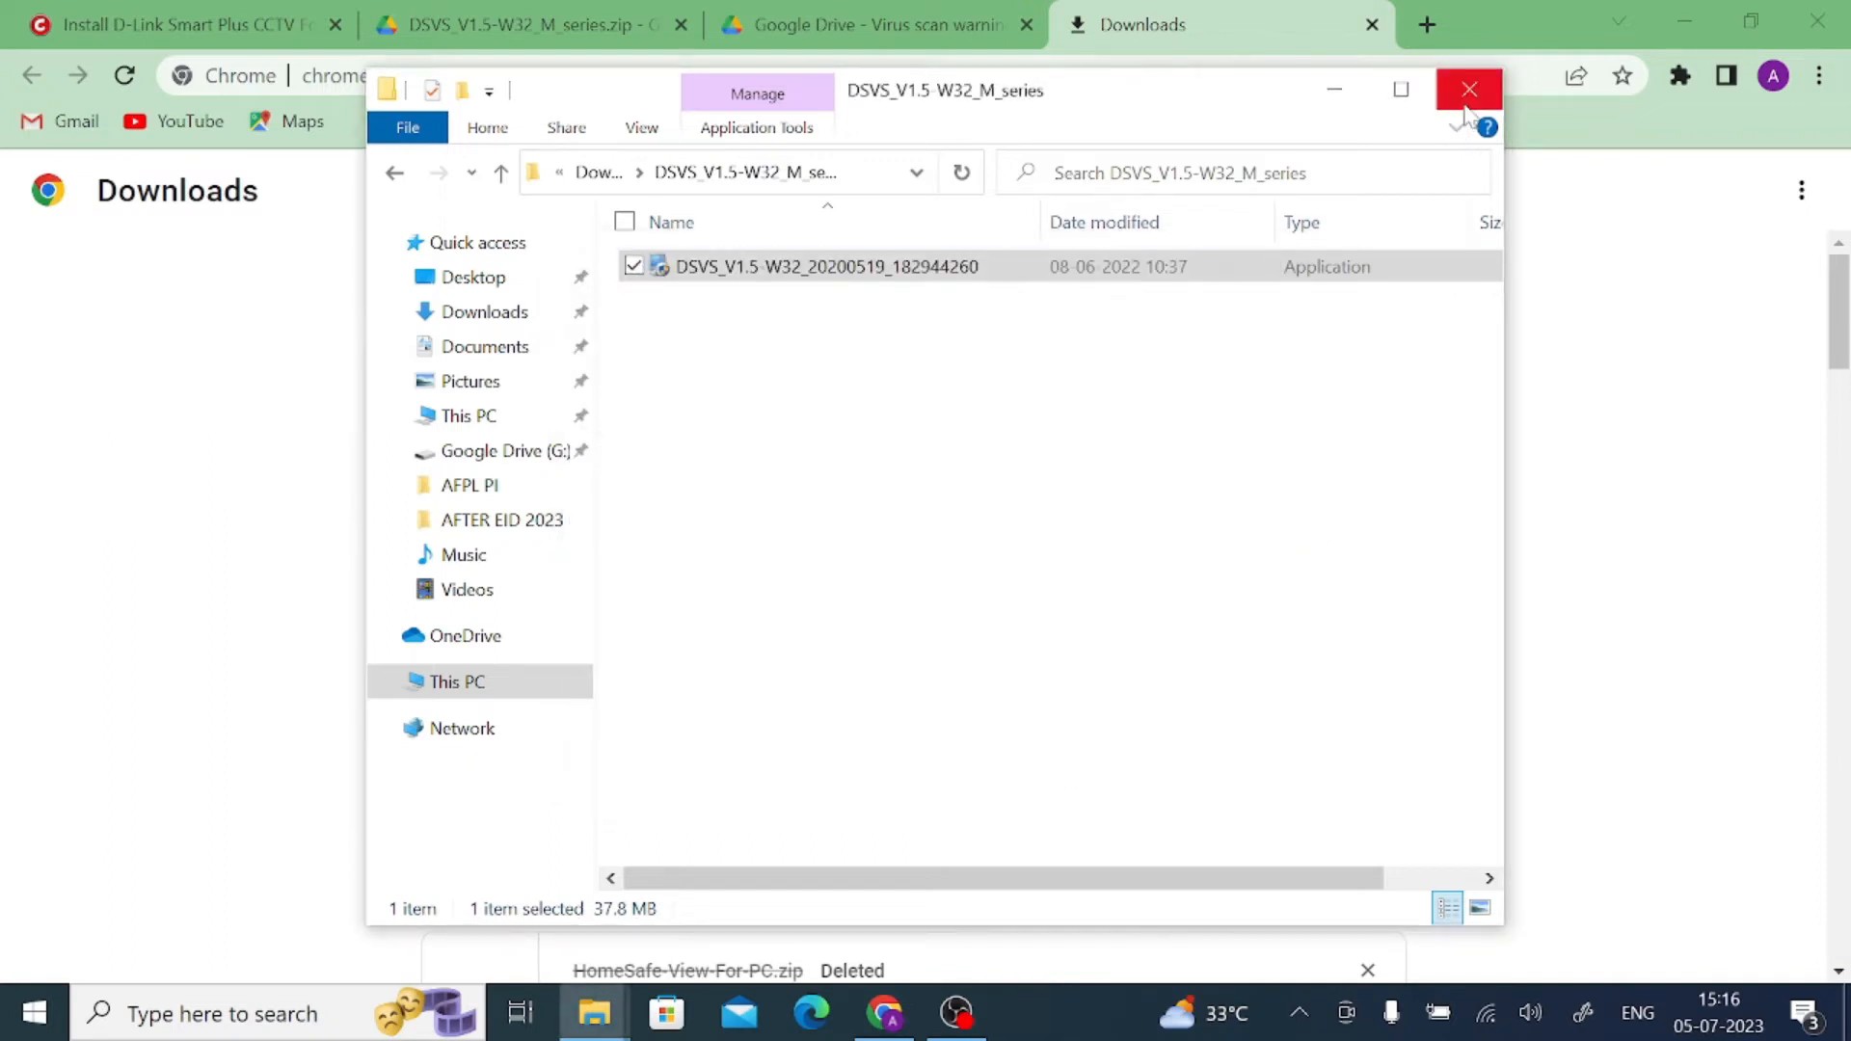
pyautogui.moveTo(1470, 90)
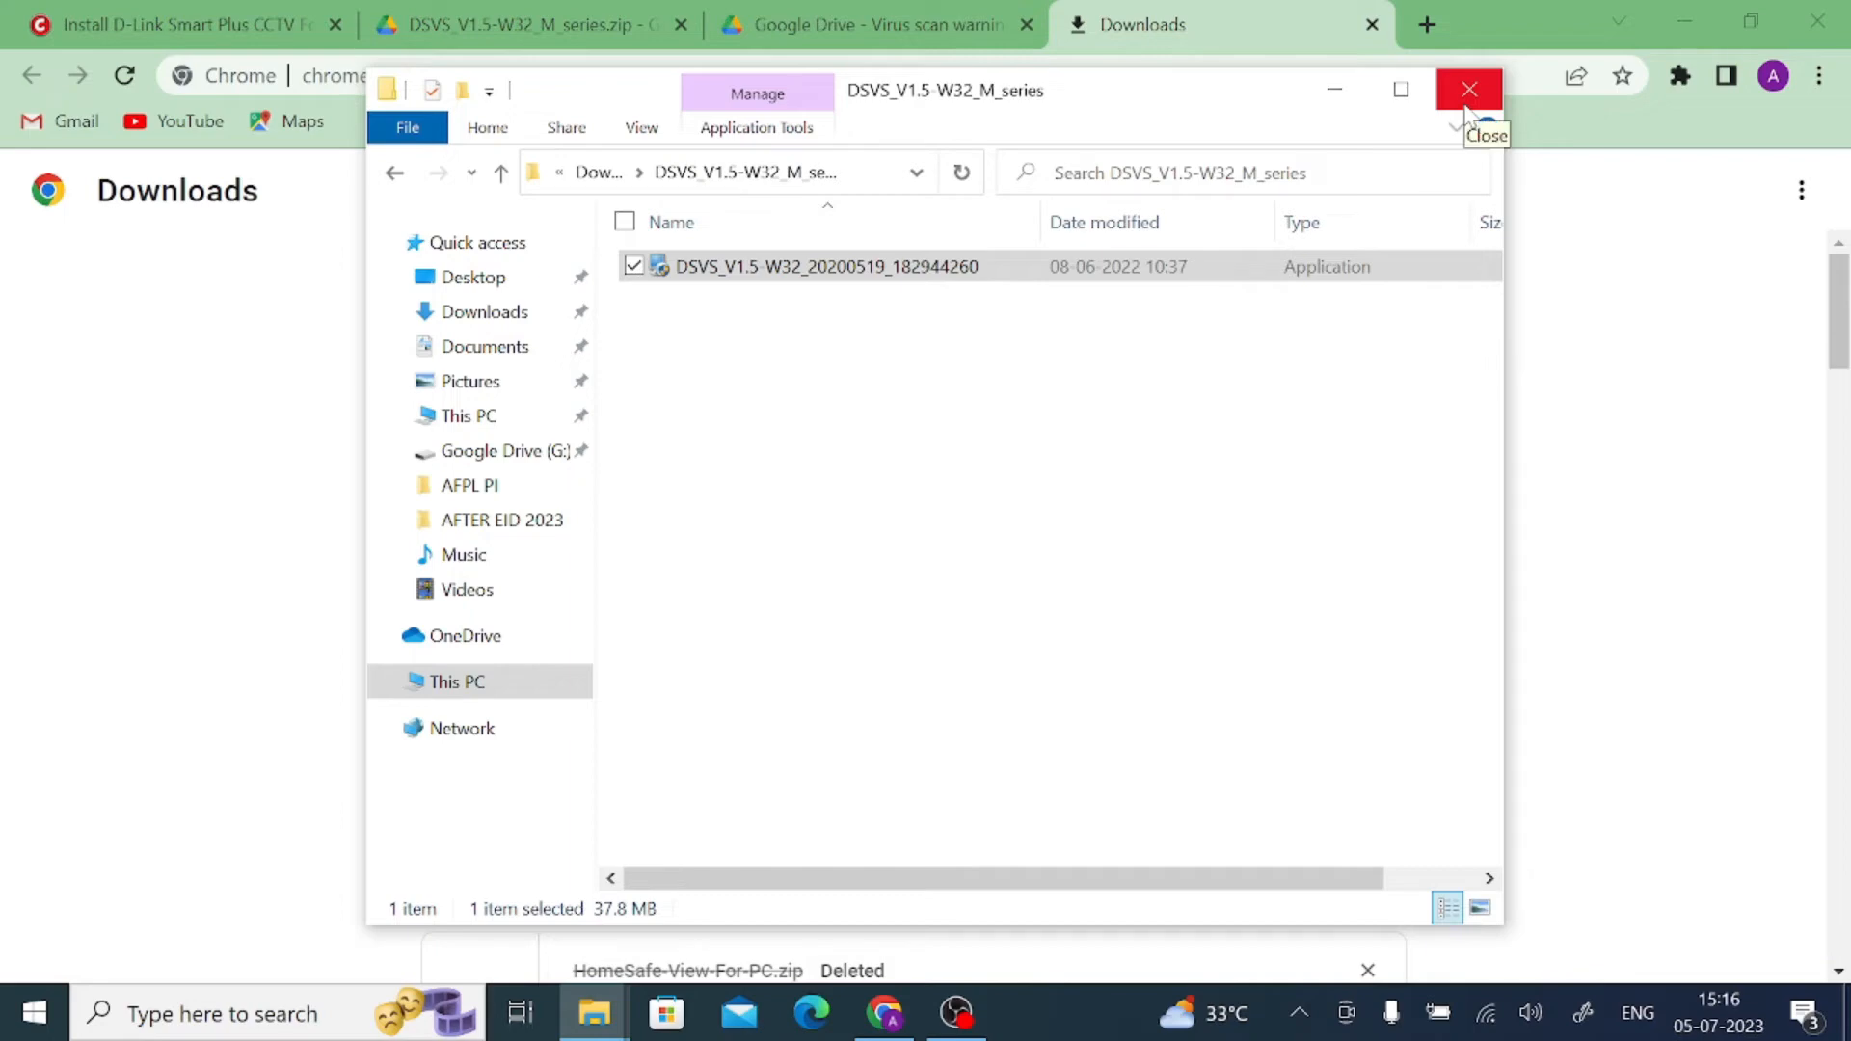
# Step: Close the DSVS folder window and minimize Chrome to reveal the DSVS desktop shortcut
pyautogui.click(1468, 89)
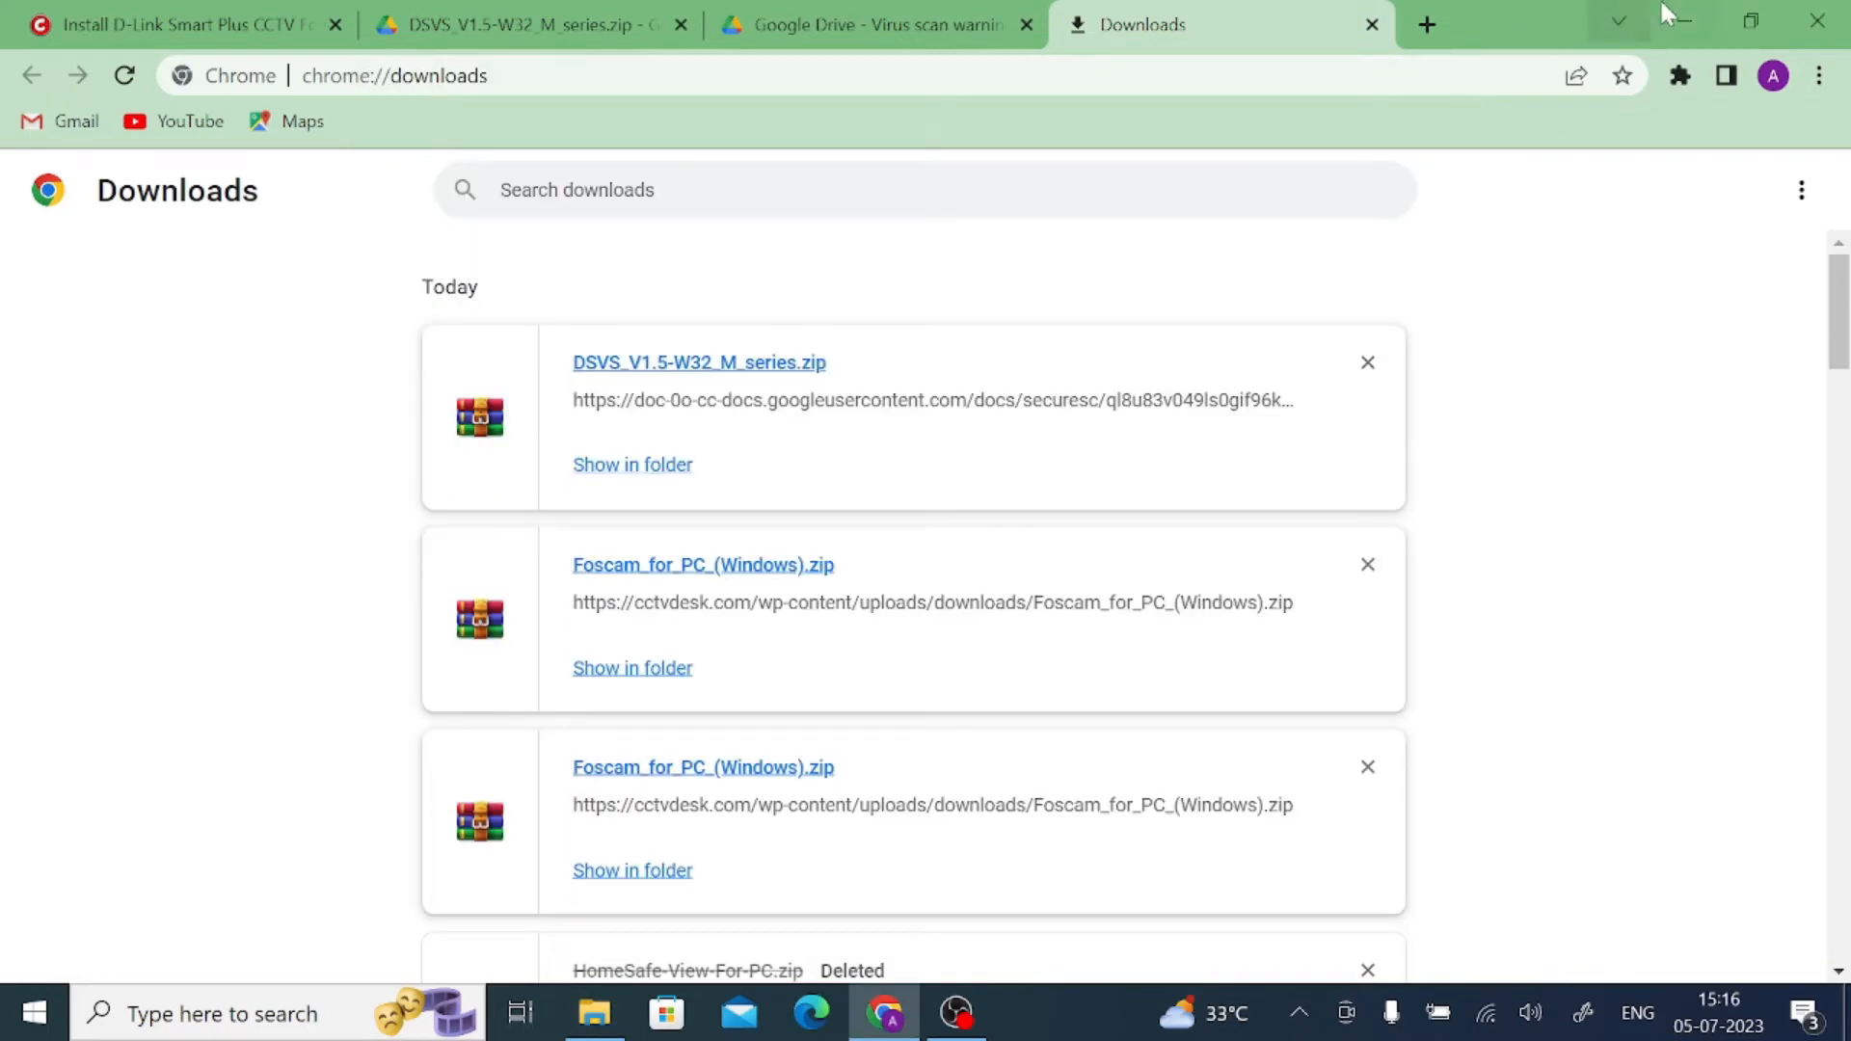
pyautogui.click(1677, 21)
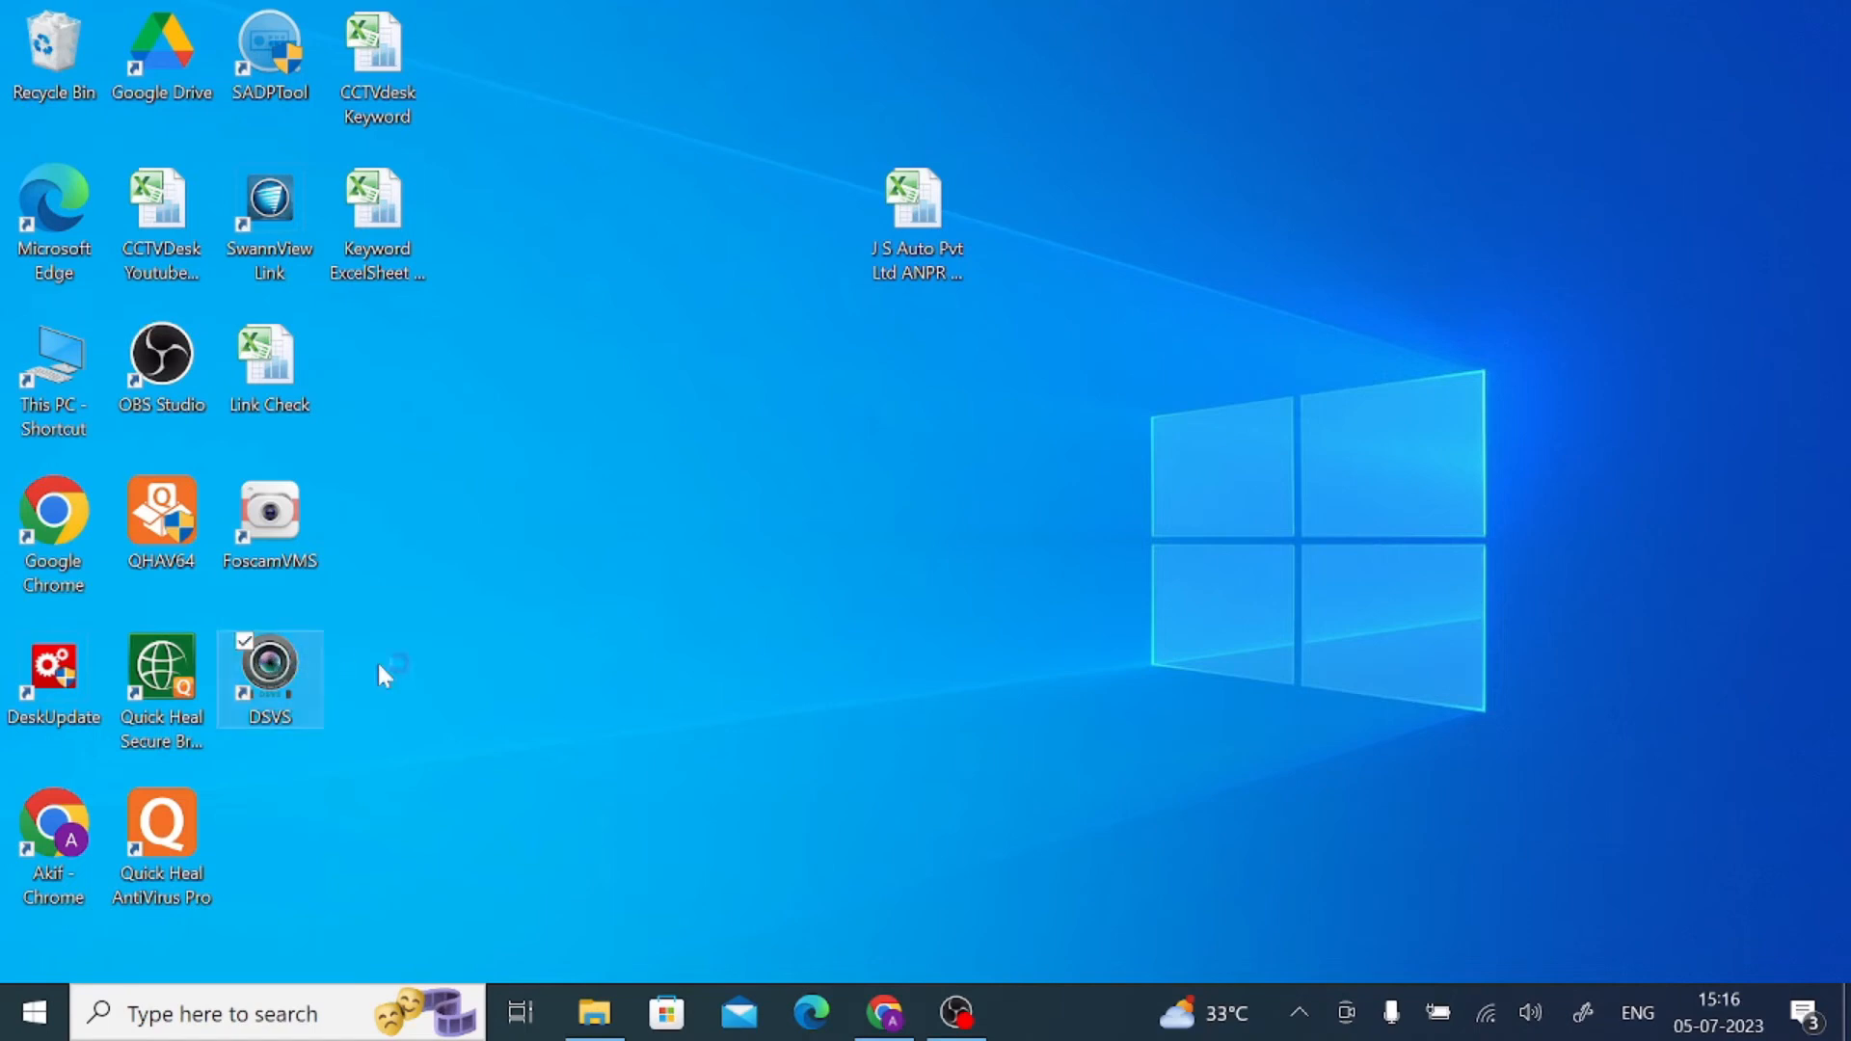
# Step: Launch DSVS from its desktop shortcut and log in with username admin
pyautogui.doubleClick(269, 677)
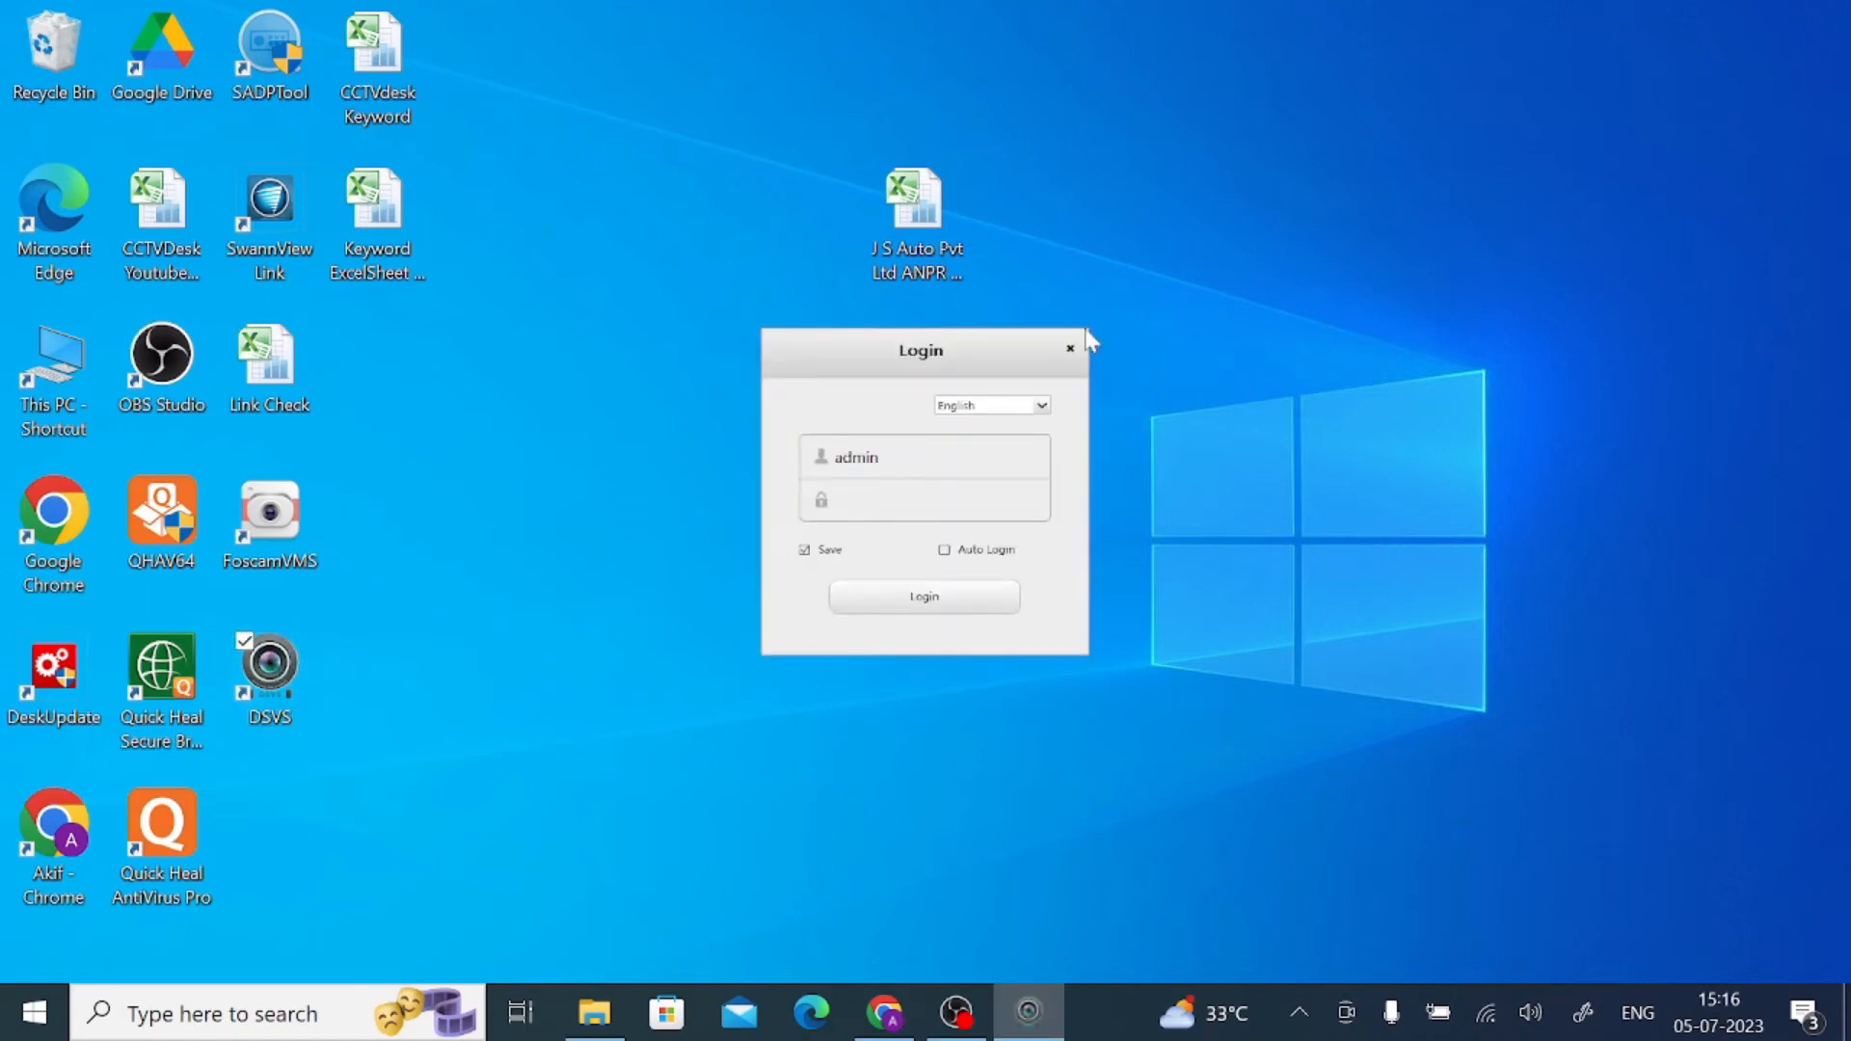
pyautogui.moveTo(1032, 60)
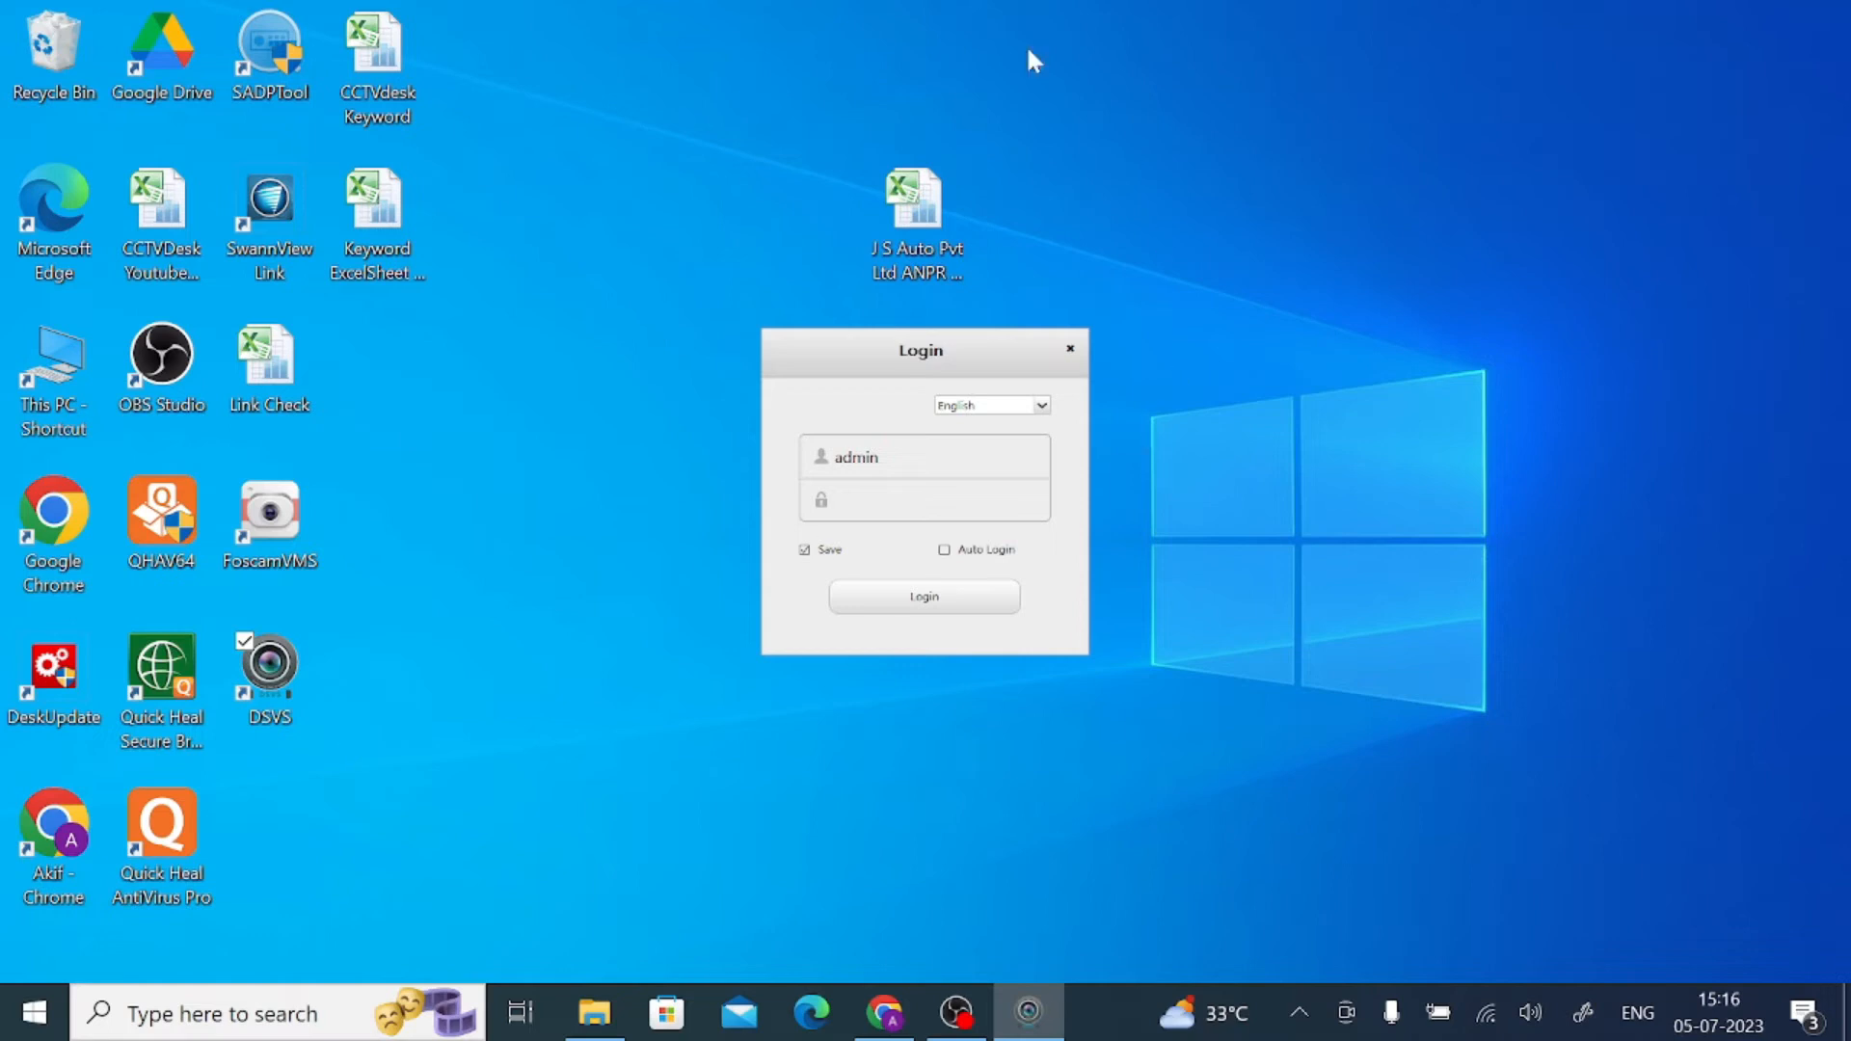
pyautogui.moveTo(17, 17)
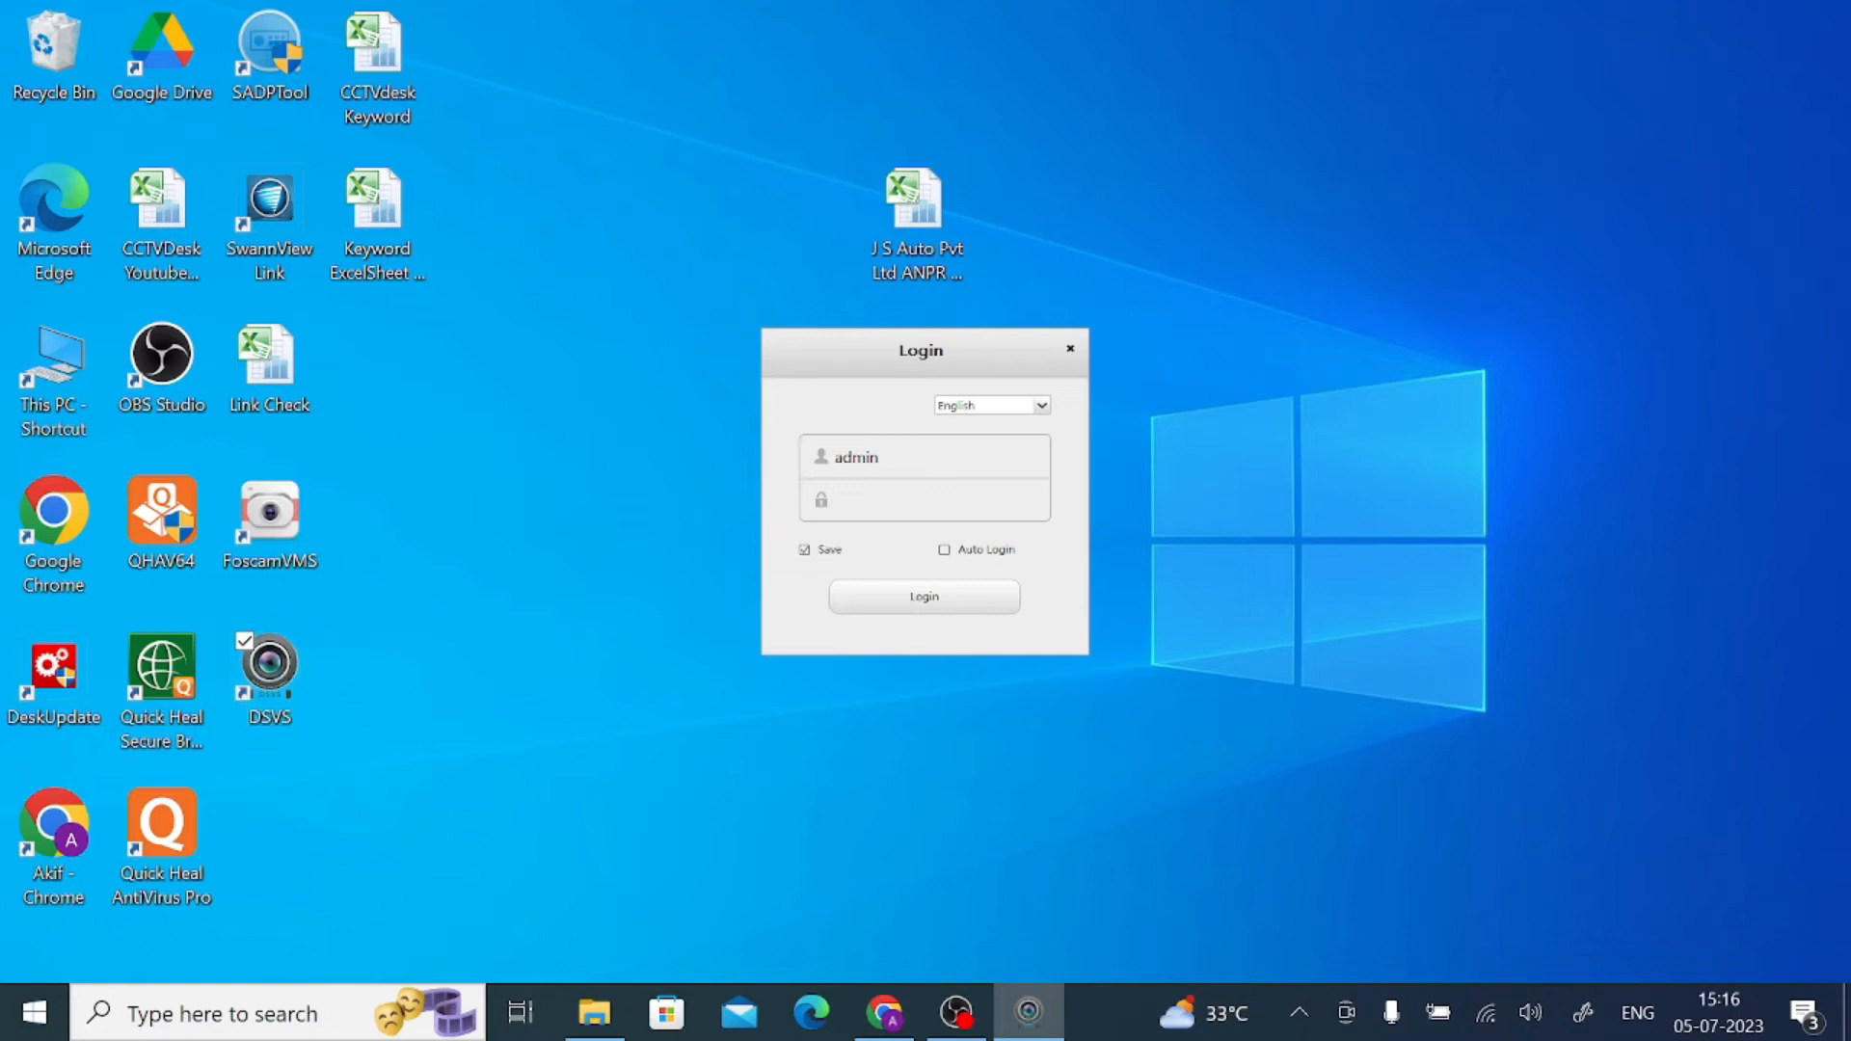
pyautogui.click(924, 500)
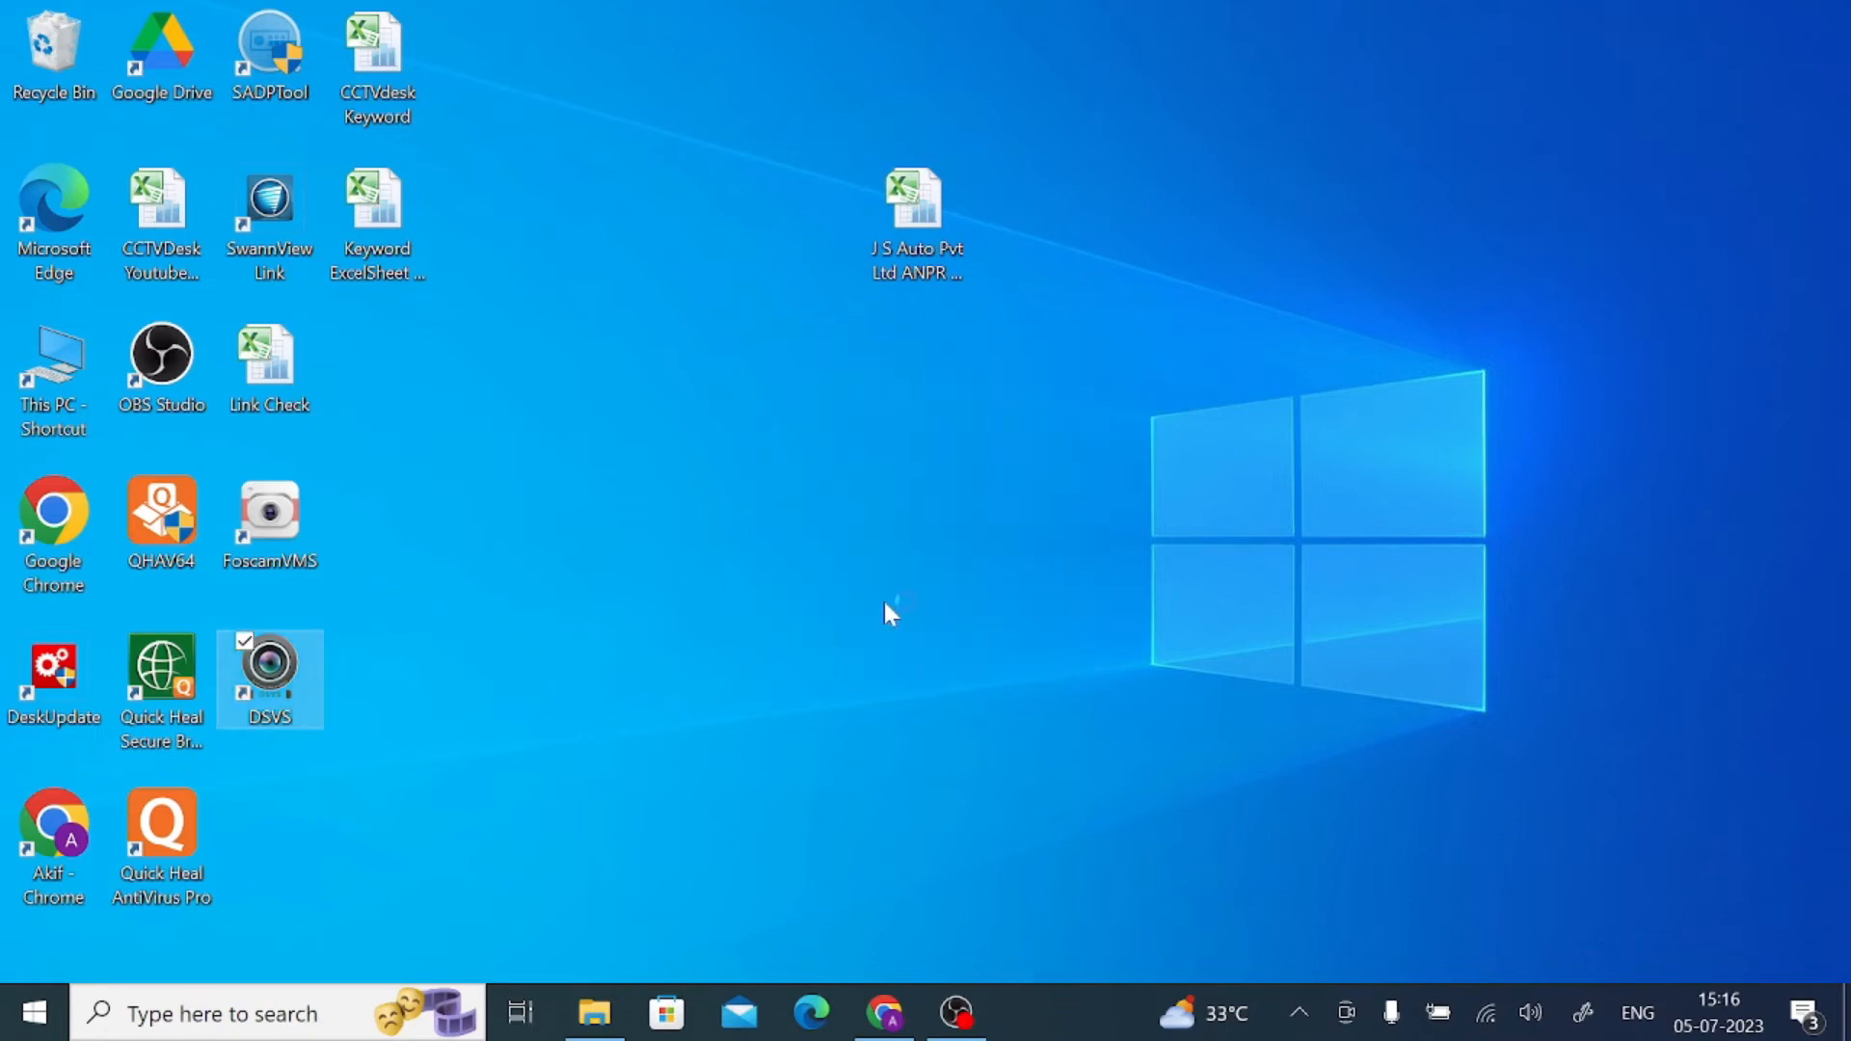
# Step: Relaunch DSVS and maximize the DSVS V1.5 Control Panel window
pyautogui.doubleClick(269, 679)
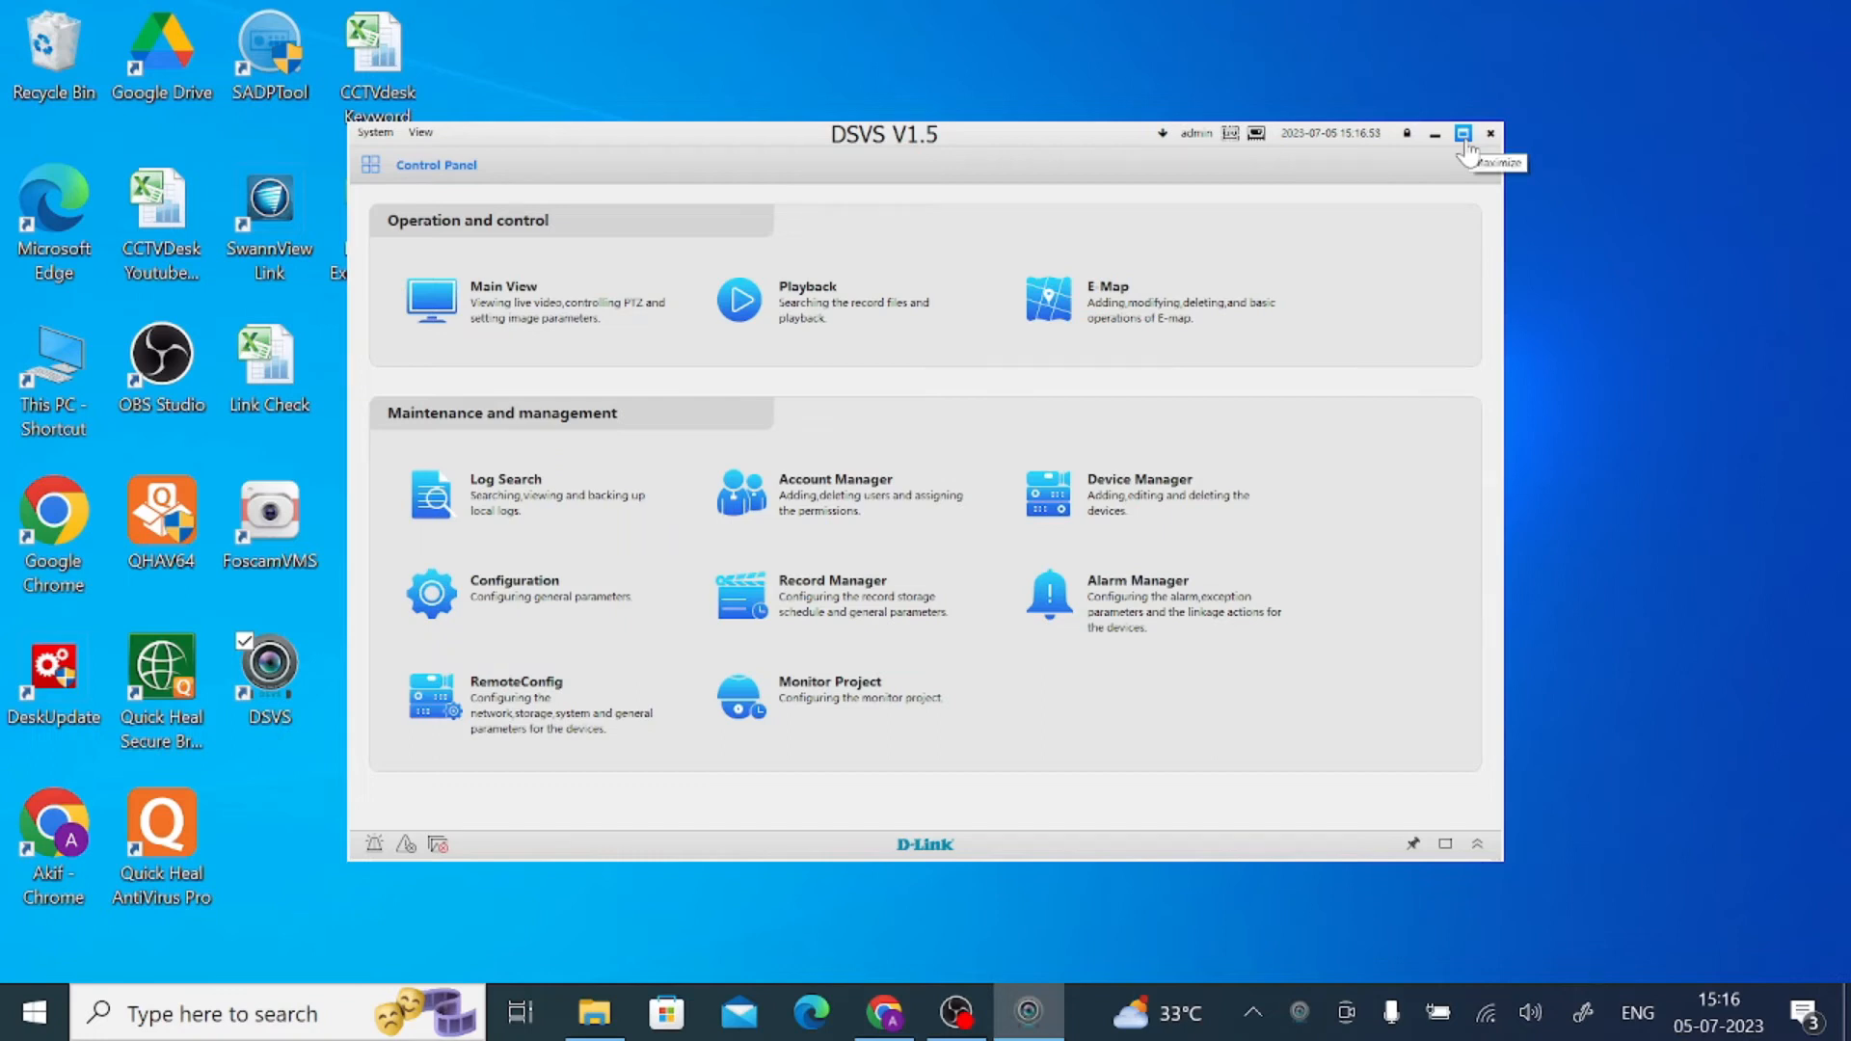
pyautogui.click(1462, 133)
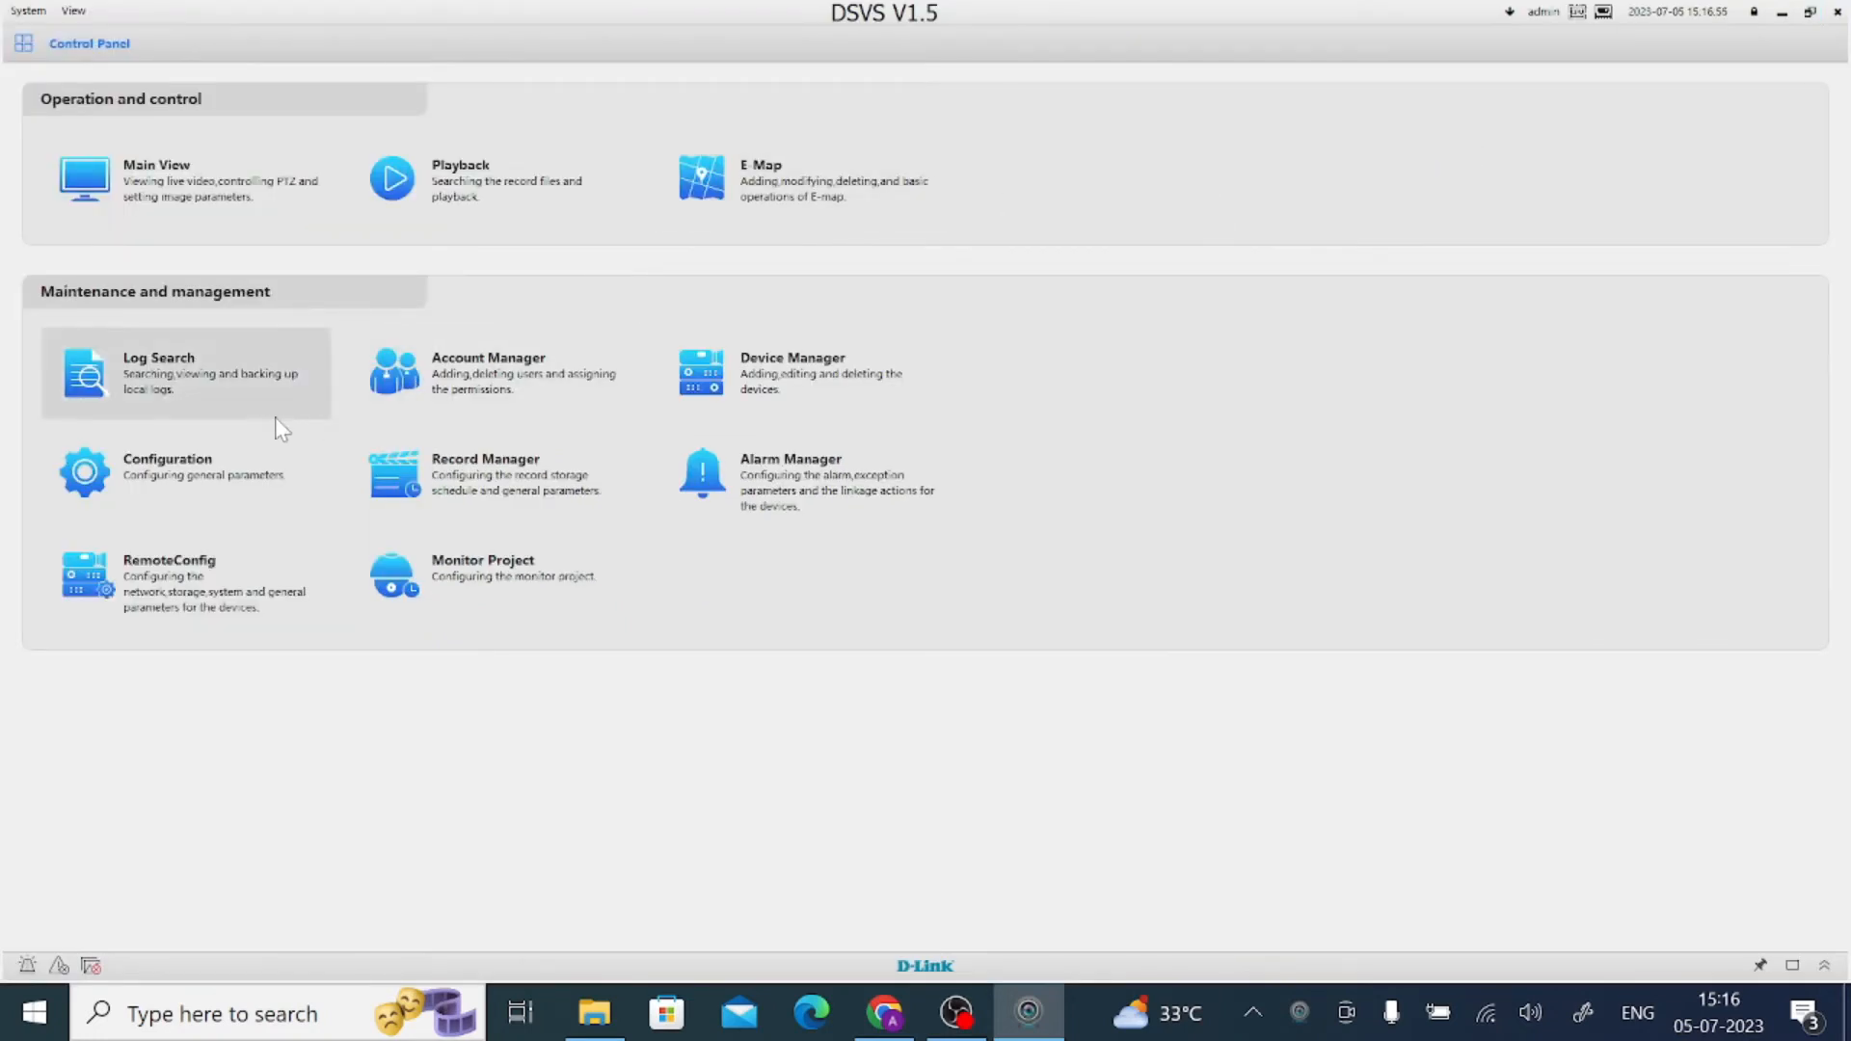
pyautogui.moveTo(337, 225)
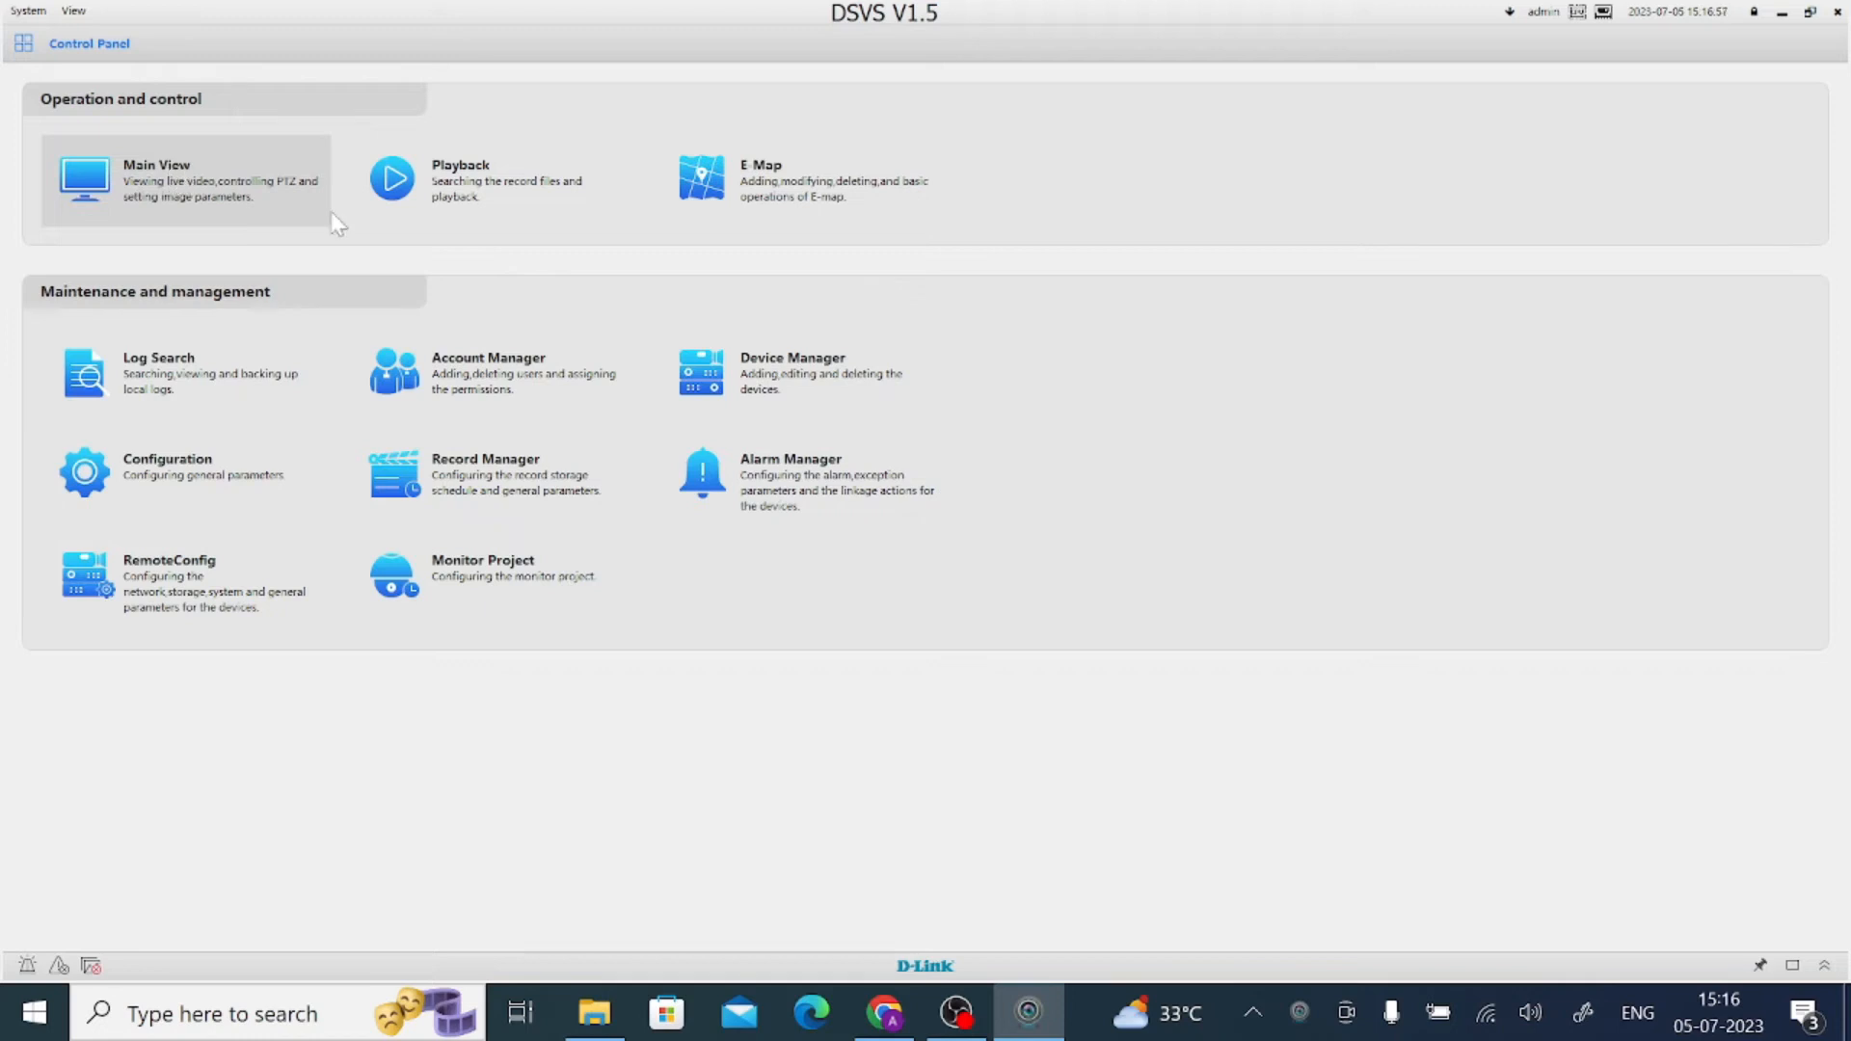
pyautogui.moveTo(803, 373)
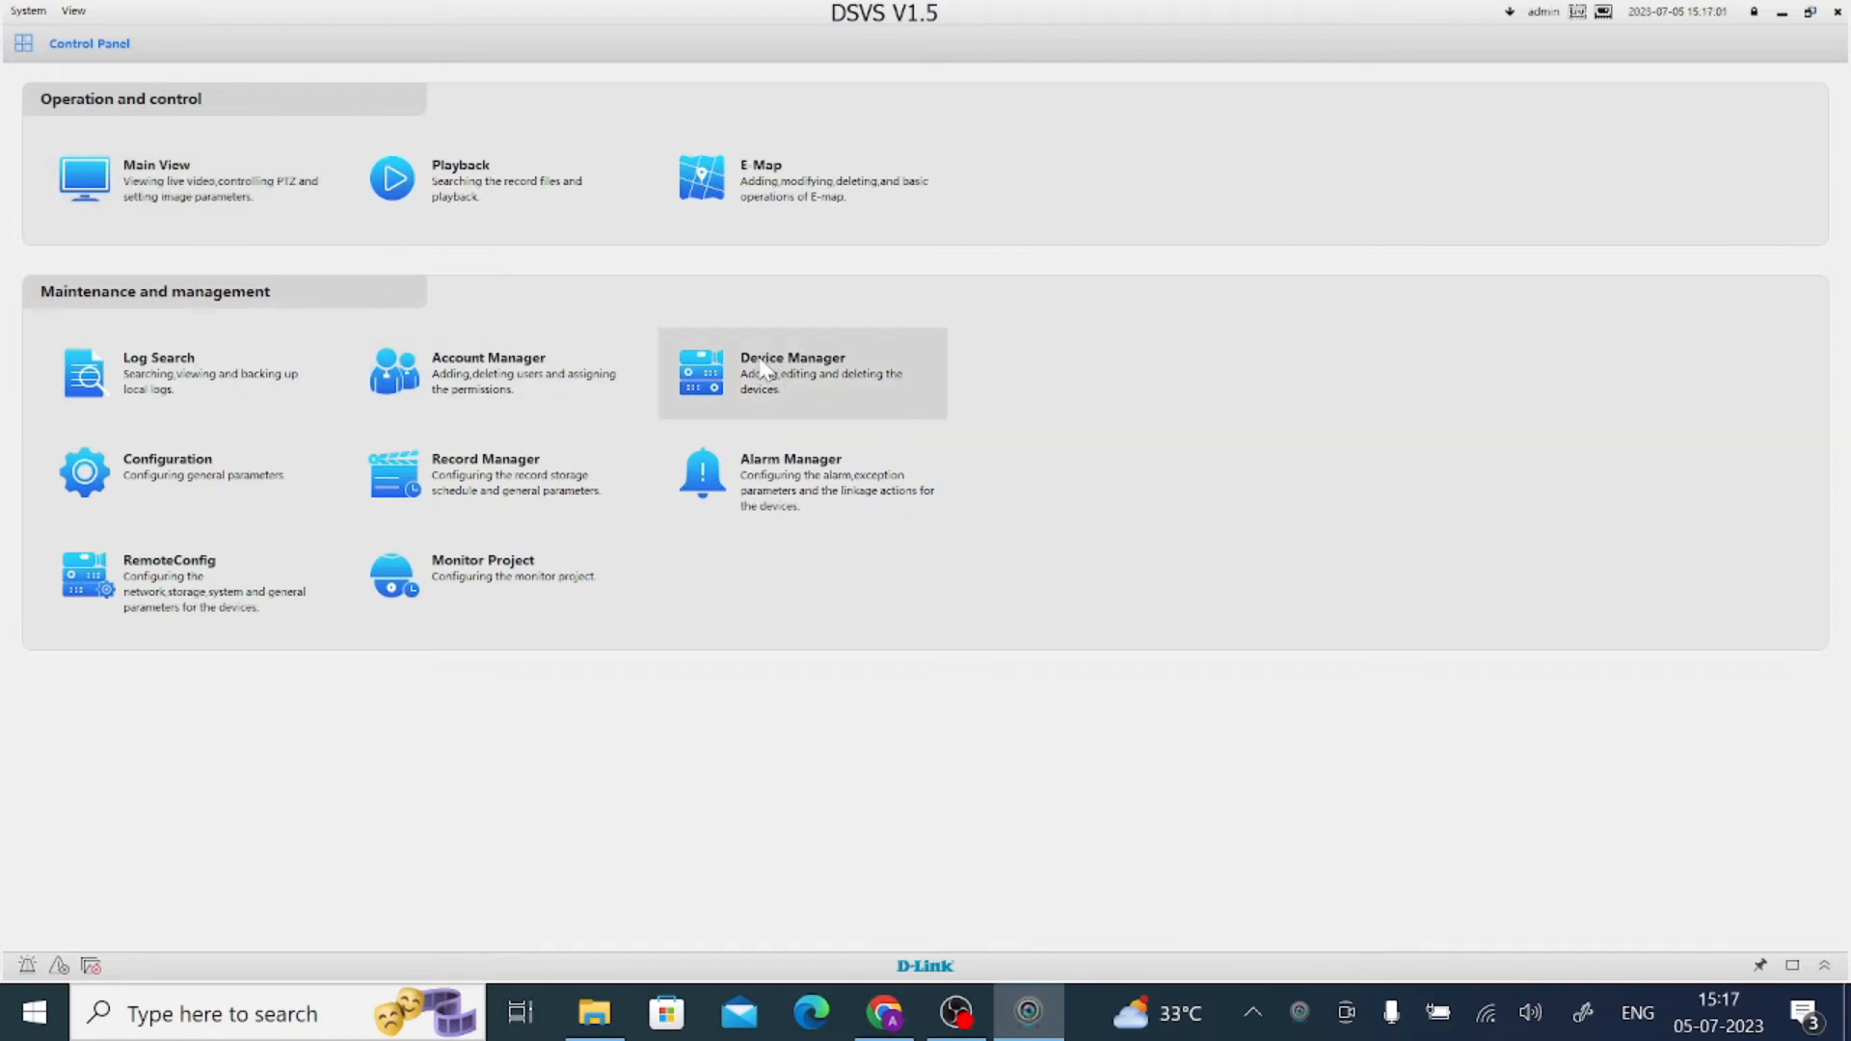
# Step: Open Device Manager, run an empty device search on the Device tab, and dismiss the warning
pyautogui.click(803, 372)
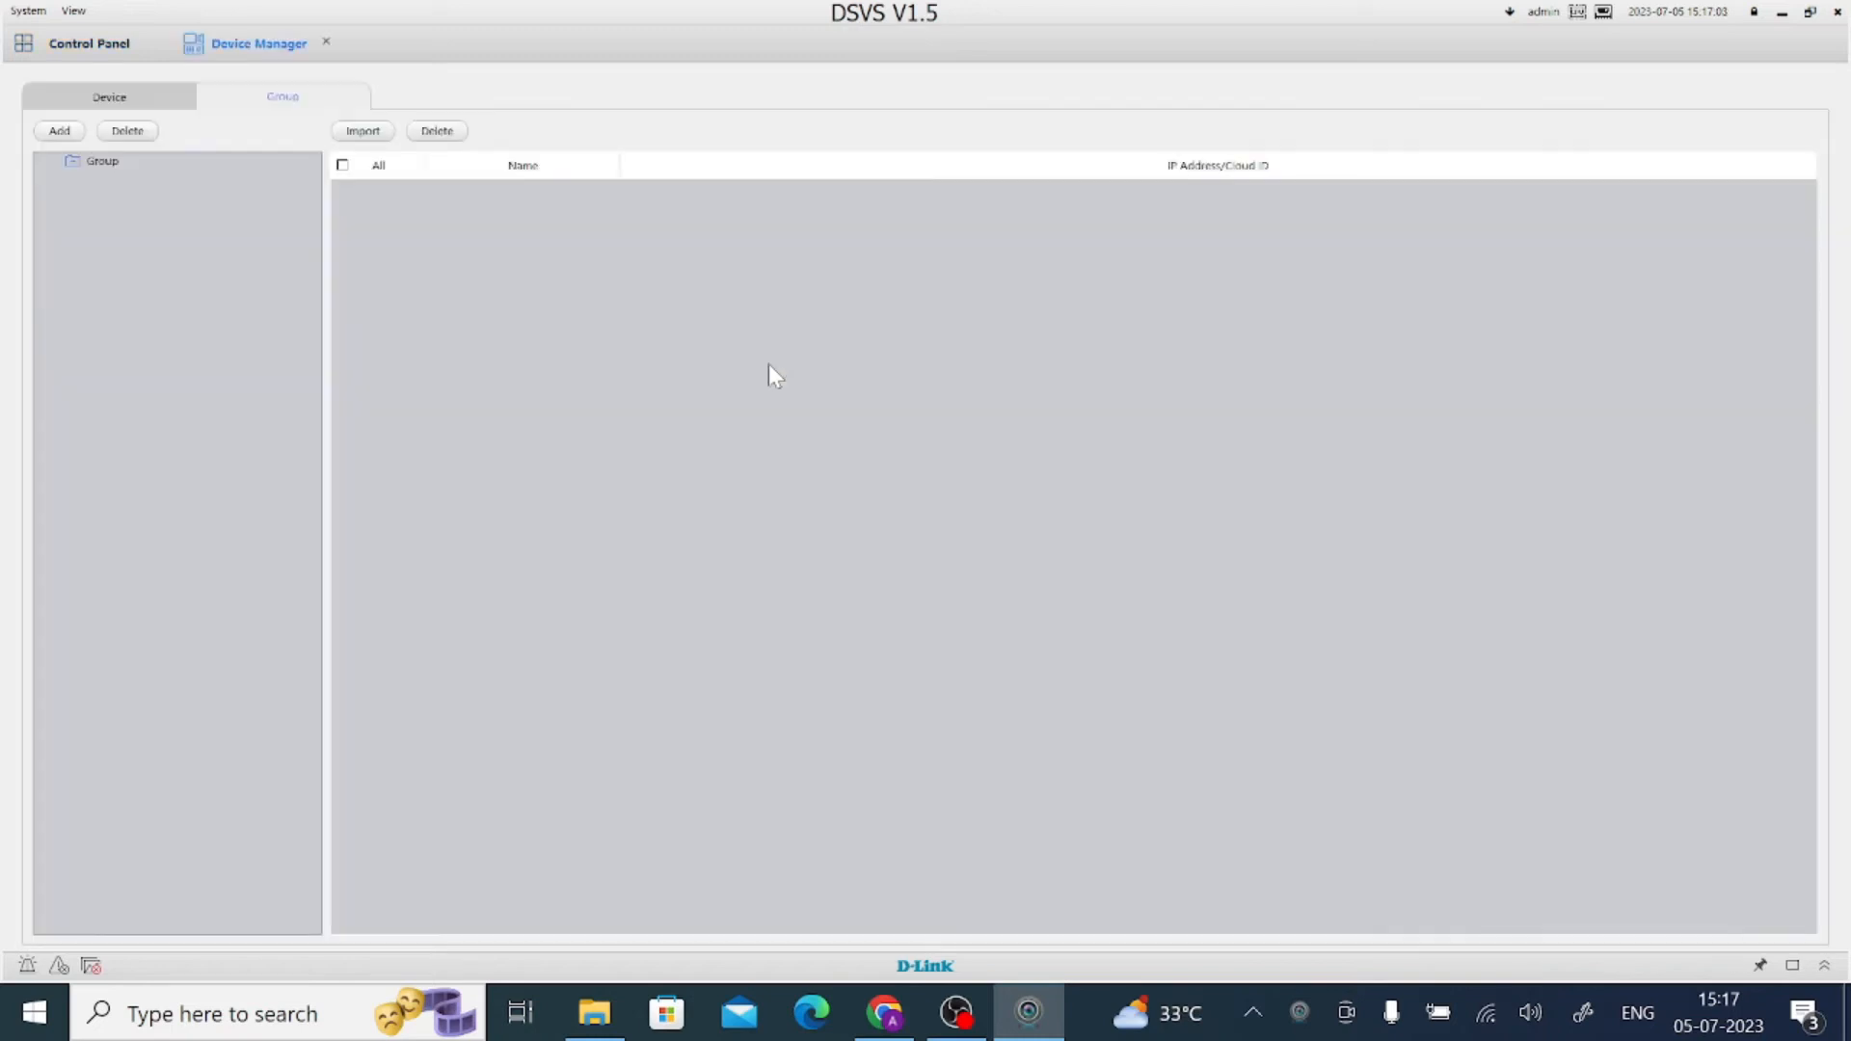
pyautogui.moveTo(233, 180)
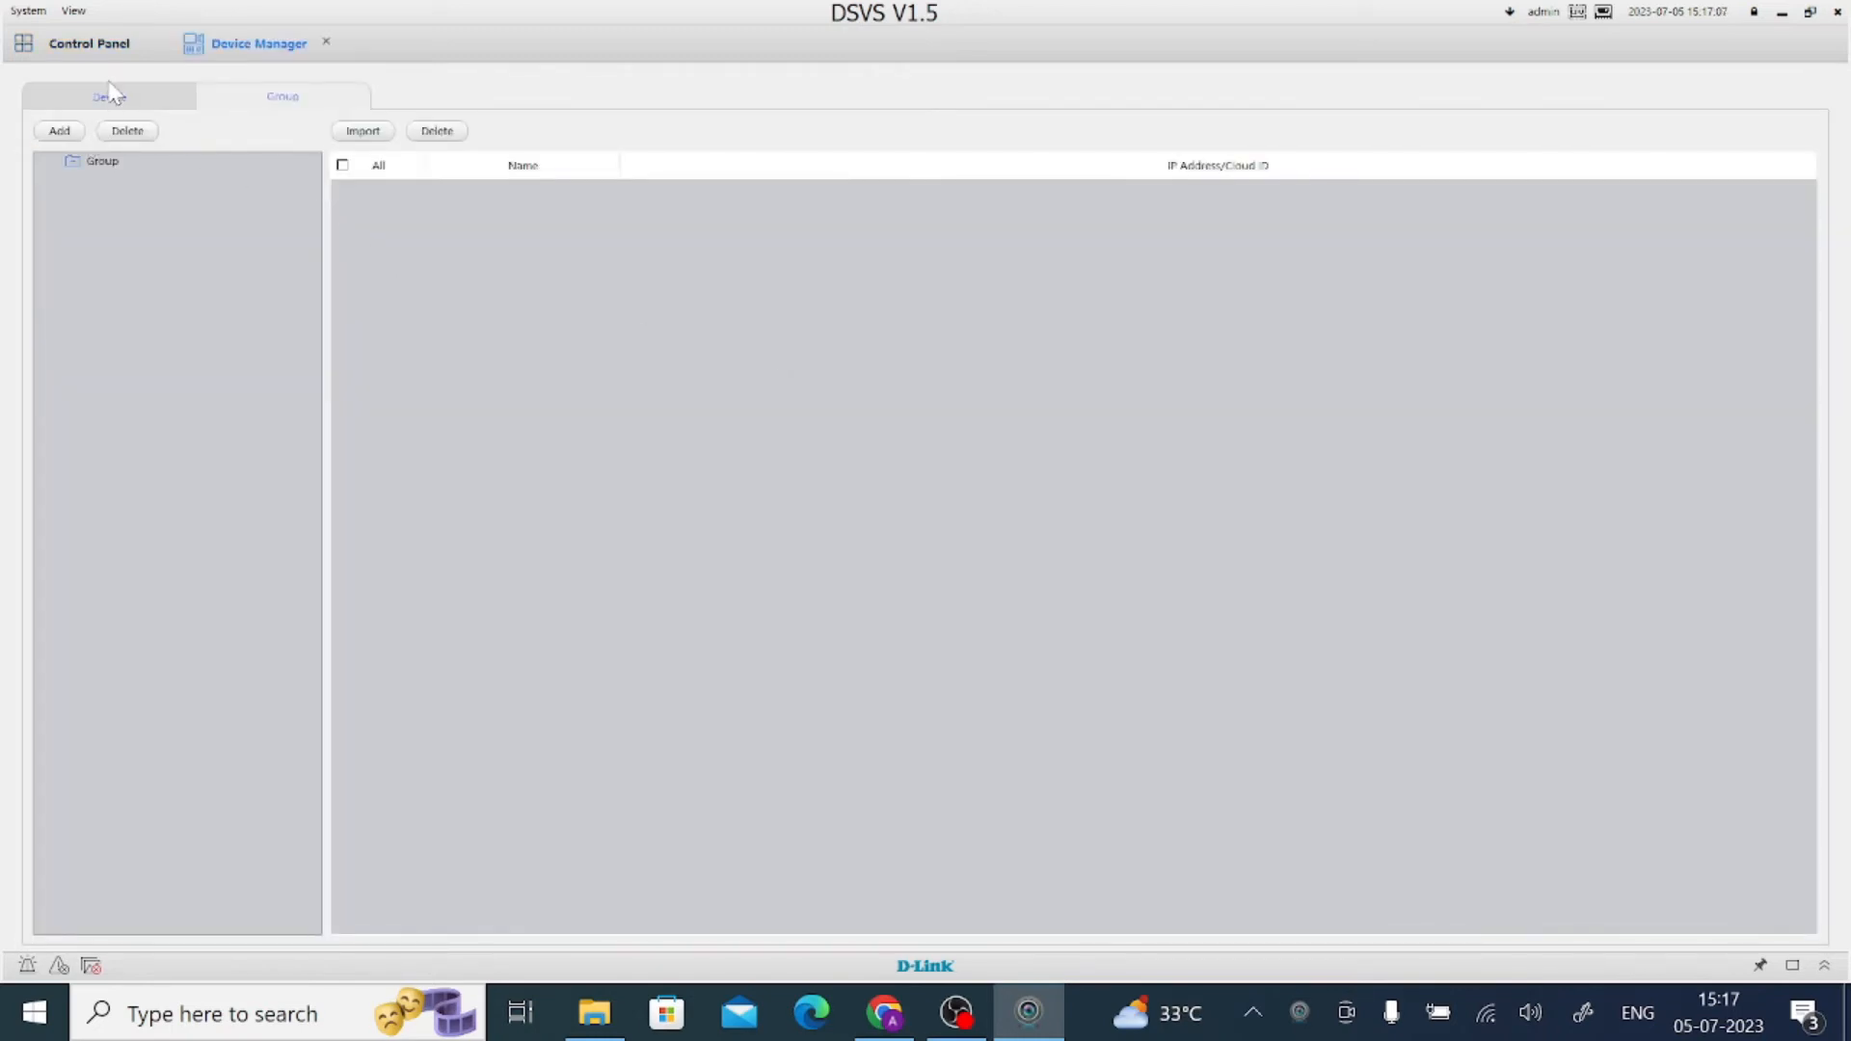
pyautogui.click(107, 95)
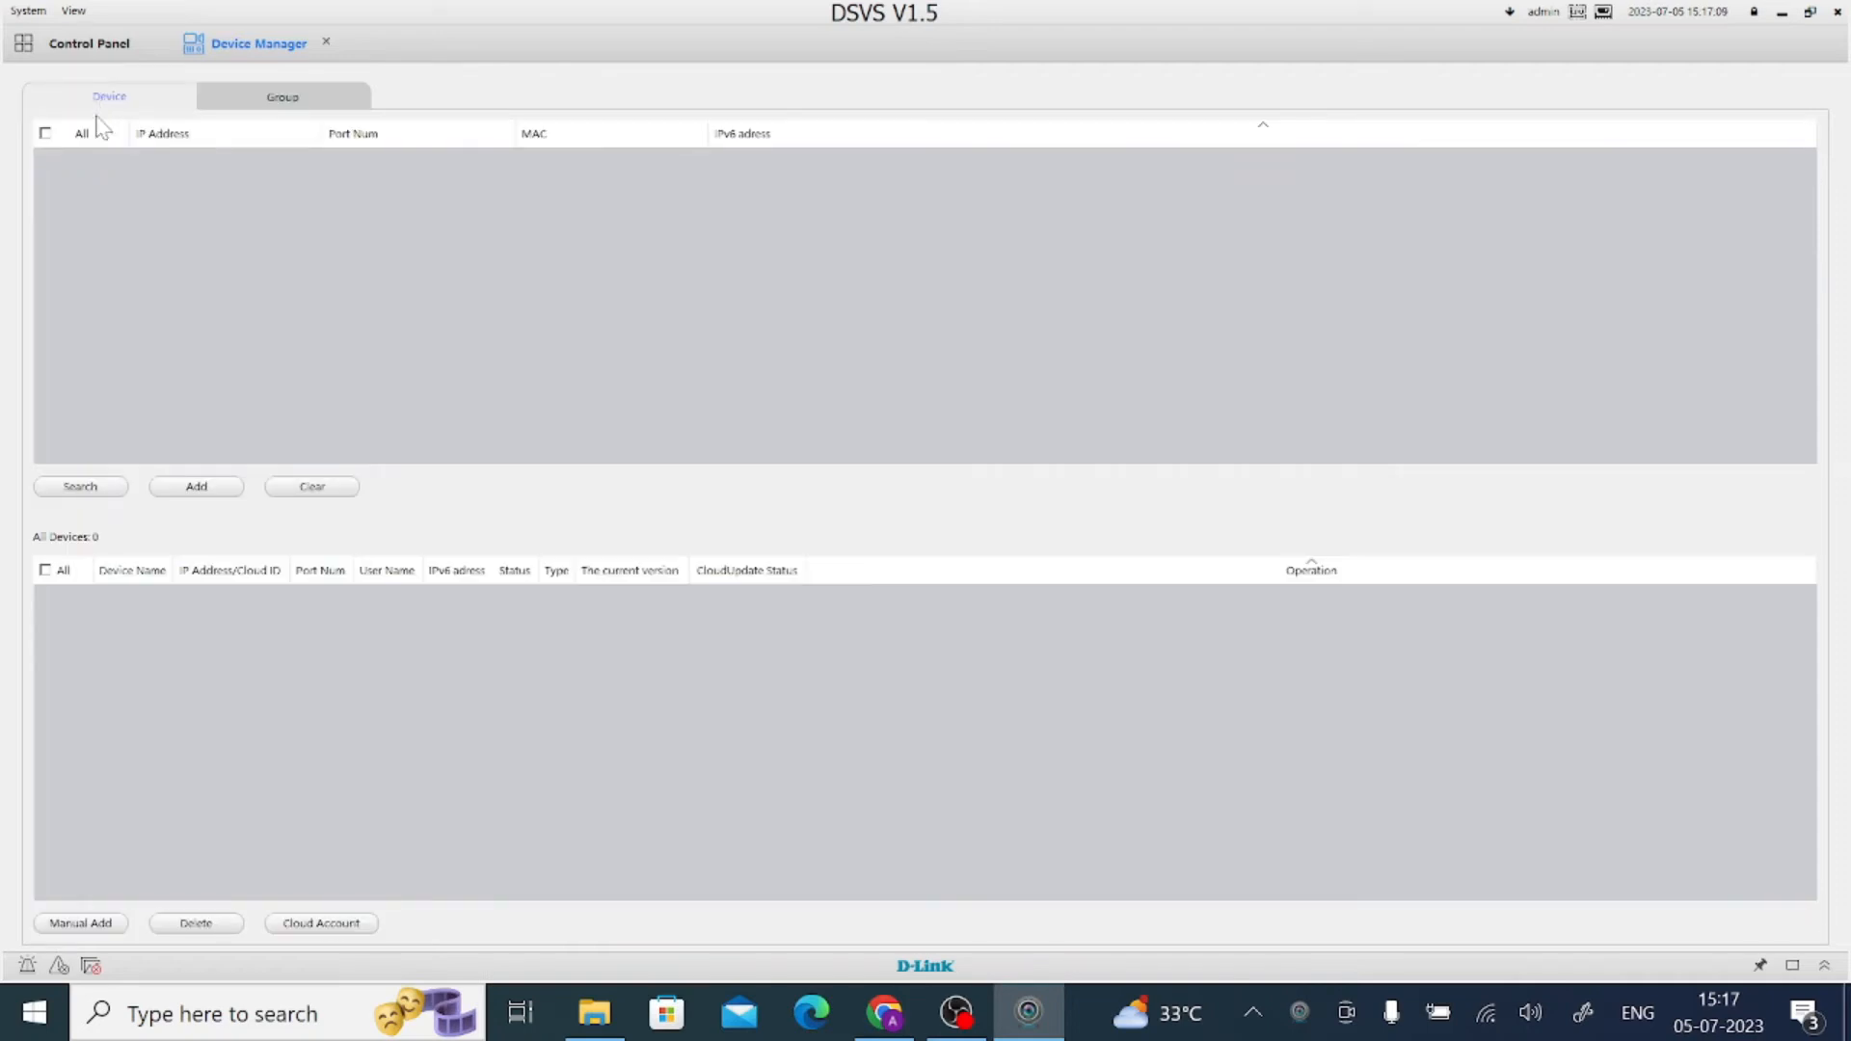
pyautogui.click(79, 486)
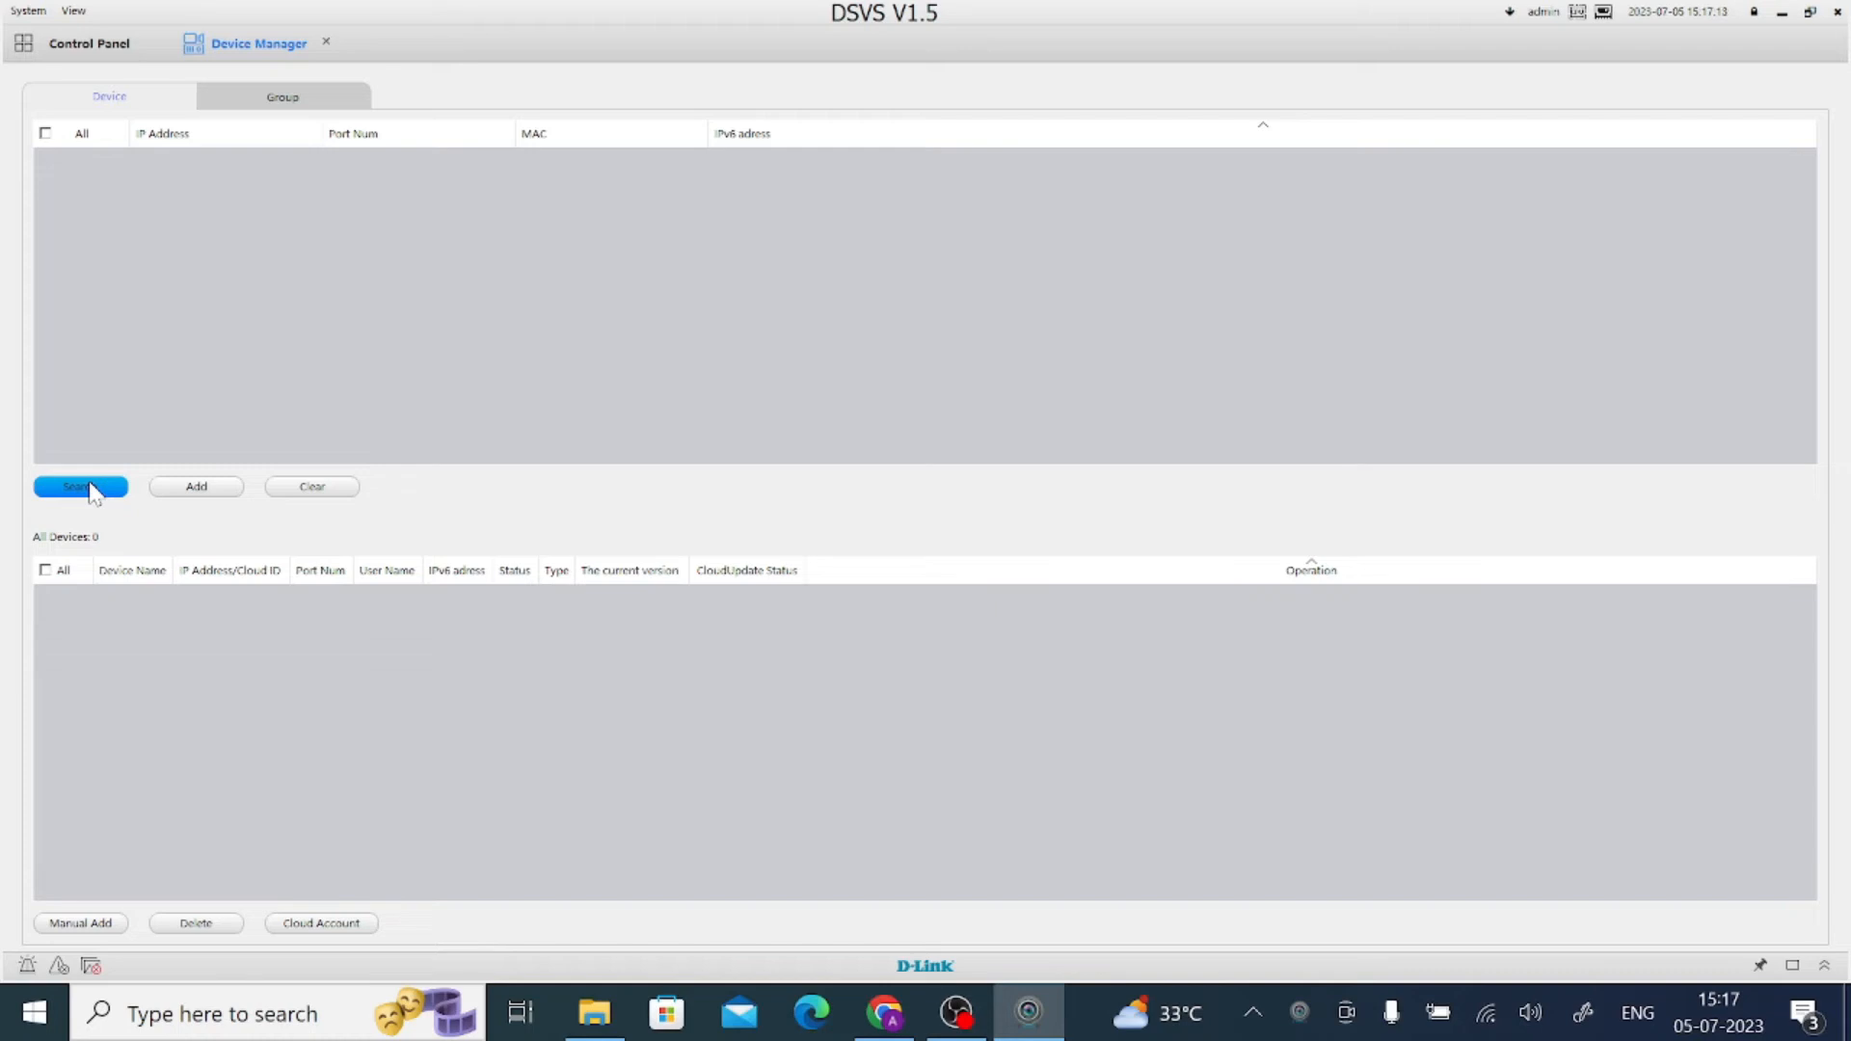
pyautogui.click(79, 486)
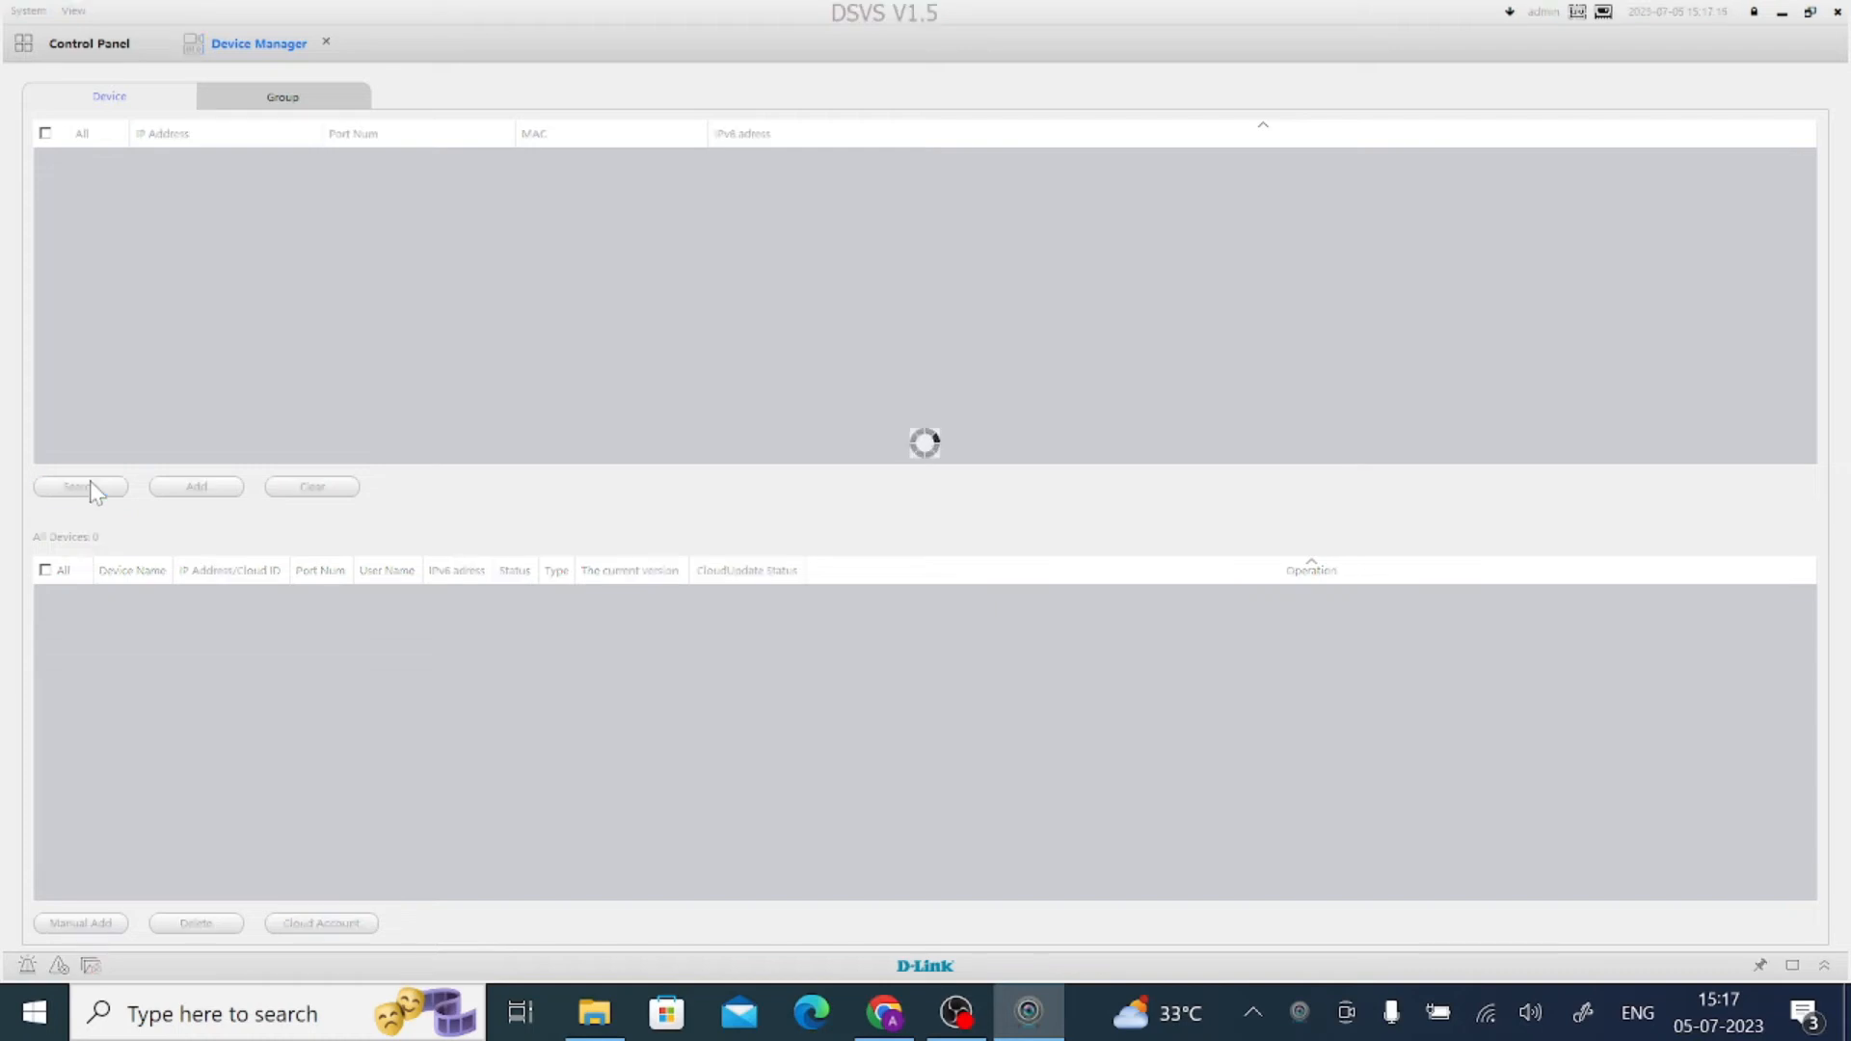
pyautogui.moveTo(611, 299)
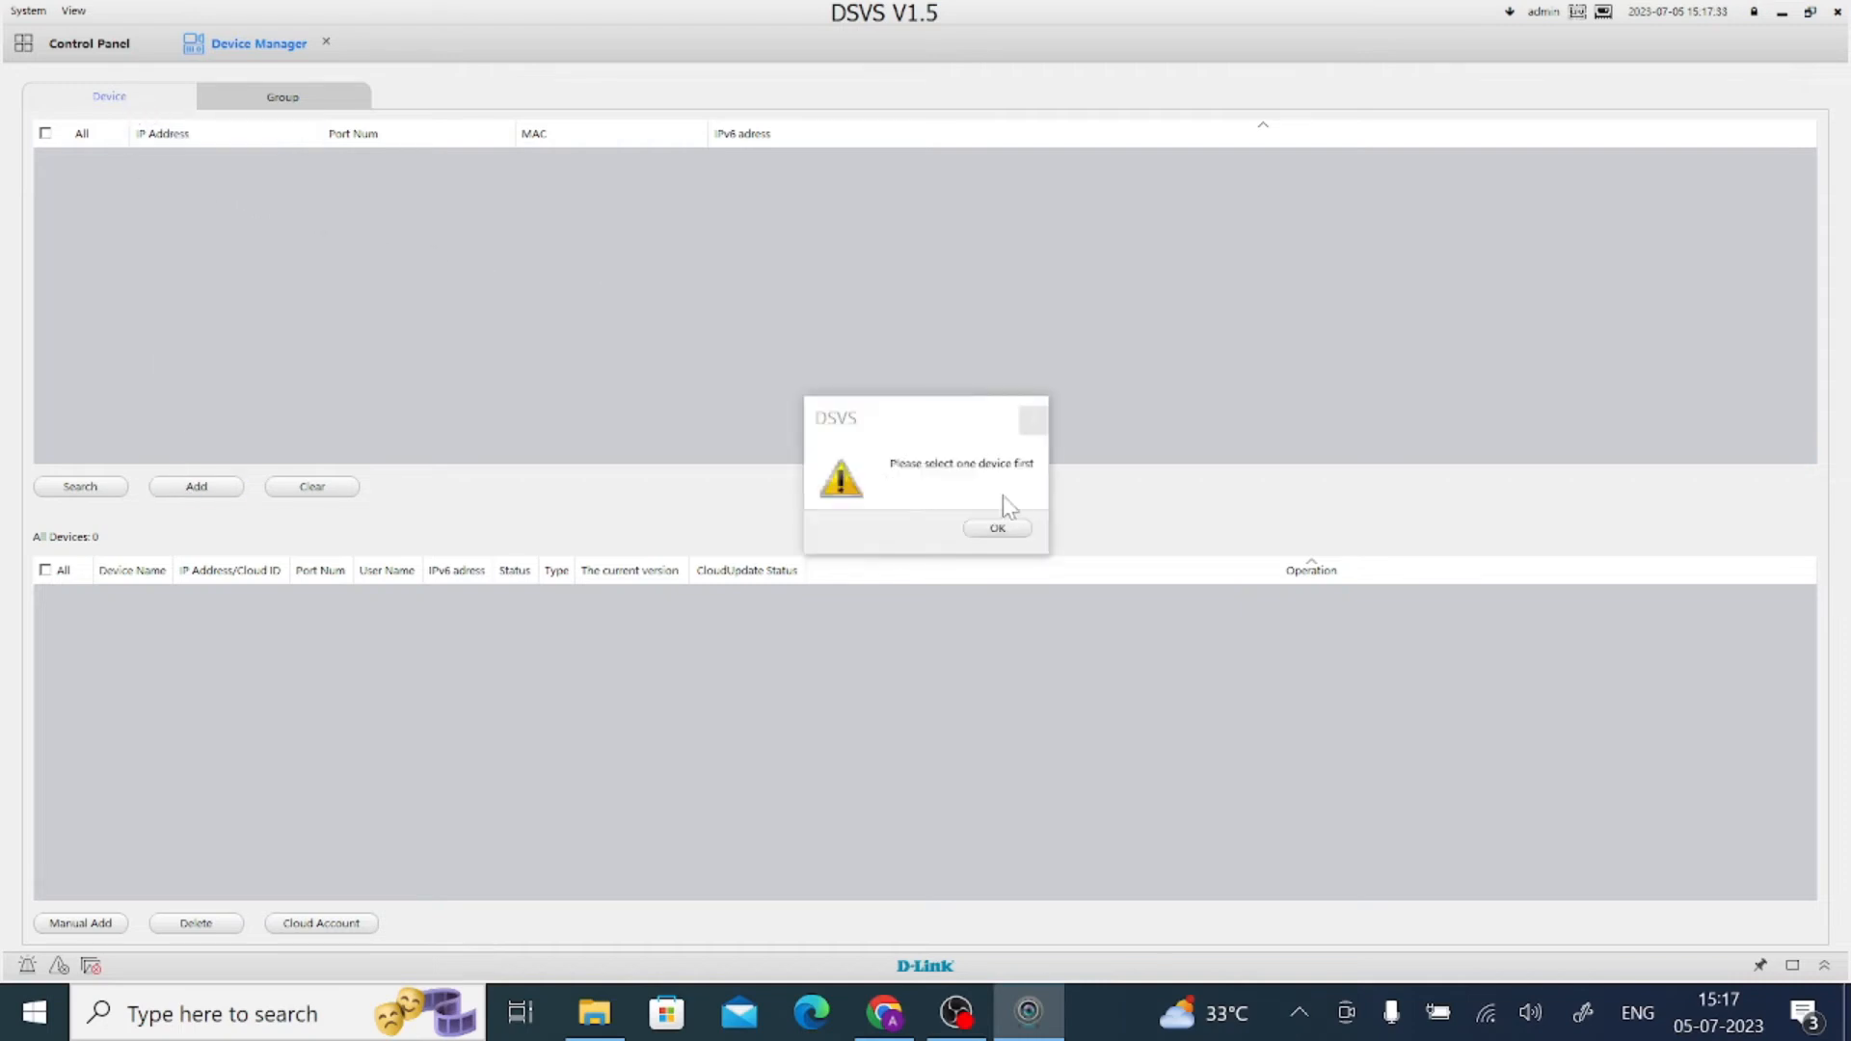
pyautogui.click(996, 527)
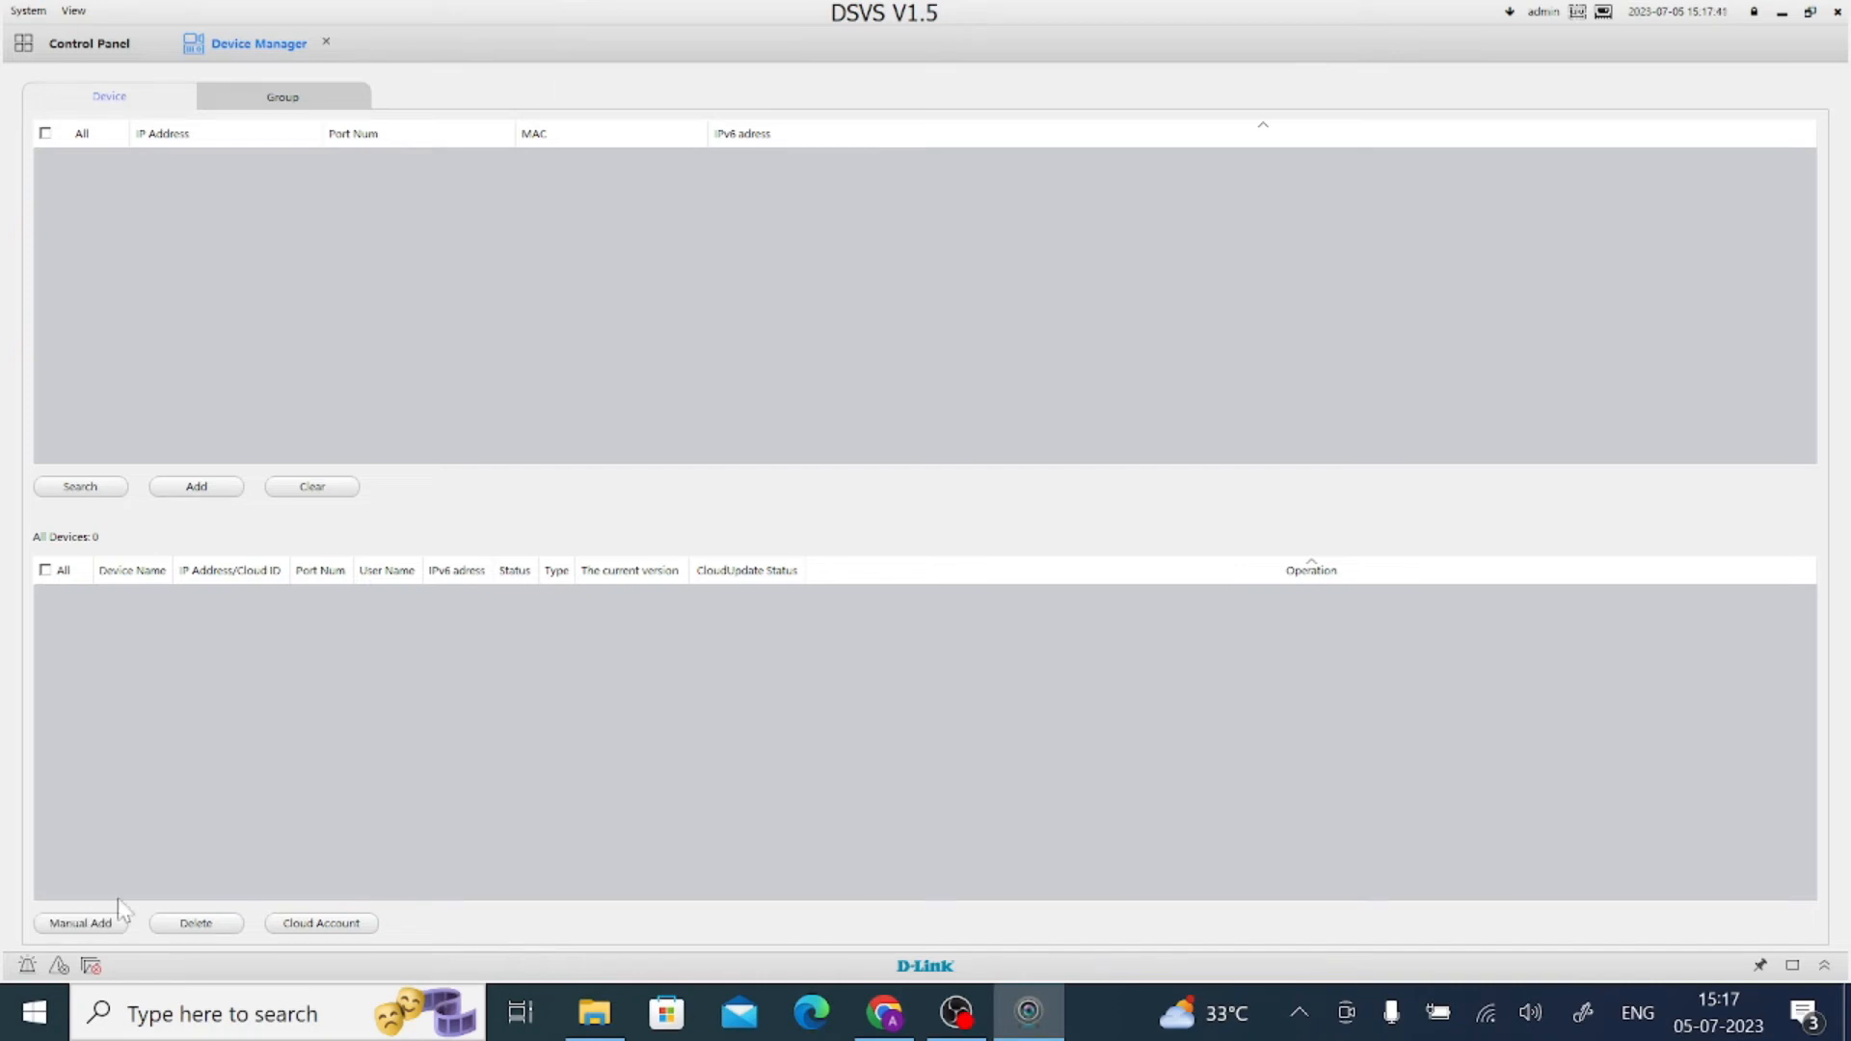
# Step: Start a manual device add named 'Test Device' with Connect Mode set to Cloud ID
pyautogui.click(80, 924)
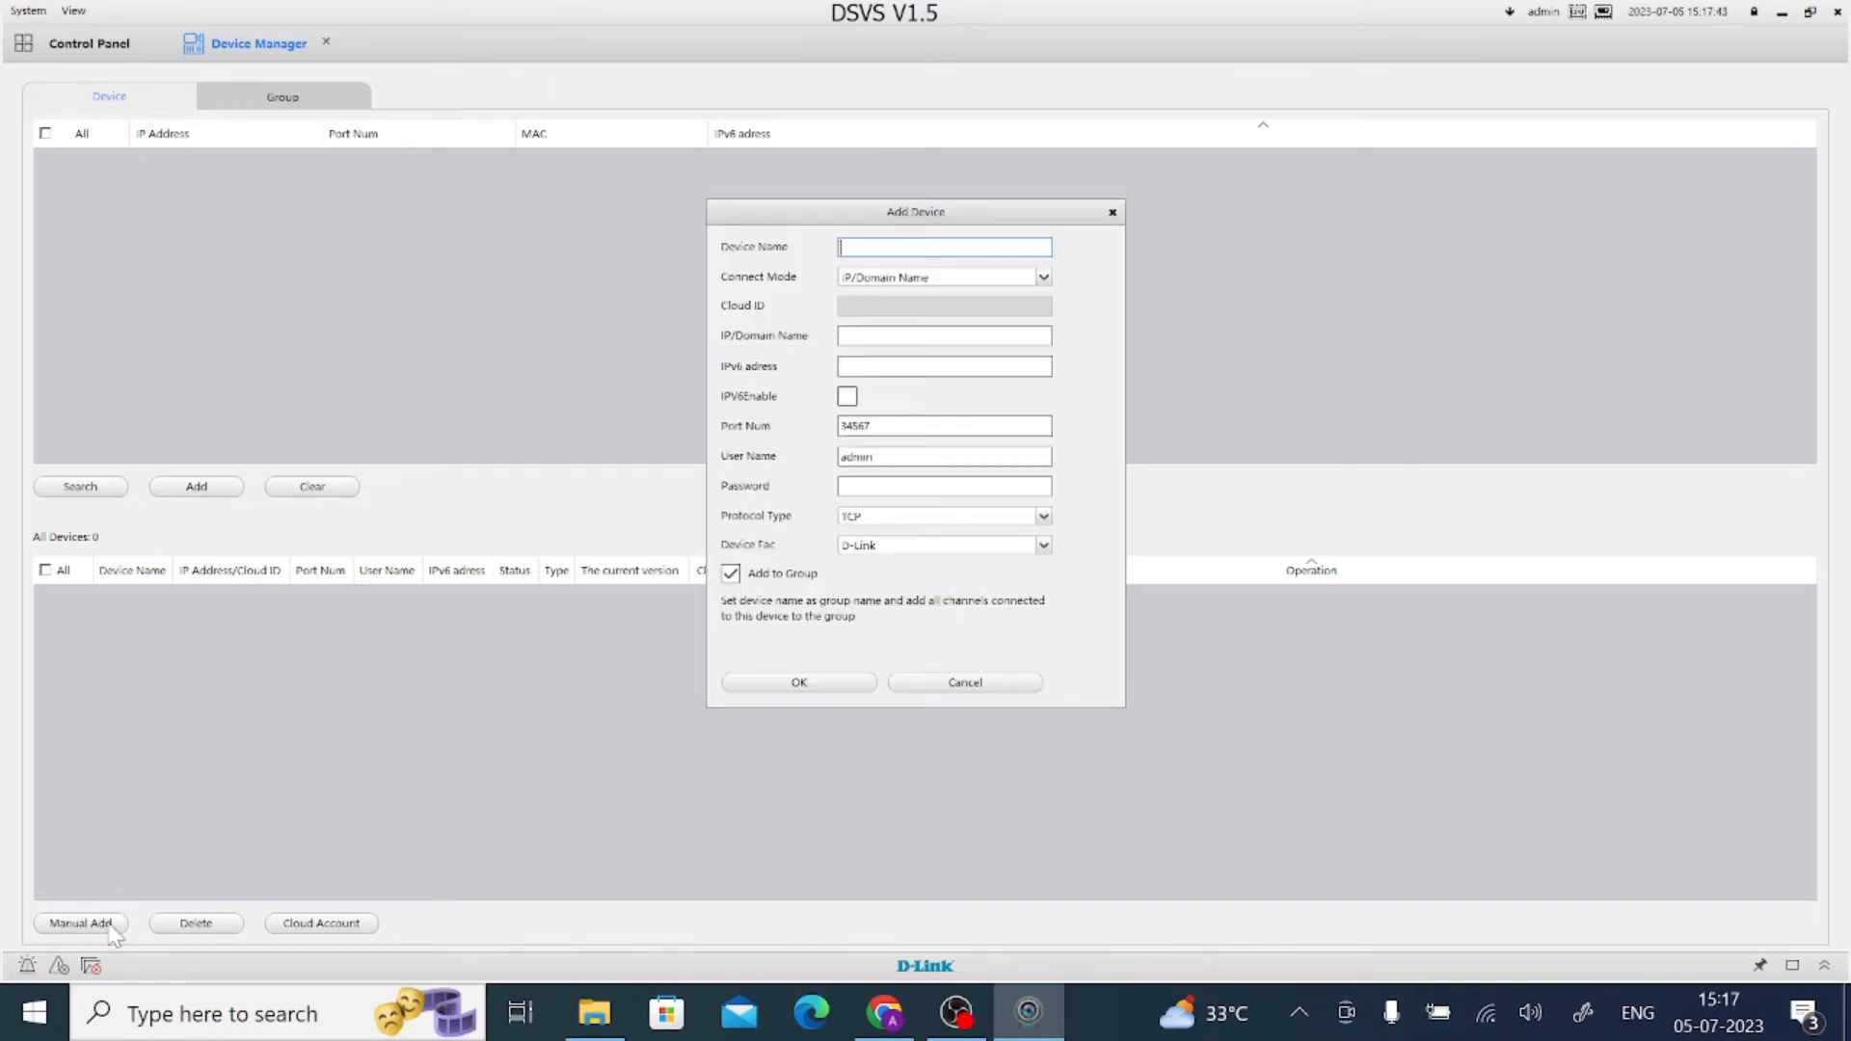
pyautogui.moveTo(945, 247)
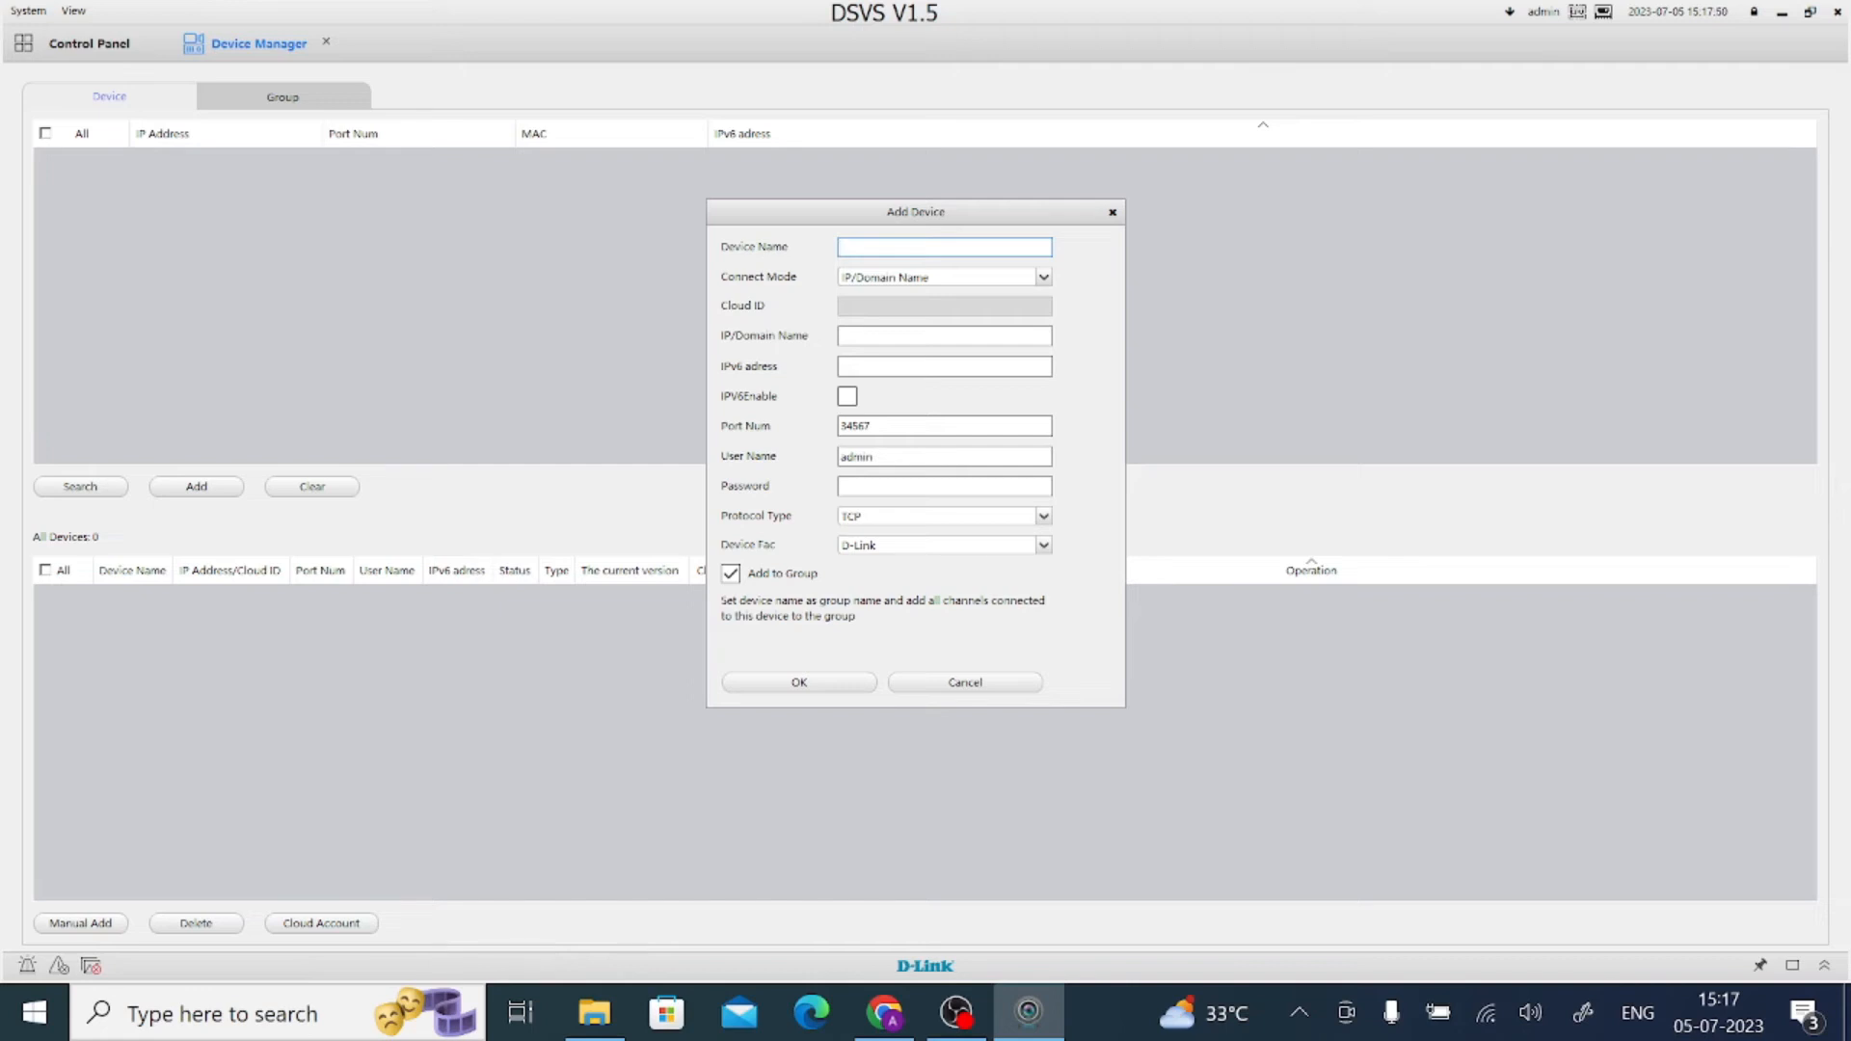
pyautogui.write('Test')
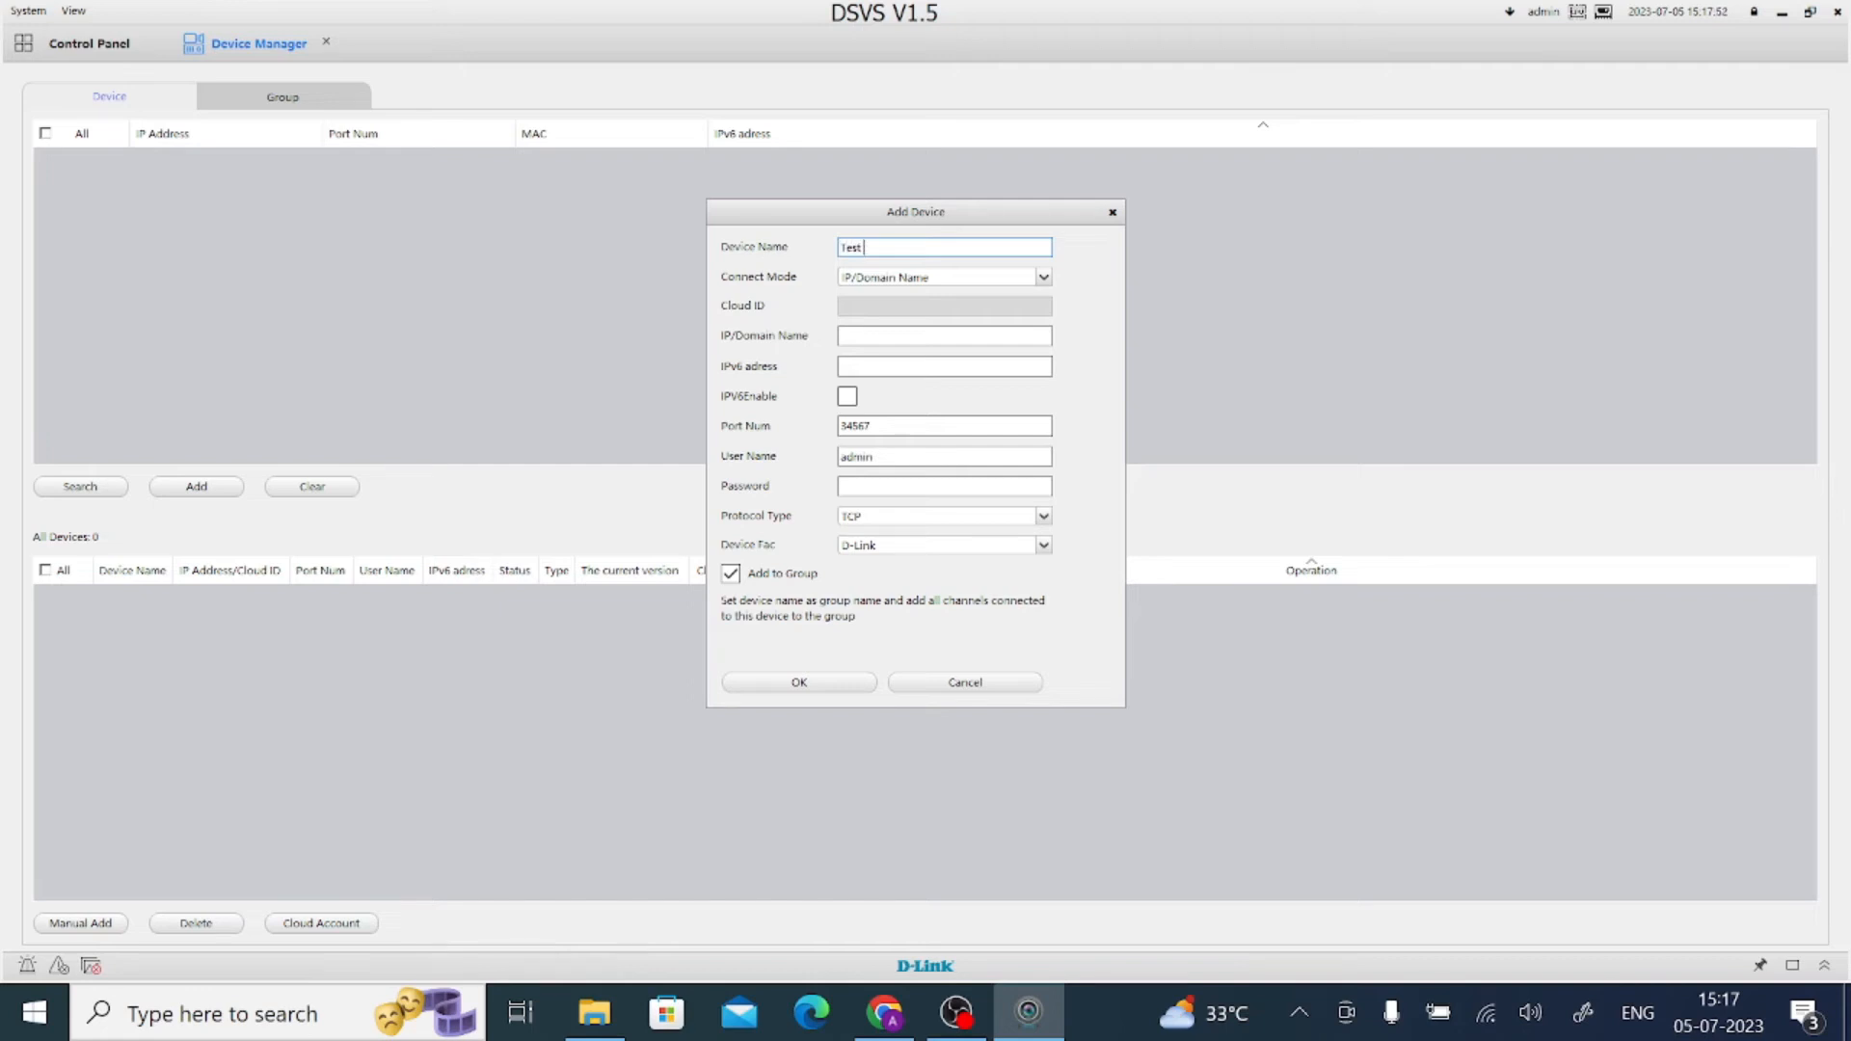
pyautogui.write('Dev')
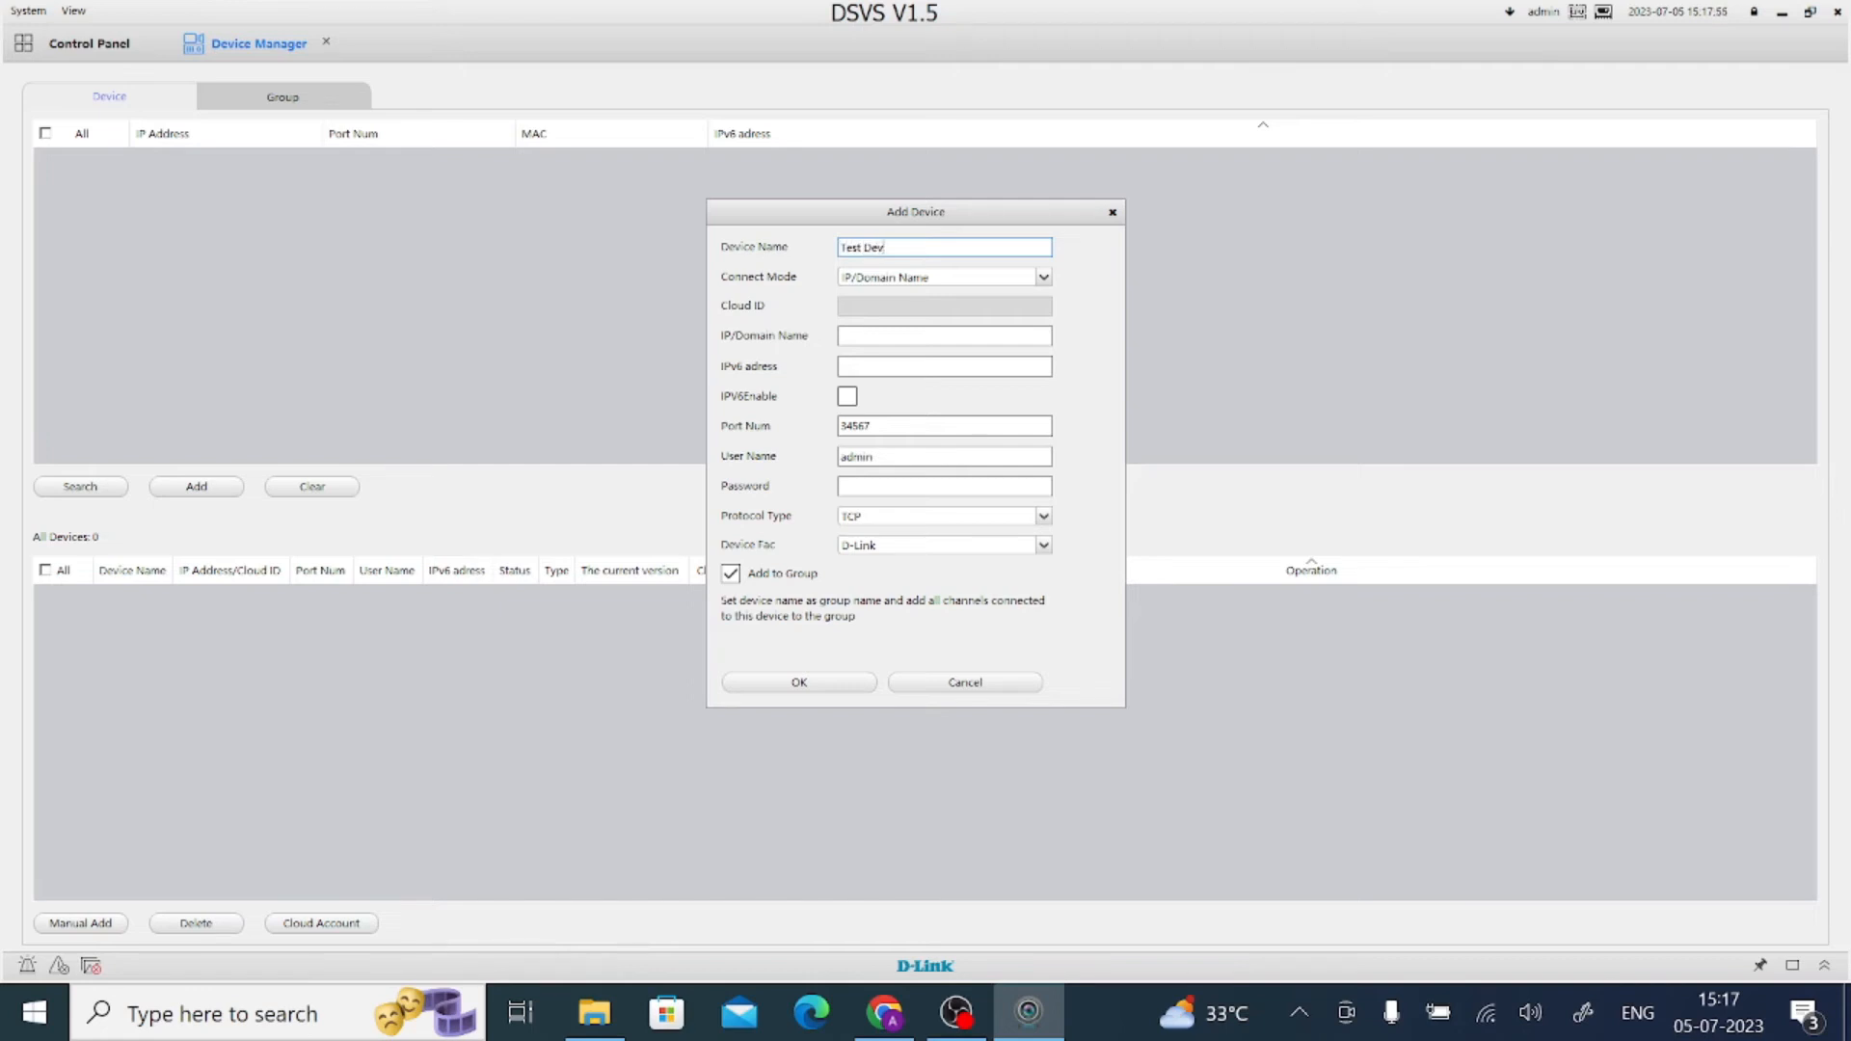
pyautogui.write('ice')
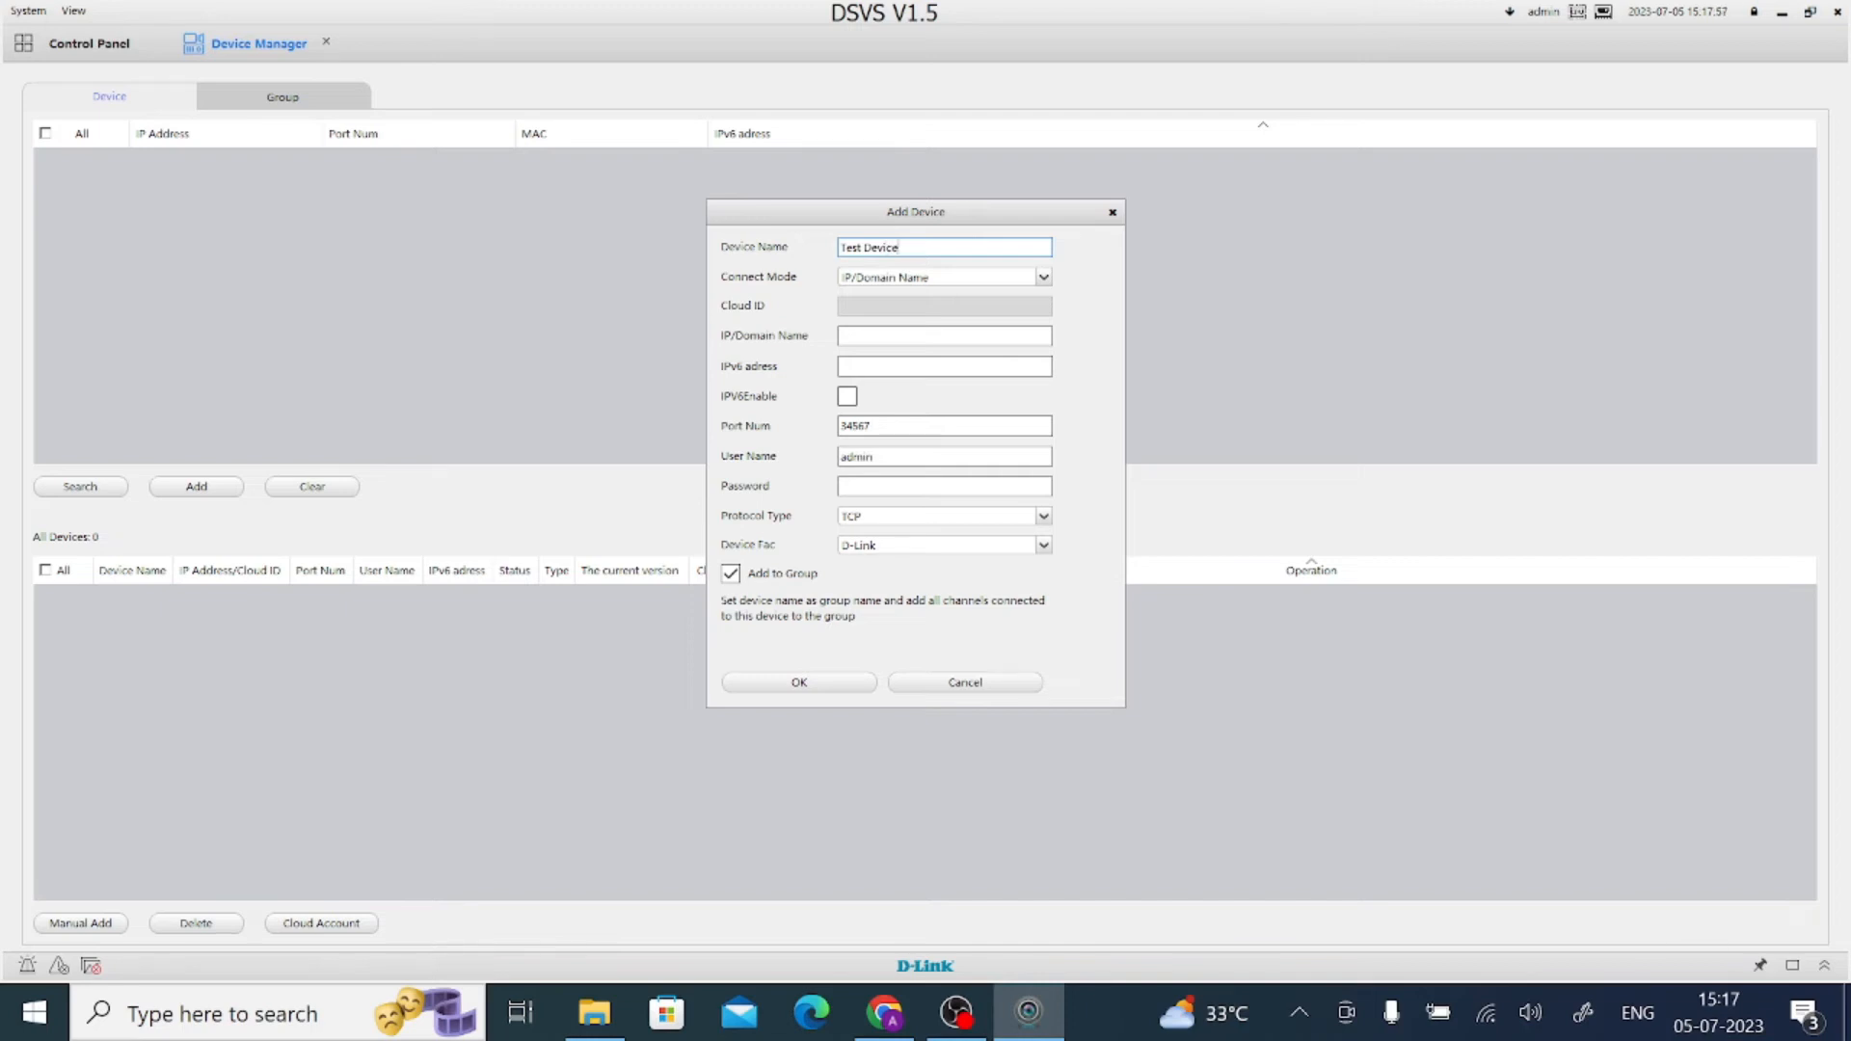
pyautogui.click(1040, 277)
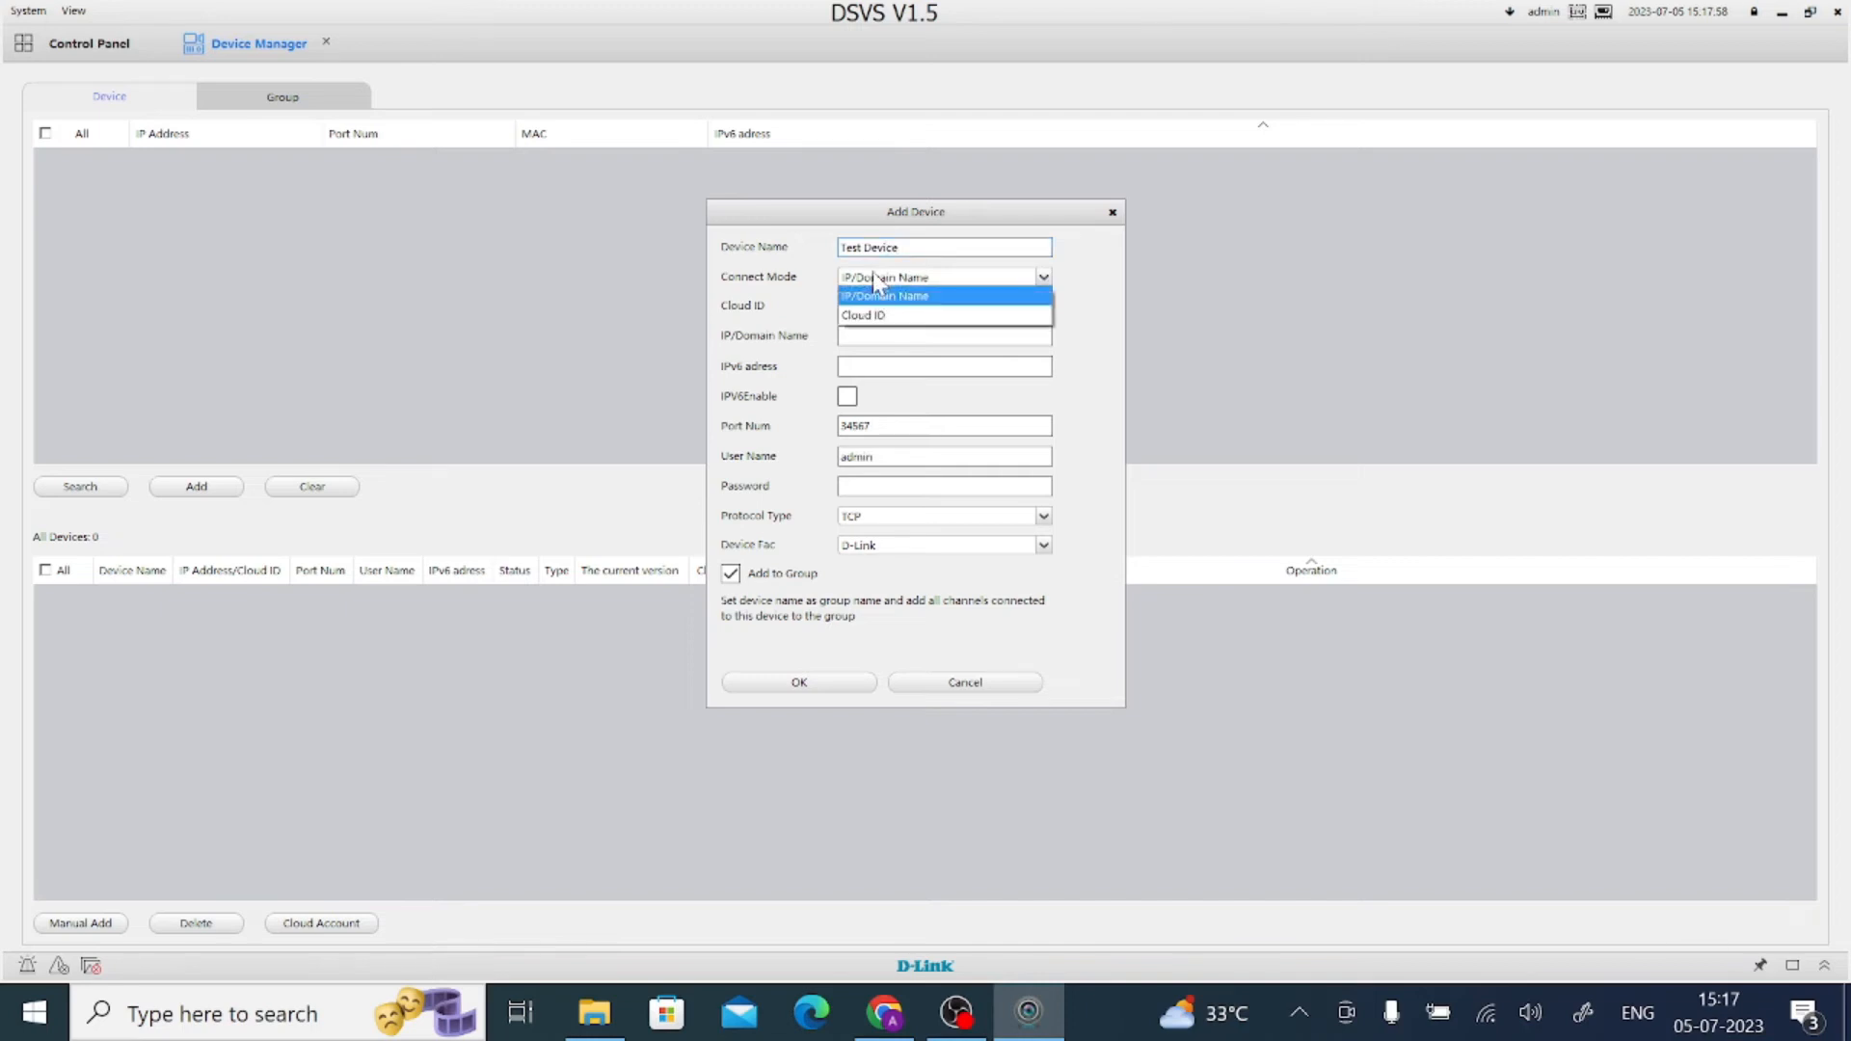
pyautogui.moveTo(864, 315)
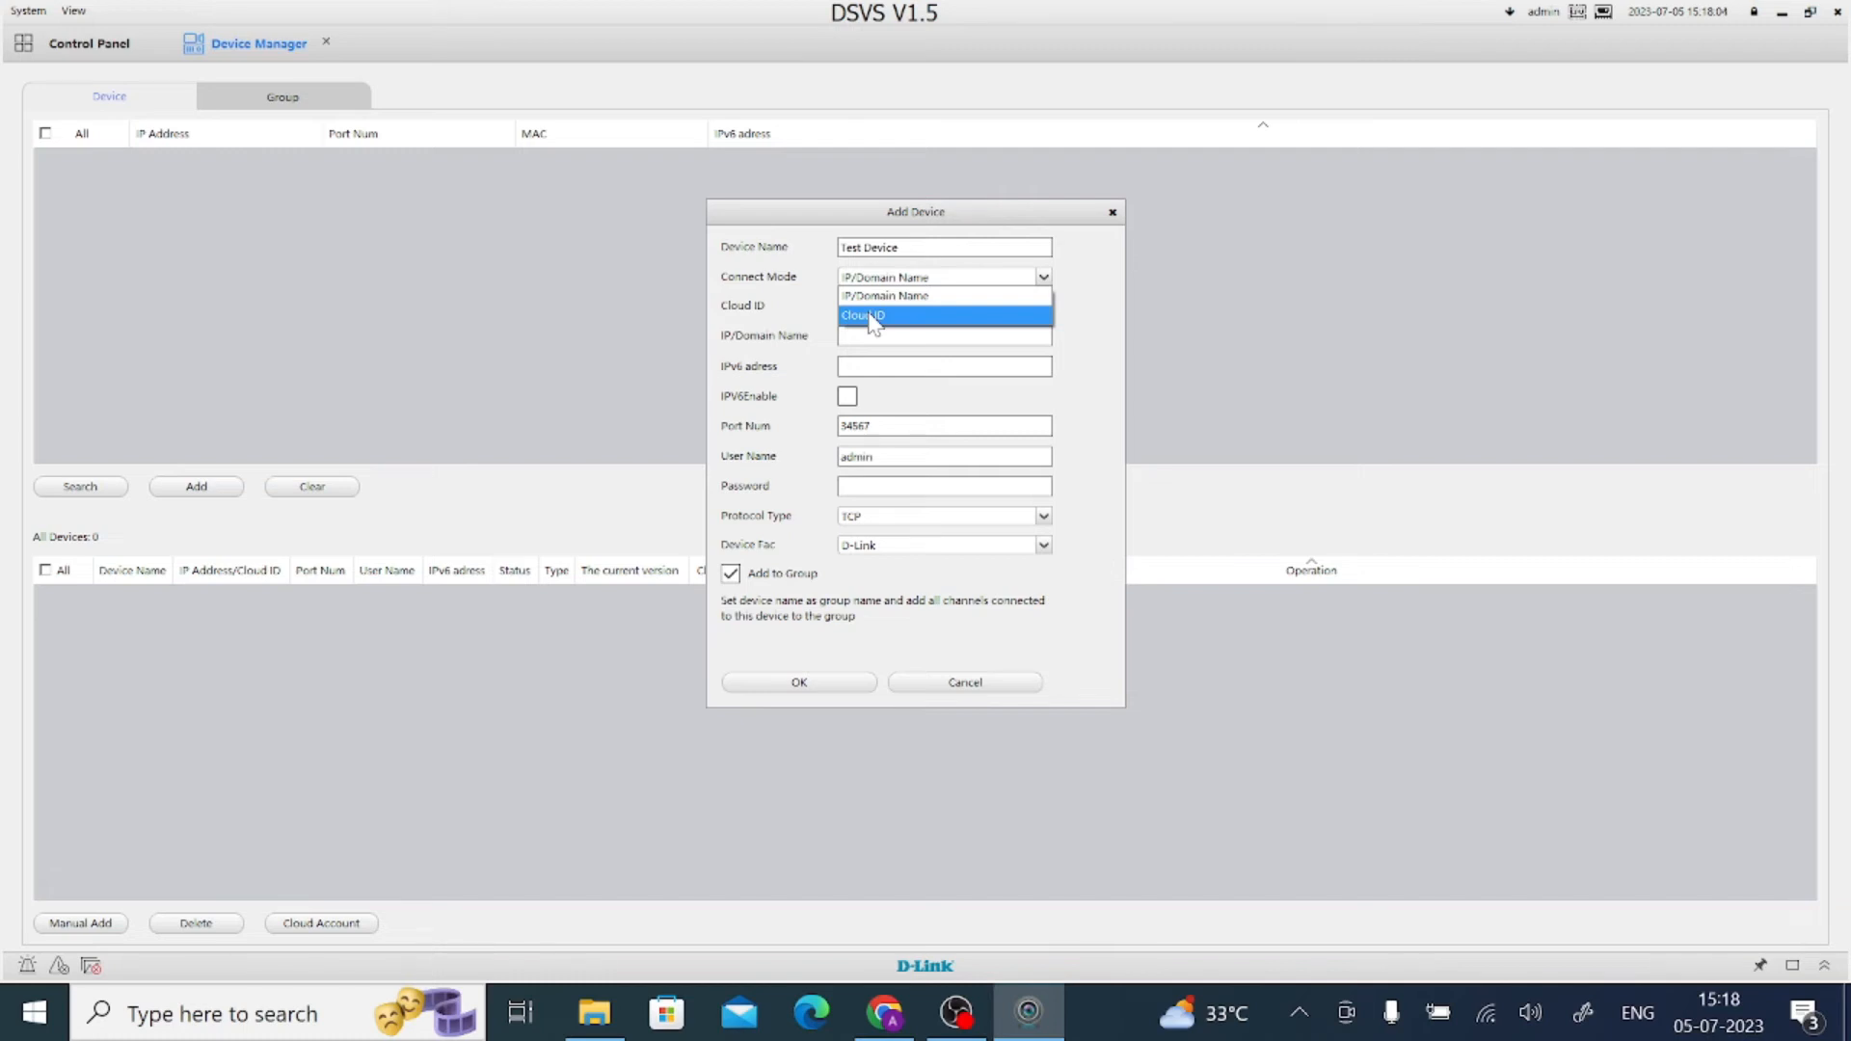
pyautogui.click(862, 315)
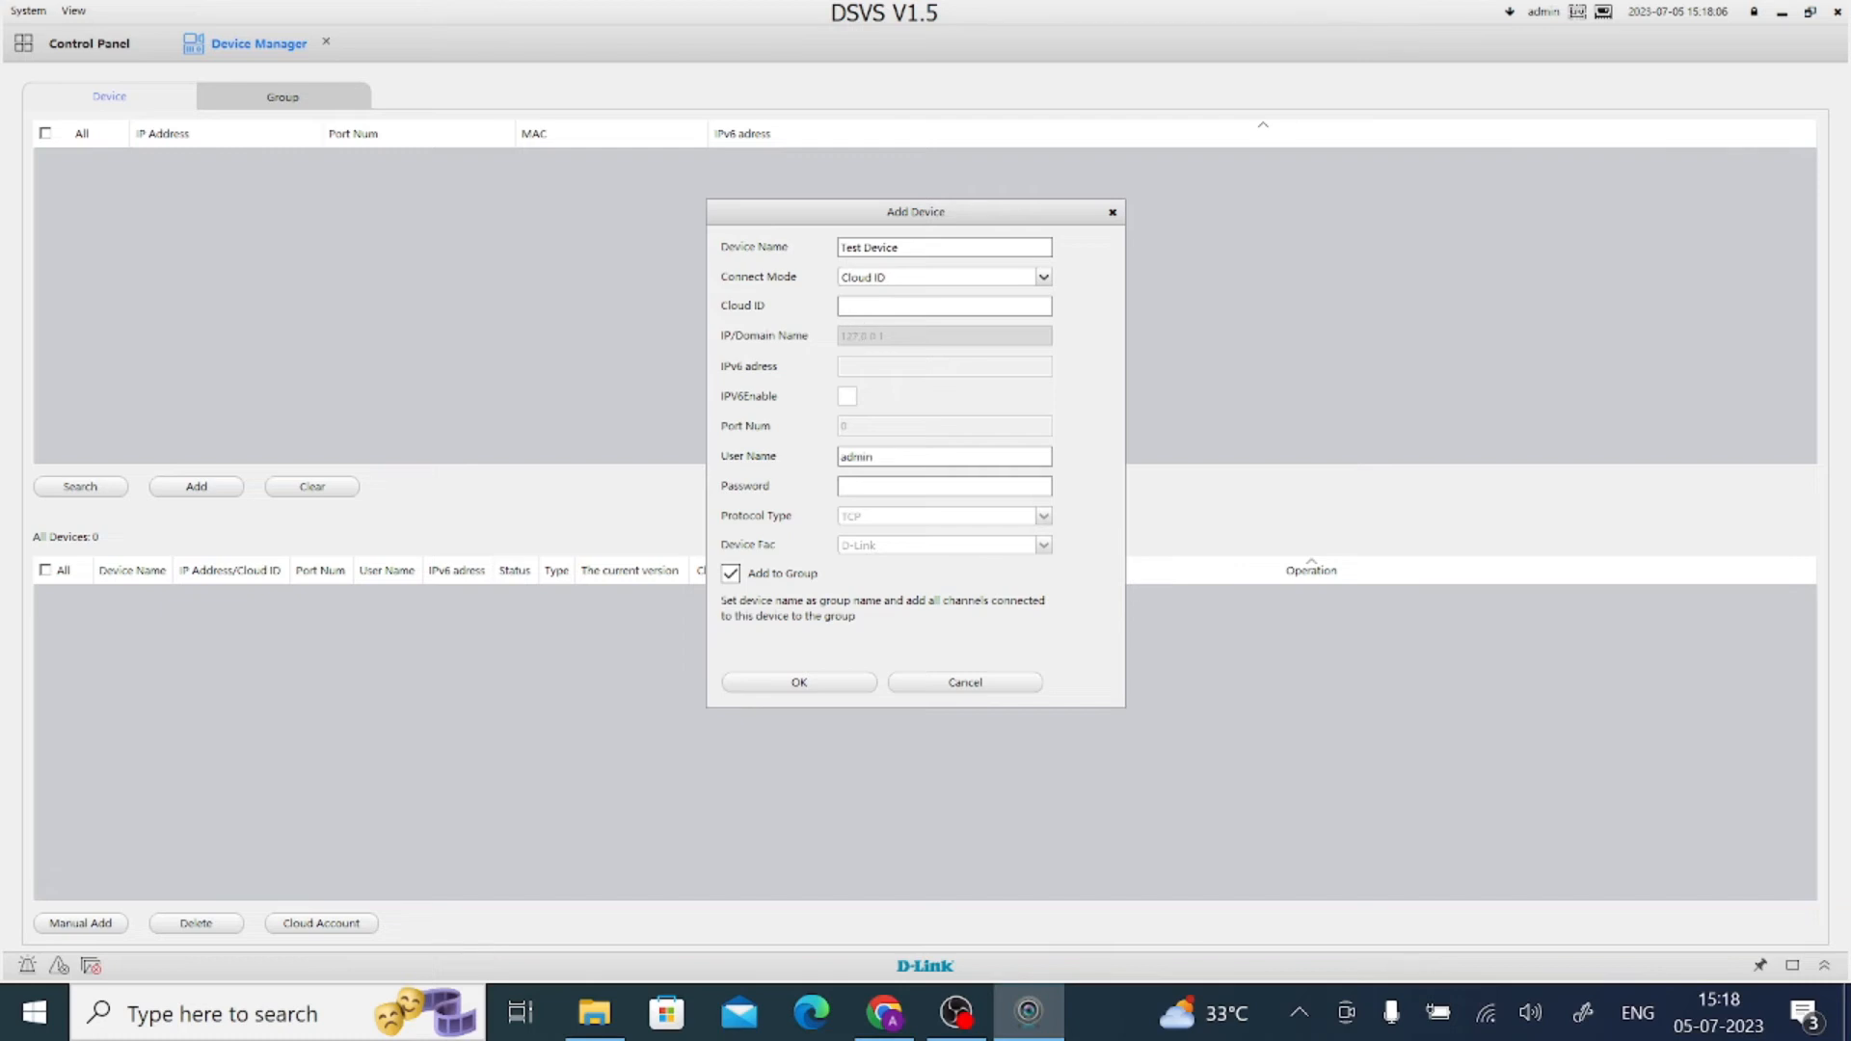
pyautogui.click(942, 305)
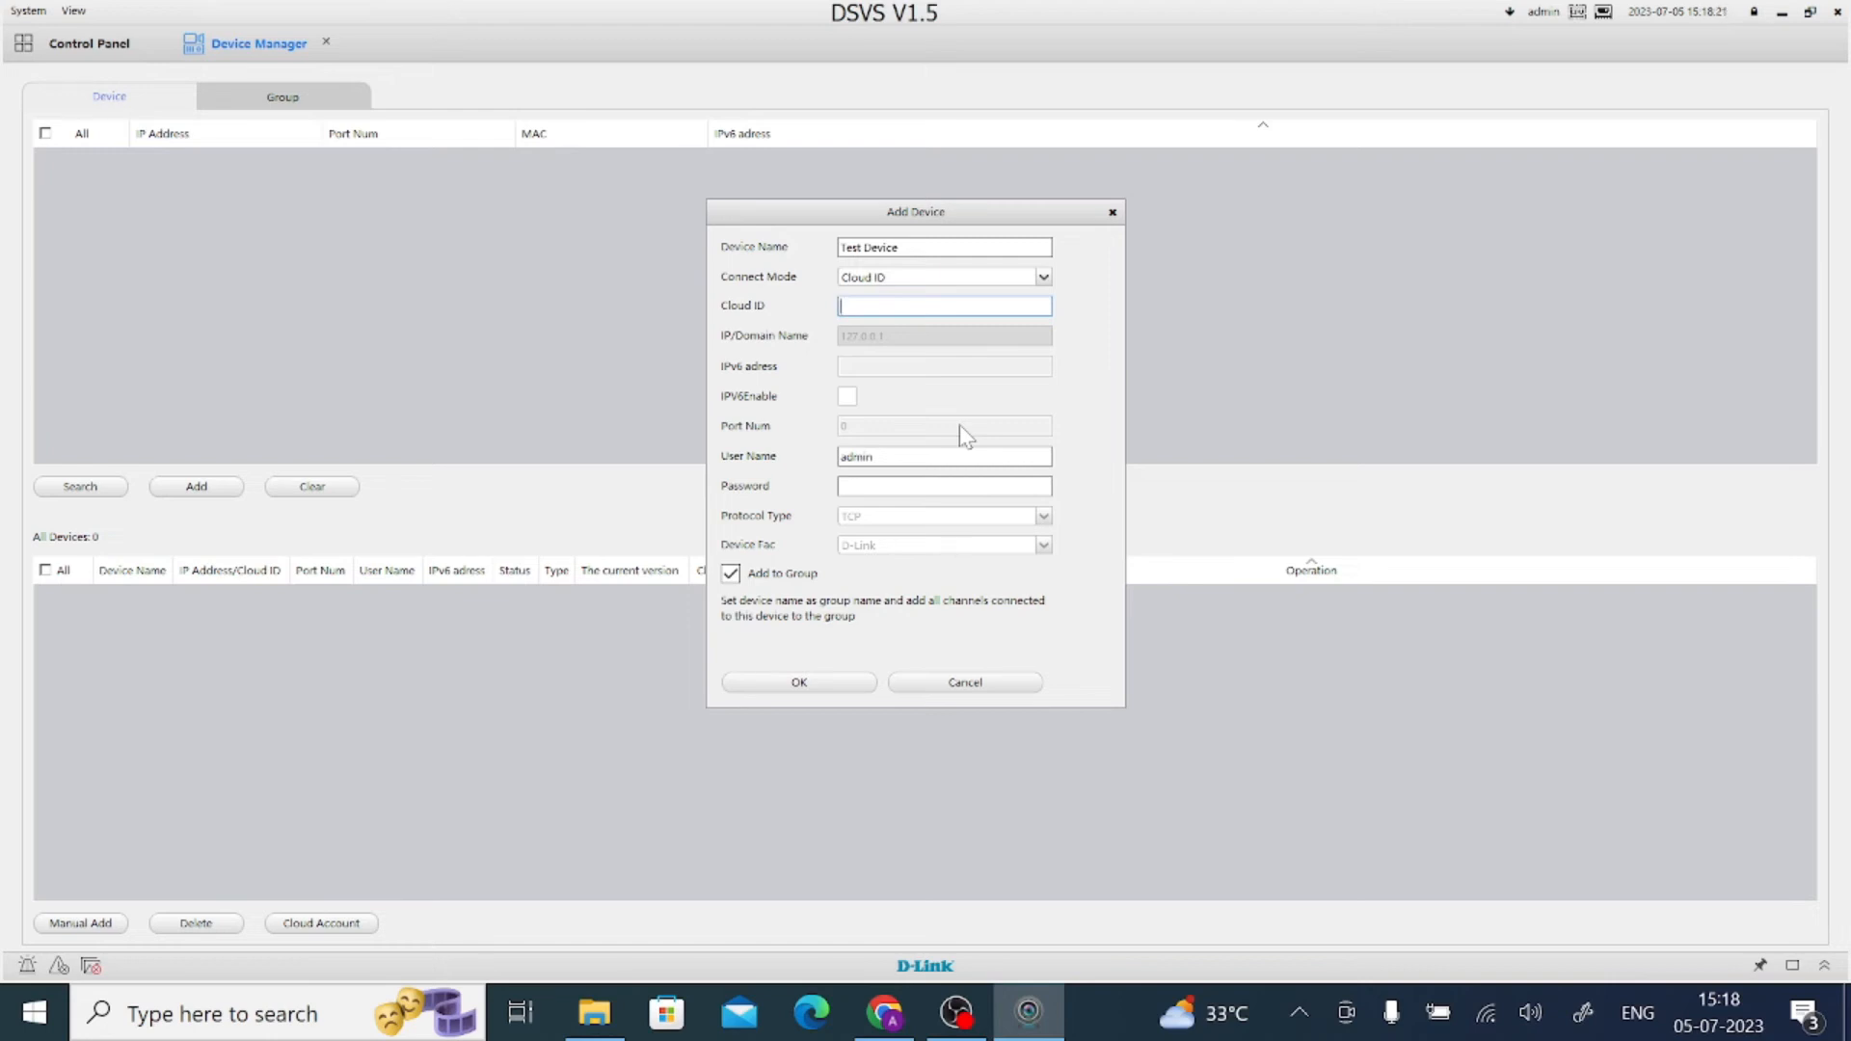
pyautogui.write('7)')
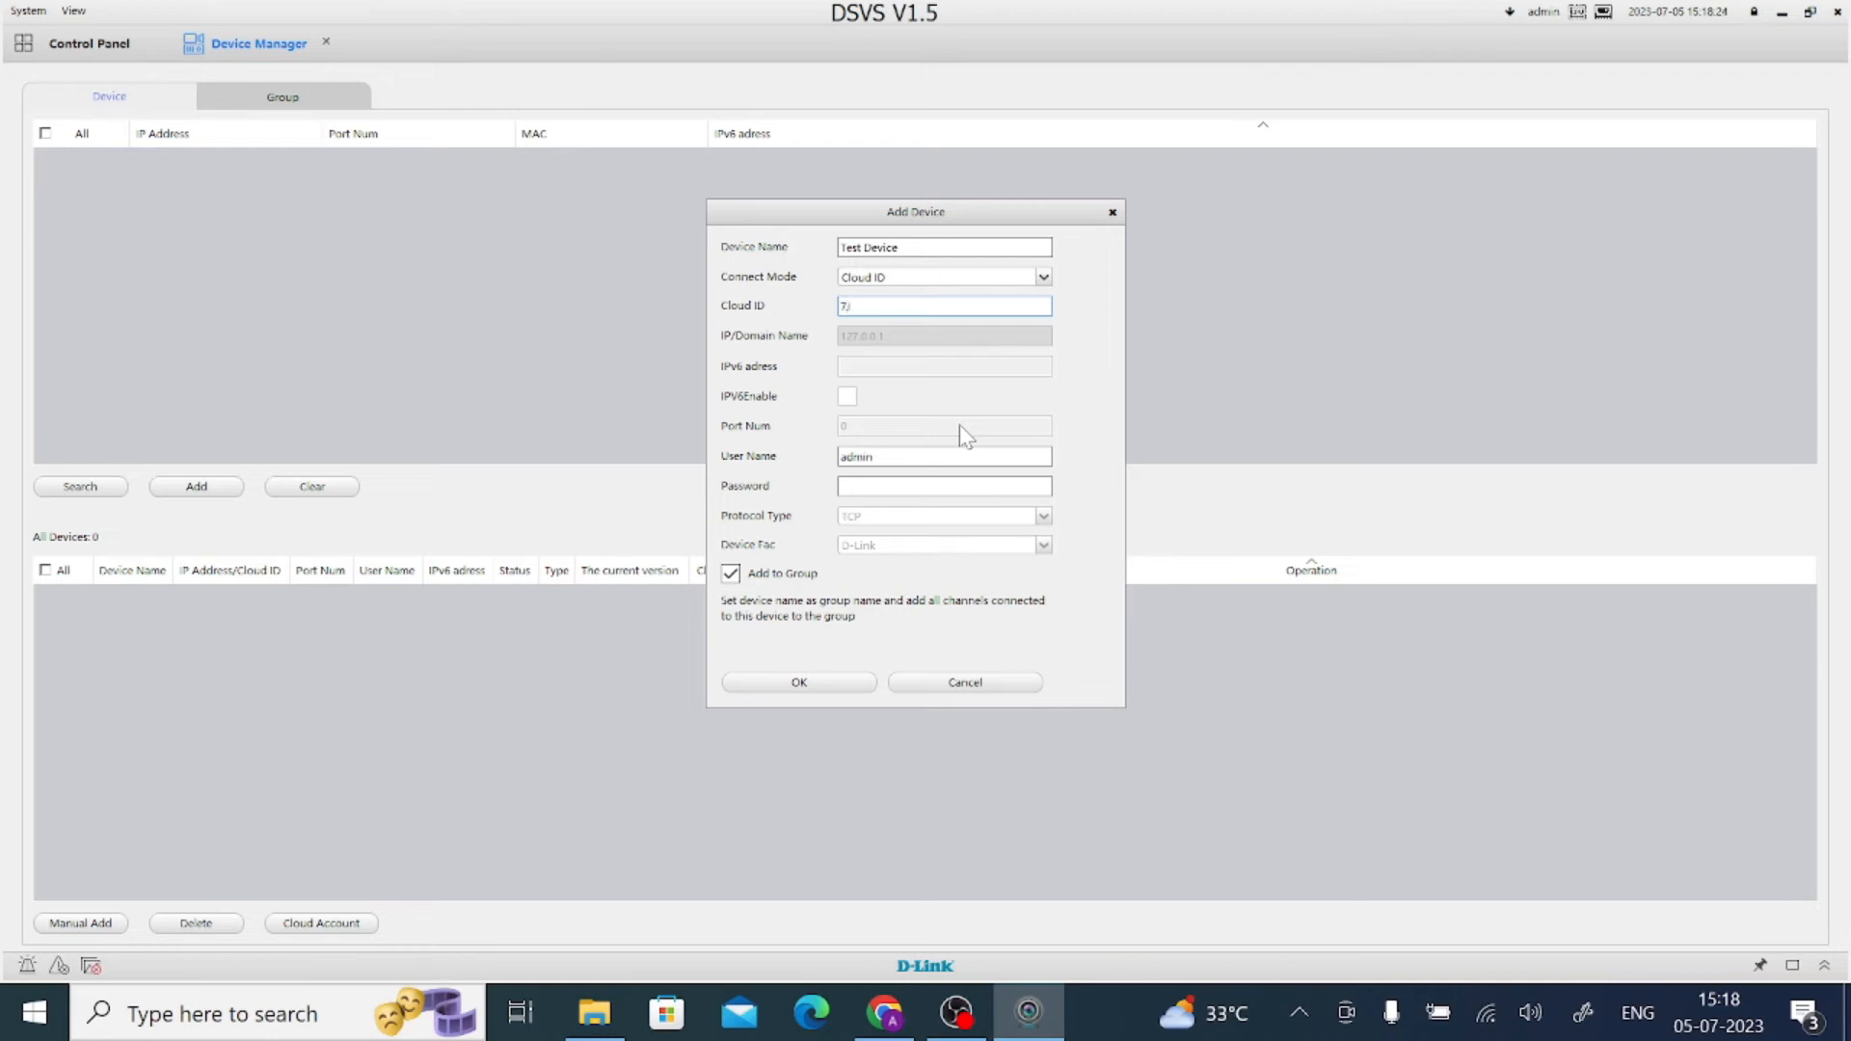
pyautogui.write('0080')
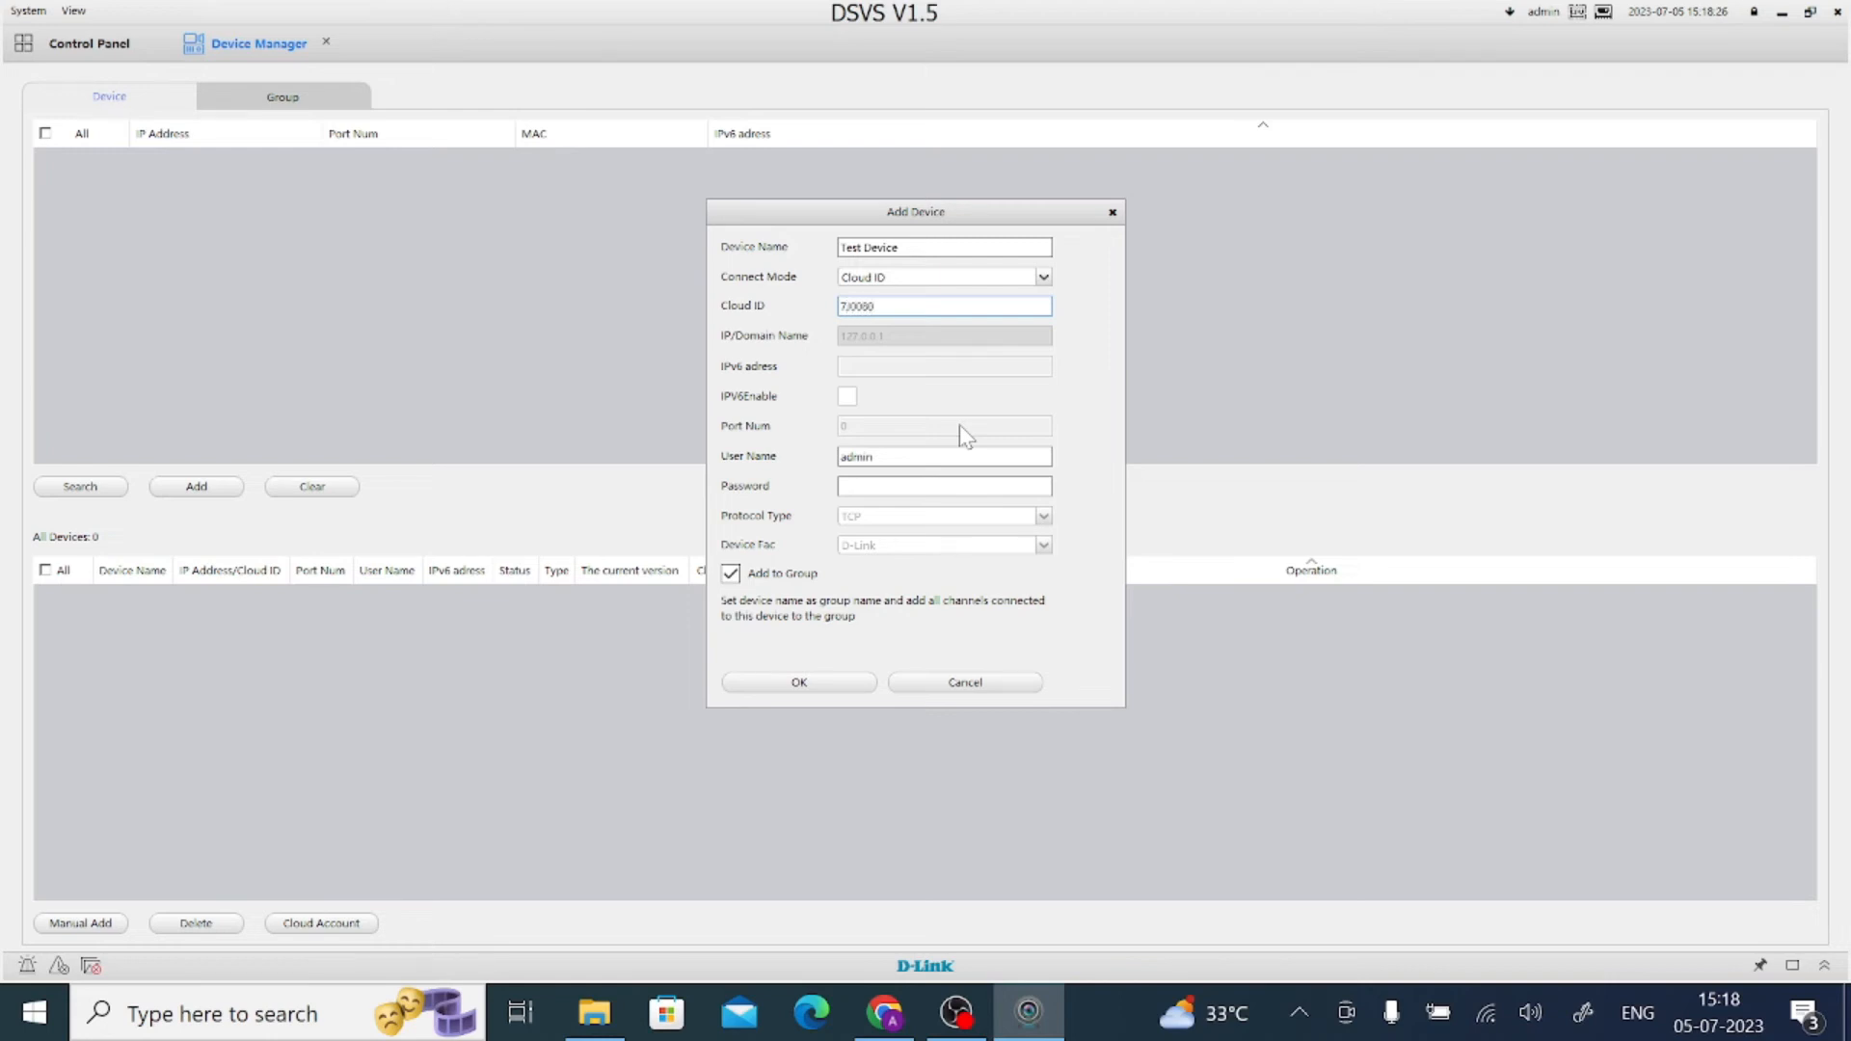
pyautogui.write('1')
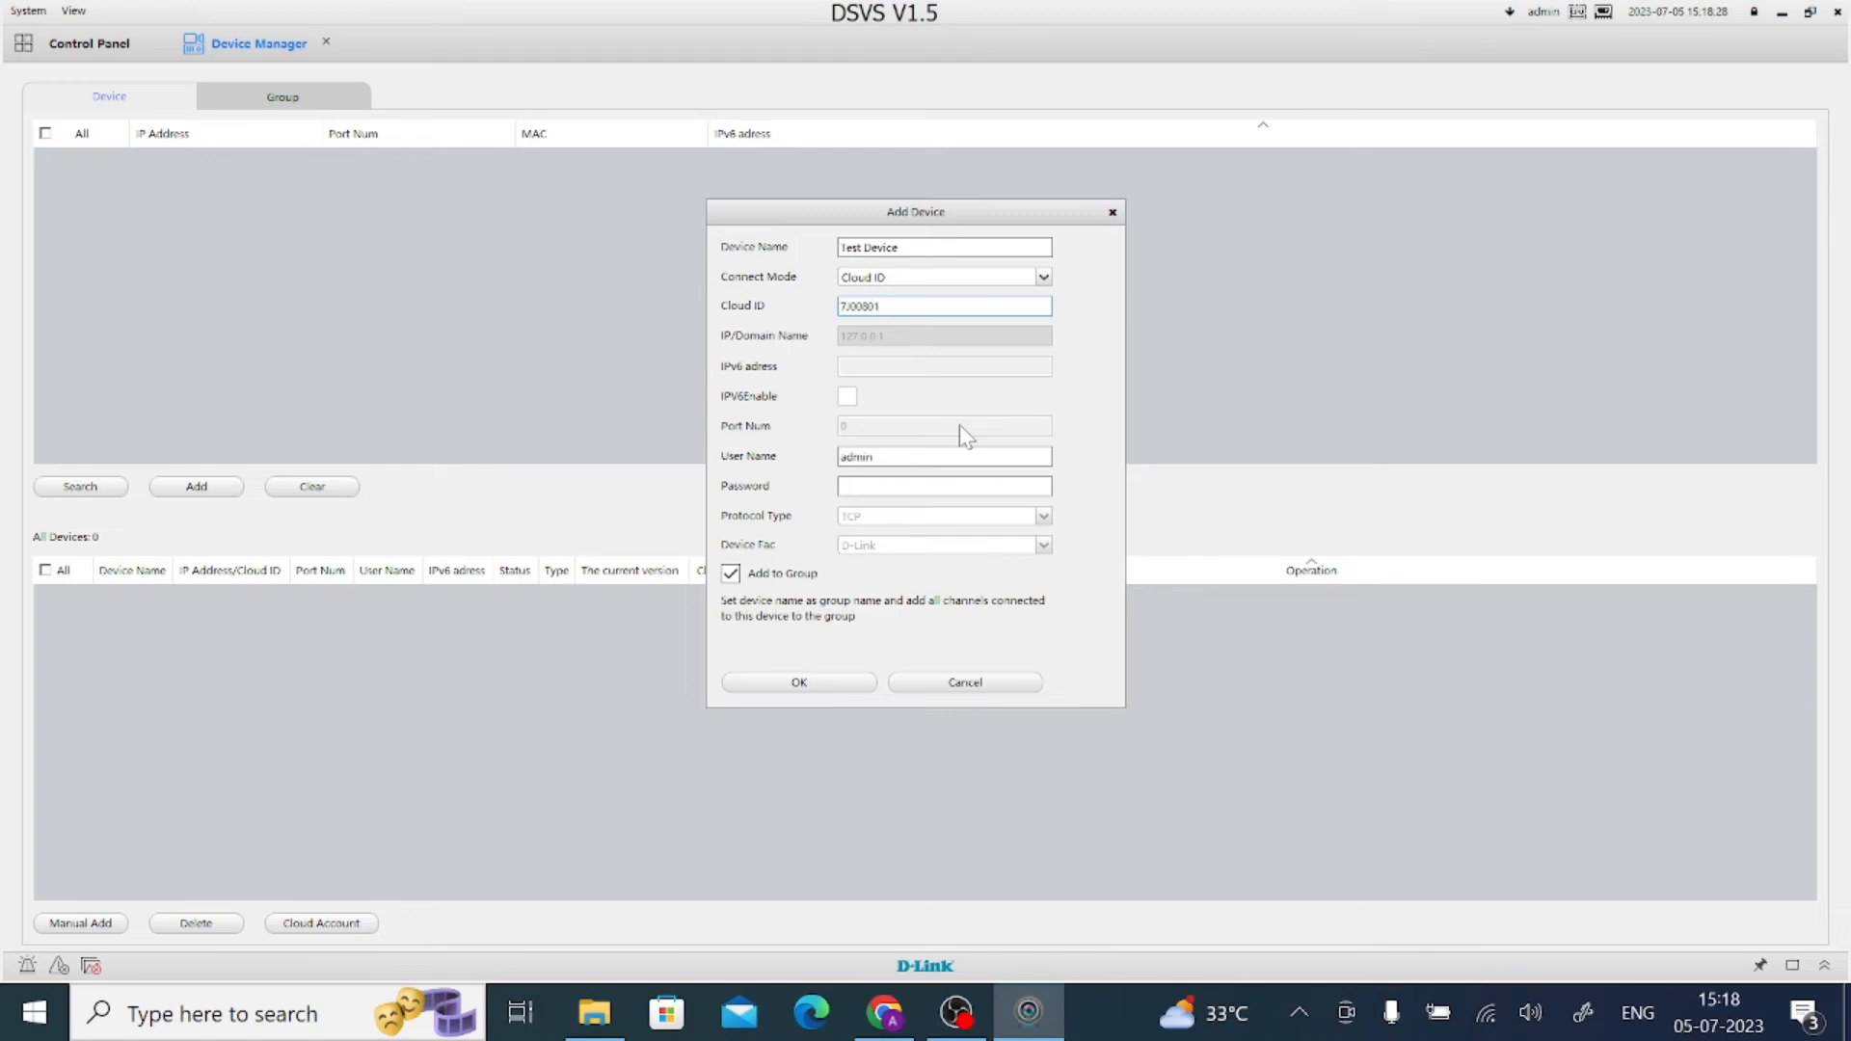
pyautogui.write('PC')
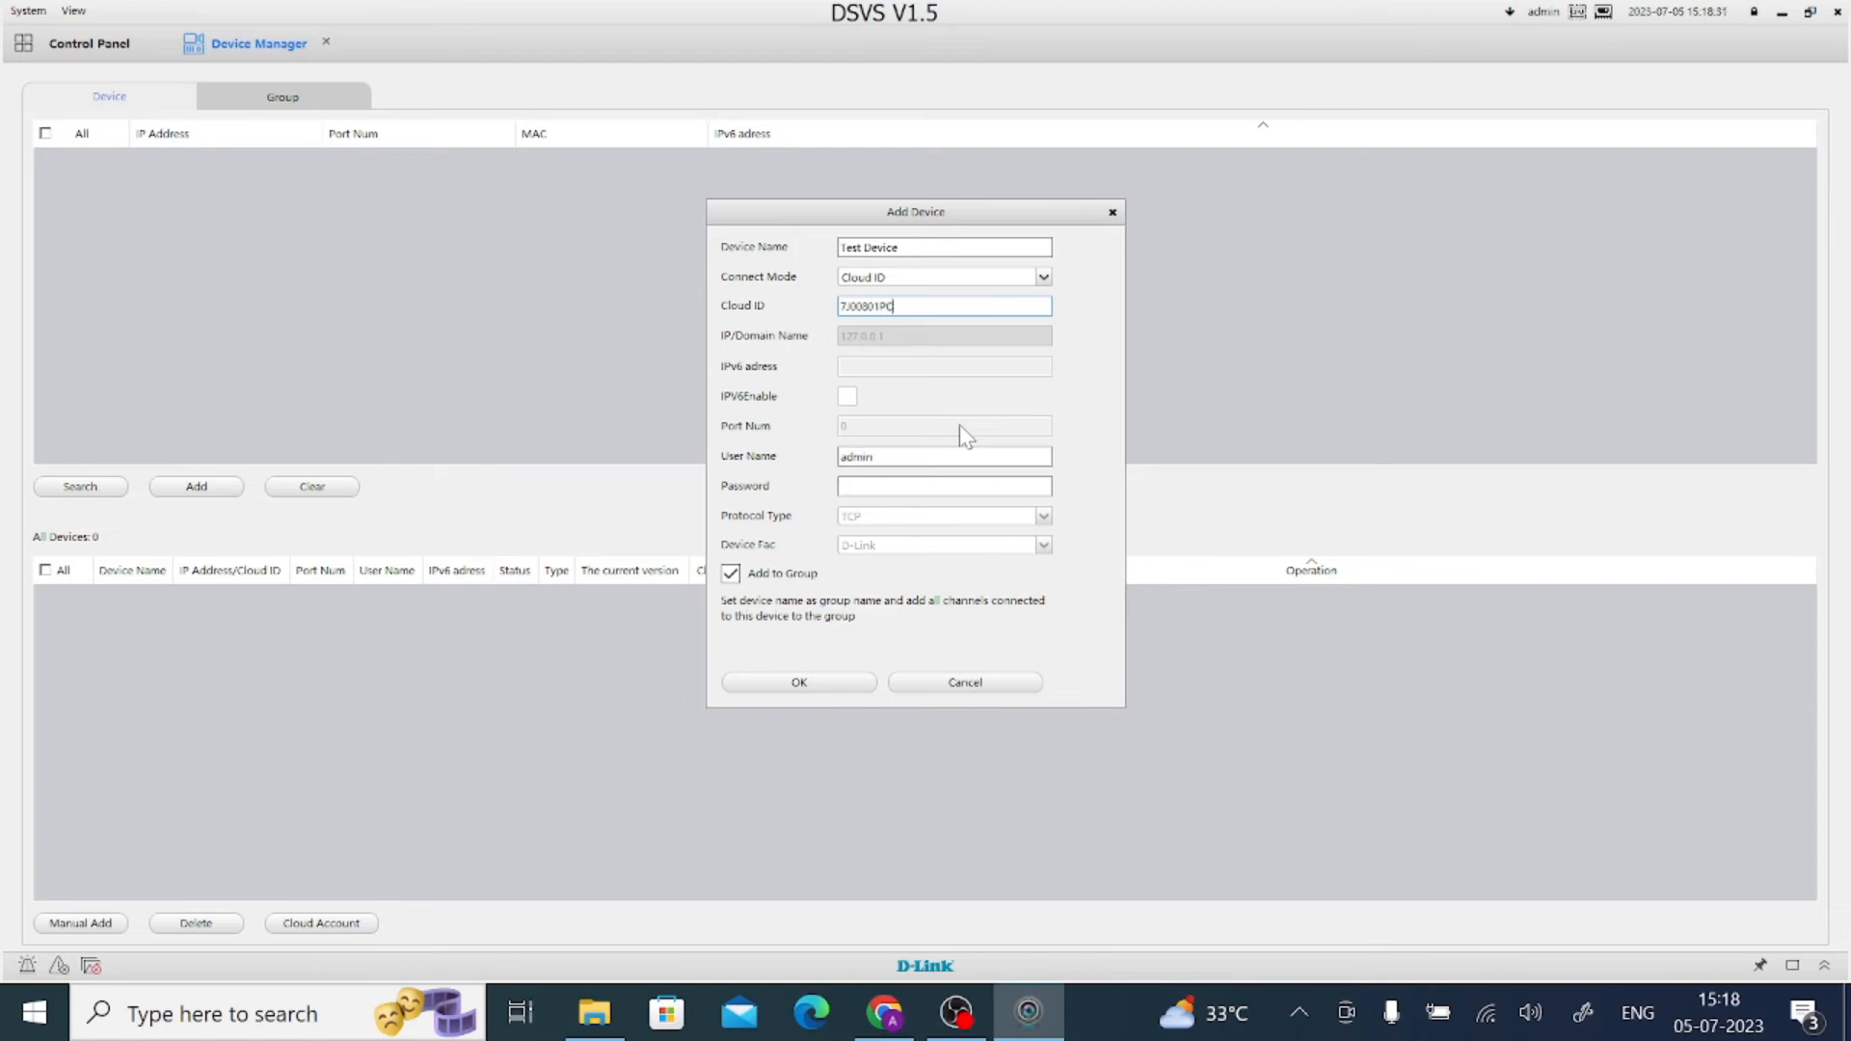
pyautogui.write('A')
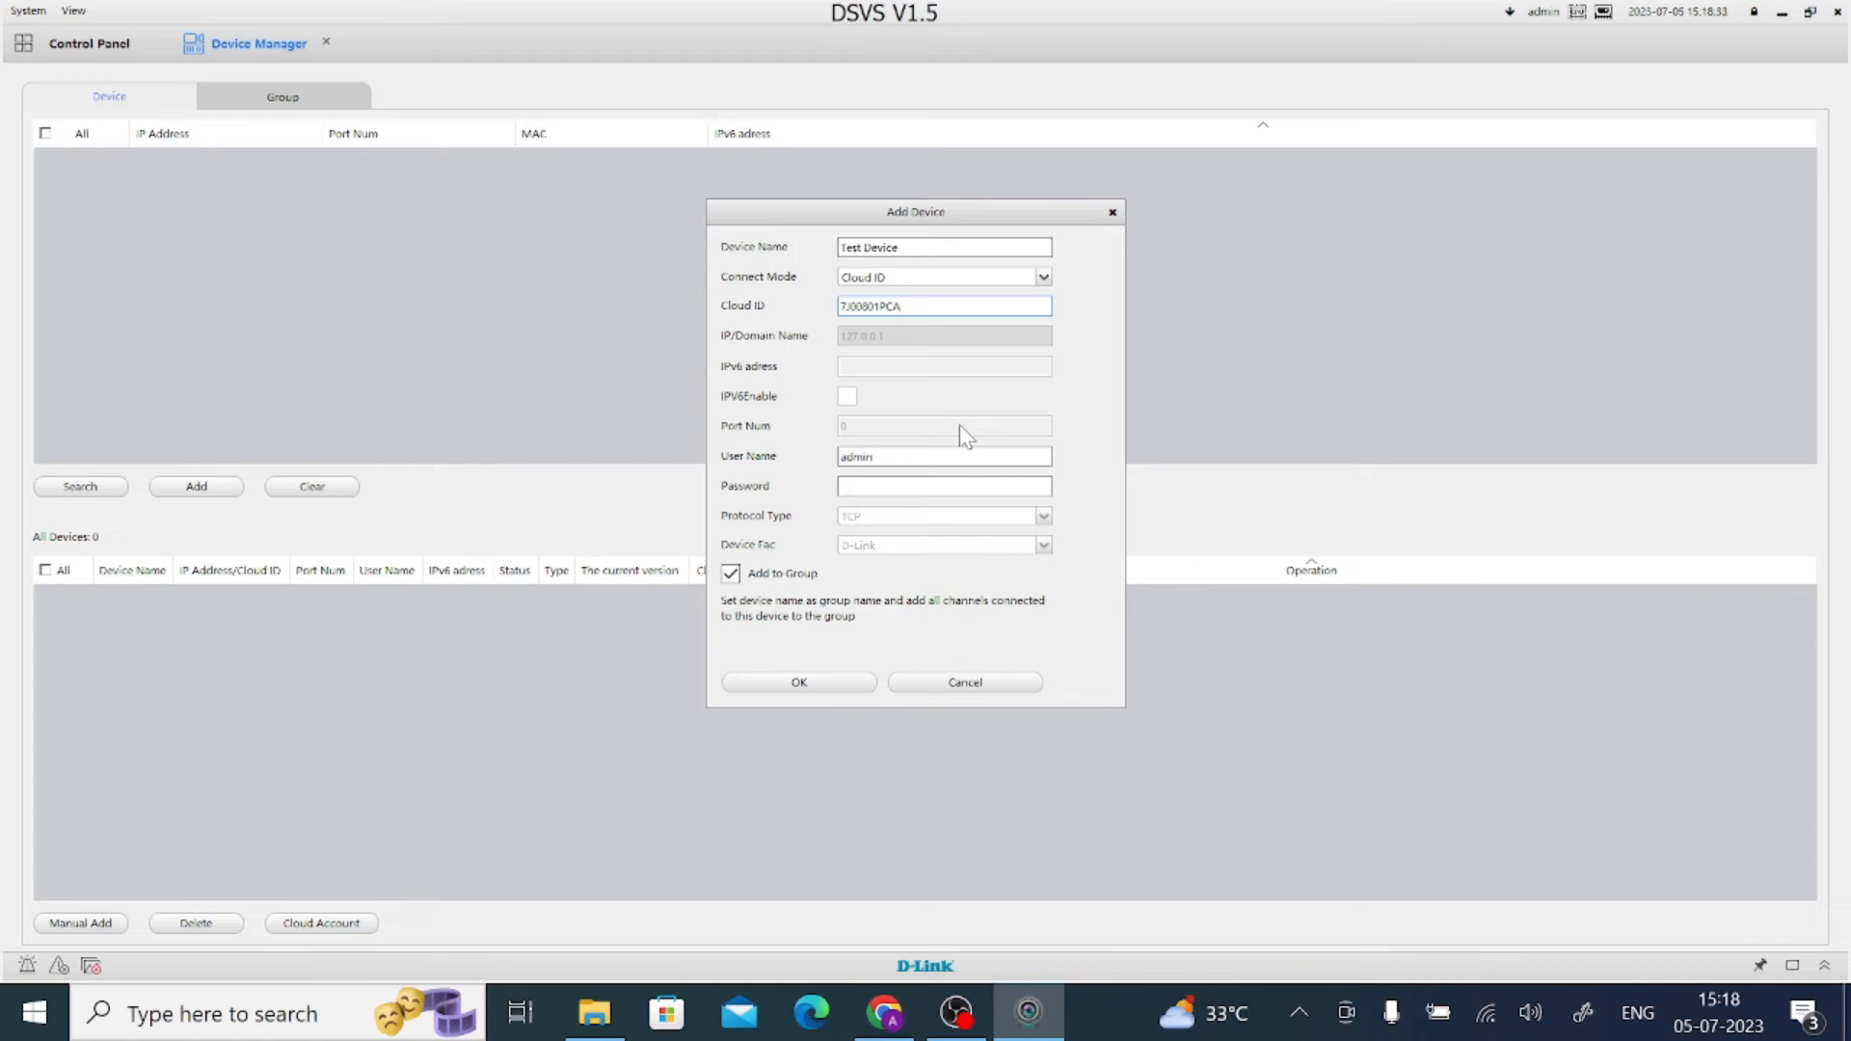
pyautogui.write('36')
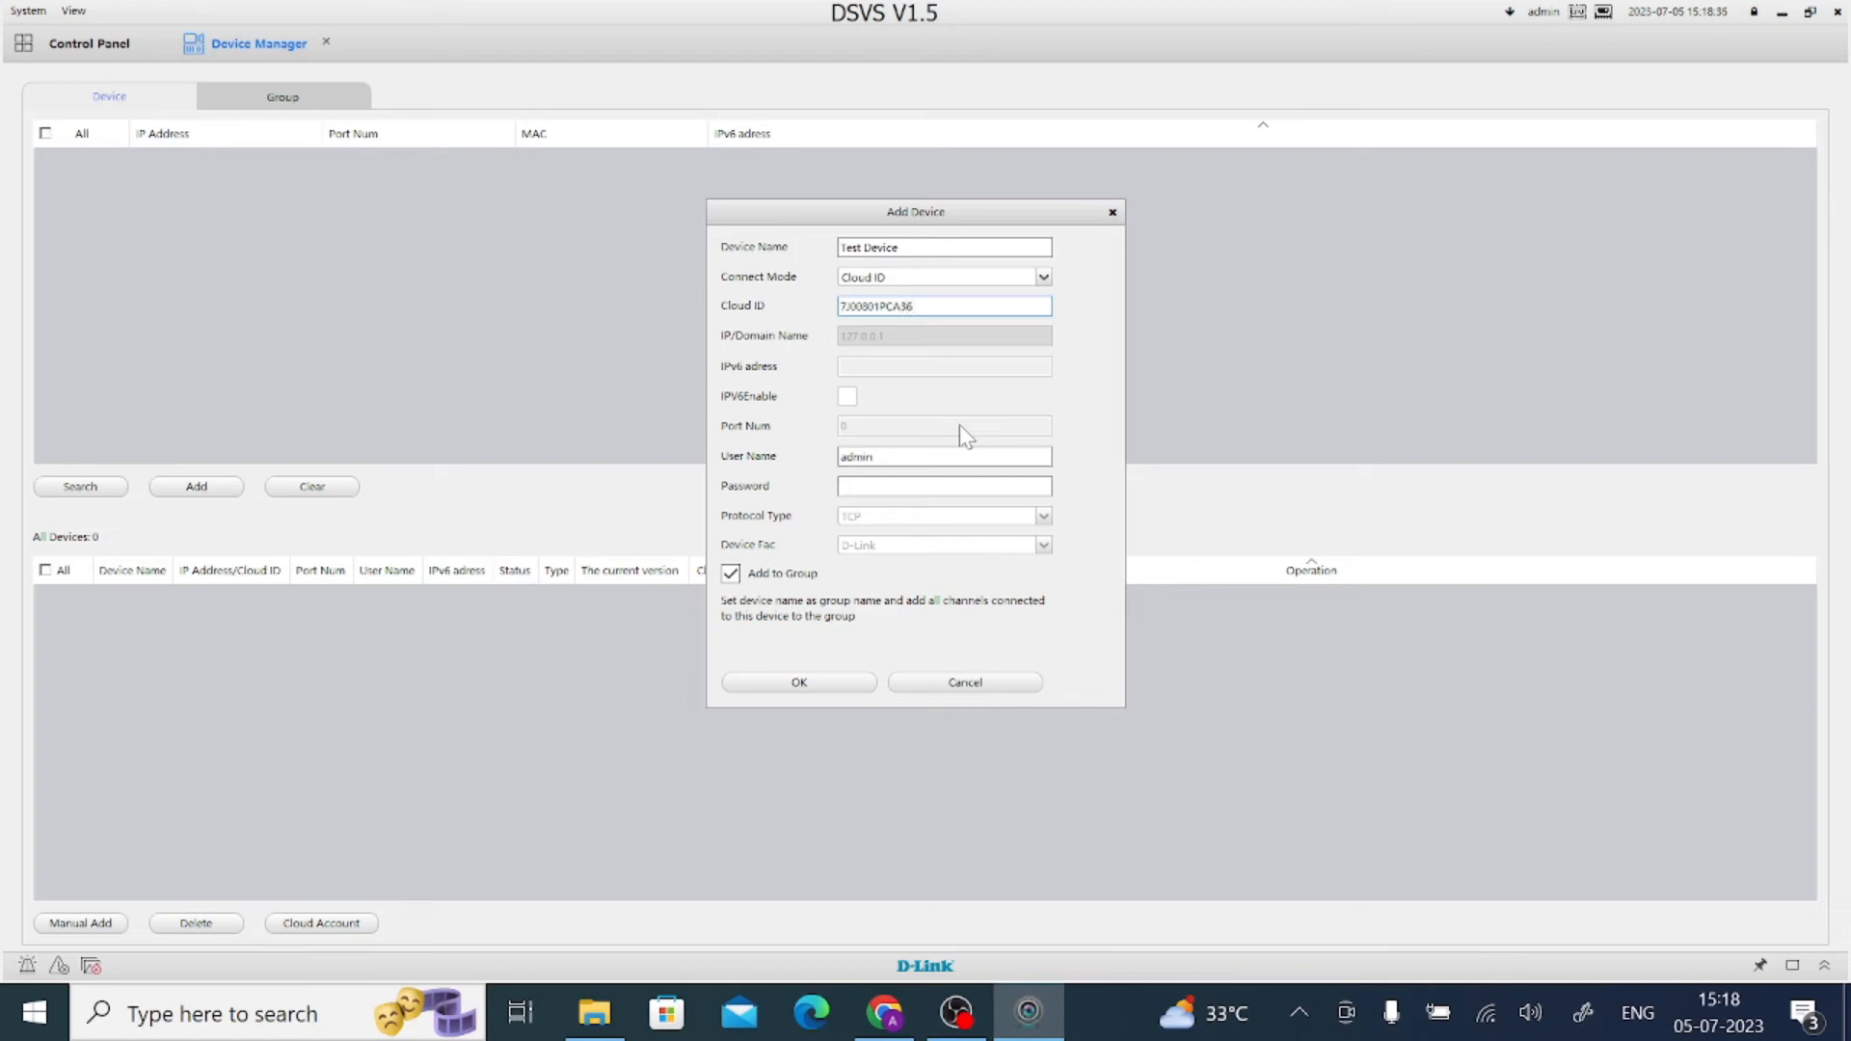
pyautogui.write('4')
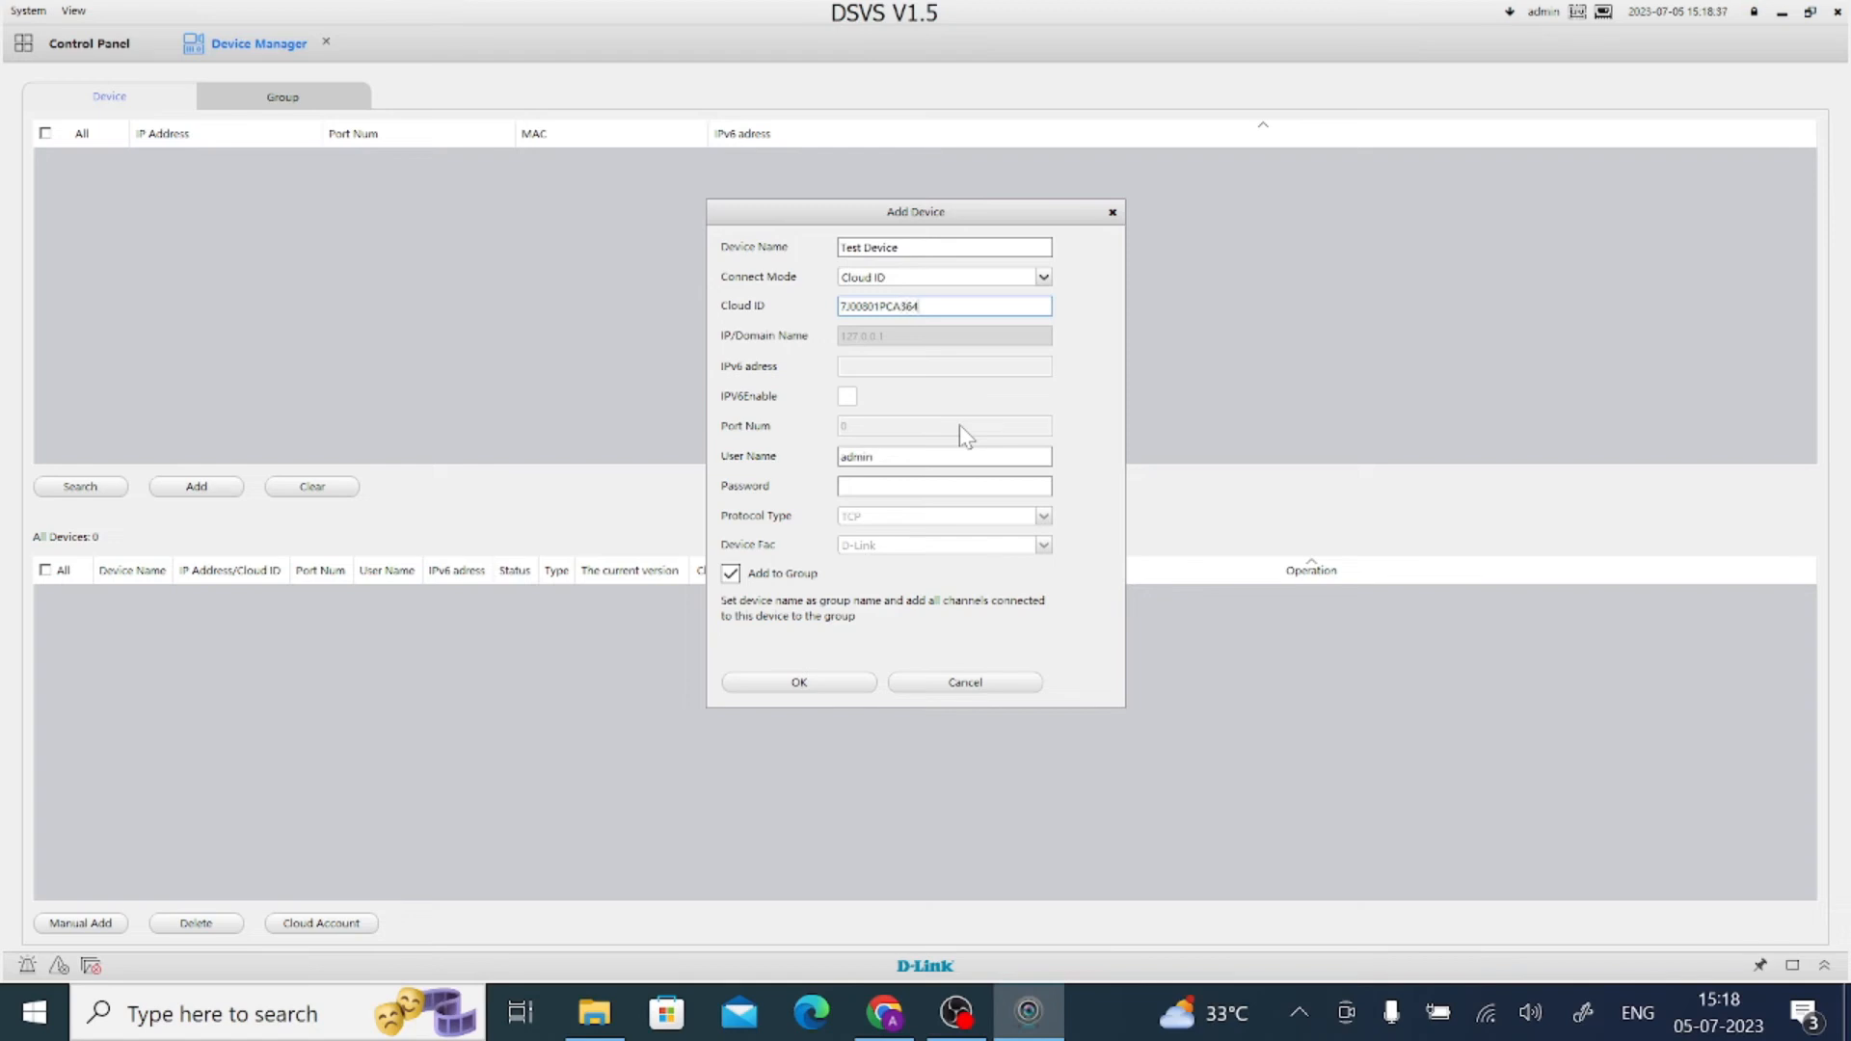
pyautogui.write('F3')
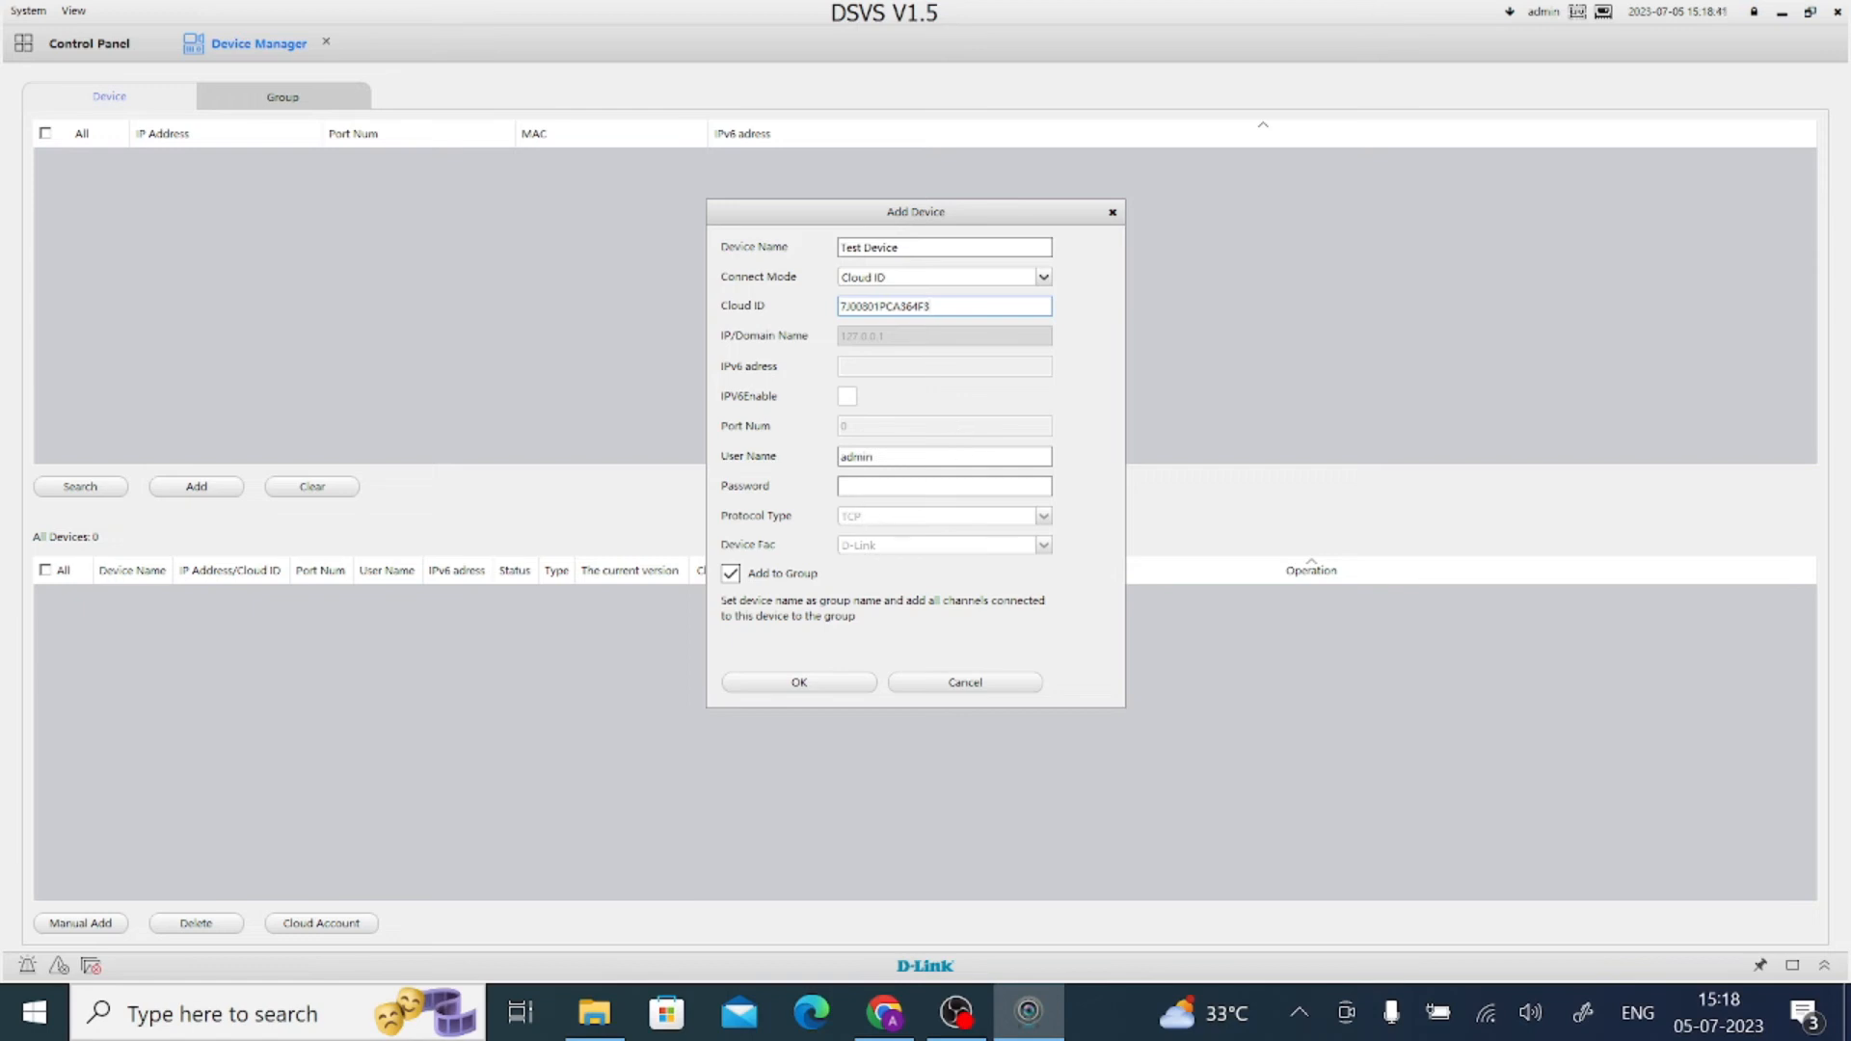
# Step: Enter the device password and confirm adding Test Device
pyautogui.click(943, 485)
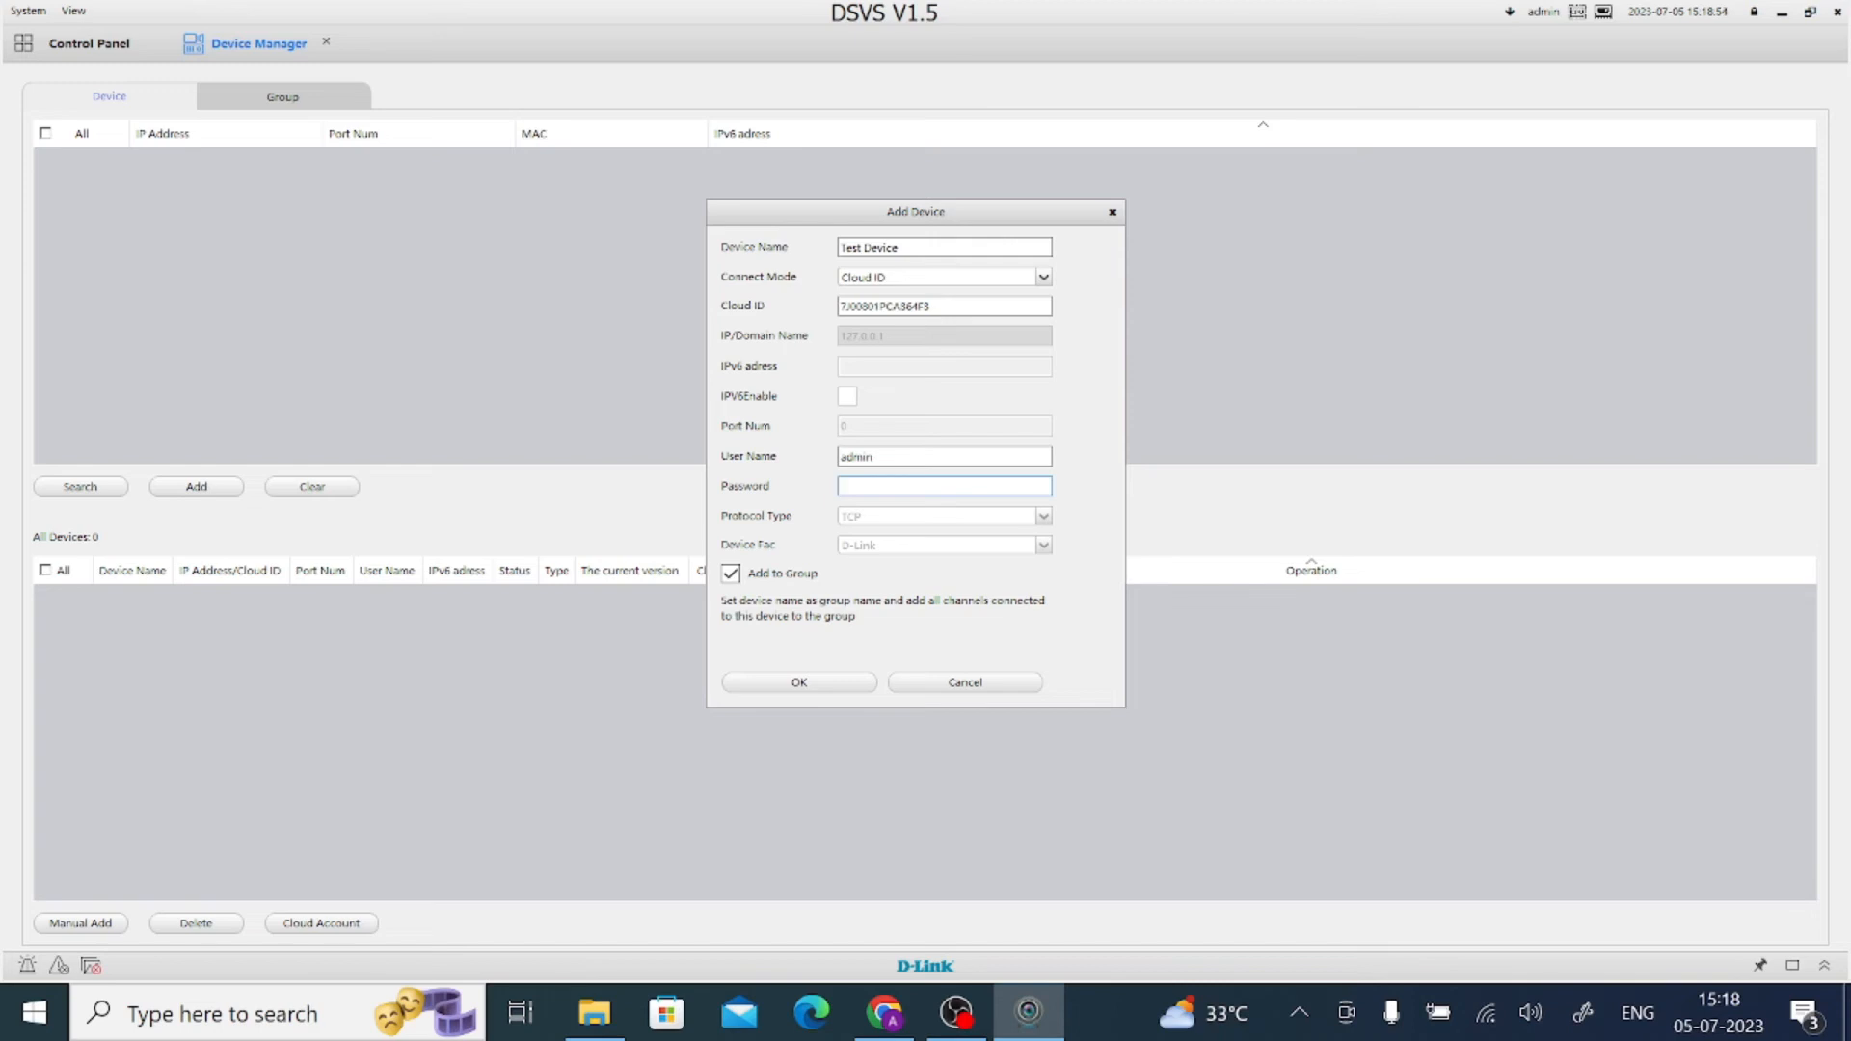
pyautogui.click(943, 485)
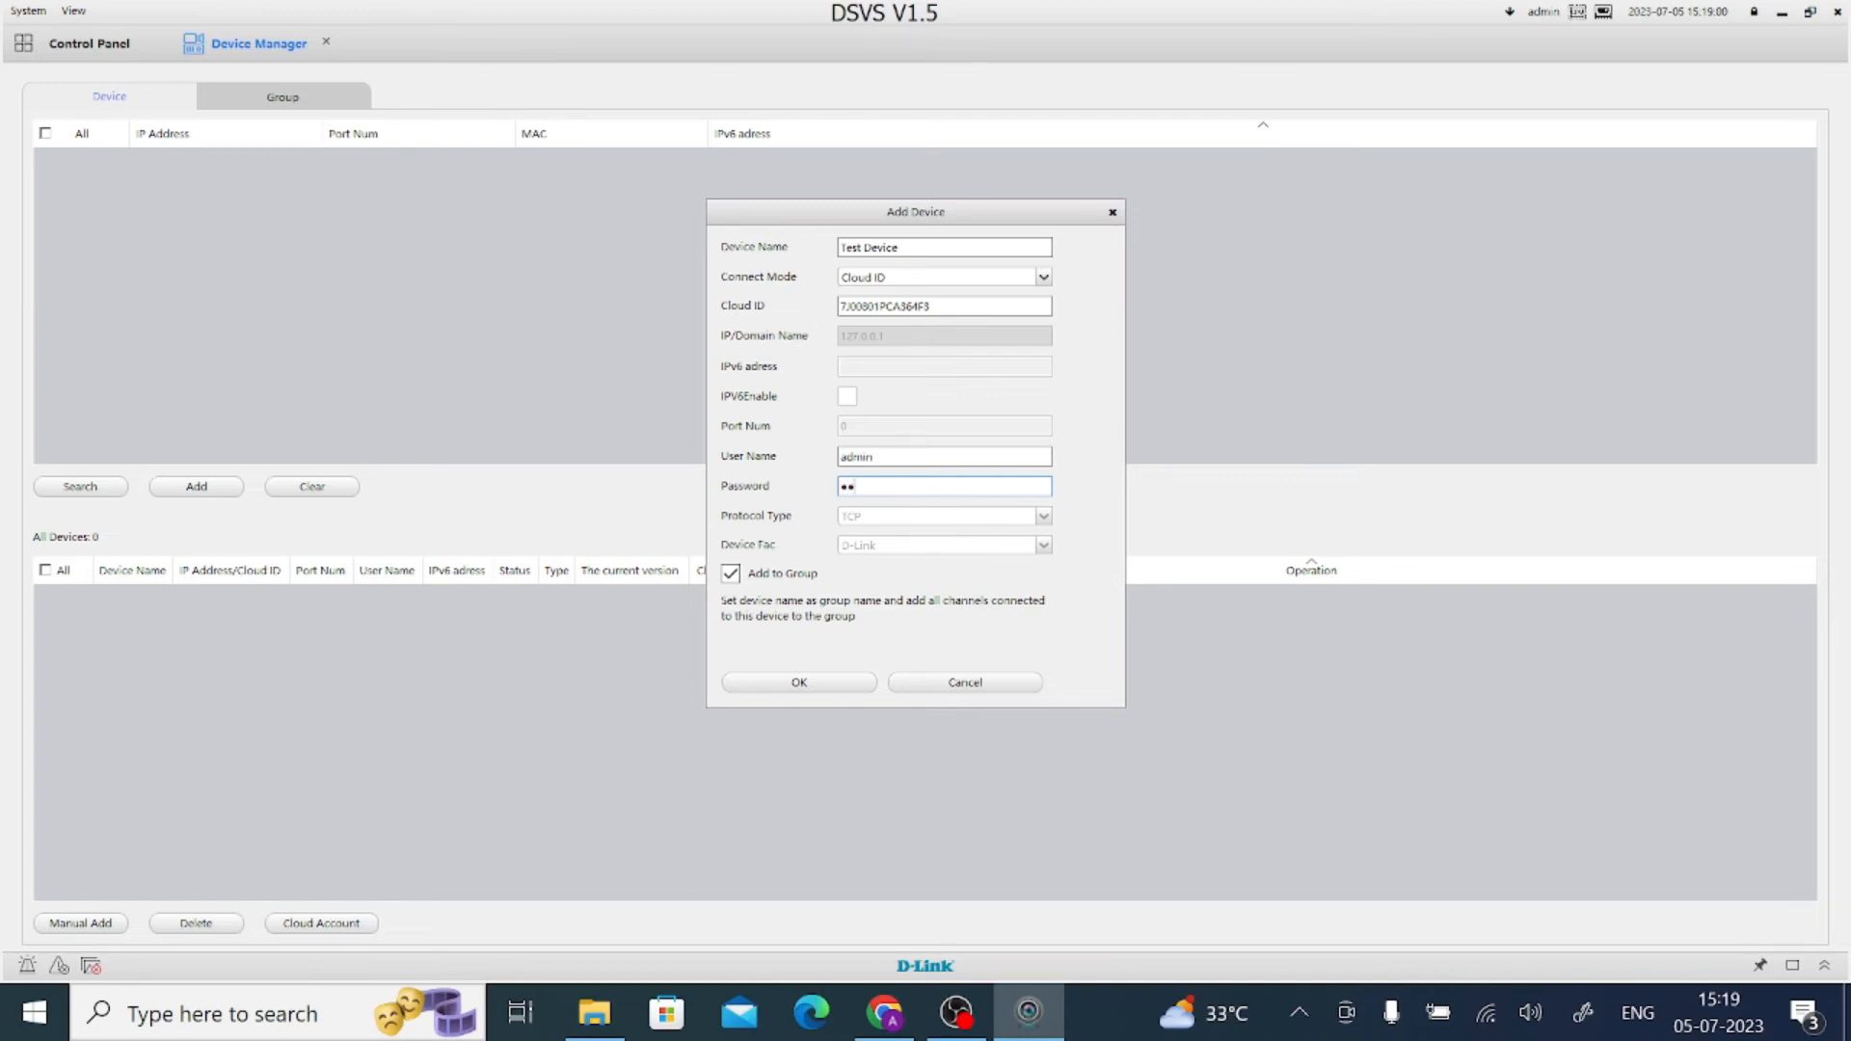
pyautogui.press('backspace')
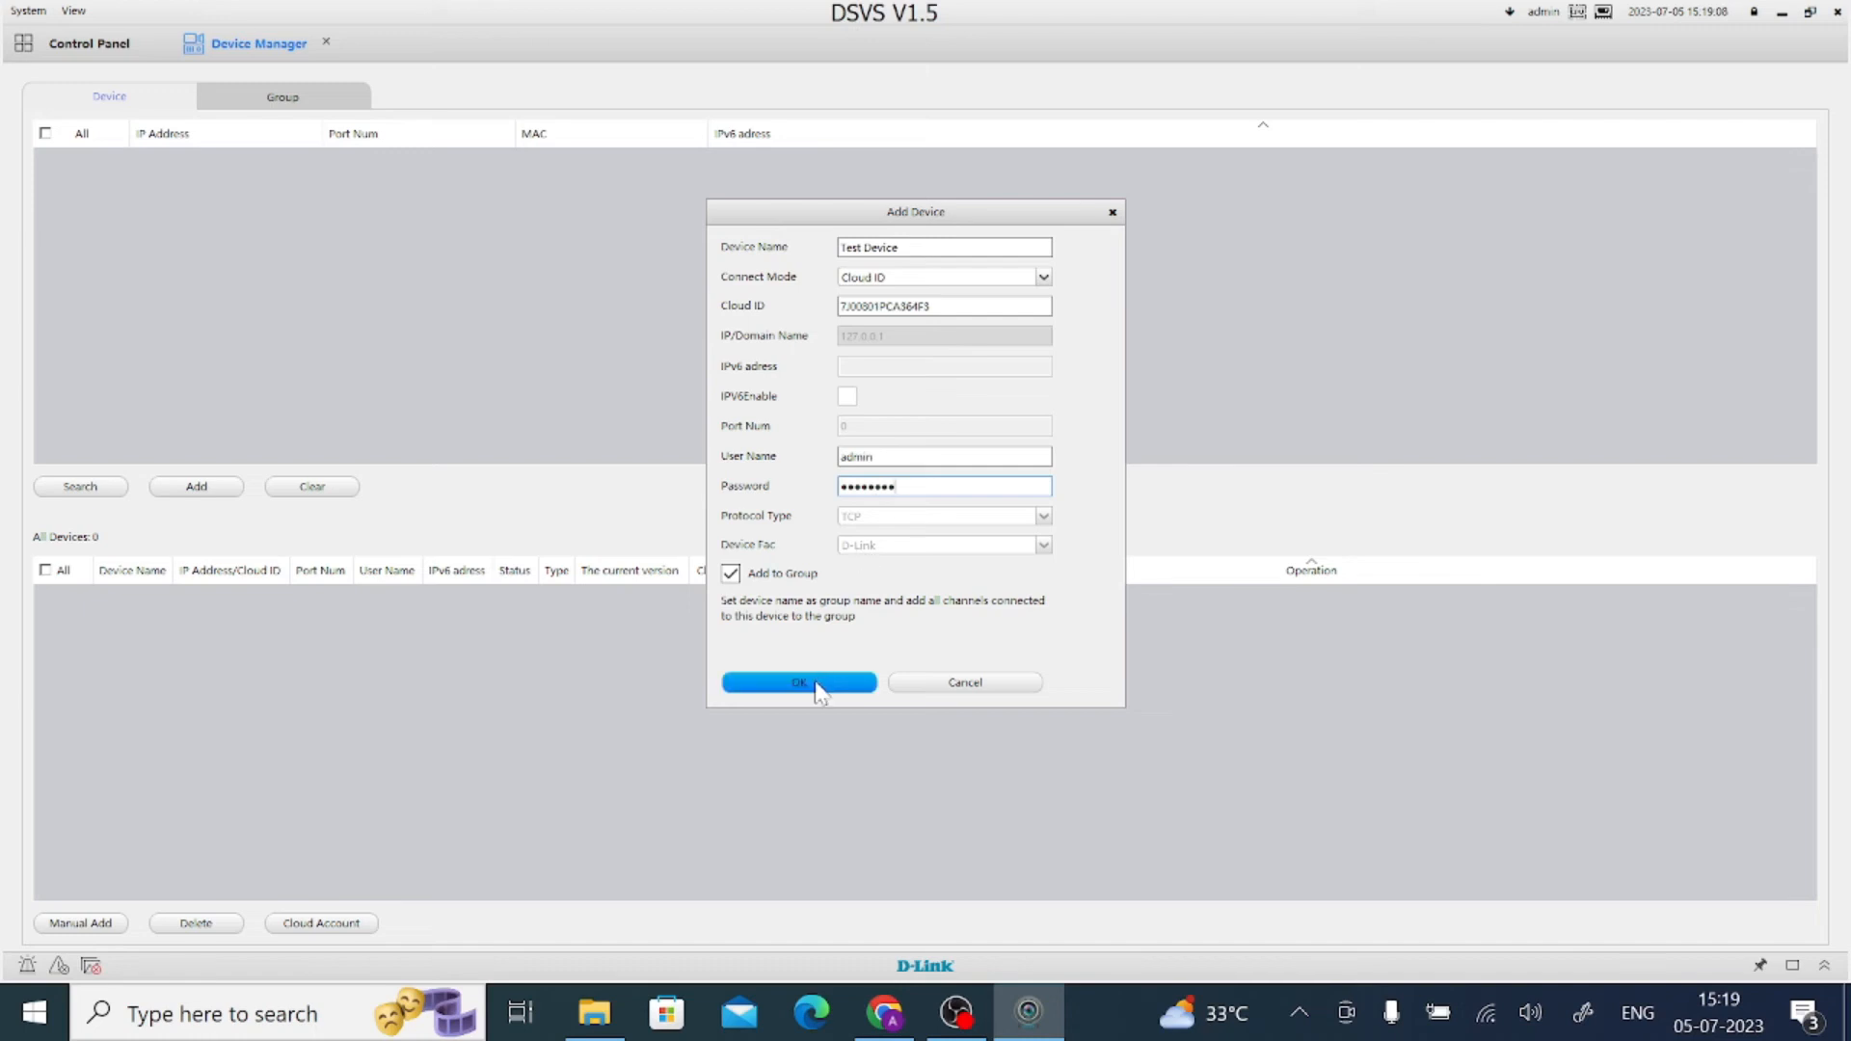
pyautogui.click(799, 682)
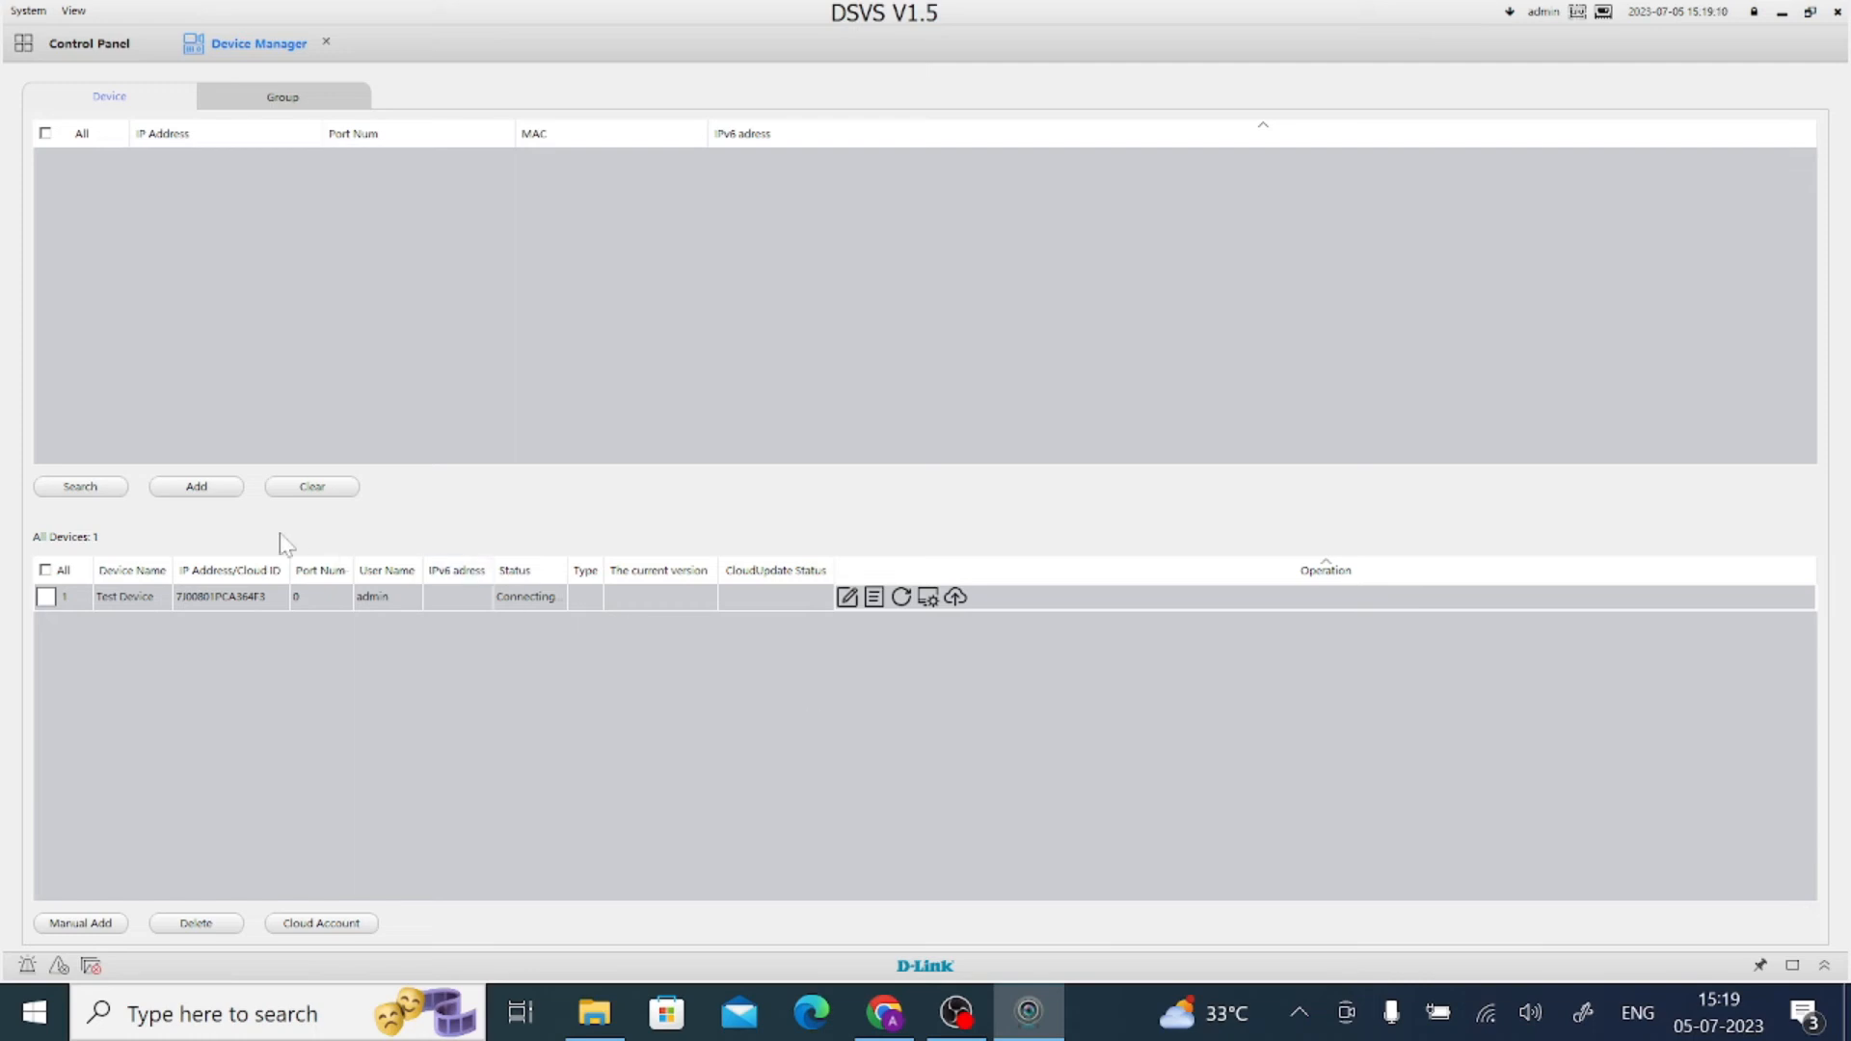
pyautogui.moveTo(106, 327)
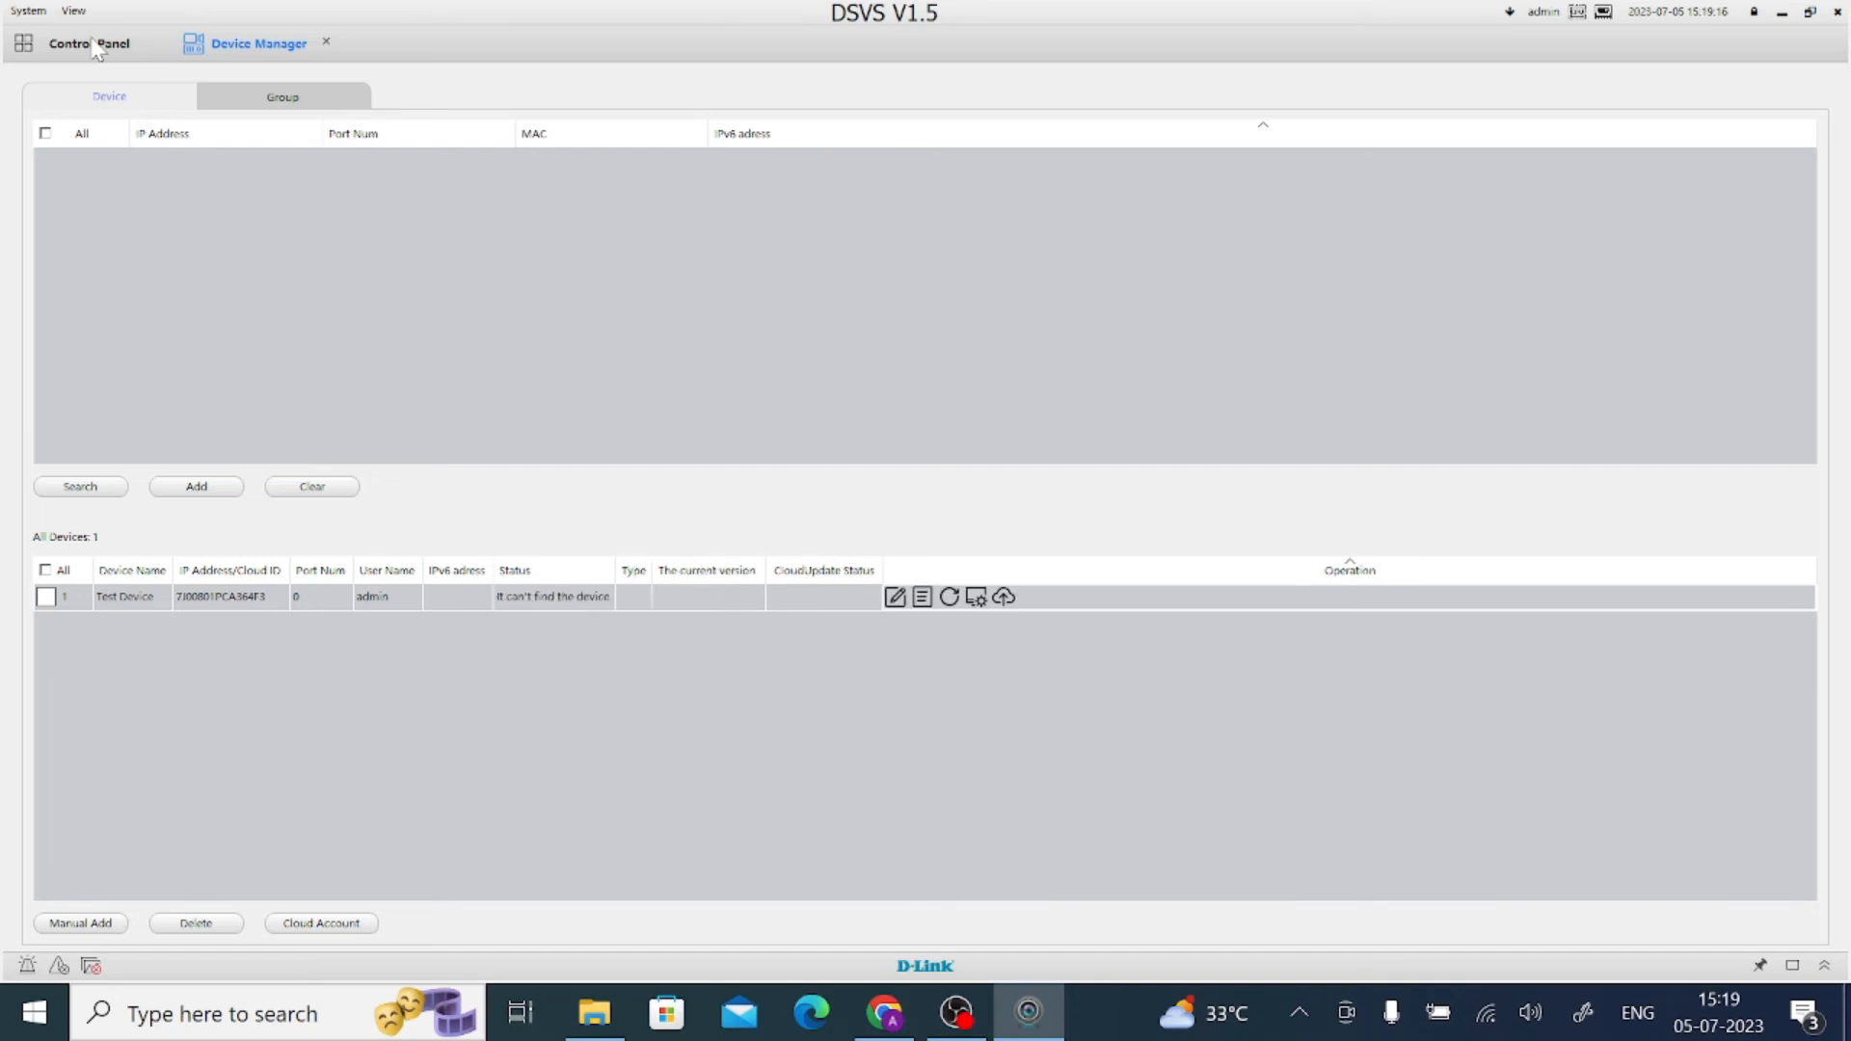
# Step: Go back to the Control Panel and open Main View with its four empty video panes
pyautogui.click(88, 44)
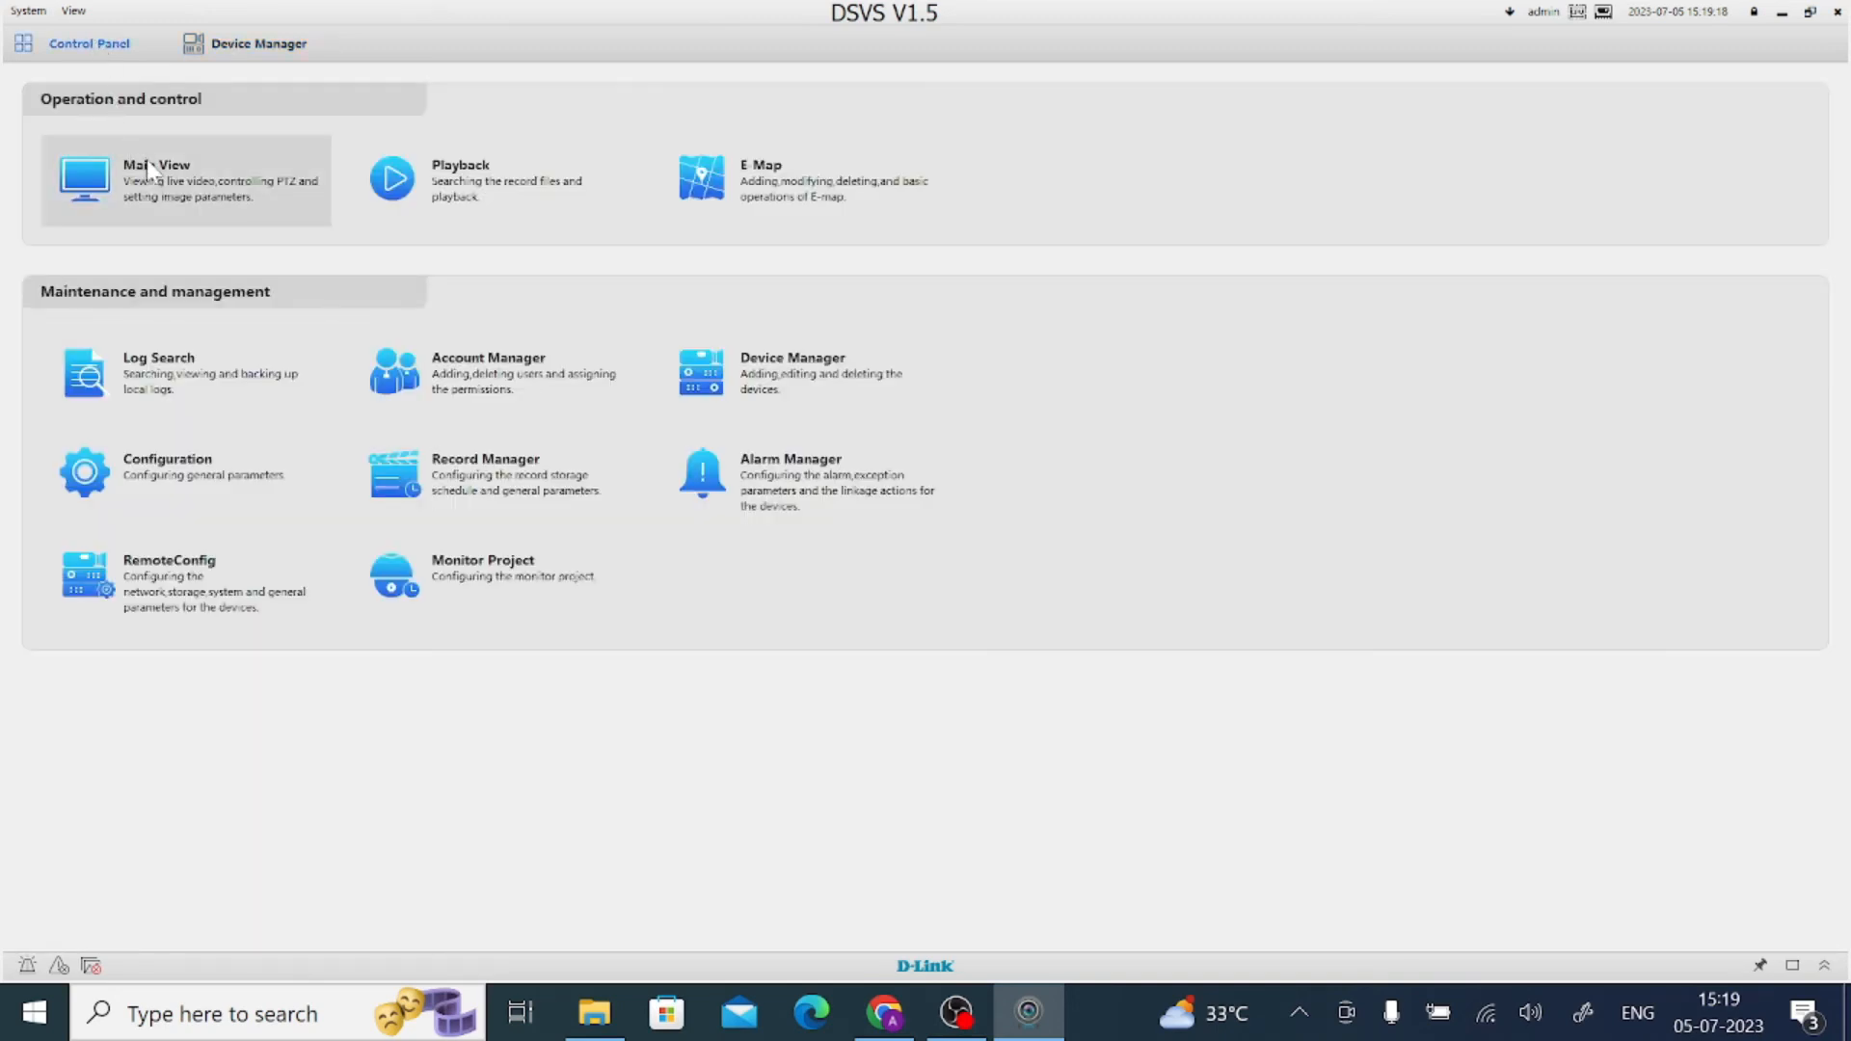
pyautogui.click(157, 179)
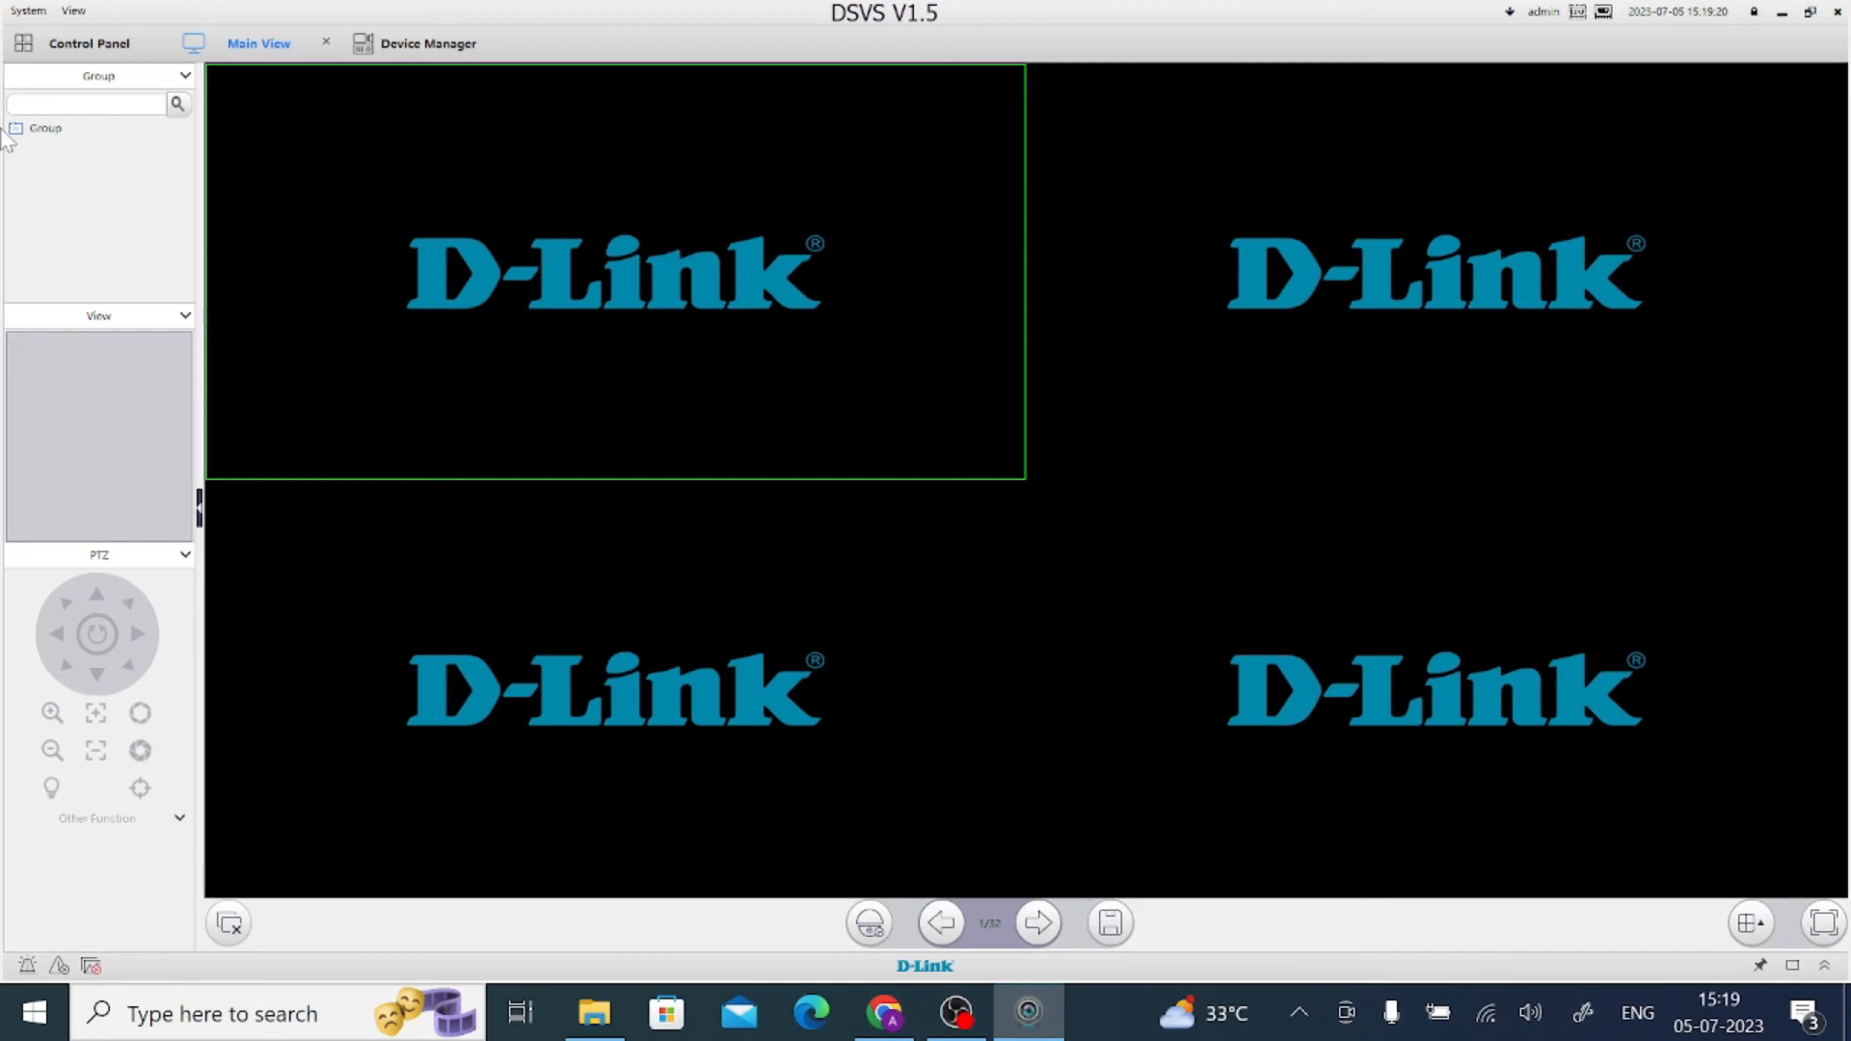